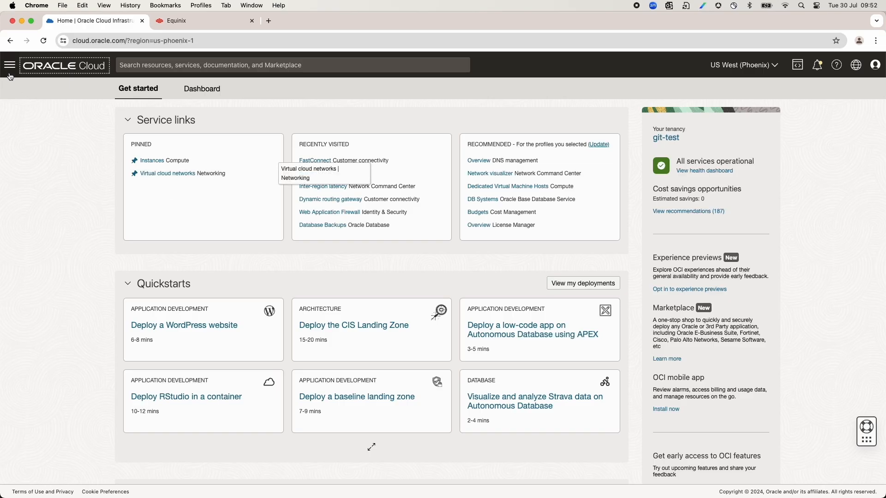
mouse_move(744, 65)
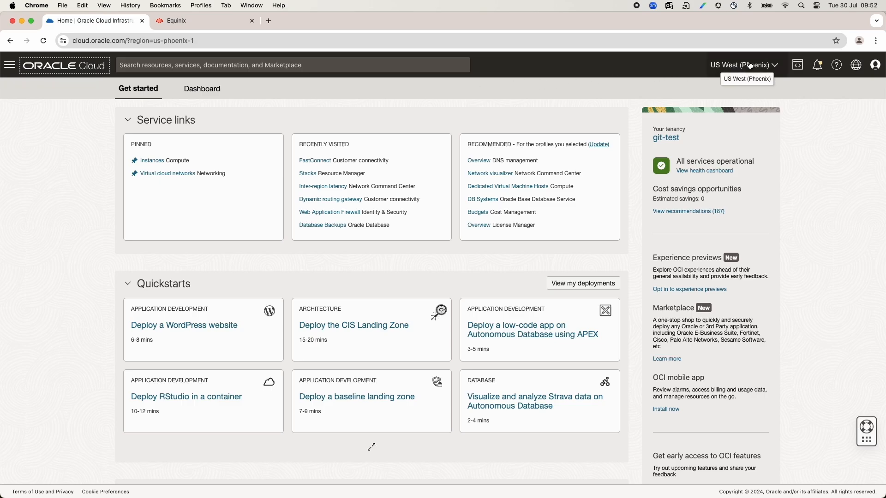
mouse_move(501, 61)
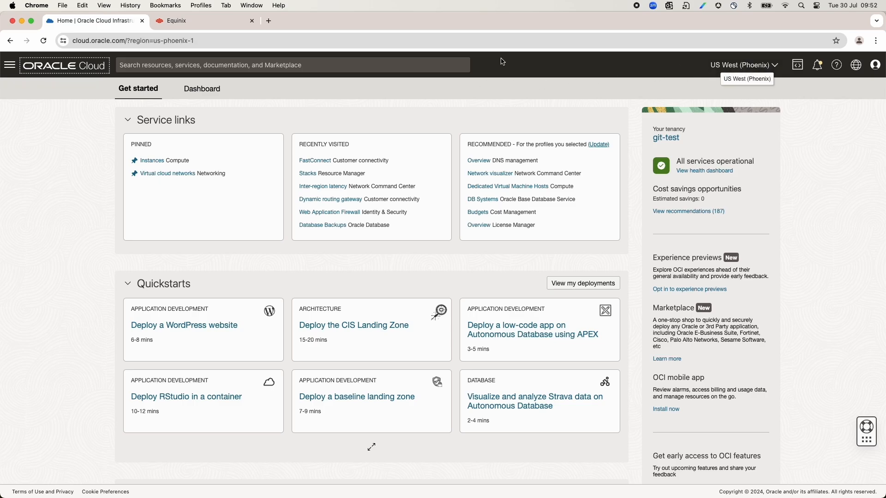
Go to the FastConnect connections page through the navigation menu's Networking section
left_click(10, 65)
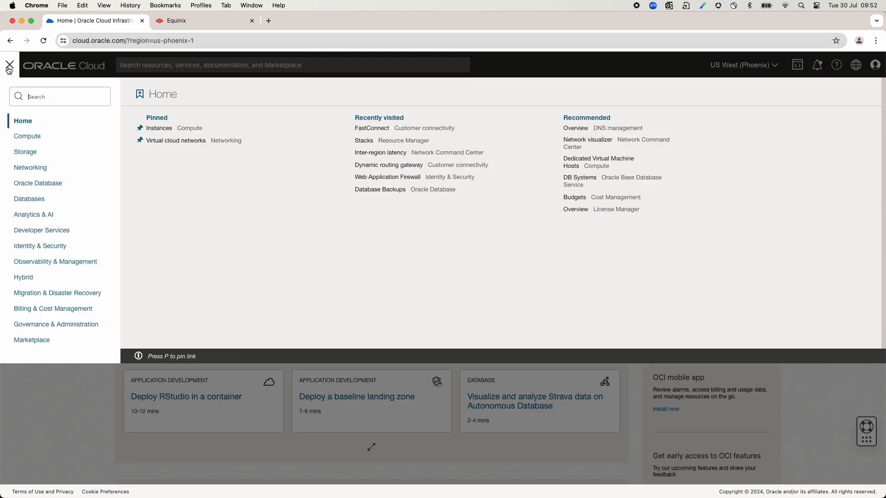
left_click(31, 168)
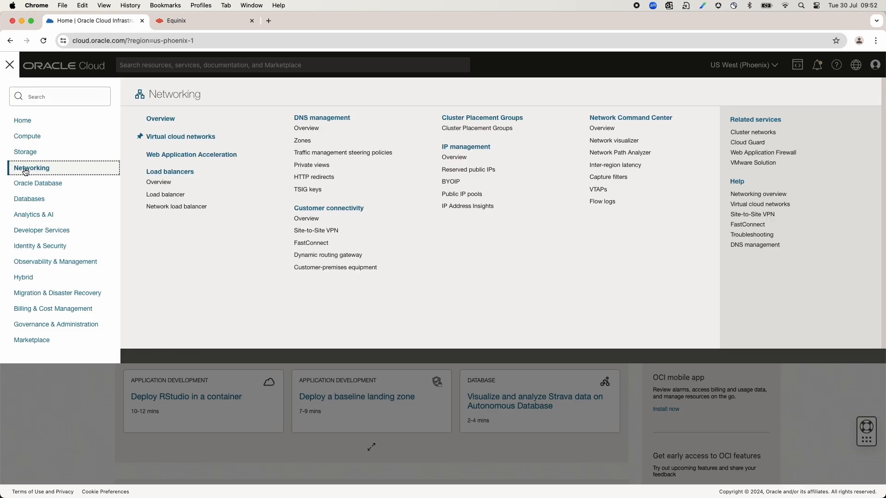
mouse_move(311, 243)
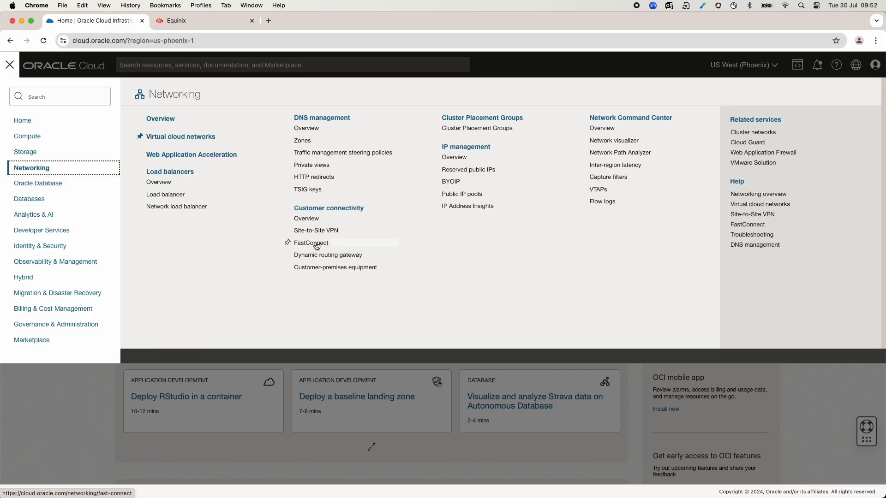
left_click(310, 243)
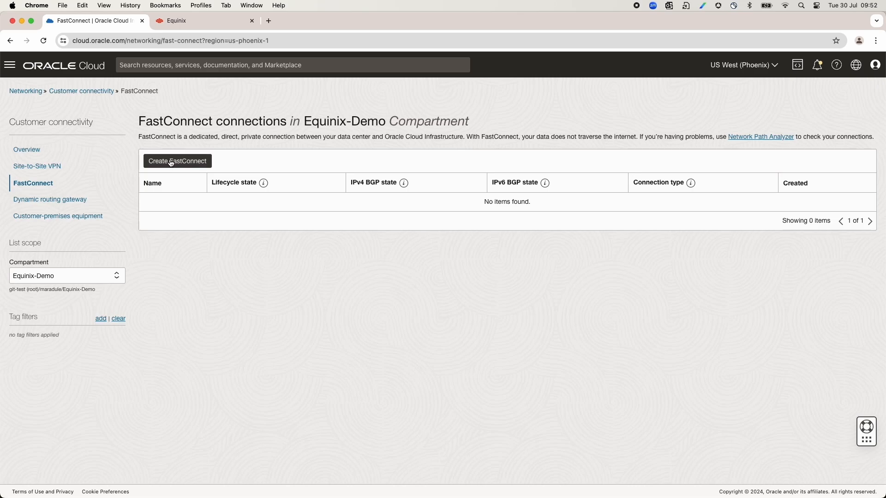
Start a new FastConnect partner connection with Equinix: Fabric as the partner
left_click(177, 161)
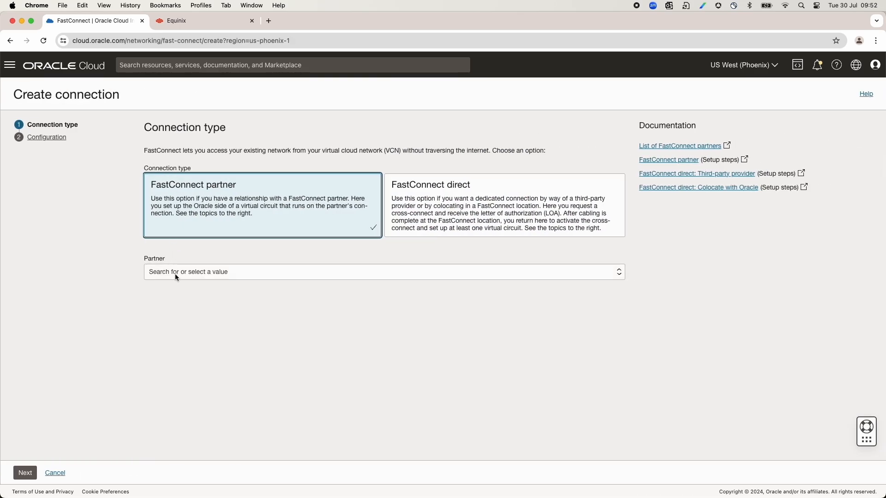
type("equ")
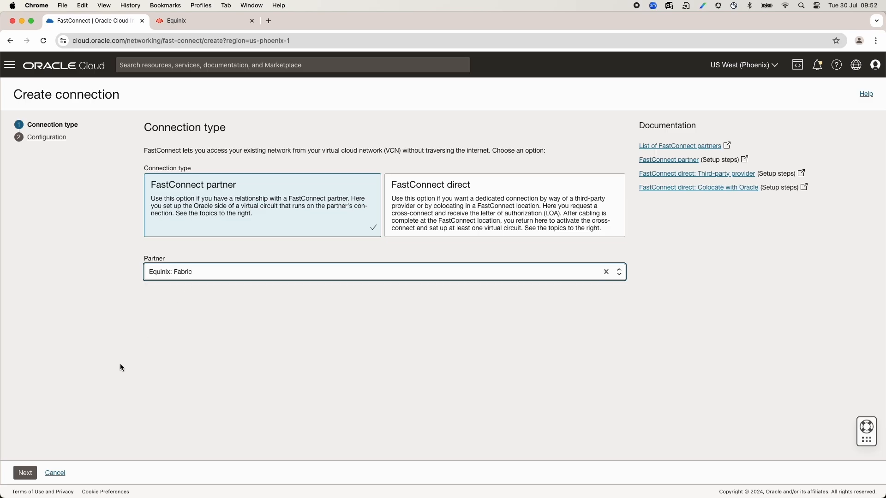
mouse_move(25, 473)
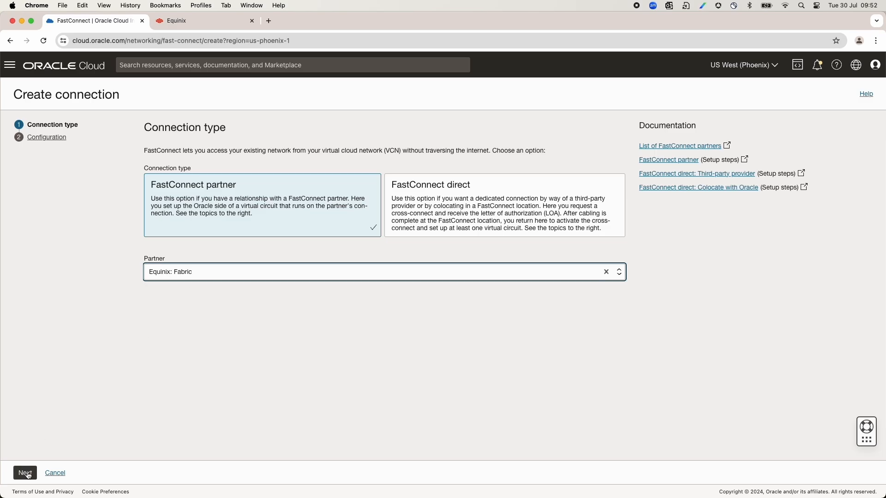
Name the virtual circuit Equinix-PHX-FC1 and attach it to the Phoenix DRG
left_click(25, 473)
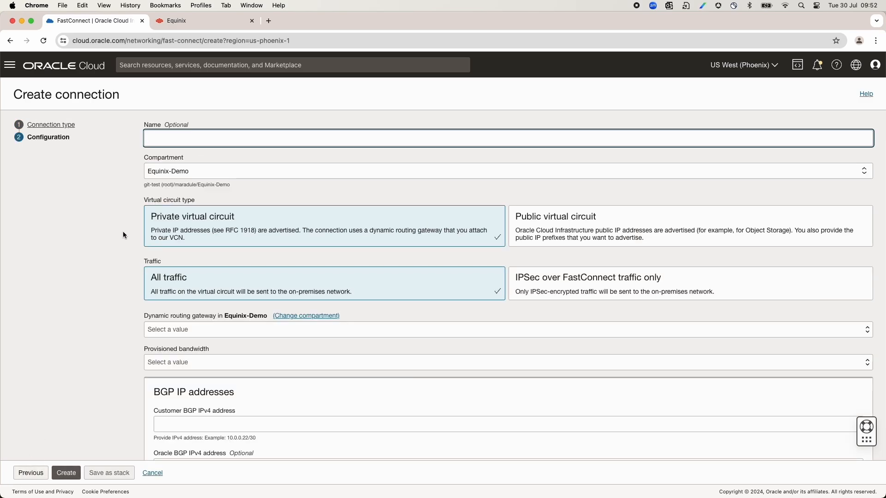
type("Equinix-PHX-FC1")
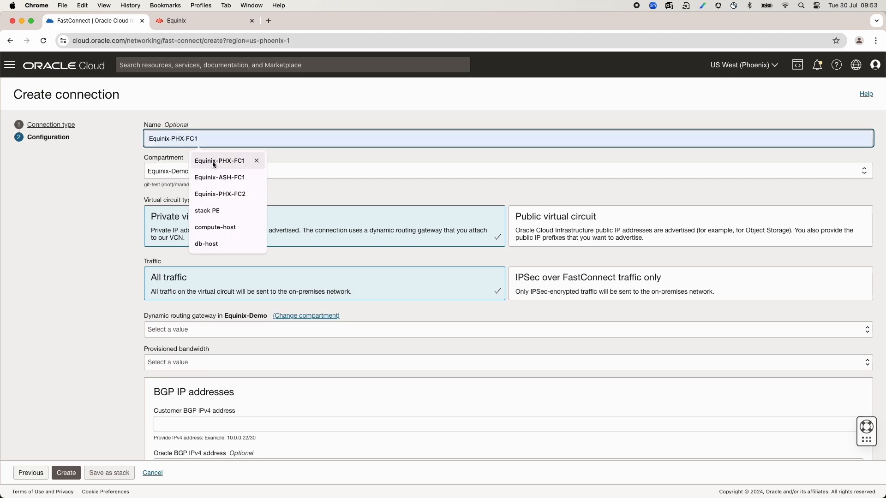
left_click(220, 161)
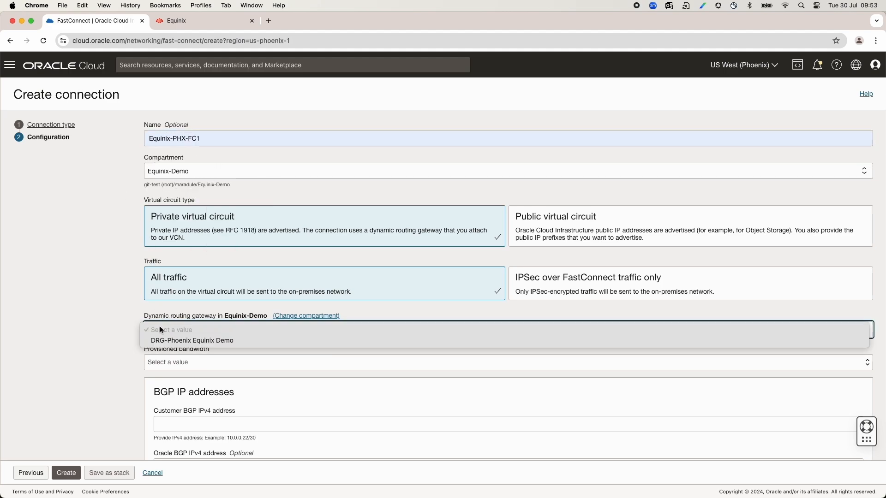
left_click(191, 340)
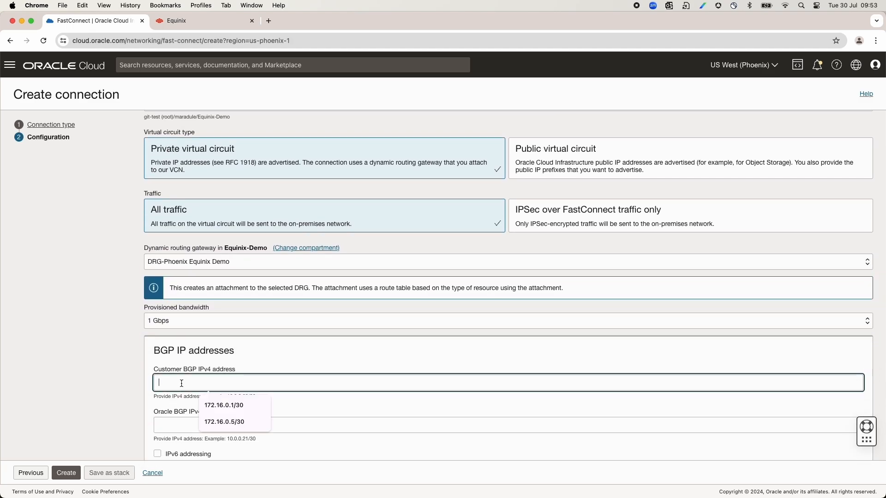
Set BGP addresses 172.16.0.5/30 and 172.16.0.6/30 and ASN 65000, then create the circuit
left_click(224, 422)
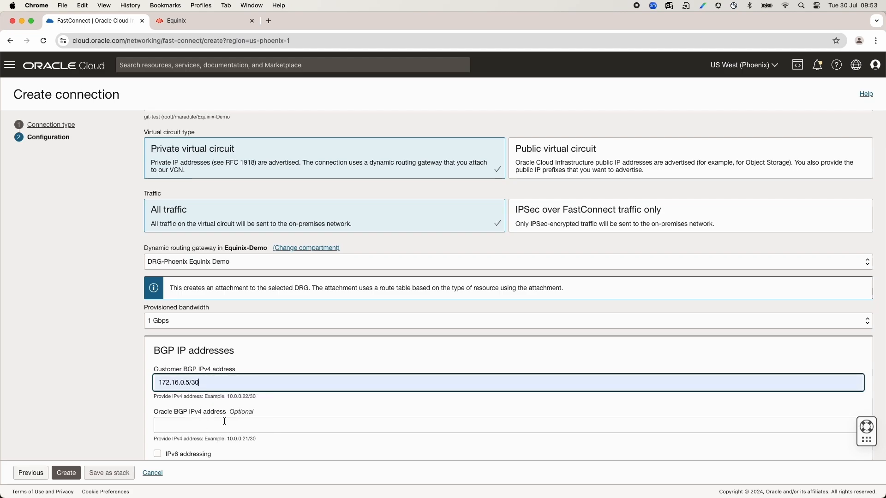
type("172.16.0.6/30")
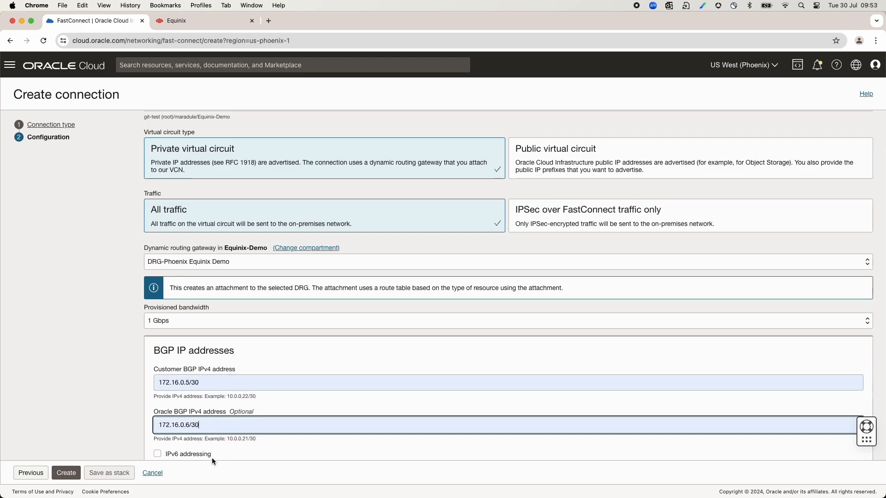
scroll("down", 3)
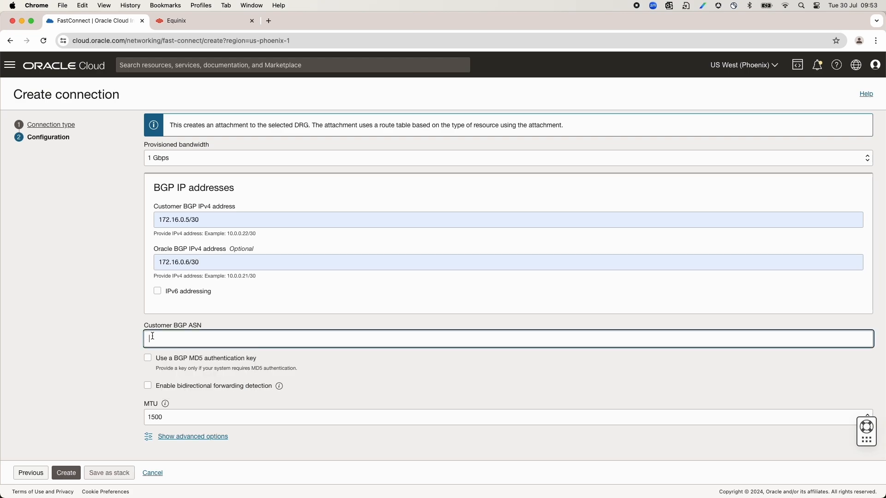
type("65")
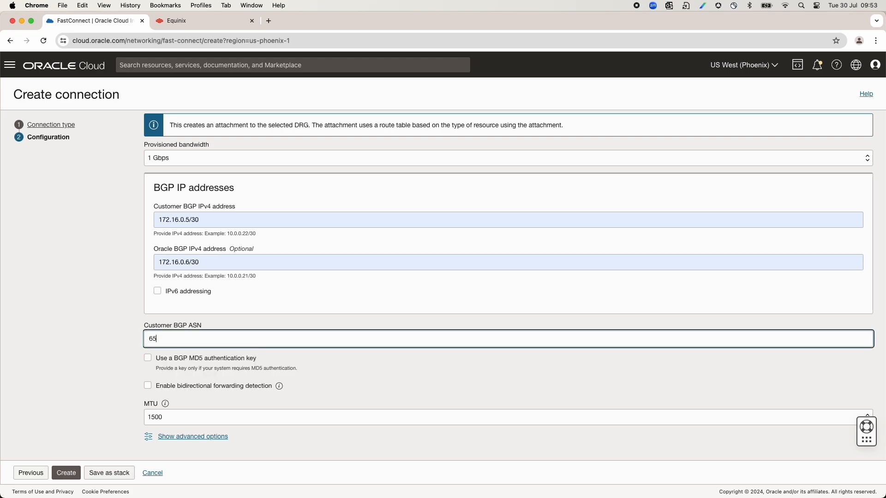
type("000")
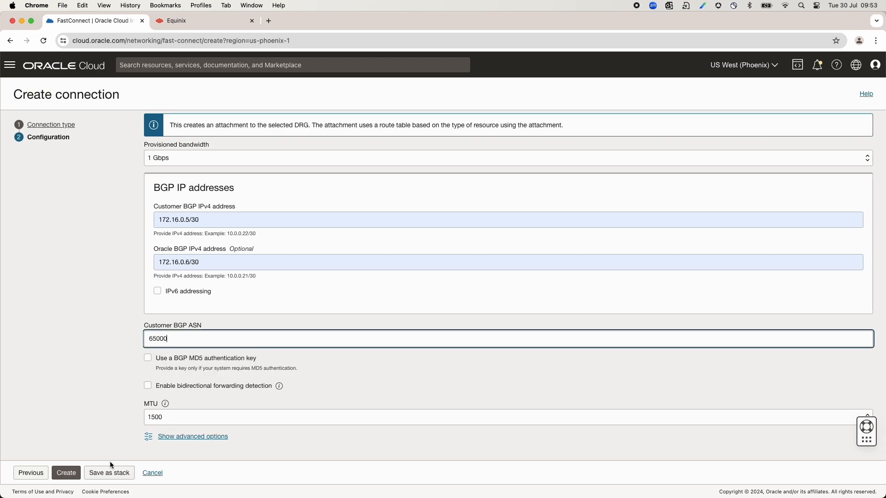
mouse_move(89, 453)
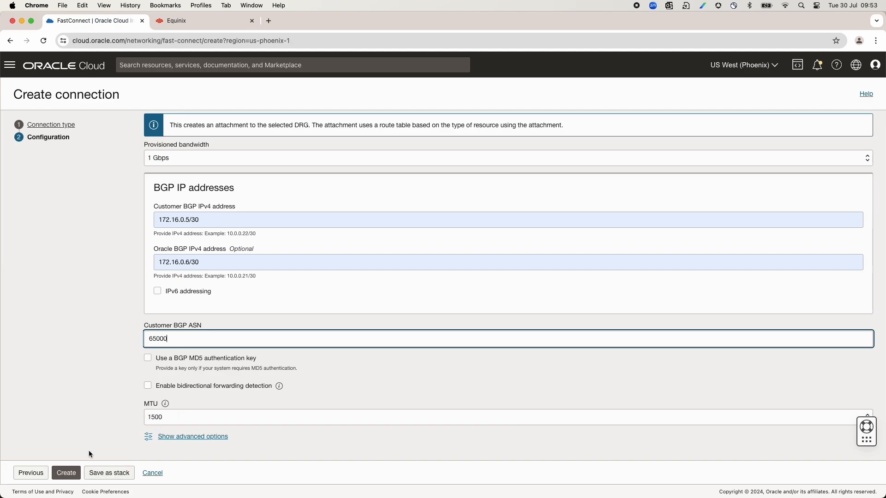
left_click(66, 473)
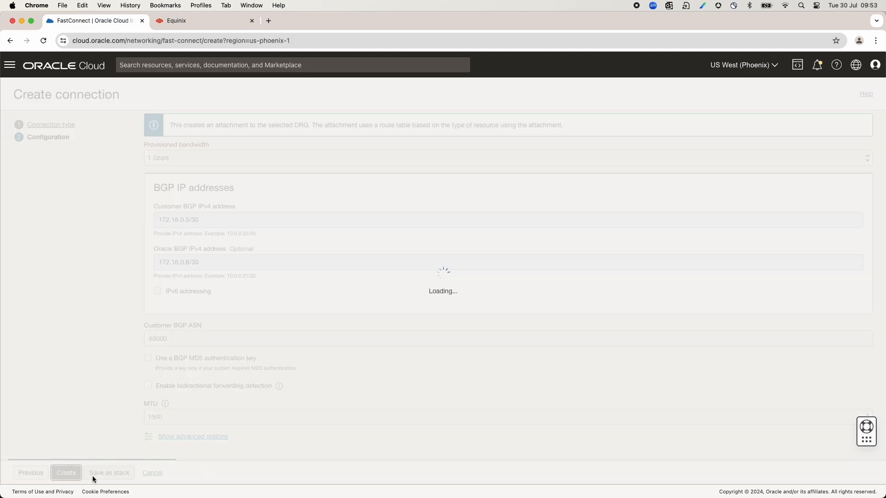
left_click(66, 473)
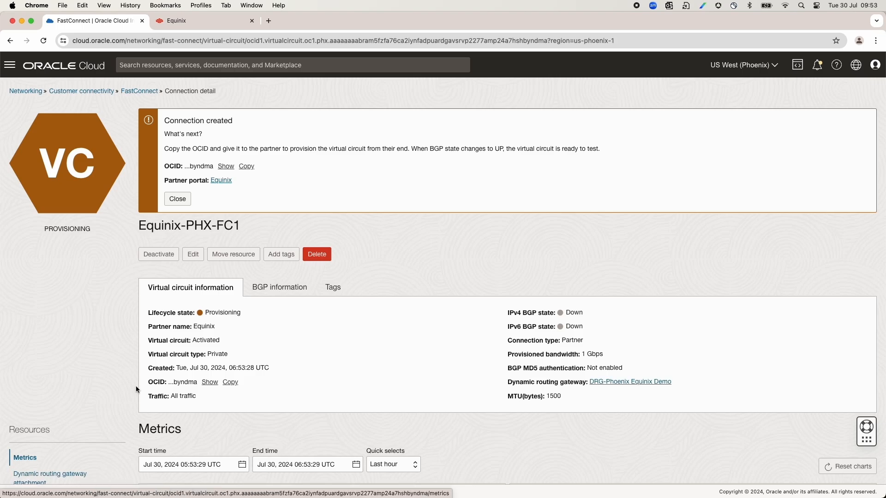
Switch the console to US East (Ashburn) and begin a new FastConnect connection
left_click(138, 91)
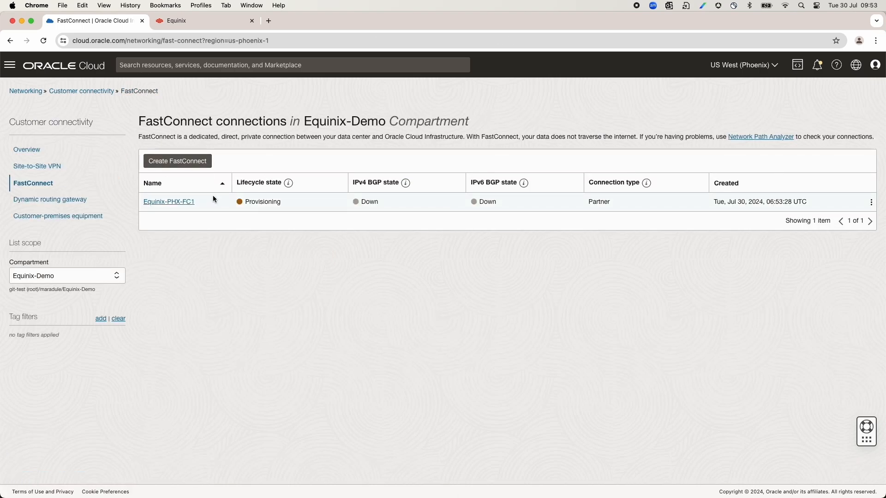
mouse_move(710, 135)
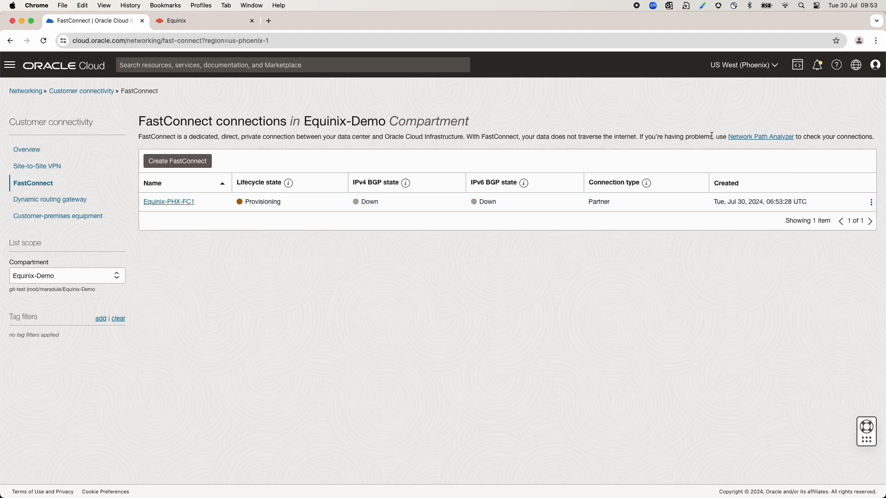
left_click(743, 65)
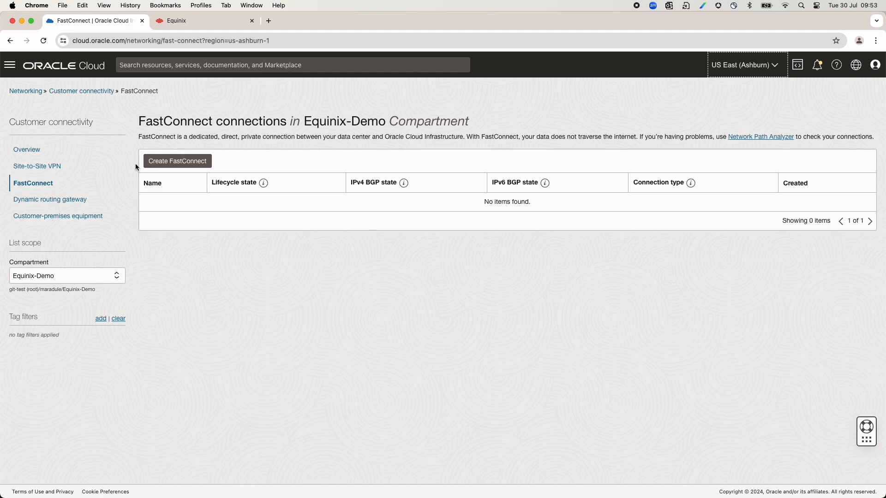
left_click(177, 161)
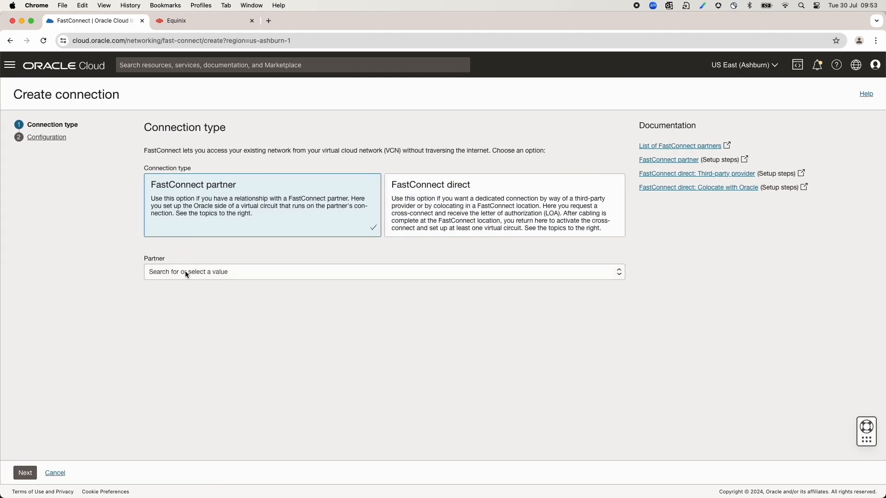
Create Equinix-ASH-FC1 with BGP address 172.16.0.2/30 and ASN 65000
left_click(24, 473)
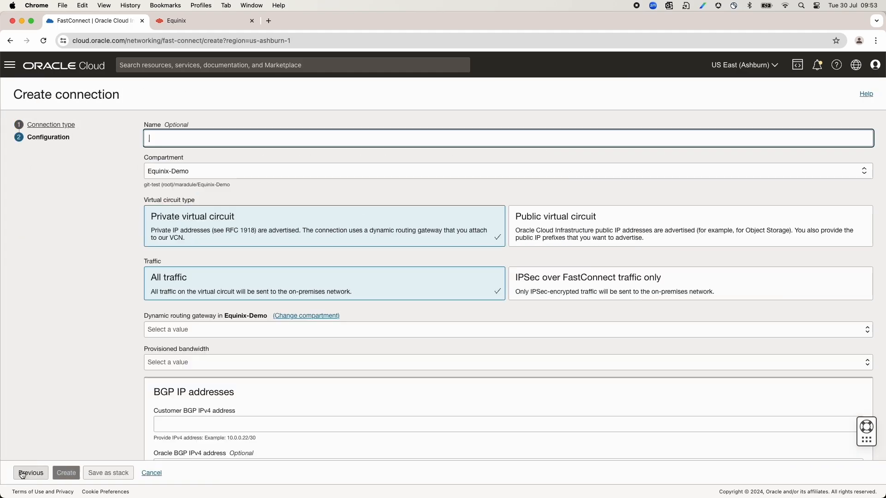
type("Equinix-ASH-FC1")
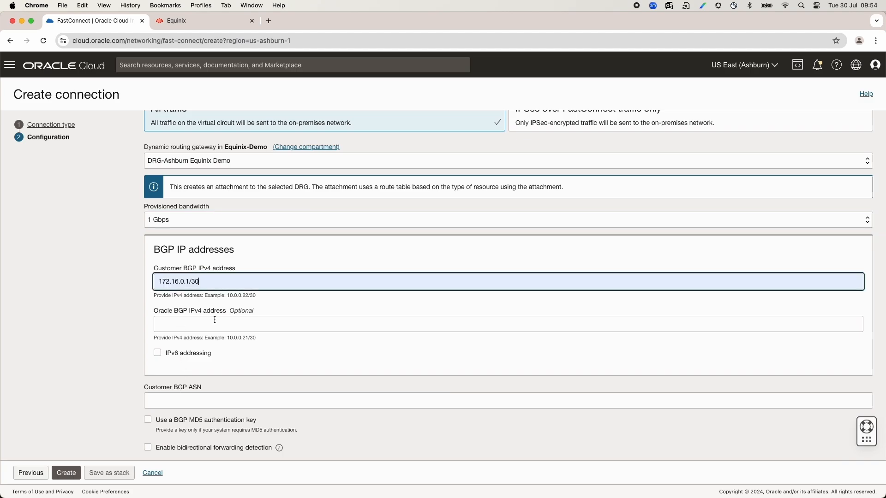
type("172.16.0.2/30")
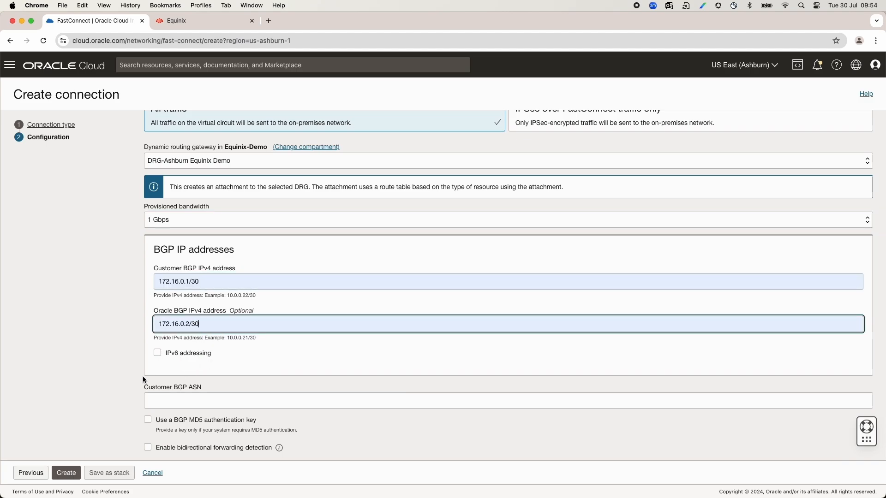
type("65000")
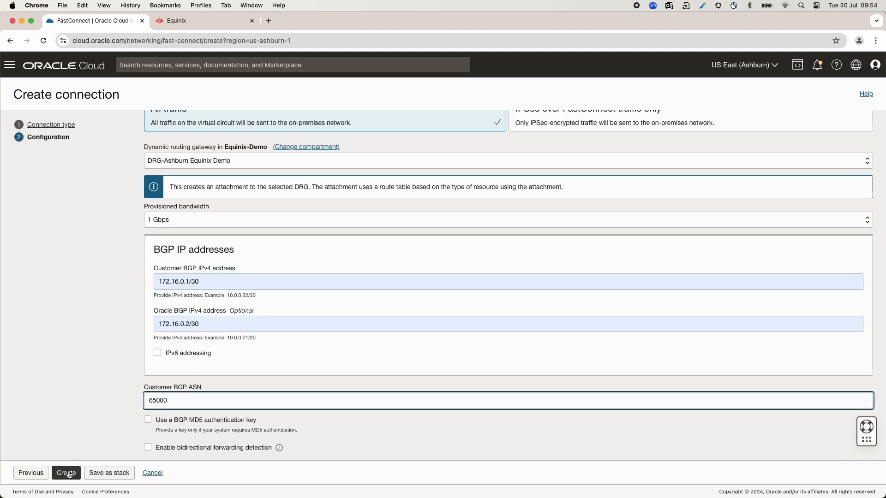
left_click(65, 473)
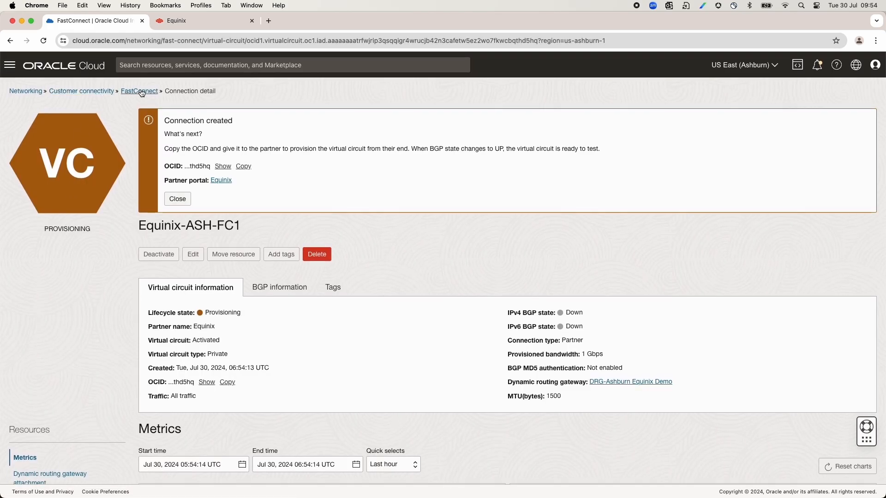
Leave the FastConnect list for the Equinix Fabric dashboard and open Network Edge
left_click(138, 91)
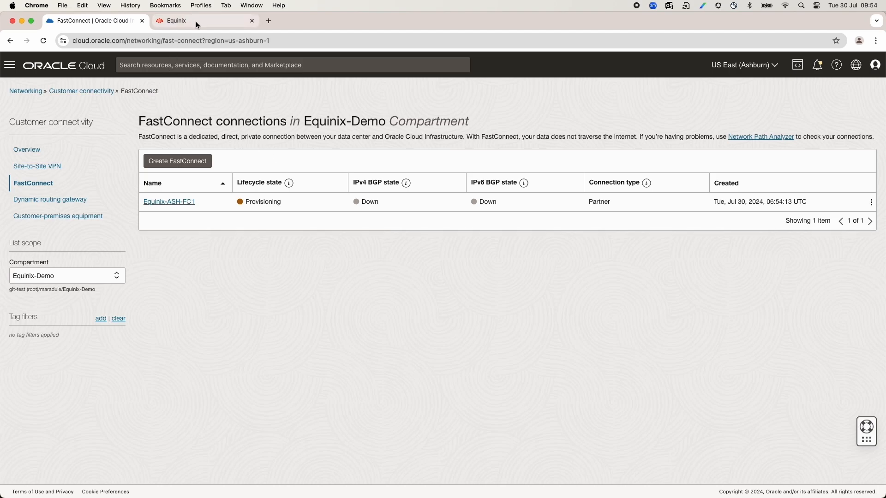
left_click(175, 20)
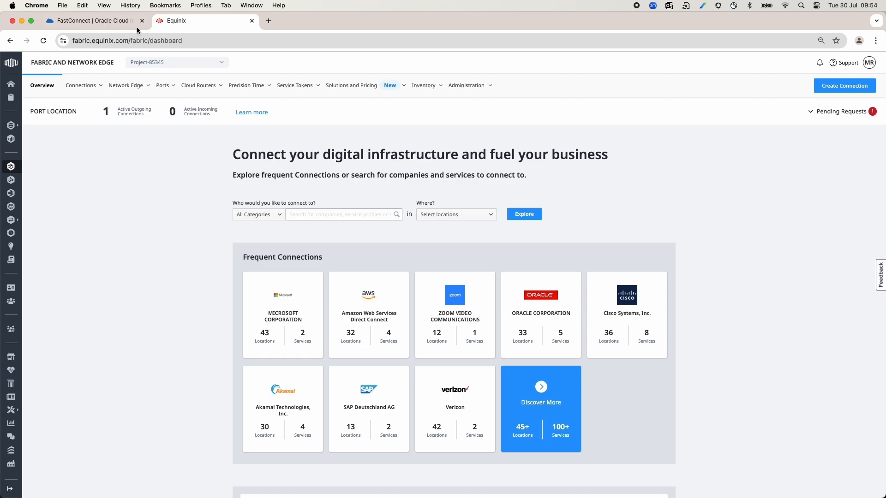
left_click(127, 85)
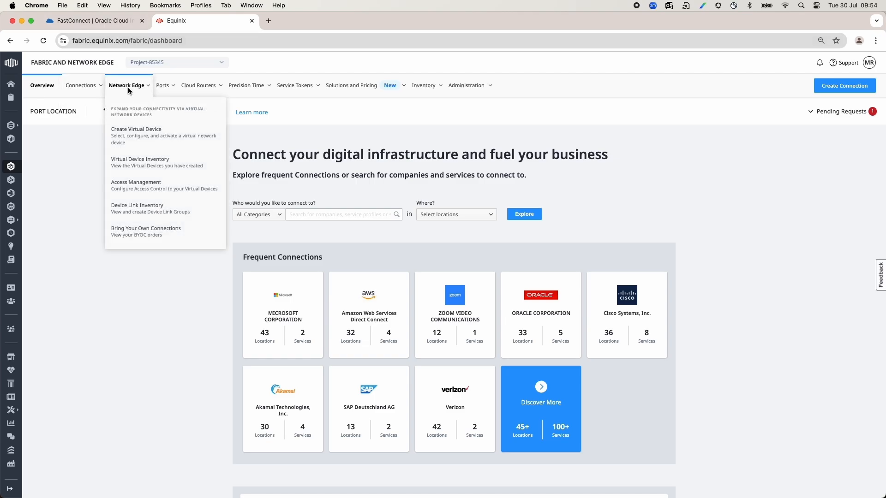
mouse_move(136, 136)
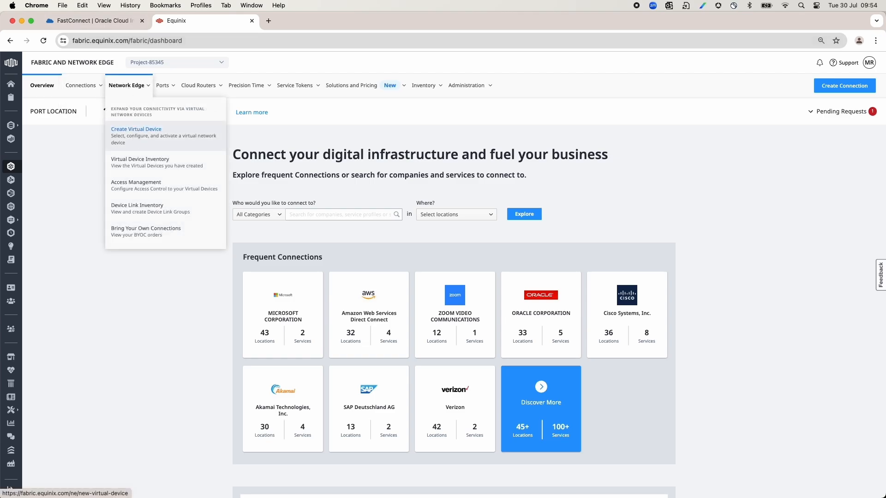
Start creating a virtual device and filter the vendors to Palo Alto Networks
left_click(136, 128)
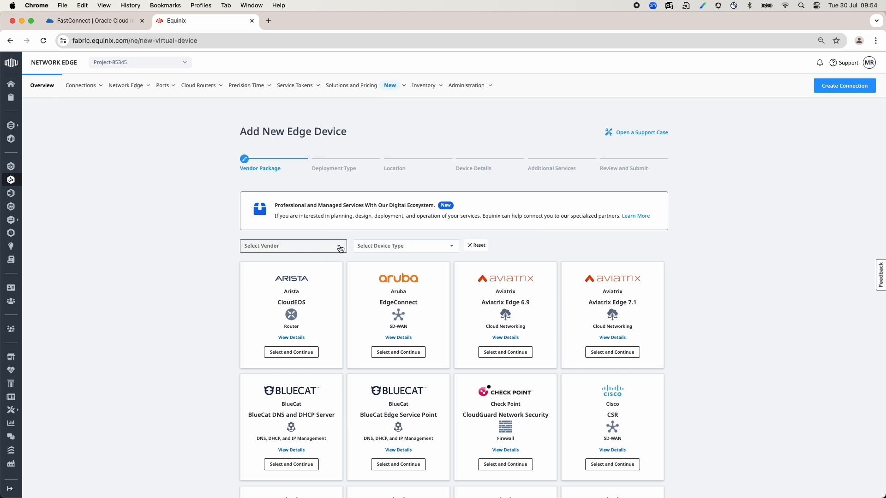
left_click(293, 245)
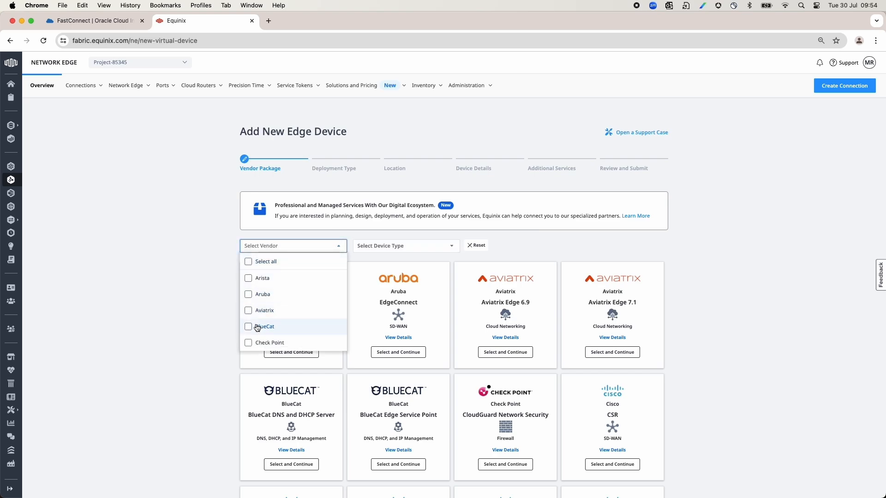
scroll("down", 3)
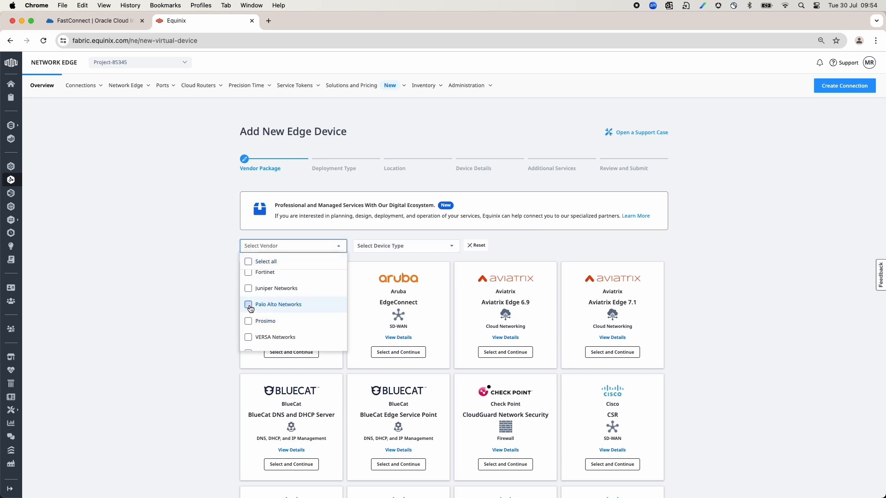
left_click(248, 304)
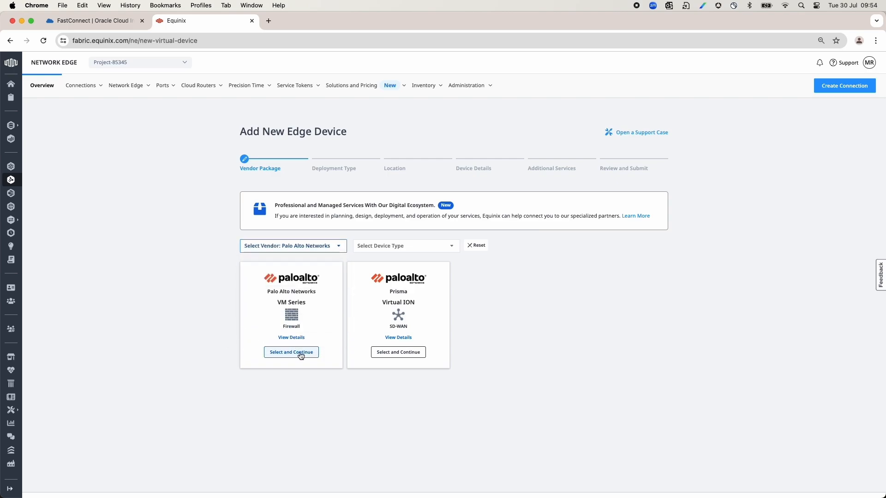
Order a single Palo Alto VM Series device in Dallas, billed to Oracle Corporation
left_click(291, 352)
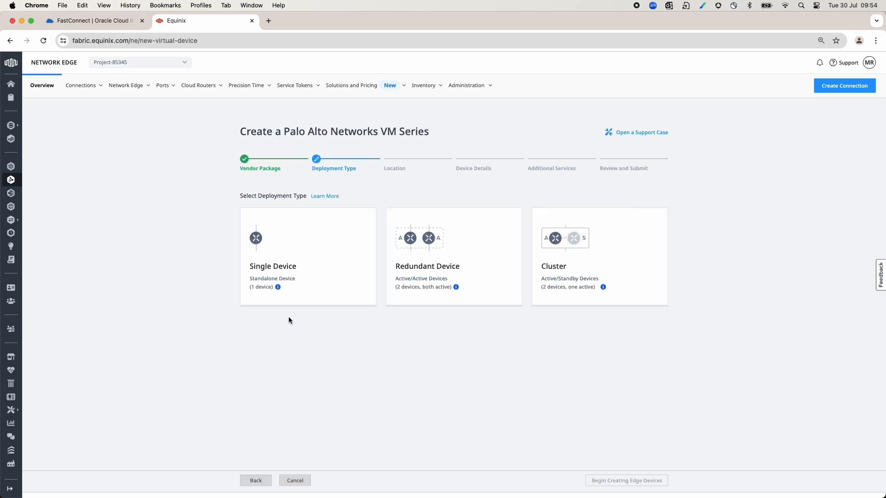
left_click(308, 256)
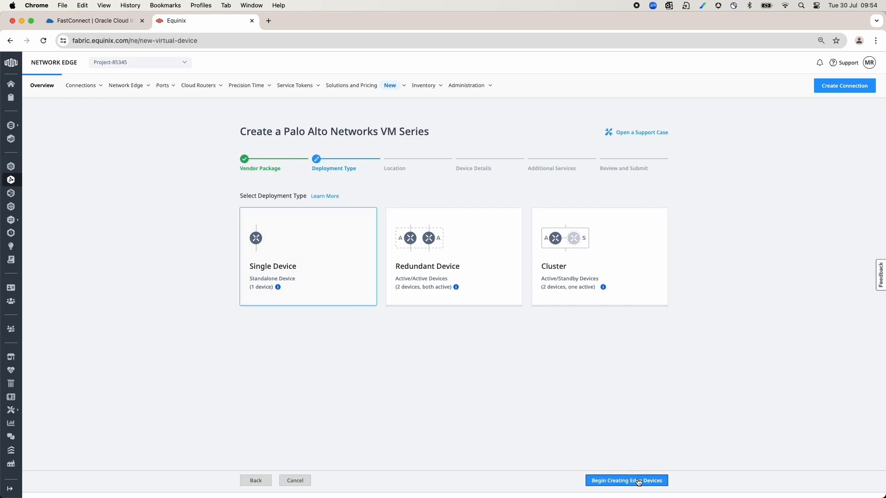
left_click(626, 480)
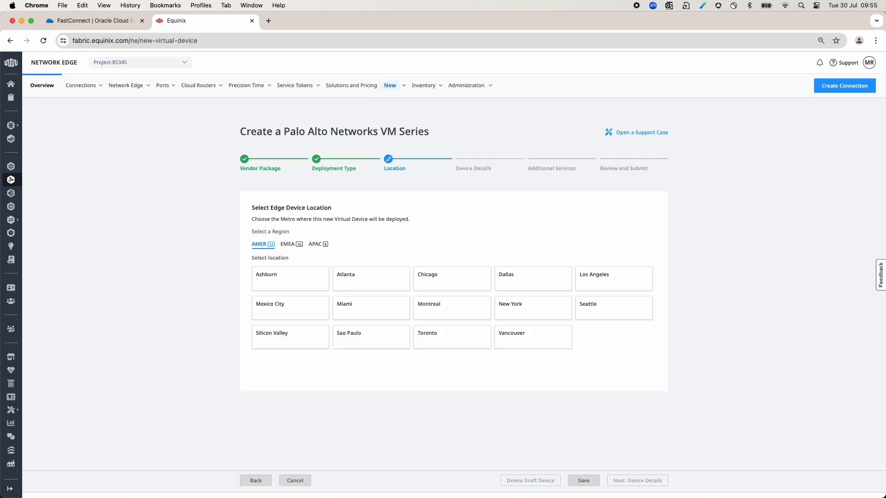
left_click(531, 278)
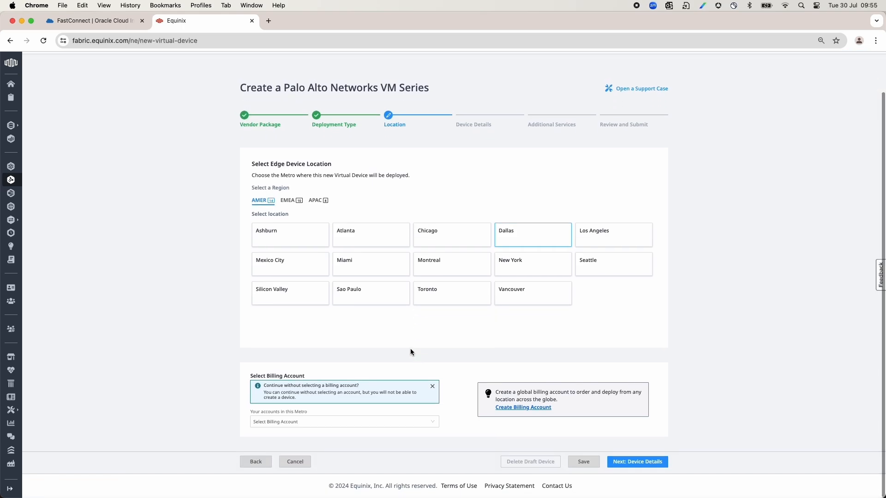
left_click(343, 422)
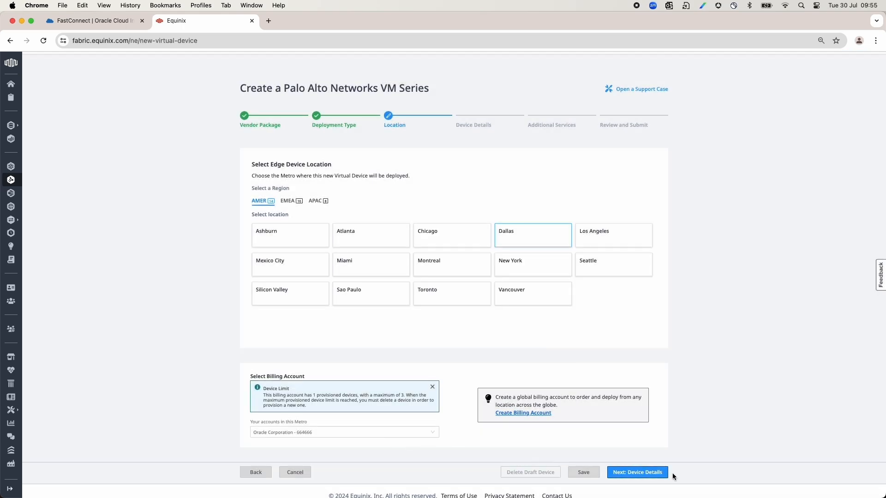
left_click(637, 472)
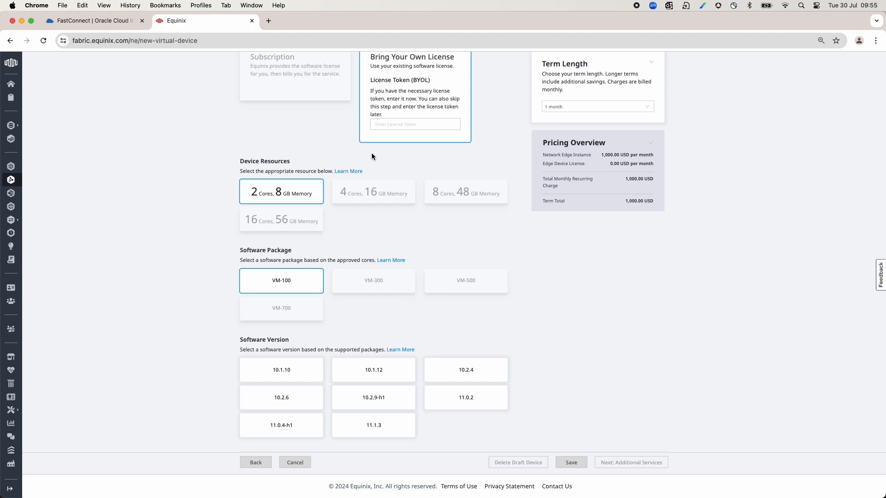
Name the device OCIRegions-Demo with host name prefix ociregions-demo
scroll("up", 3)
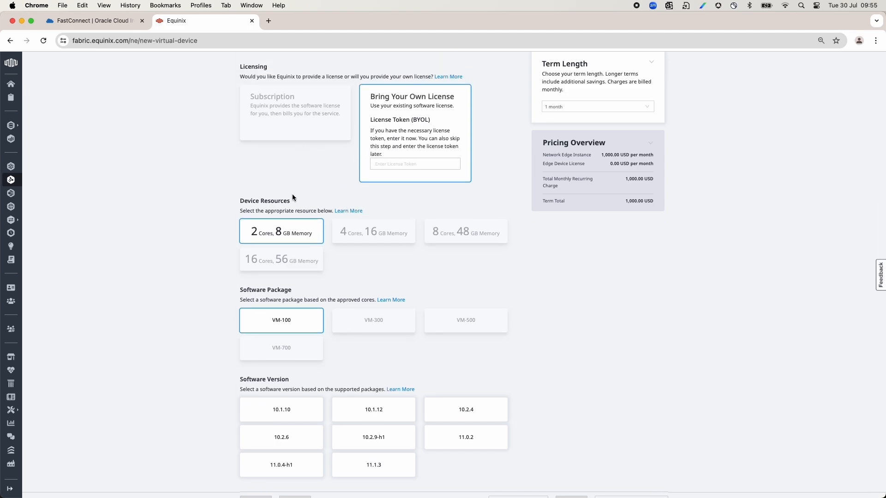
scroll("down", 3)
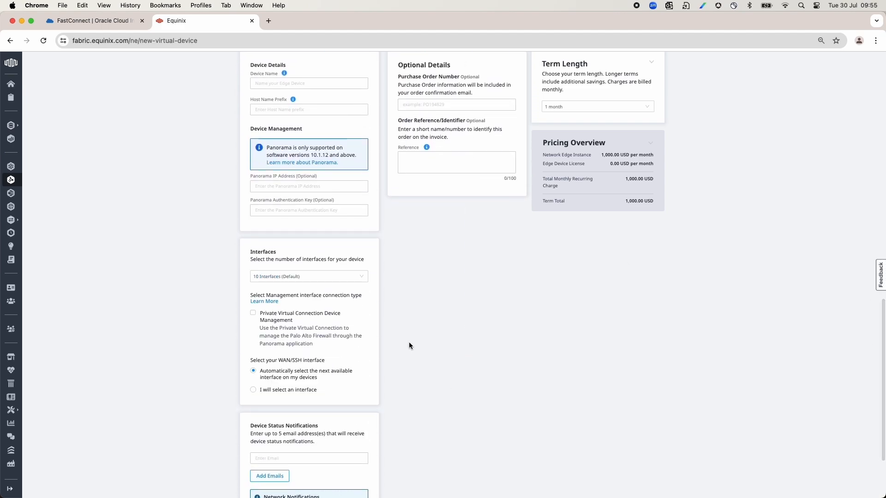
mouse_move(276, 91)
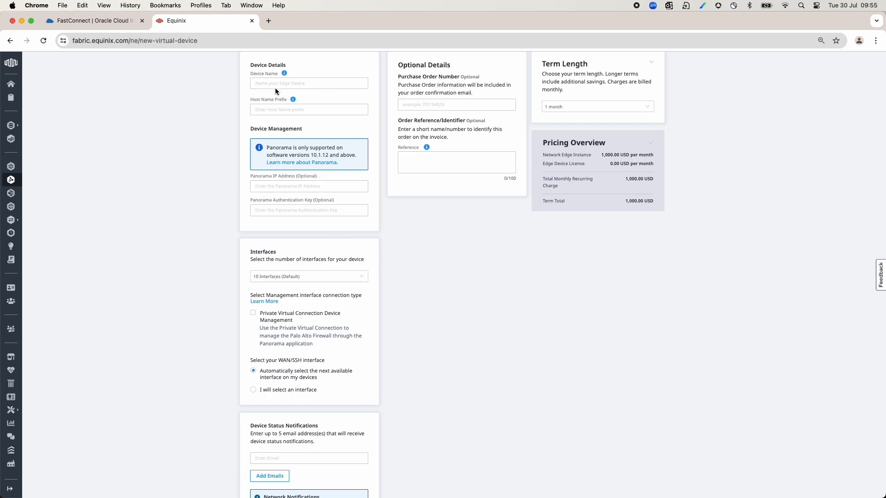
type("OCIRegions-Demo")
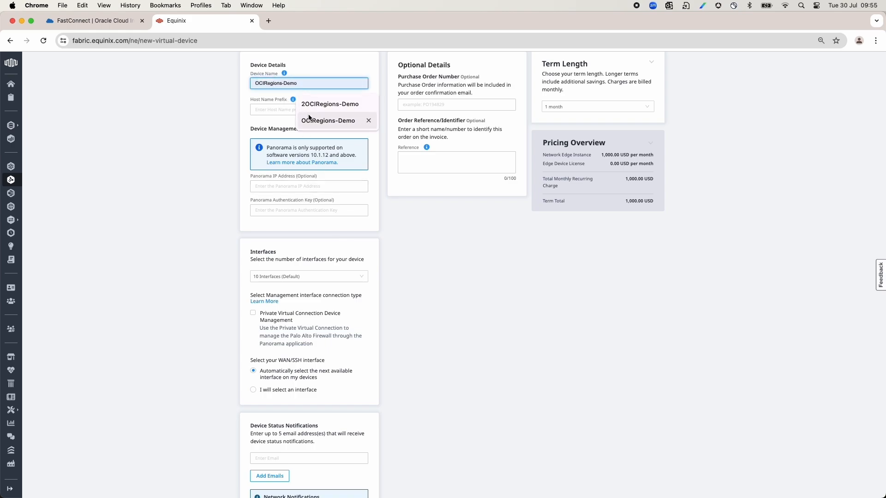
left_click(309, 109)
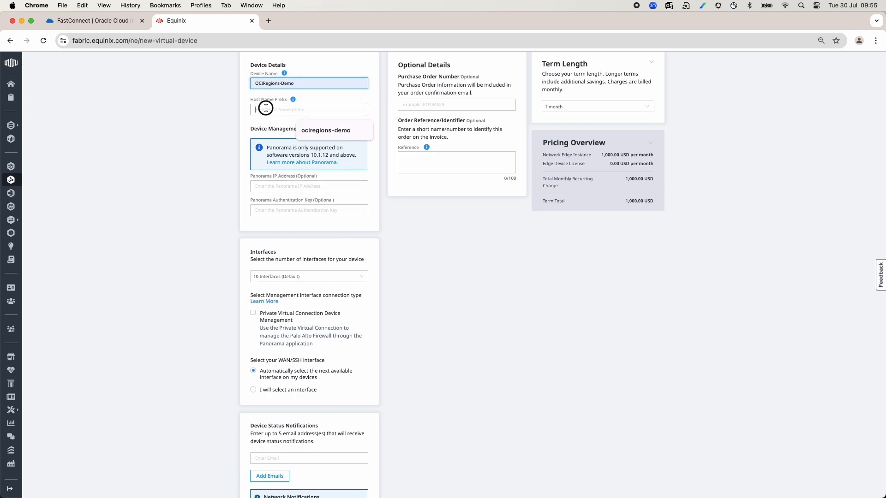
type("ociregions-demo")
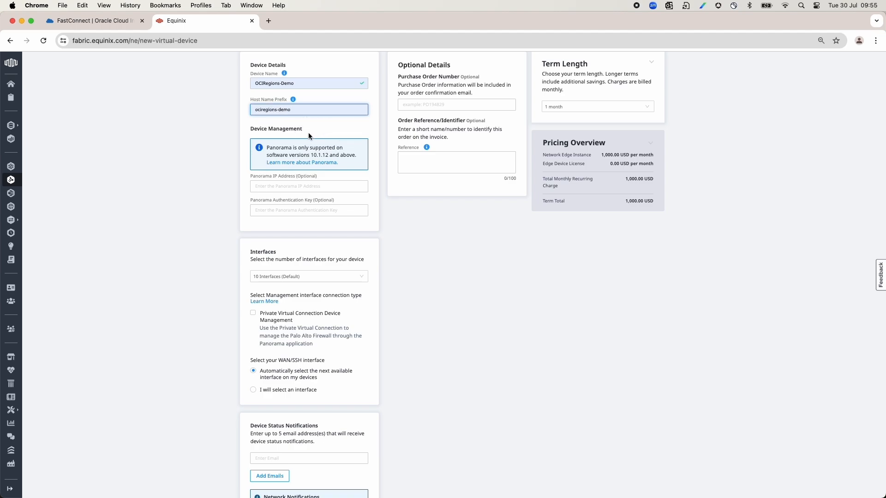
scroll("down", 3)
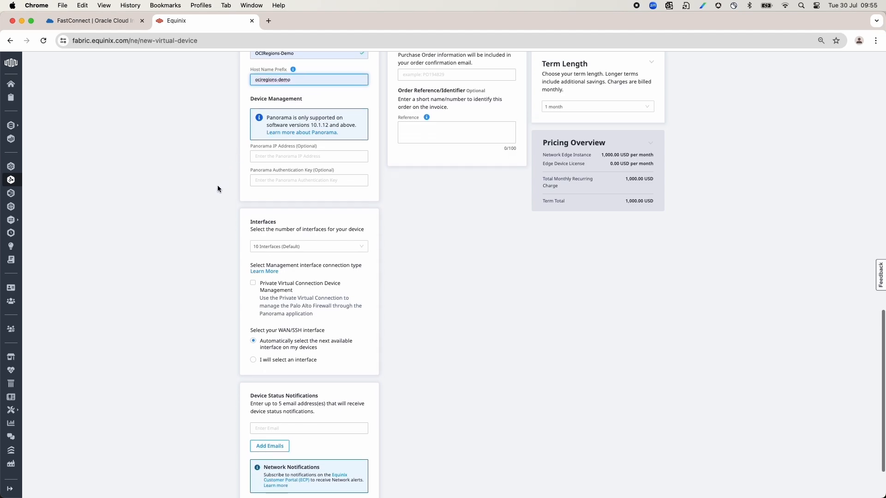
scroll("down", 3)
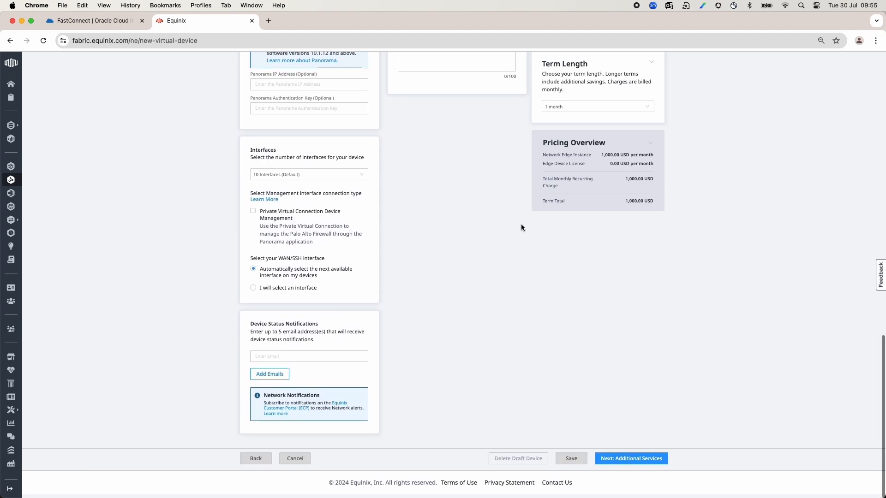
left_click(631, 458)
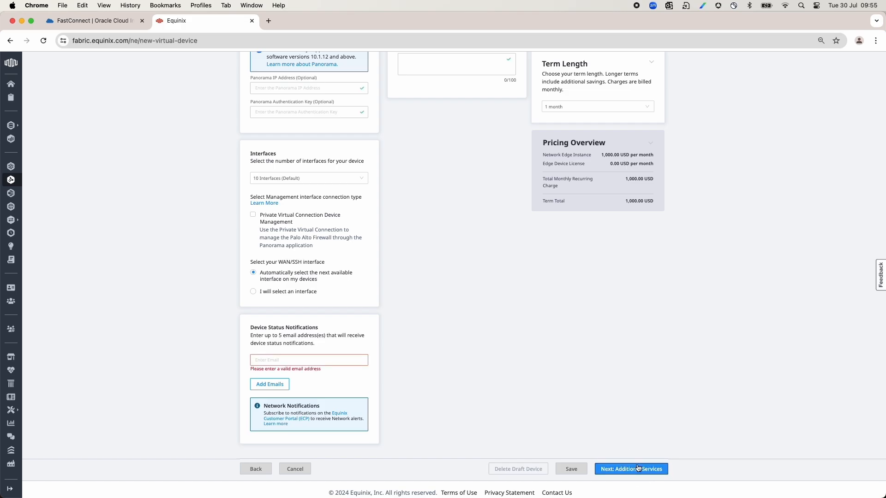
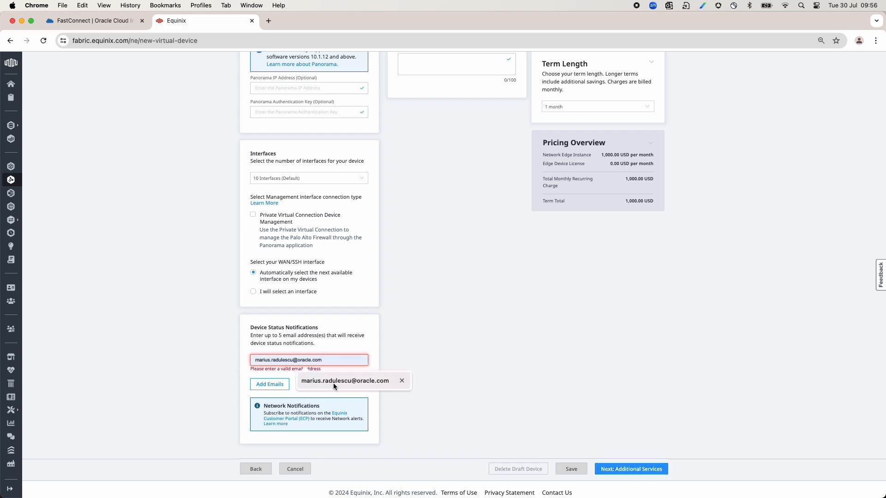
left_click(631, 469)
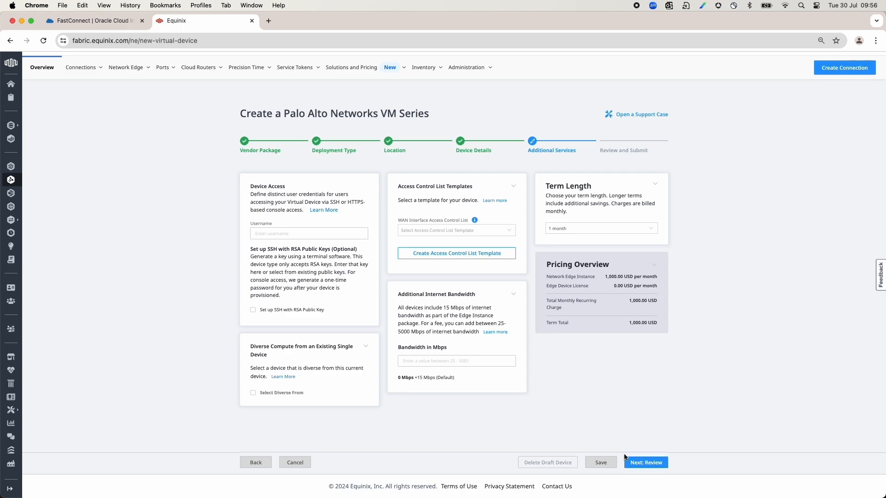
Set username admin and apply the default-access ACL template to the WAN interface
left_click(309, 233)
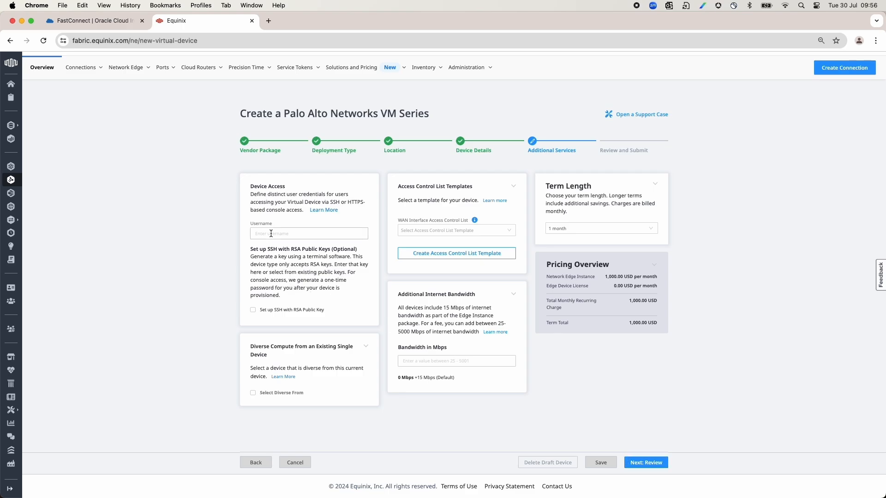
type("admin")
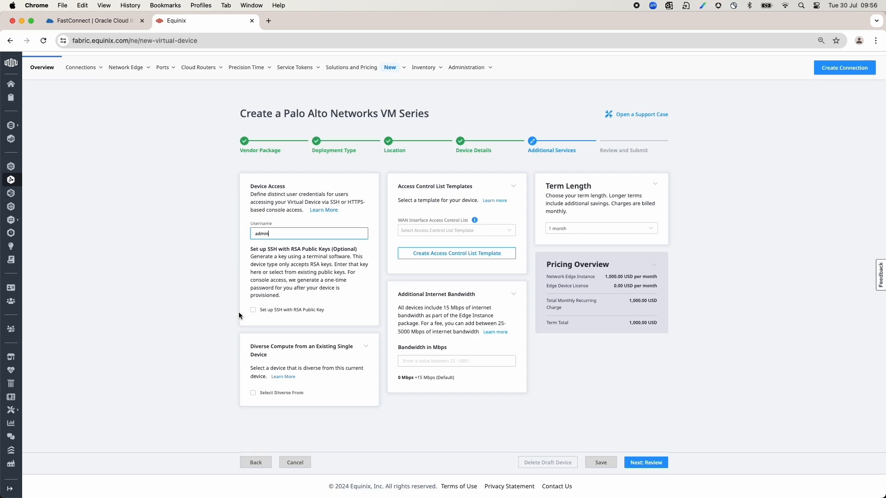
left_click(455, 230)
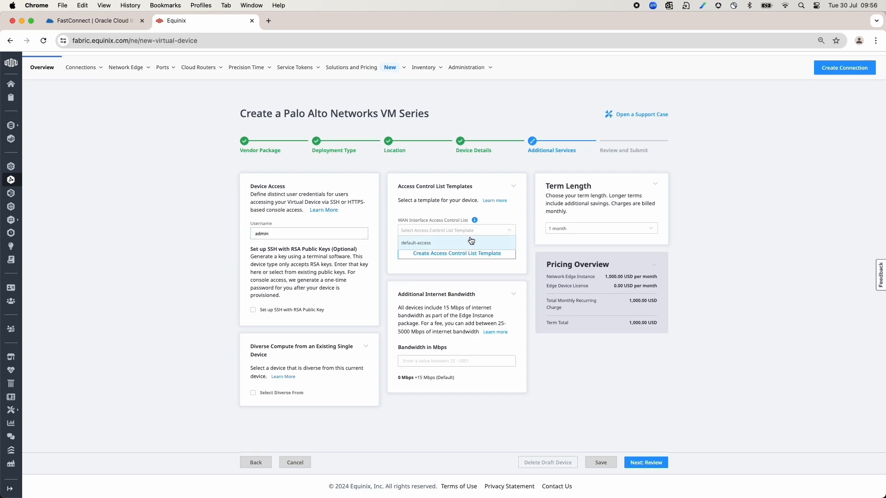
left_click(644, 462)
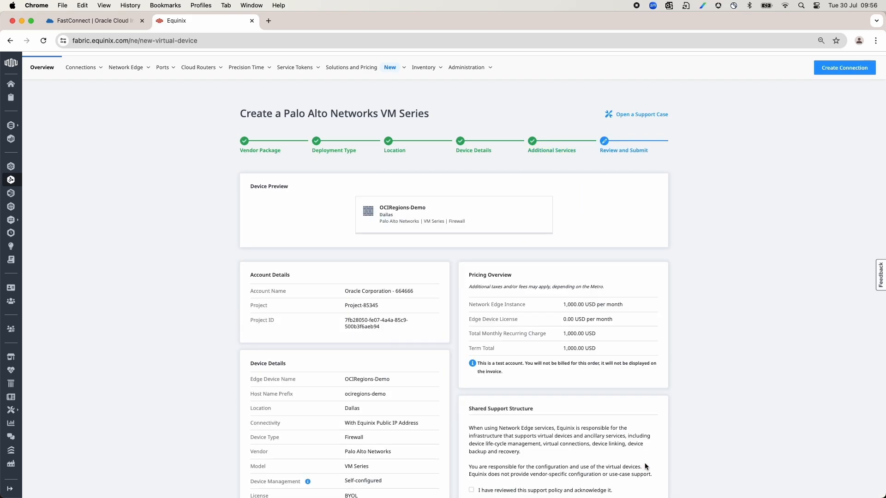
mouse_move(463, 437)
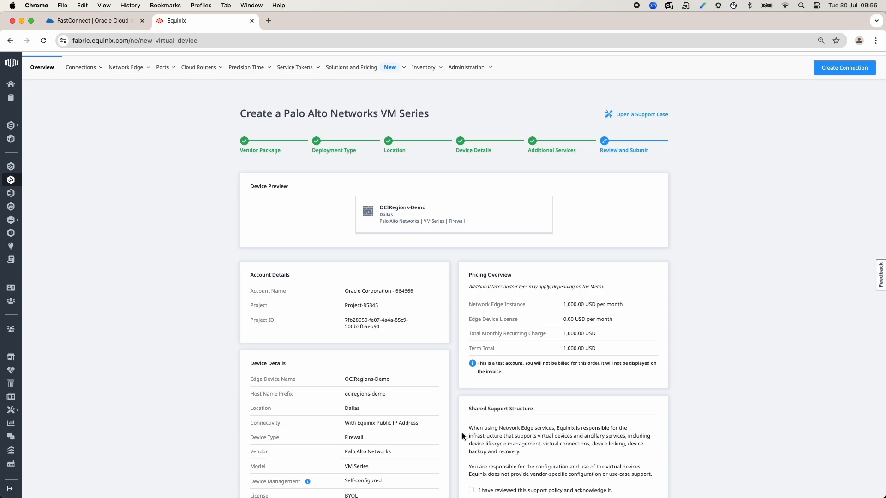
Accept the support policy and order terms, then create the OCIRegions-Demo device
scroll("down", 3)
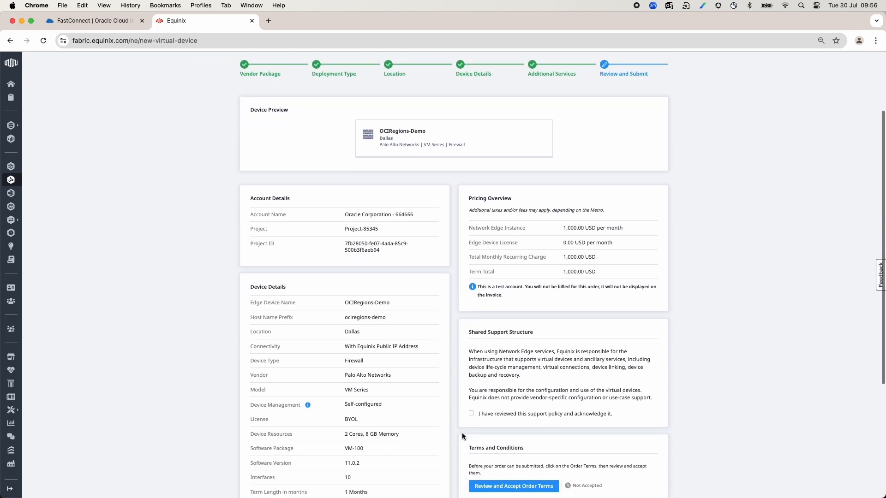
scroll("down", 3)
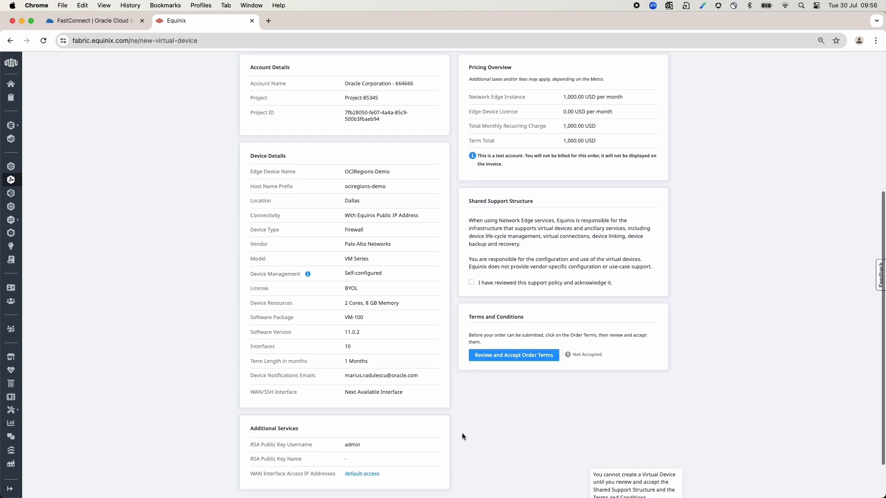
scroll("down", 3)
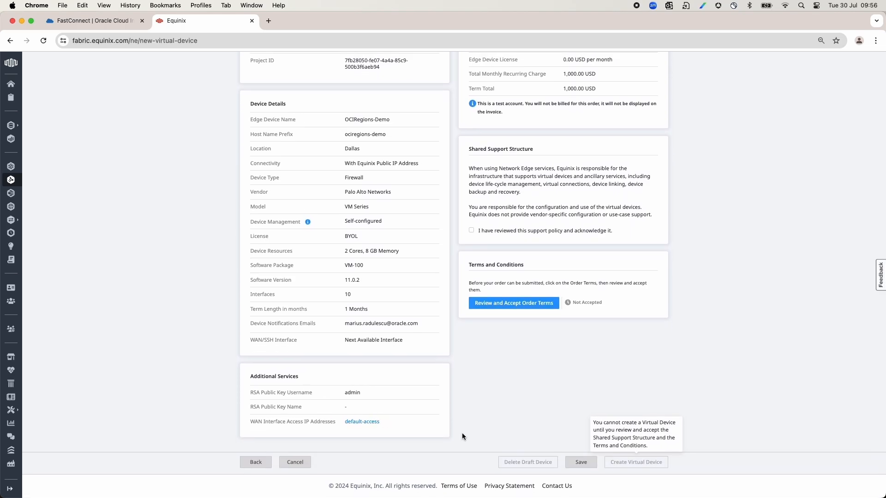
left_click(471, 230)
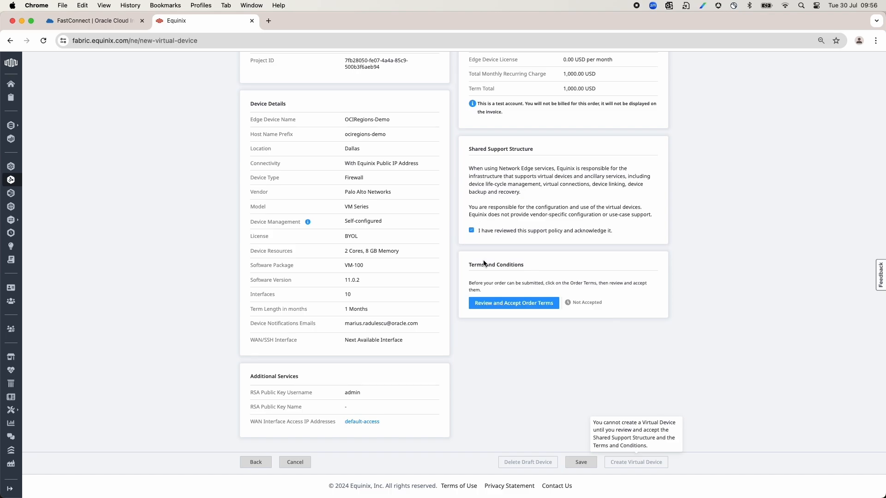
left_click(513, 302)
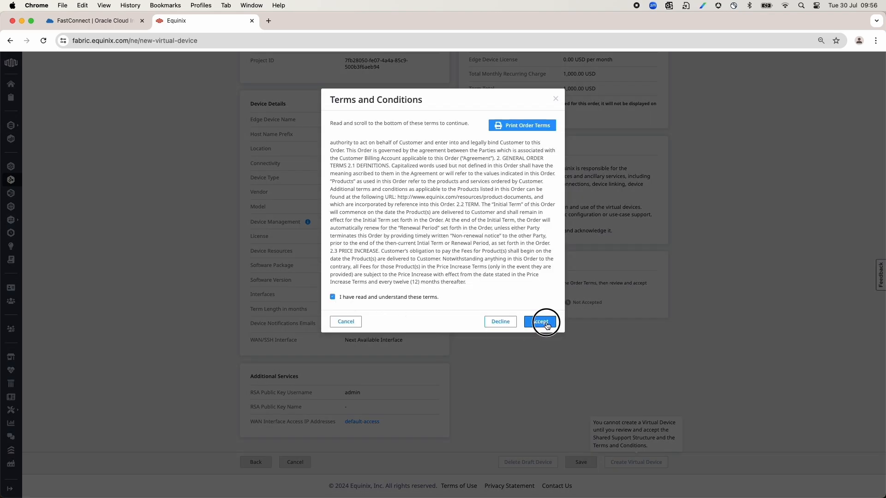
left_click(541, 321)
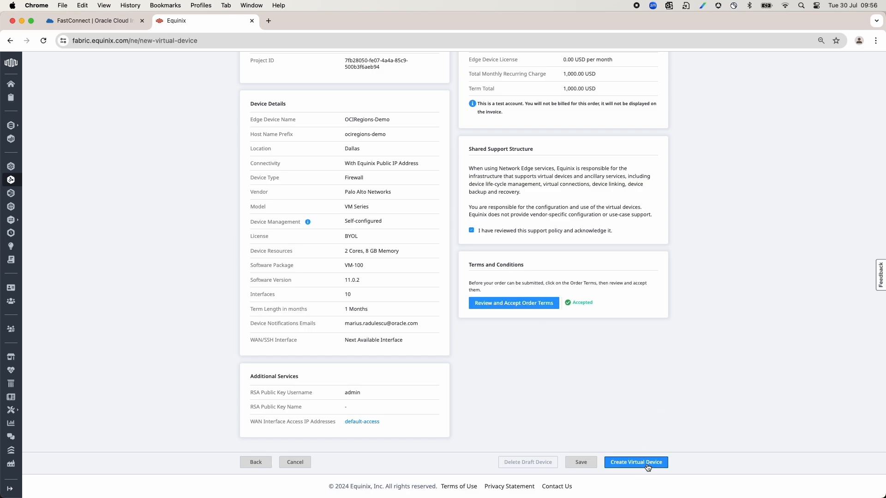
left_click(634, 463)
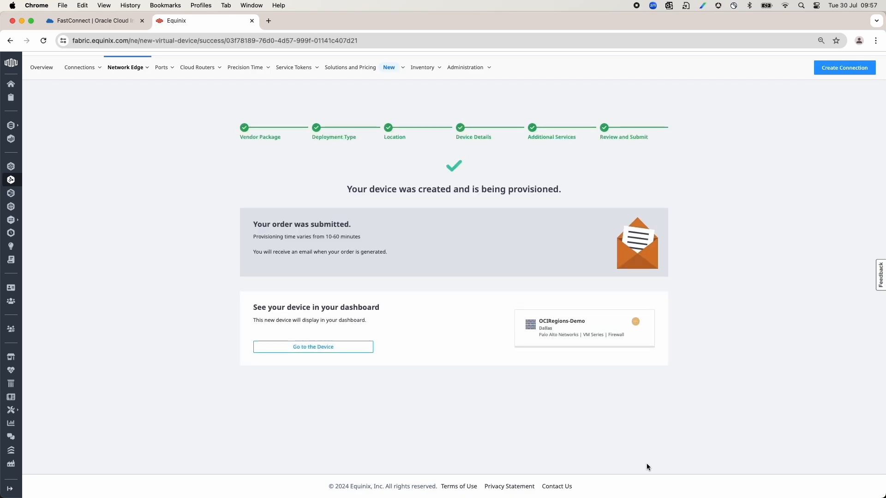
mouse_move(331, 402)
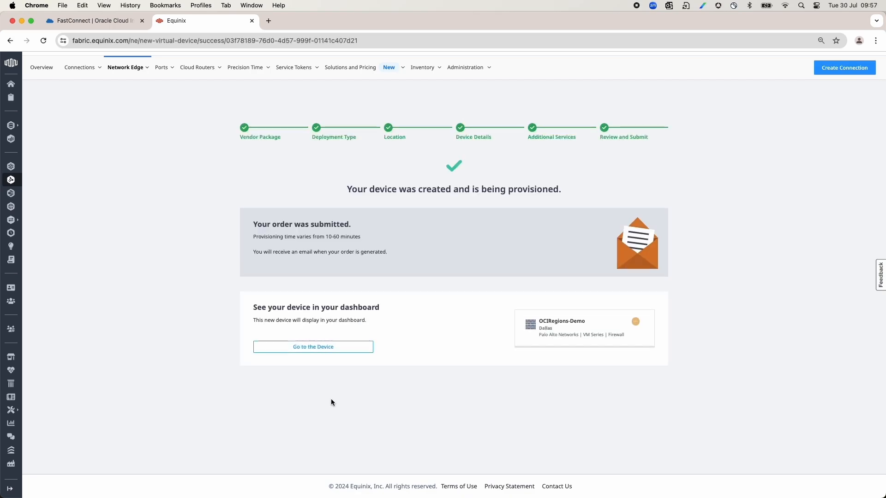
mouse_move(609, 337)
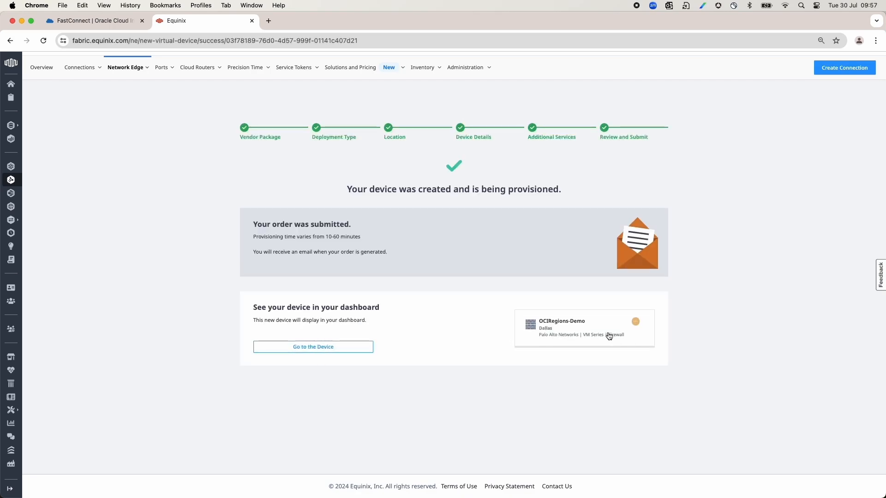
Open the OCIRegions-Demo device details and confirm its status reaches Provisioned
left_click(313, 346)
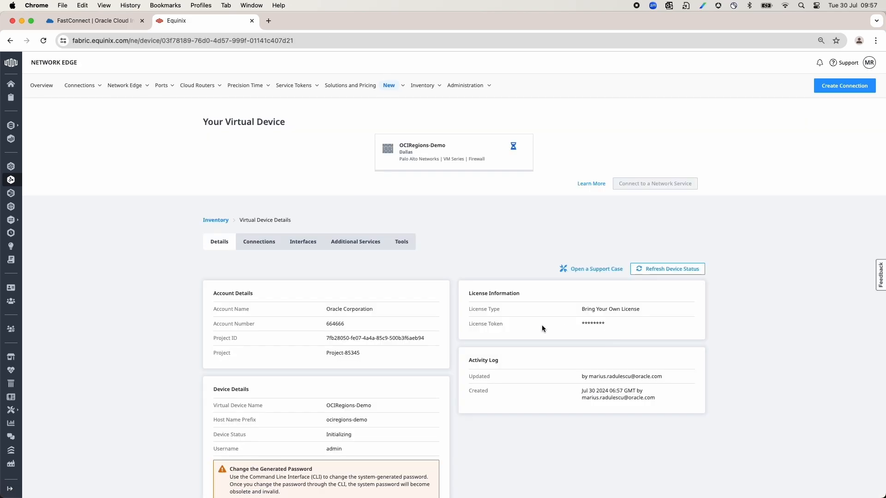
scroll("down", 3)
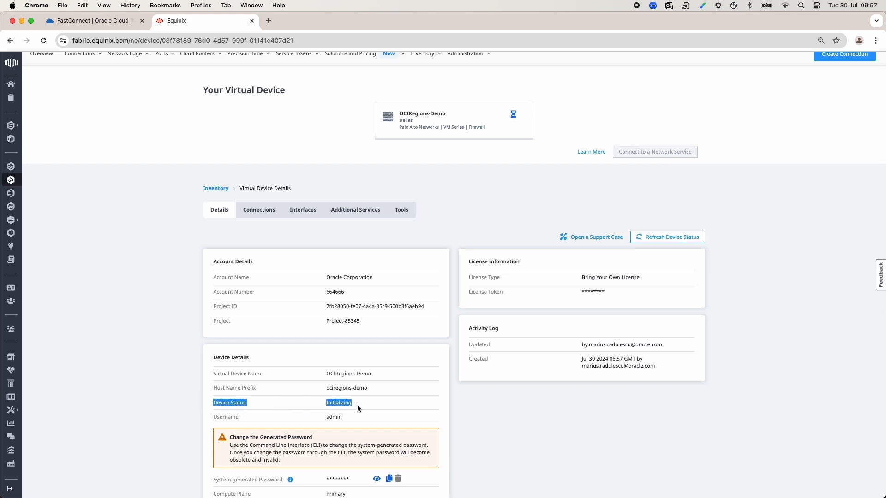
mouse_move(385, 391)
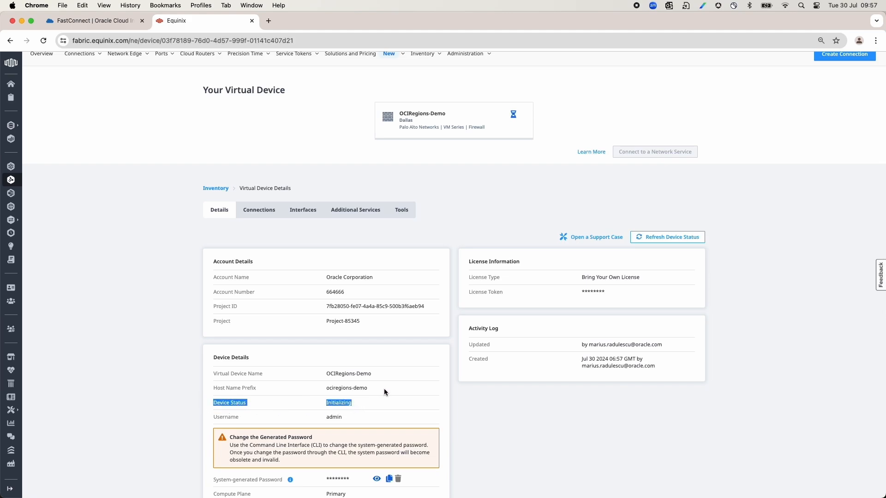
mouse_move(465, 245)
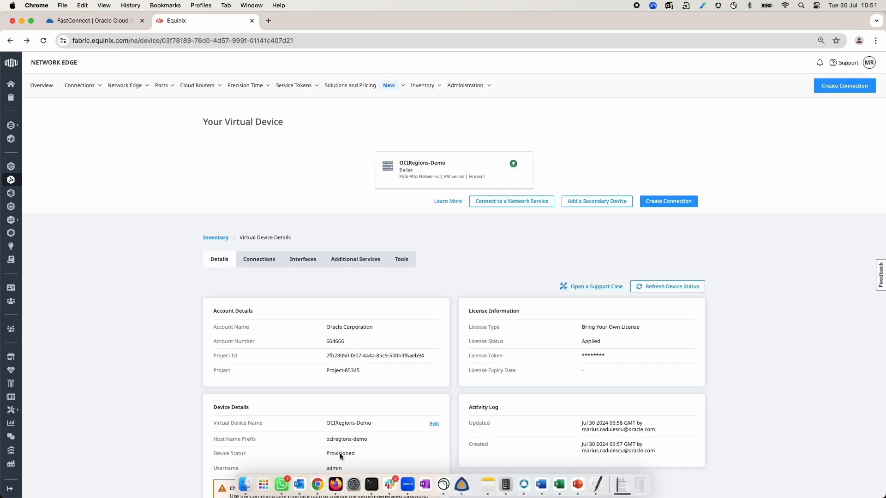
double_click(339, 453)
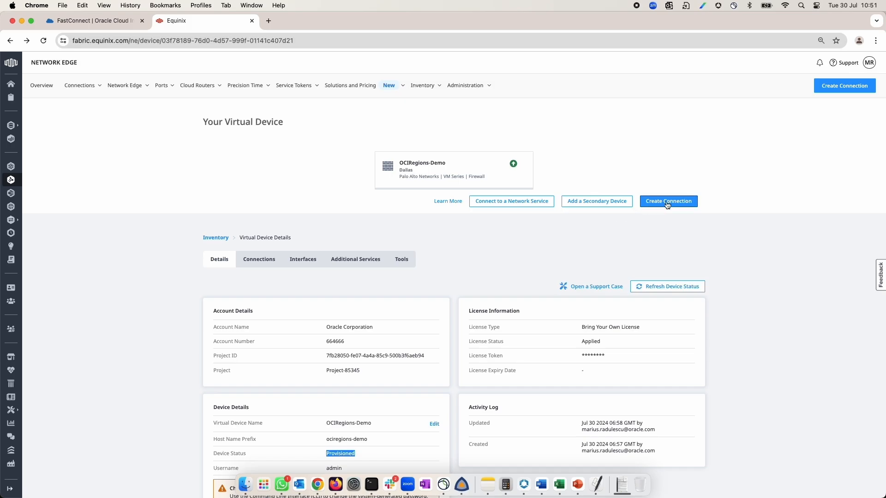
Start an Oracle Cloud connection from OCIRegions-Demo to Ashburn, accepting the remote warning
left_click(668, 201)
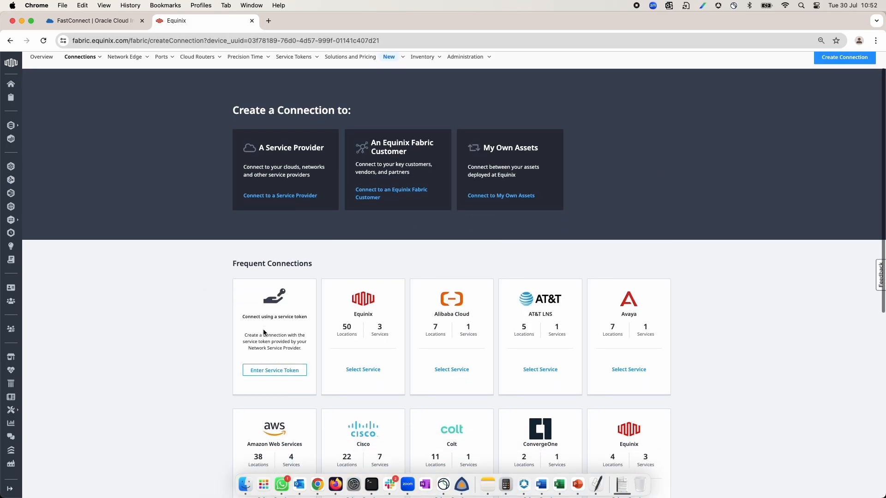
scroll("down", 3)
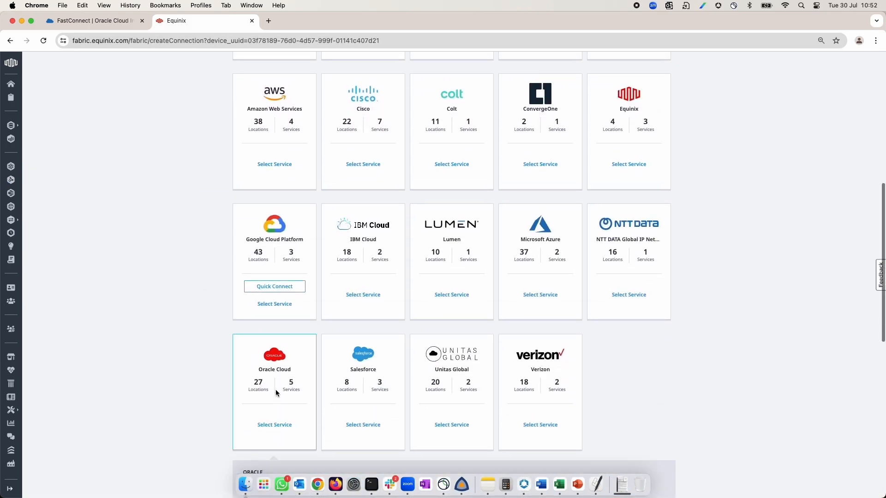
left_click(274, 424)
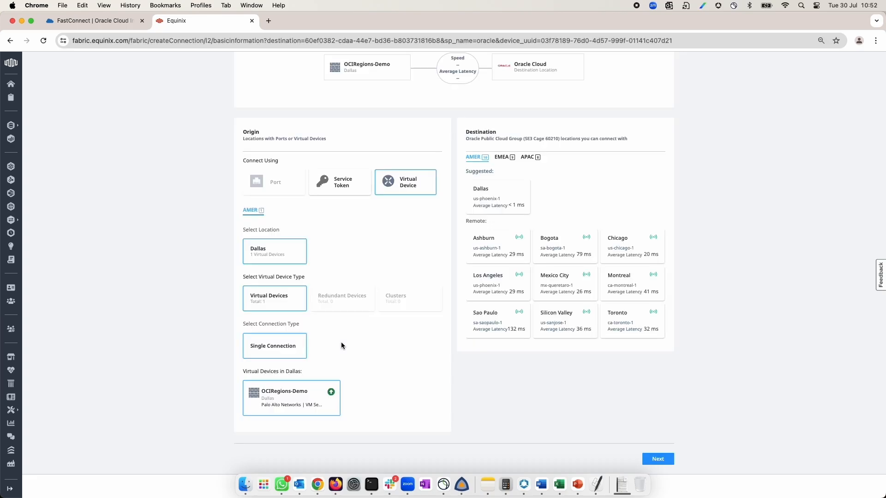
mouse_move(273, 400)
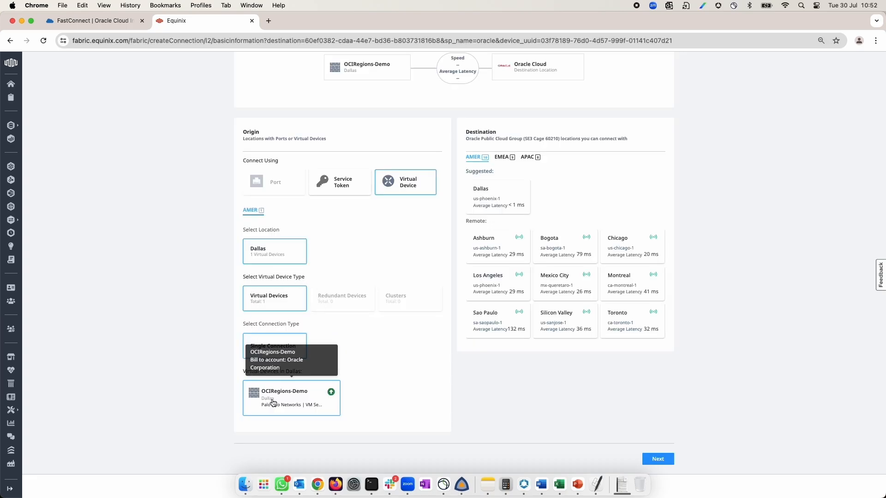
left_click(498, 247)
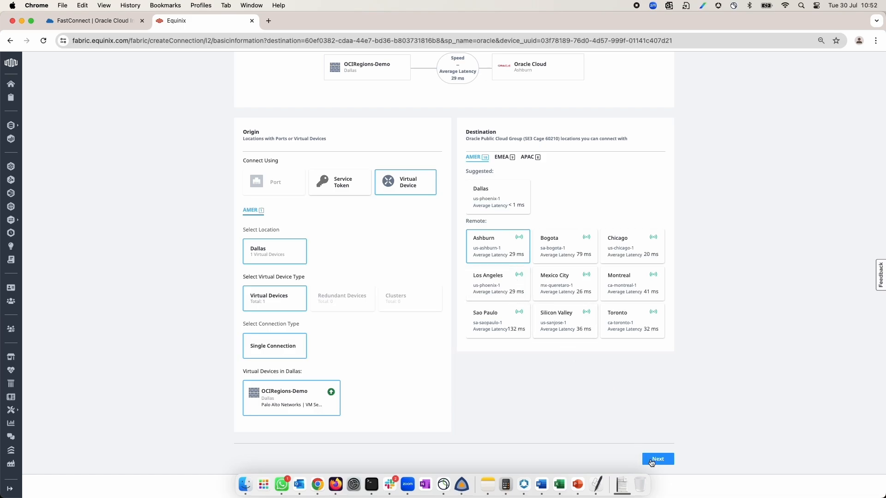
left_click(657, 459)
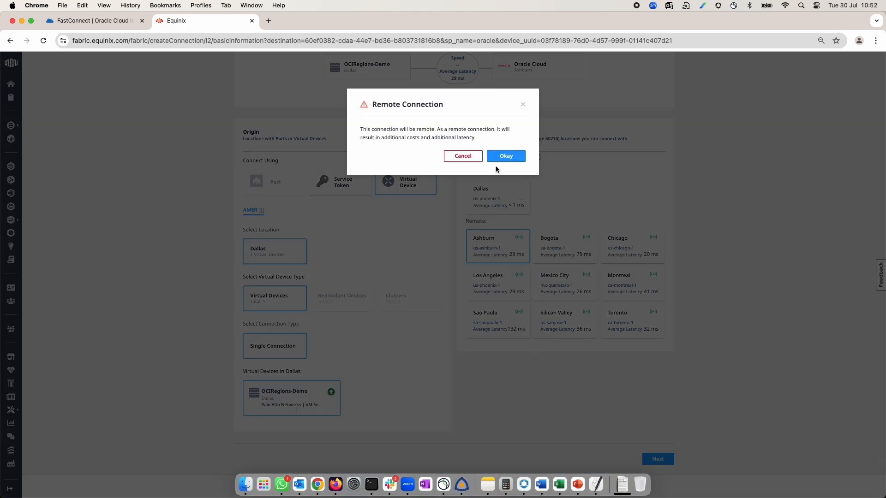
left_click(505, 156)
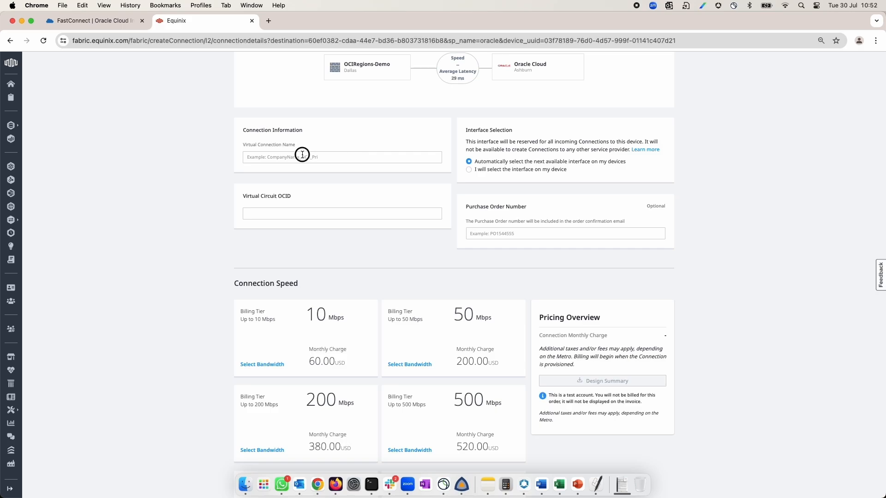
Name the connection OCI-ASH-FC1 and paste the FastConnect circuit OCID from OCI
type("OCI-ASH-FC1")
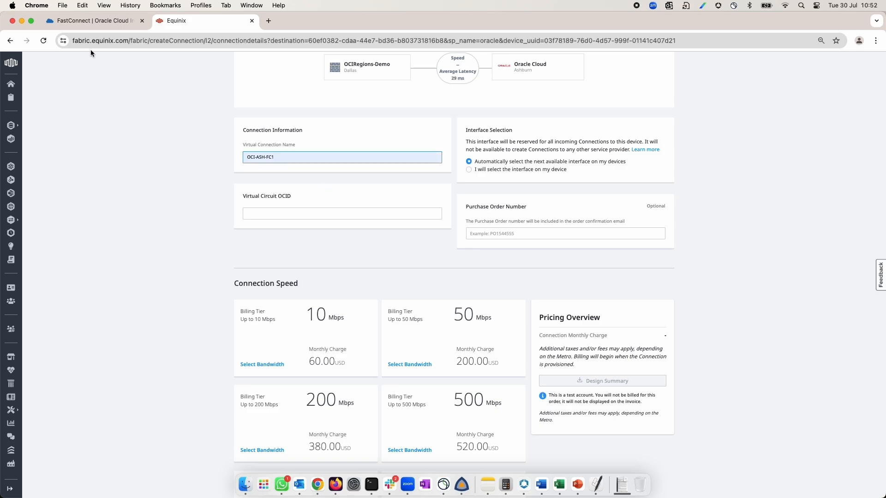
left_click(93, 20)
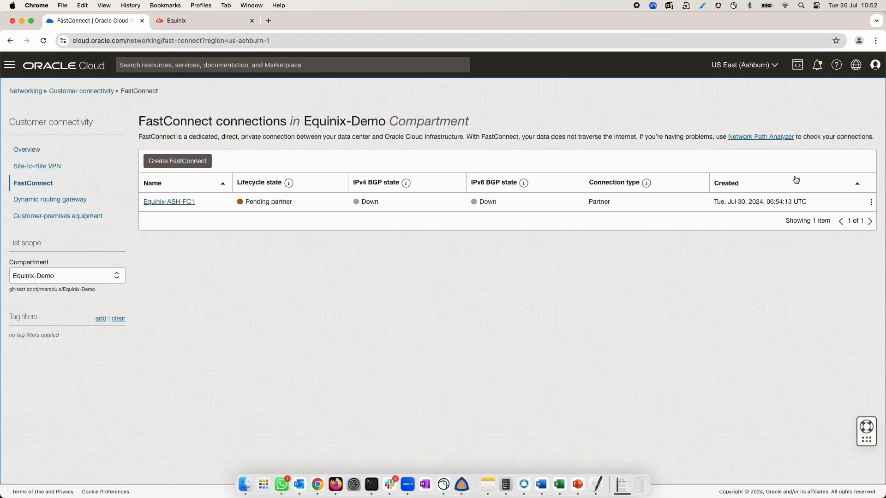
left_click(871, 202)
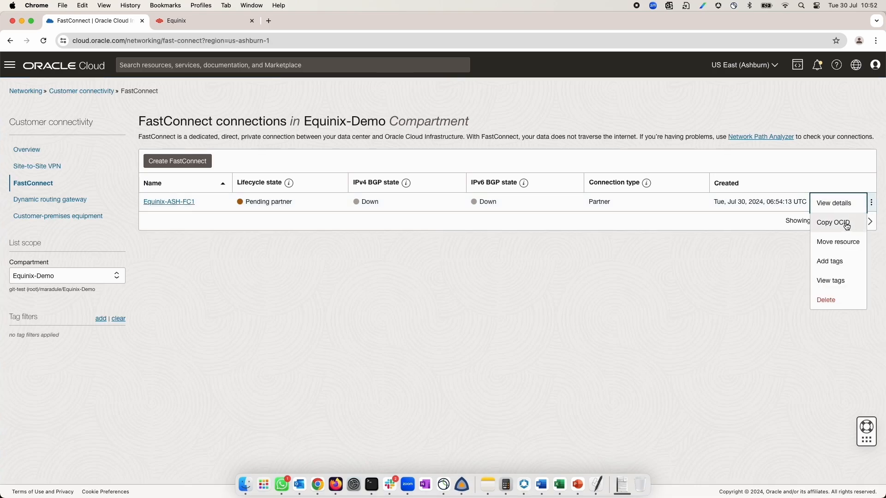
left_click(175, 21)
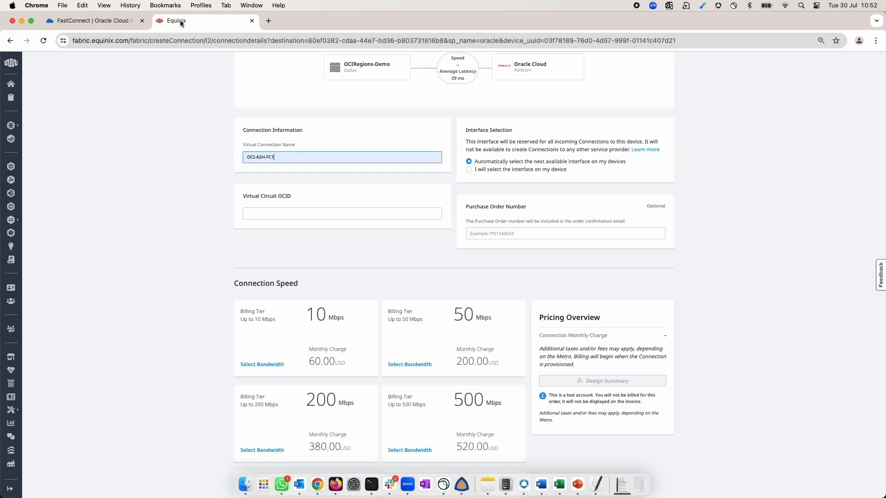
right_click(341, 214)
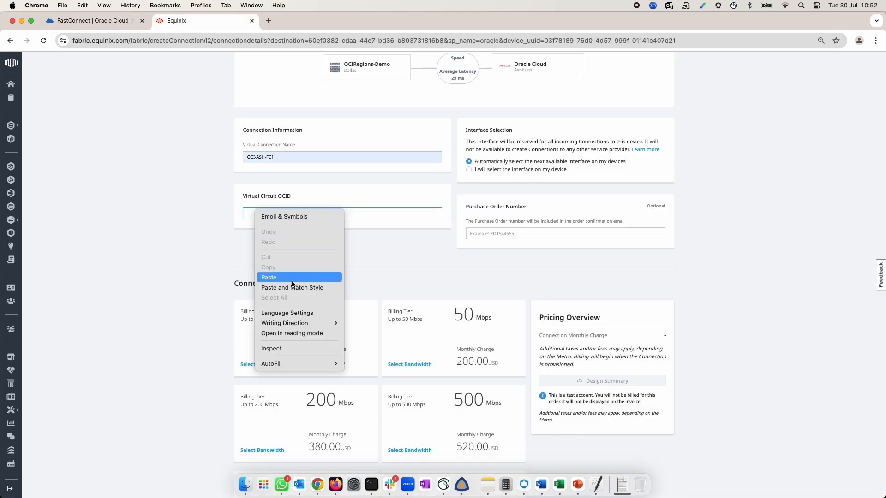
left_click(269, 277)
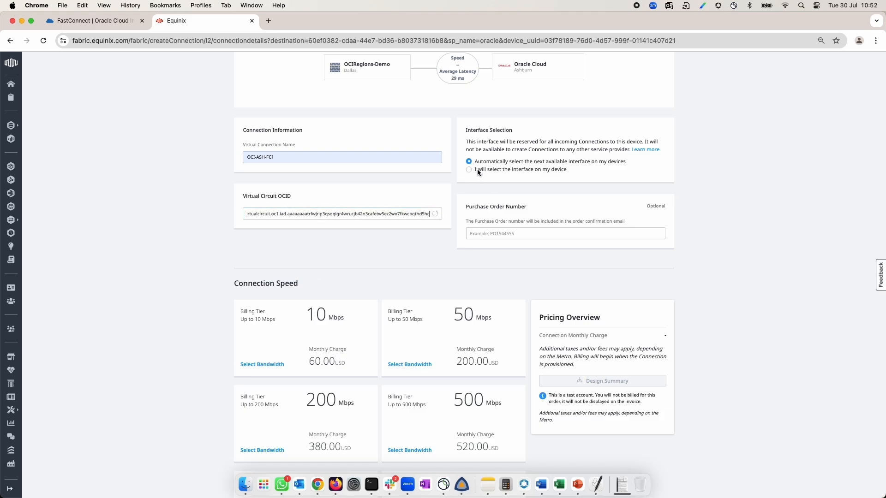
Assign ethernet1/2 at 10 Mbps and submit the connection order
left_click(469, 169)
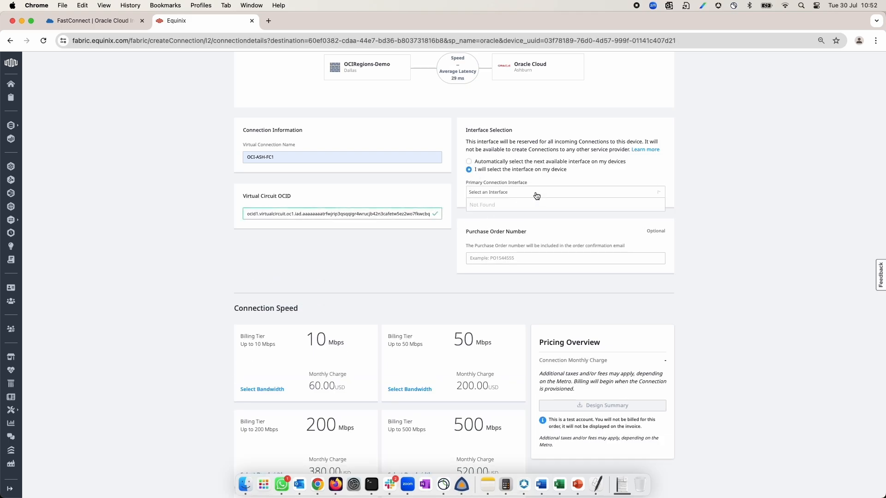
left_click(564, 192)
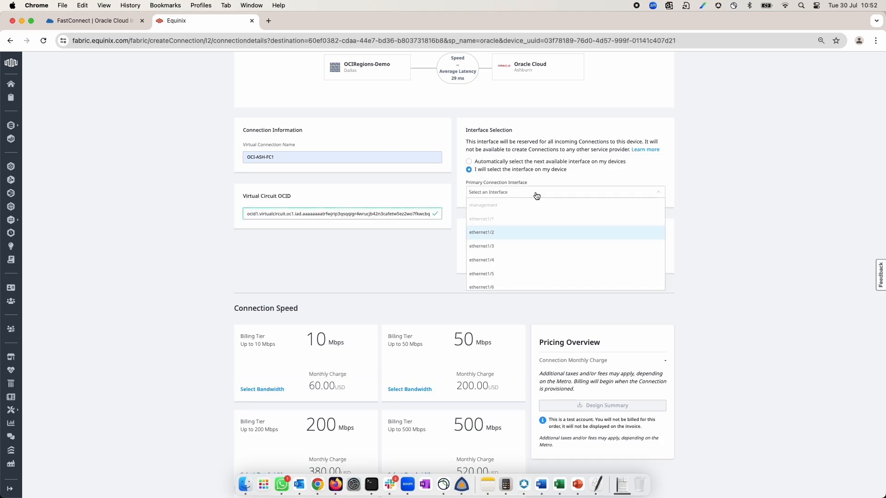
mouse_move(493, 234)
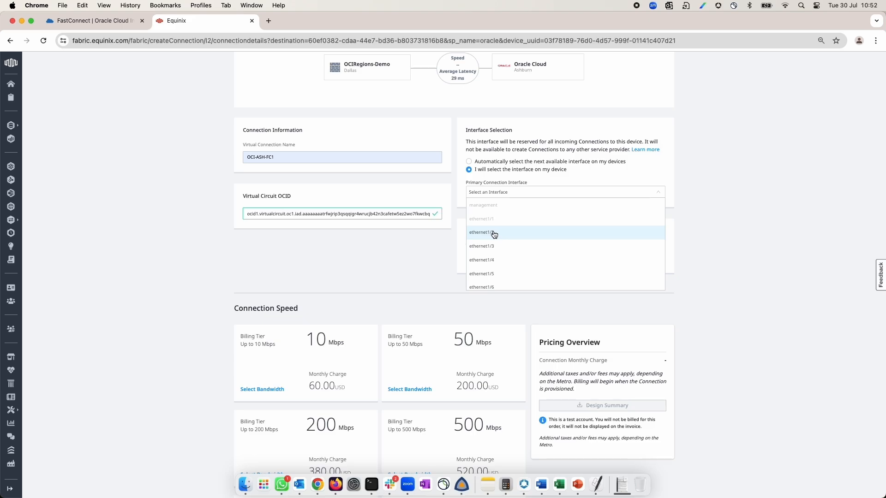
left_click(481, 233)
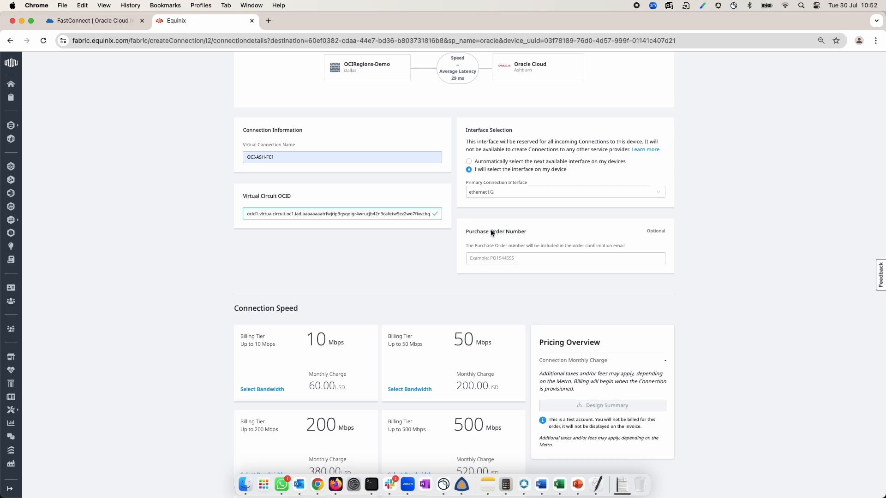
scroll("down", 3)
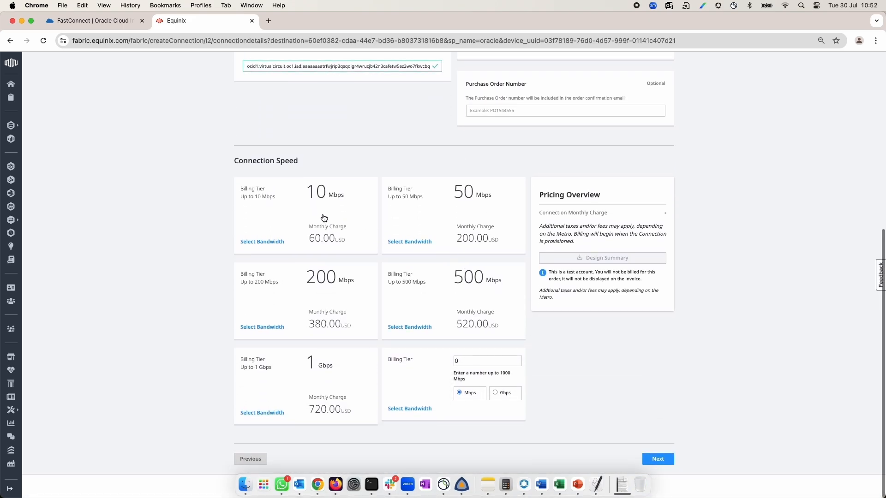
left_click(262, 242)
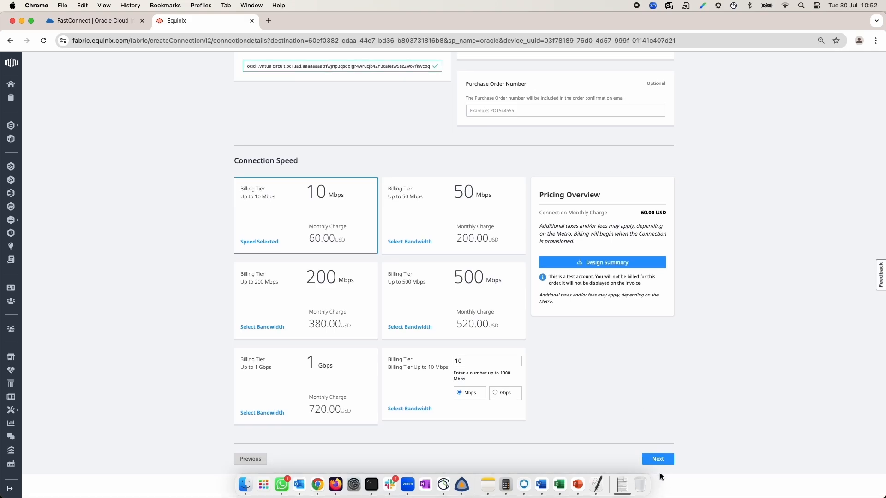
left_click(657, 458)
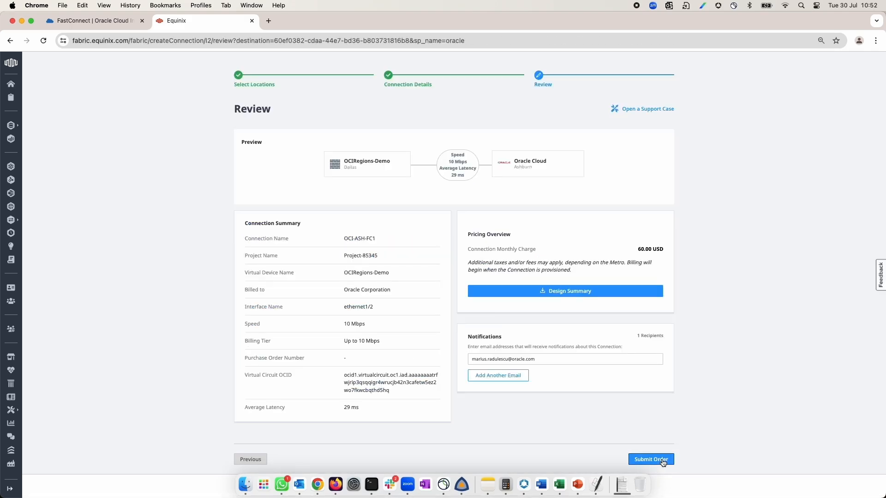
left_click(650, 459)
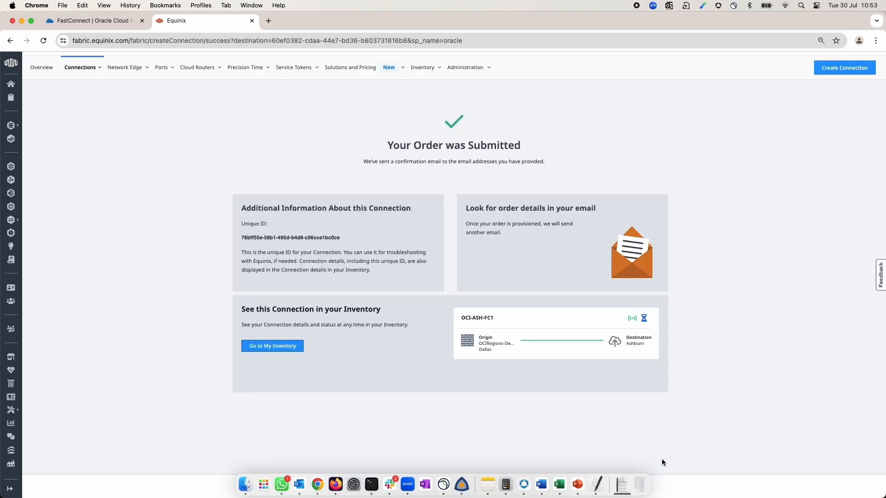
mouse_move(295, 363)
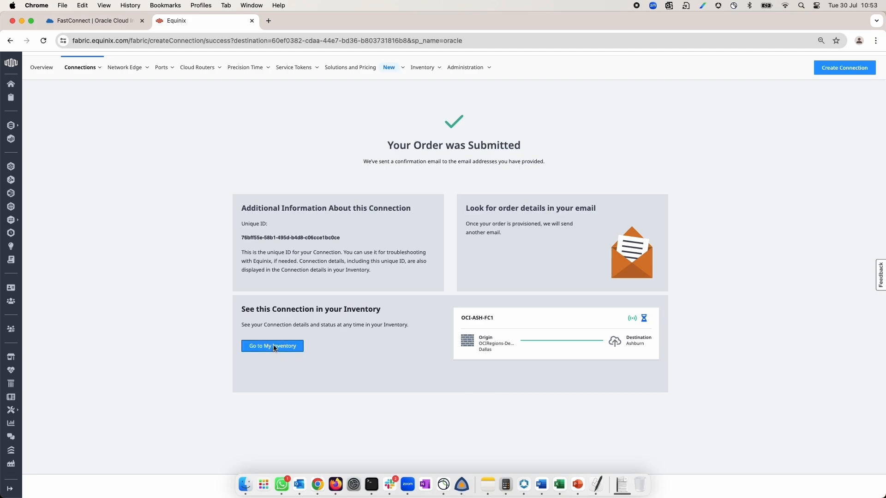
mouse_move(215, 134)
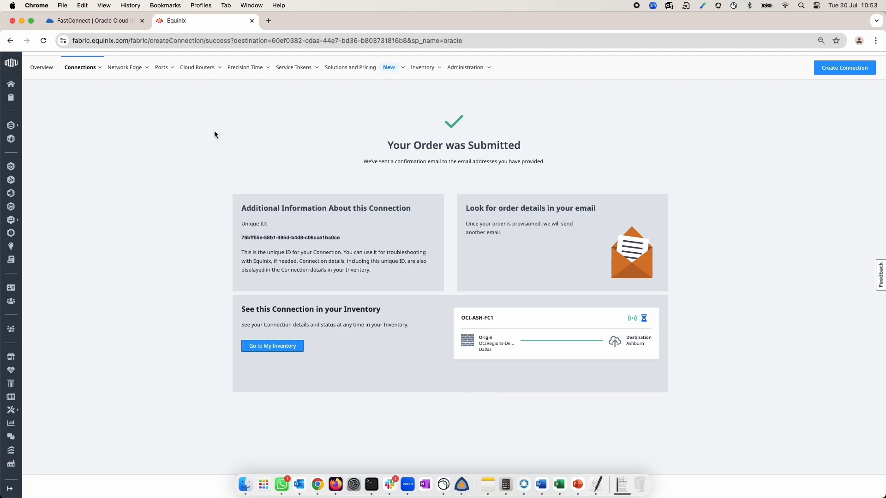
Start an Oracle Cloud Infrastructure FastConnect connection from the Connections menu
left_click(80, 68)
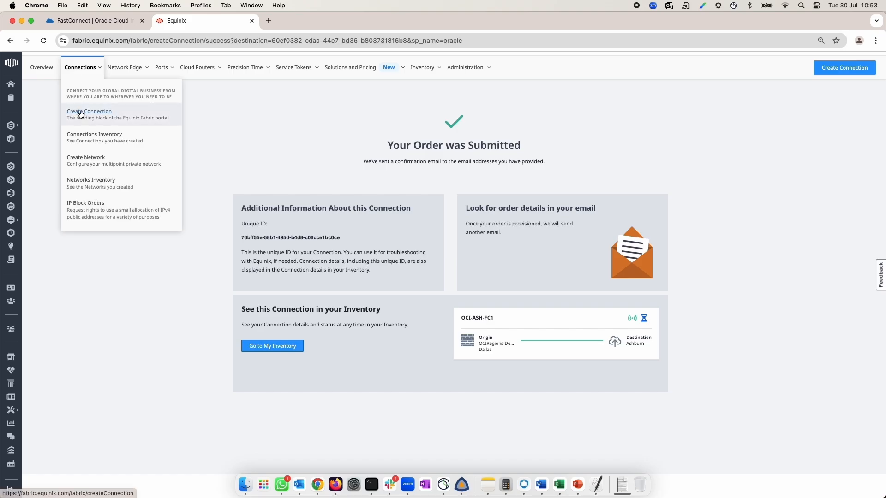
left_click(89, 111)
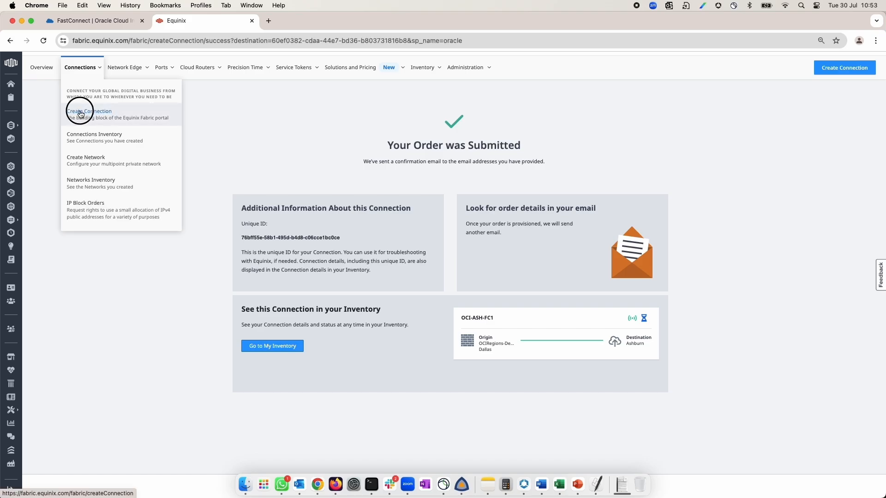
left_click(88, 110)
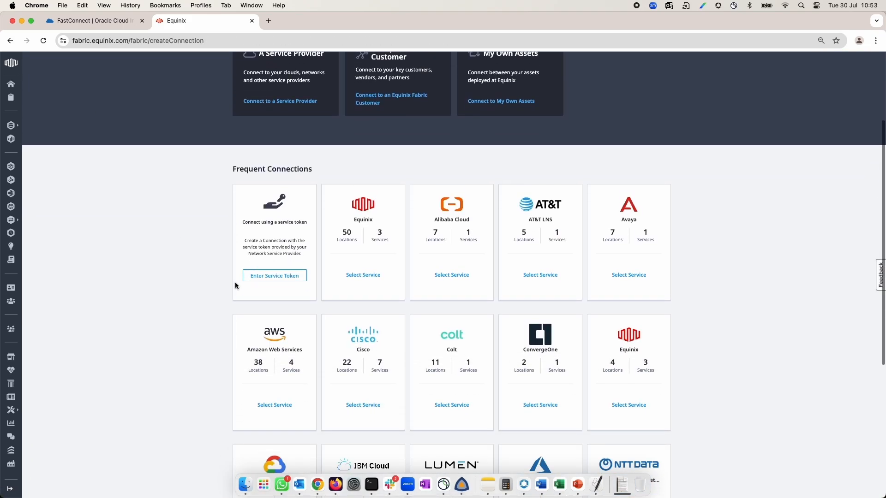
scroll("down", 3)
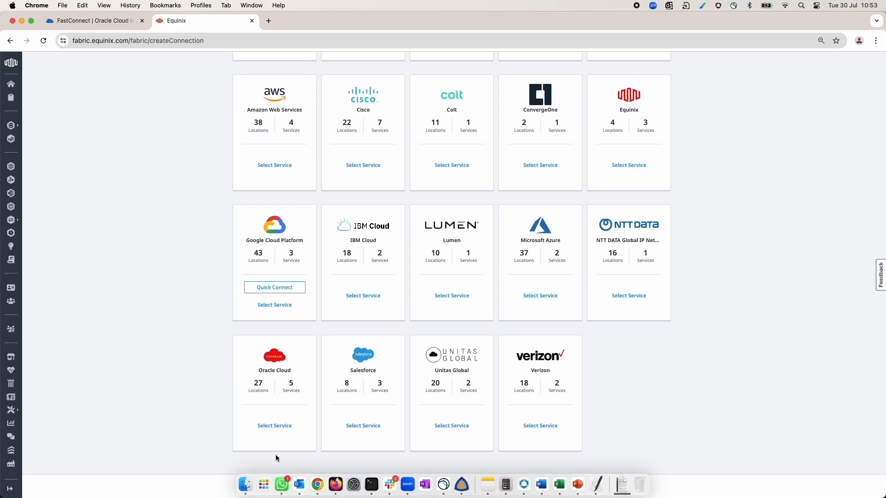
left_click(274, 425)
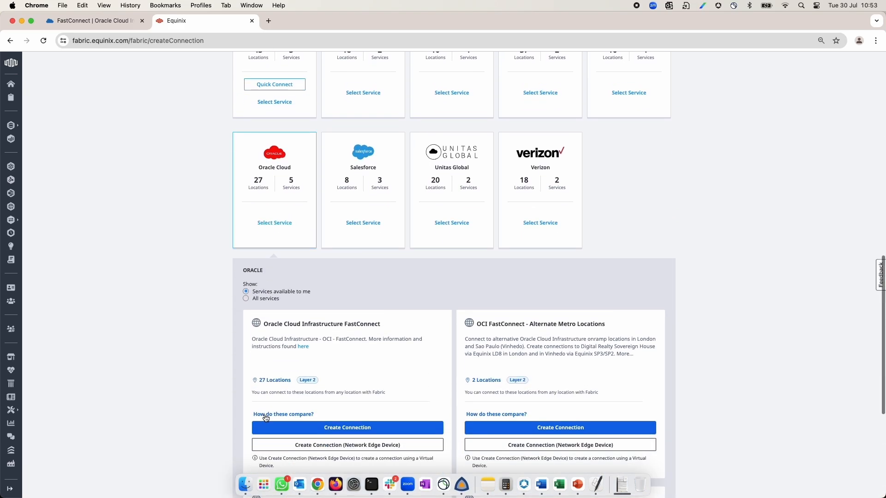
left_click(347, 428)
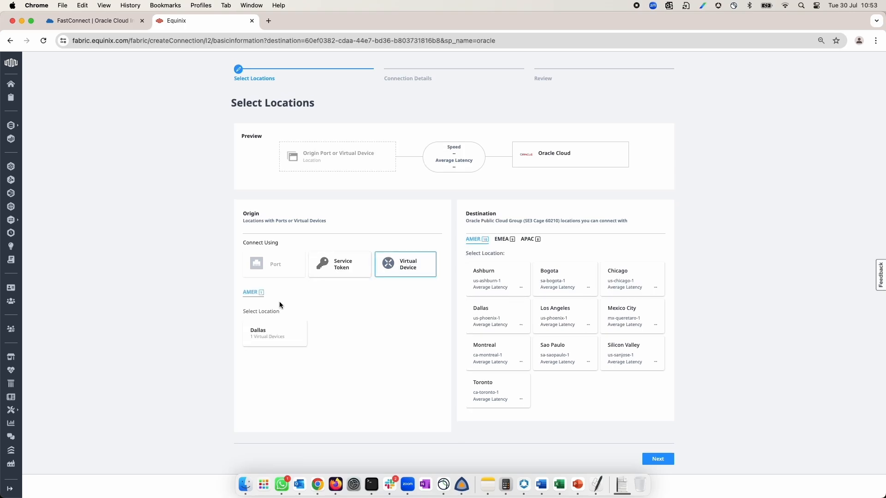
Pick Dallas as origin and destination, name it OCI-PHX-FC1, and paste the OCID
left_click(275, 334)
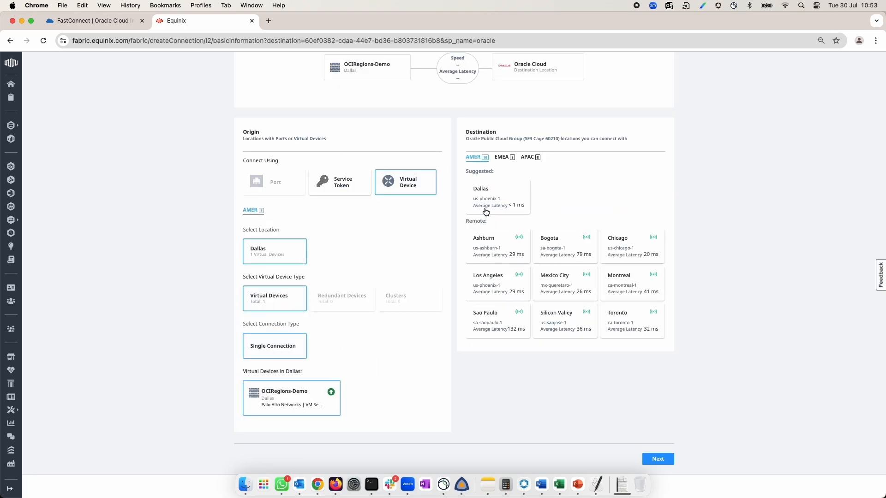
left_click(497, 197)
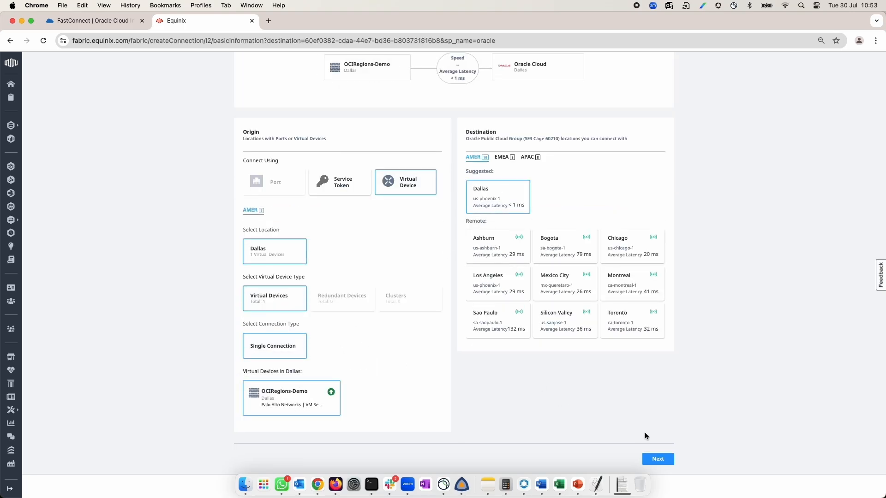
left_click(657, 459)
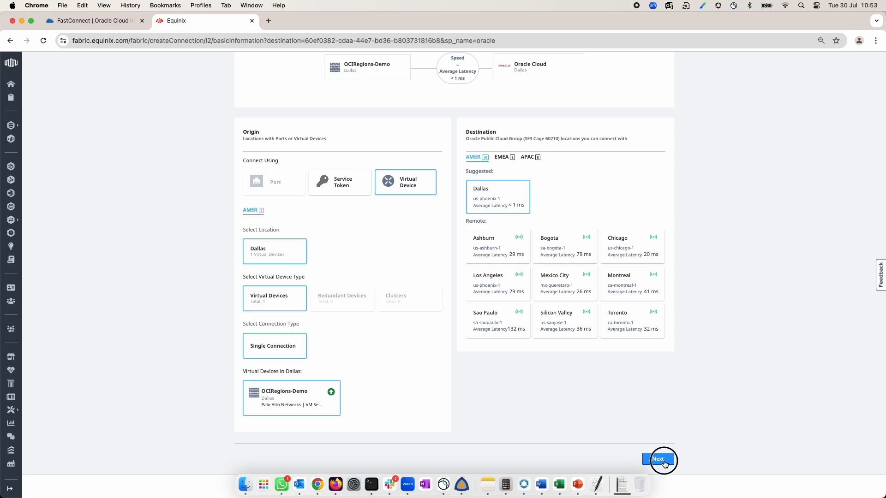
left_click(659, 459)
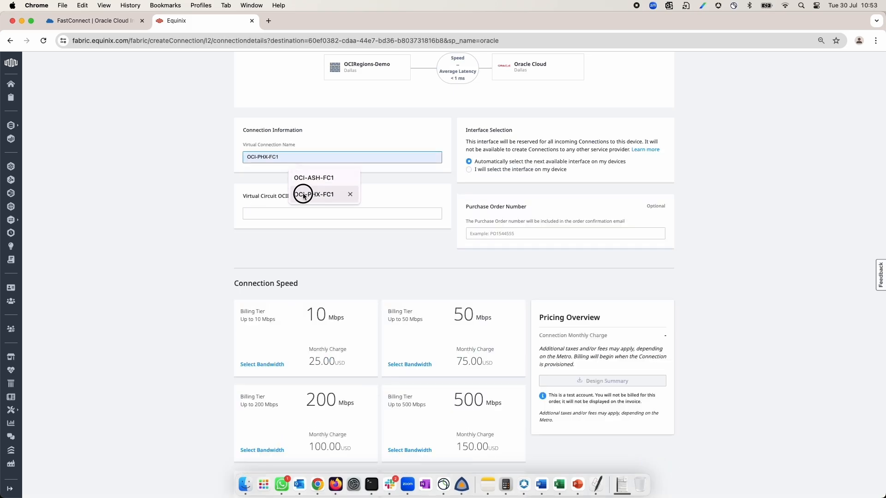
left_click(93, 20)
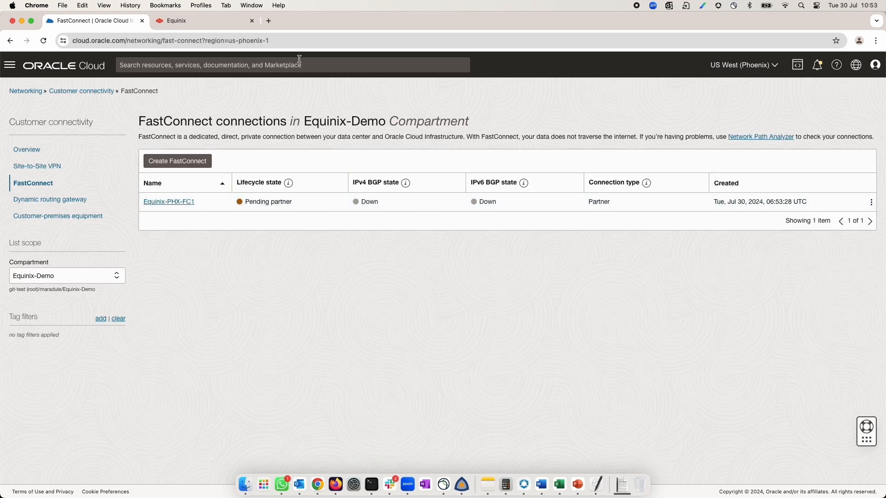
left_click(203, 20)
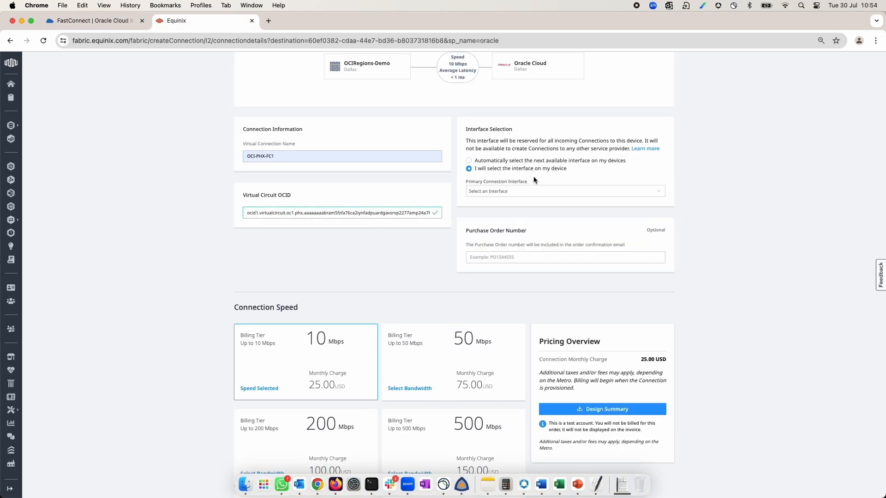
Assign ethernet1/3 at 10 Mbps and submit the OCI-PHX-FC1 order
left_click(564, 191)
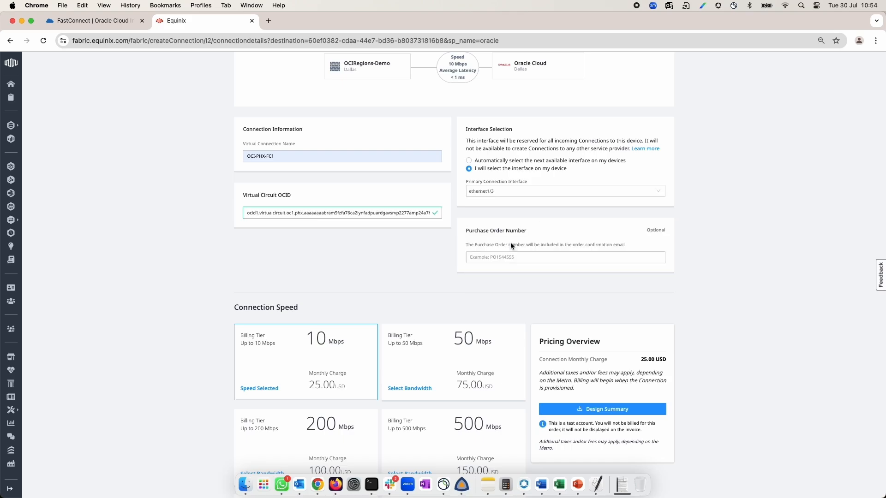
scroll("down", 3)
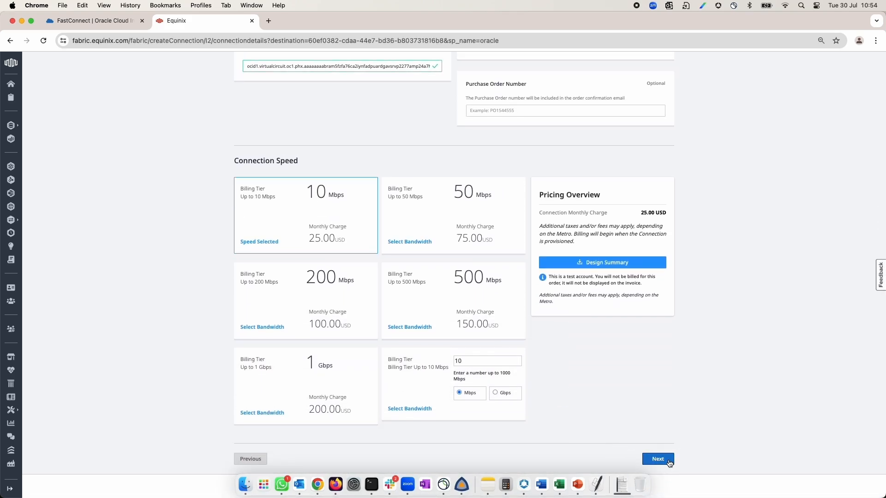
left_click(657, 458)
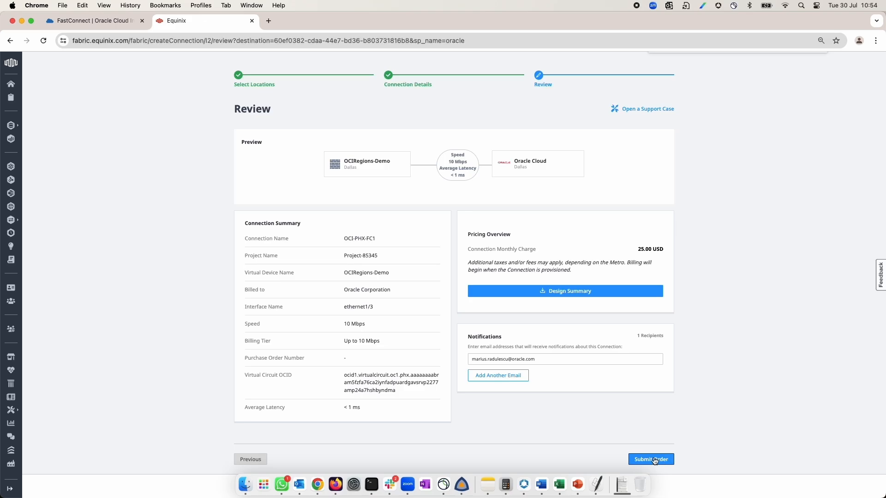
left_click(650, 459)
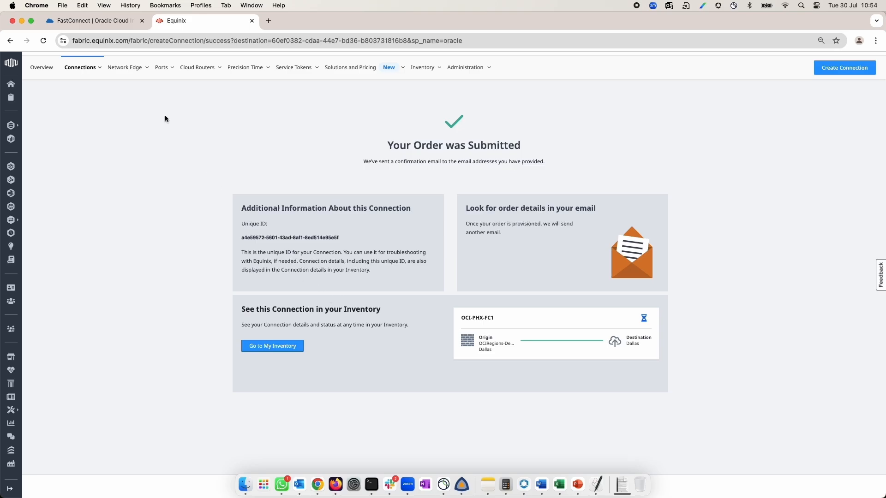
Open OCIRegions-Demo from Virtual Device Inventory and review its connections and interfaces
left_click(125, 68)
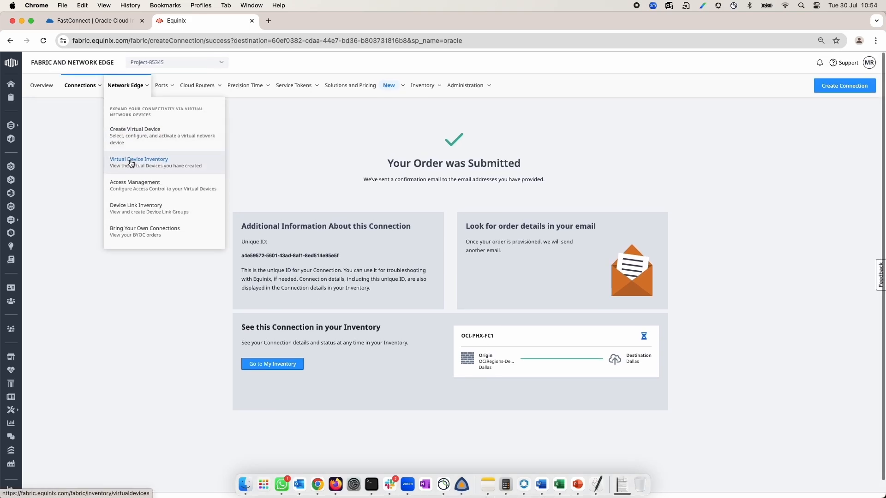
left_click(139, 158)
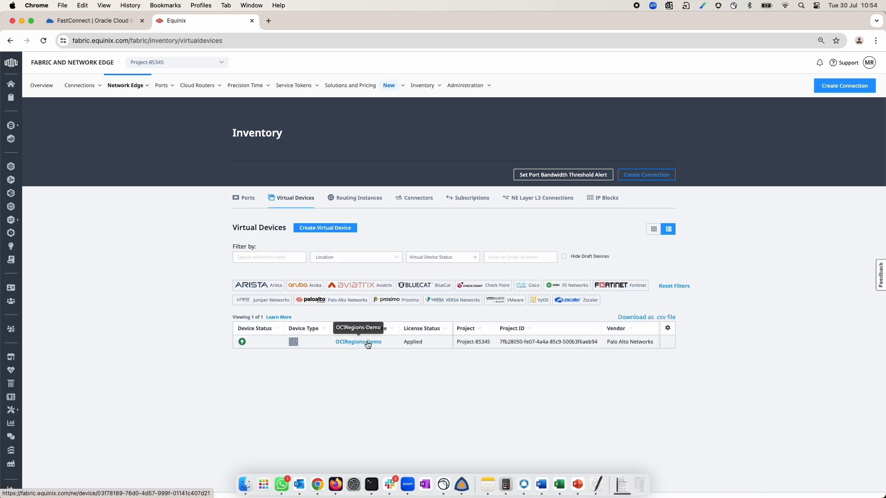
left_click(358, 342)
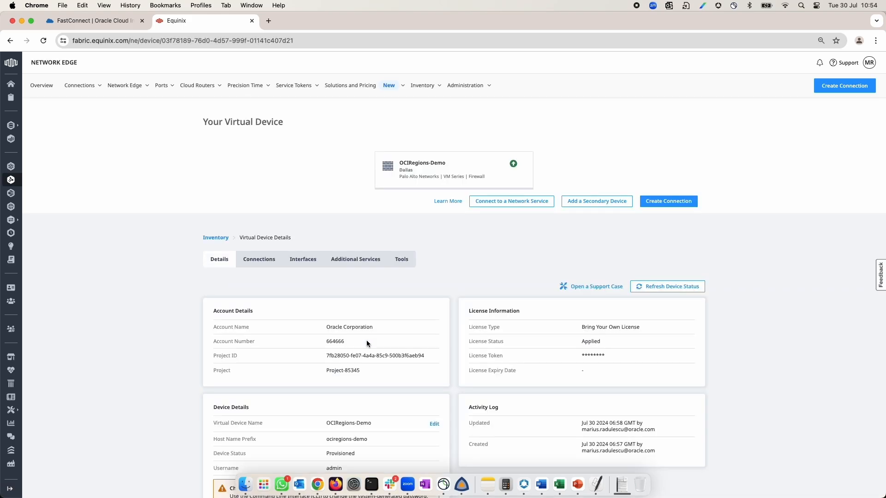
mouse_move(259, 259)
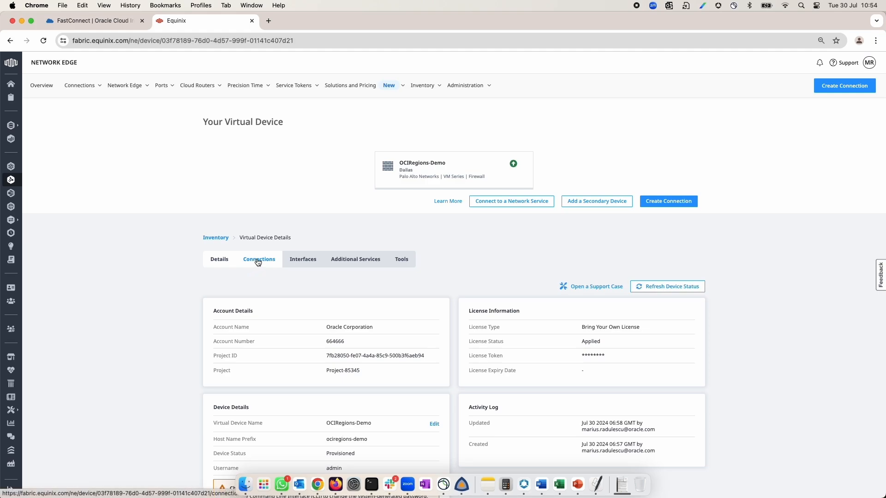
left_click(259, 259)
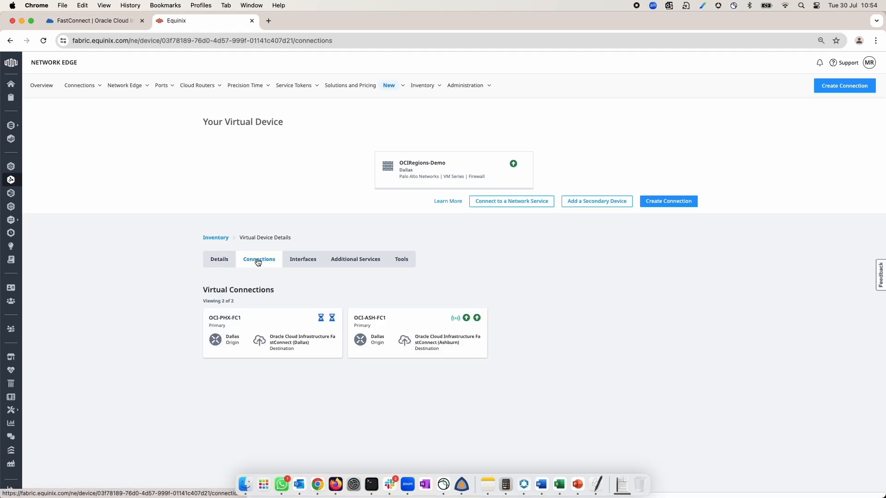
mouse_move(430, 366)
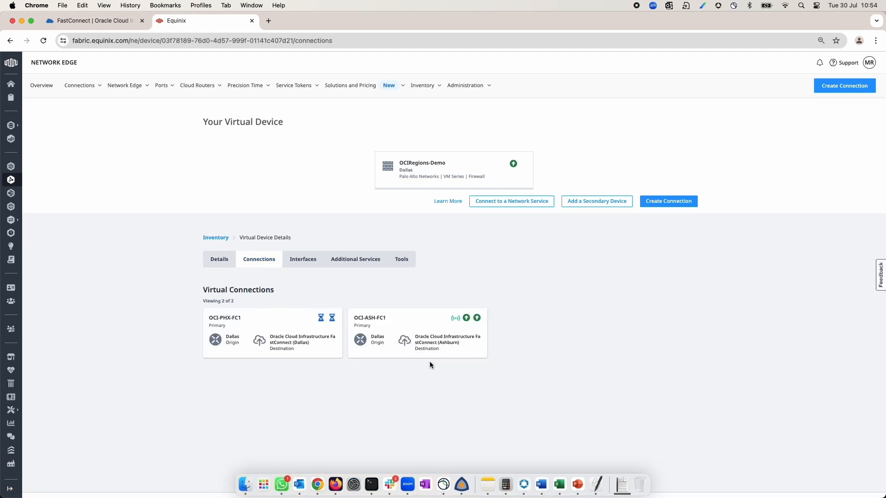
mouse_move(307, 275)
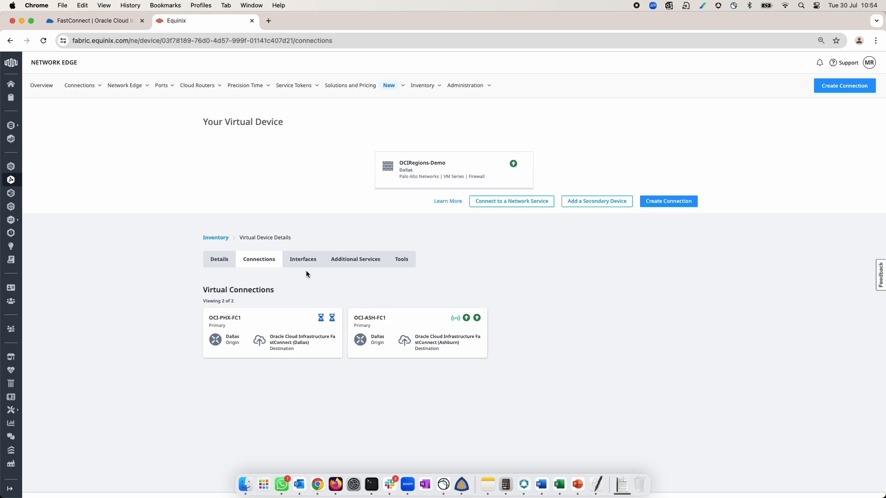
left_click(303, 259)
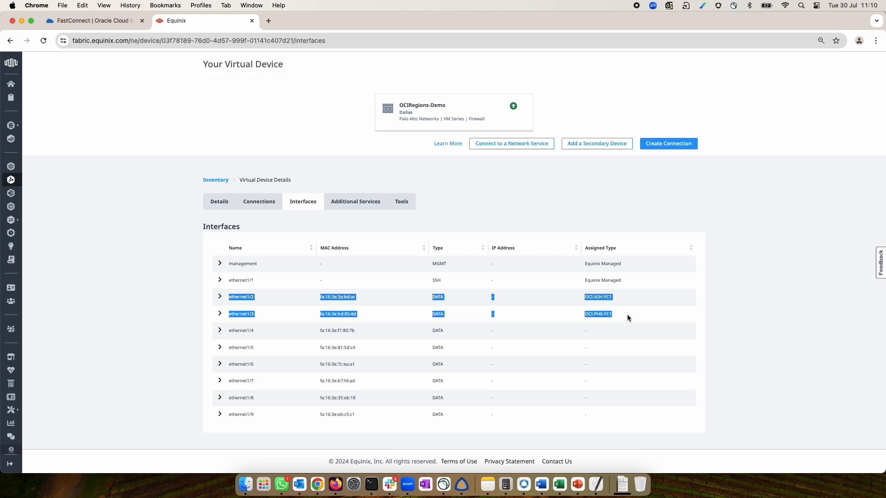
mouse_move(405, 224)
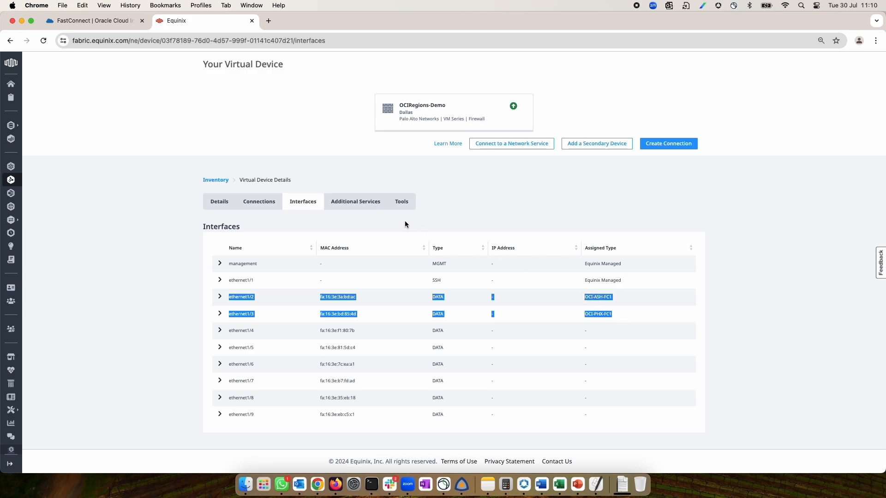
mouse_move(401, 201)
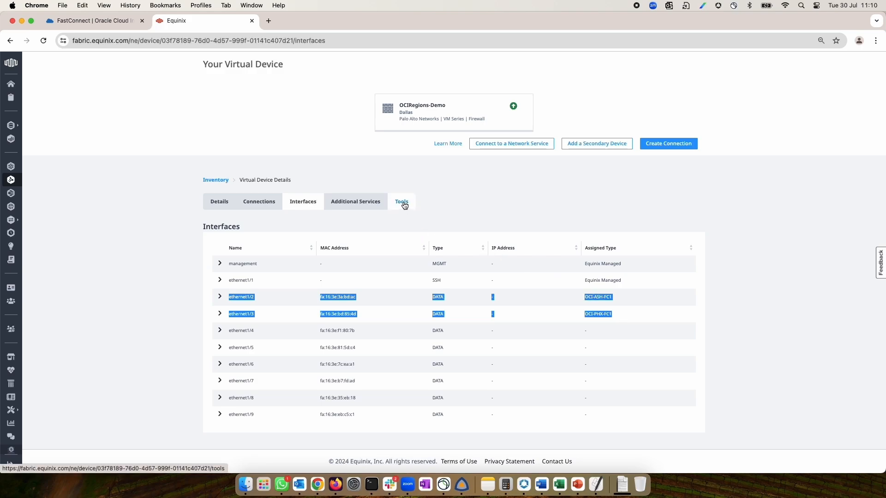
Open the Tools page for OCIRegions-Demo
left_click(402, 201)
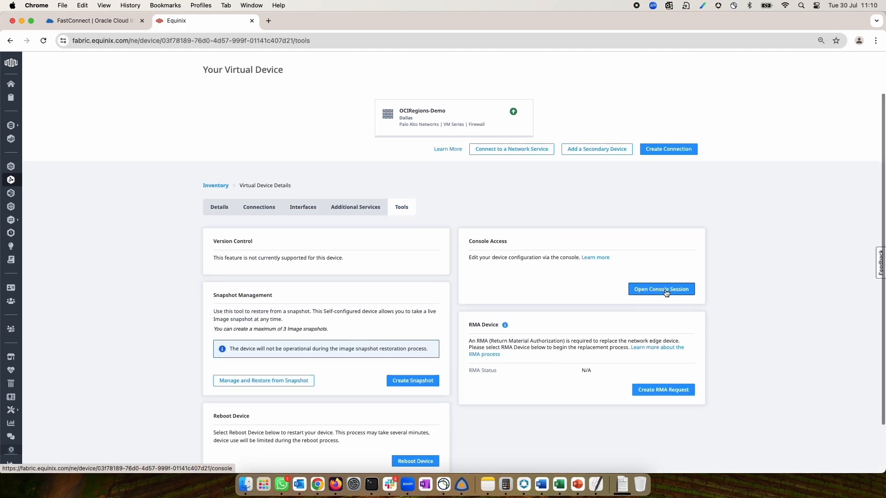
Start the firewall console, log in as admin, and reveal the system-generated password
left_click(661, 289)
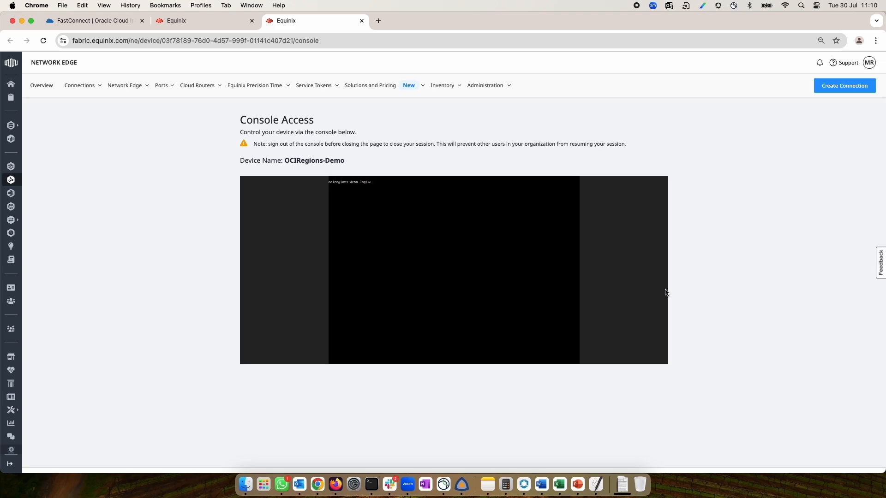
type("admin")
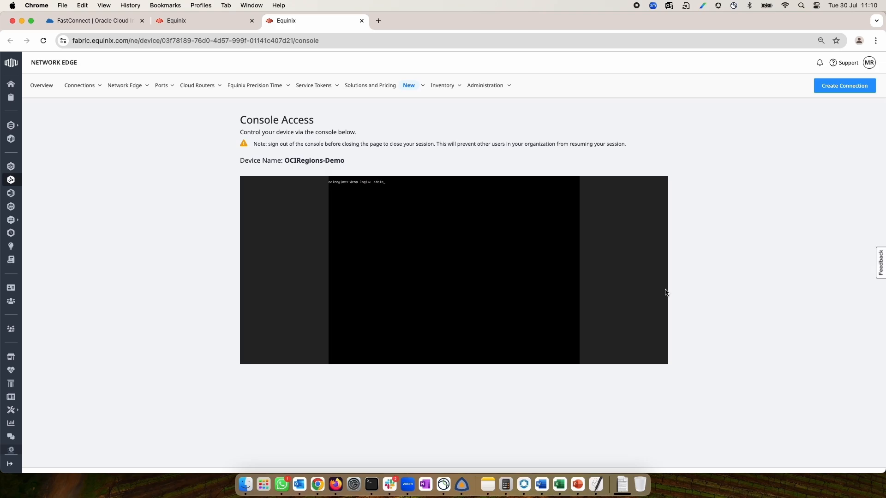
left_click(10, 40)
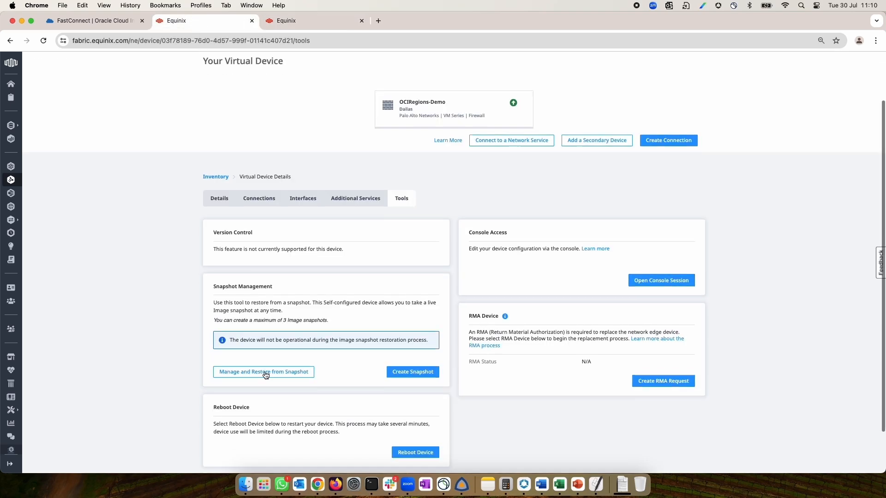
left_click(220, 82)
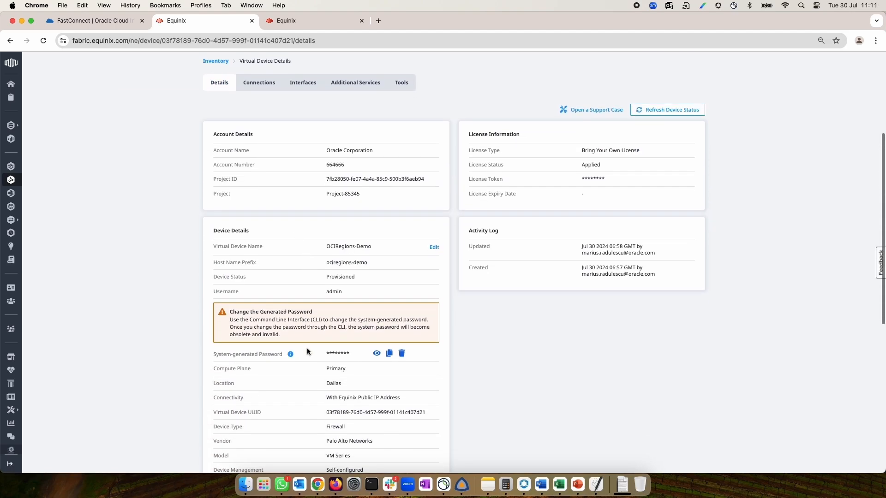
left_click(376, 353)
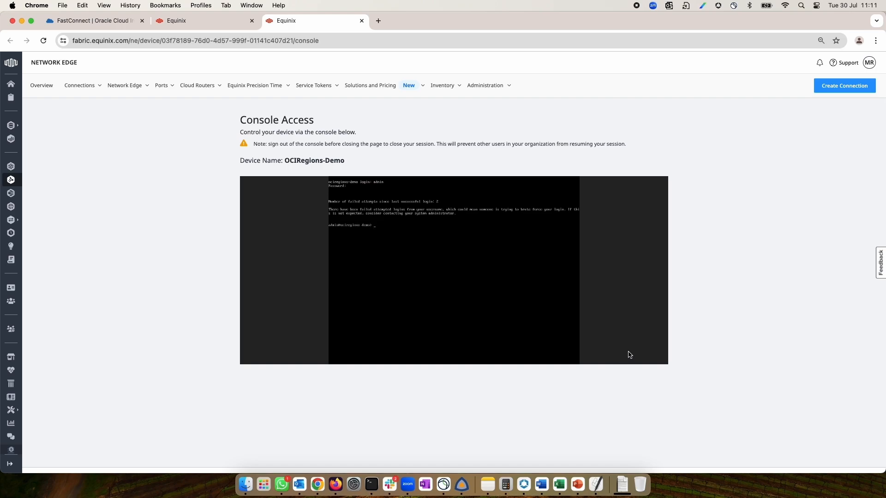
mouse_move(484, 263)
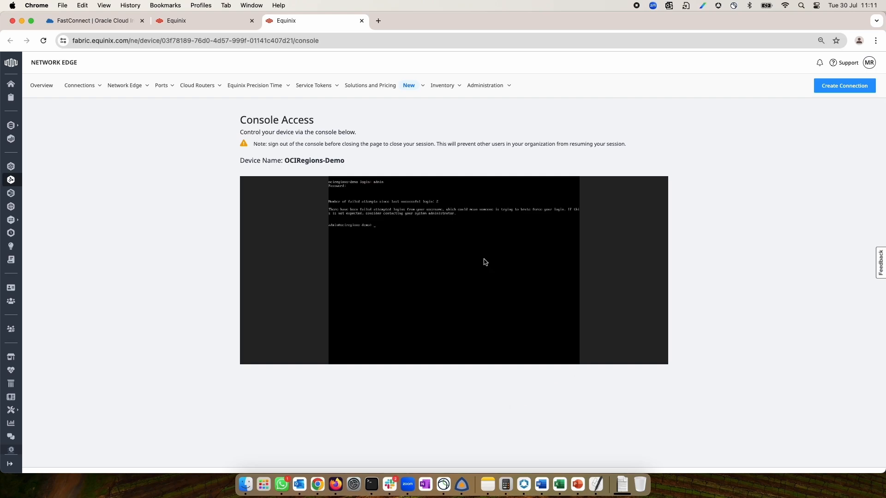
Set a new admin password with configure and 'set mgt-config users admin password', then return to Details
type("configure")
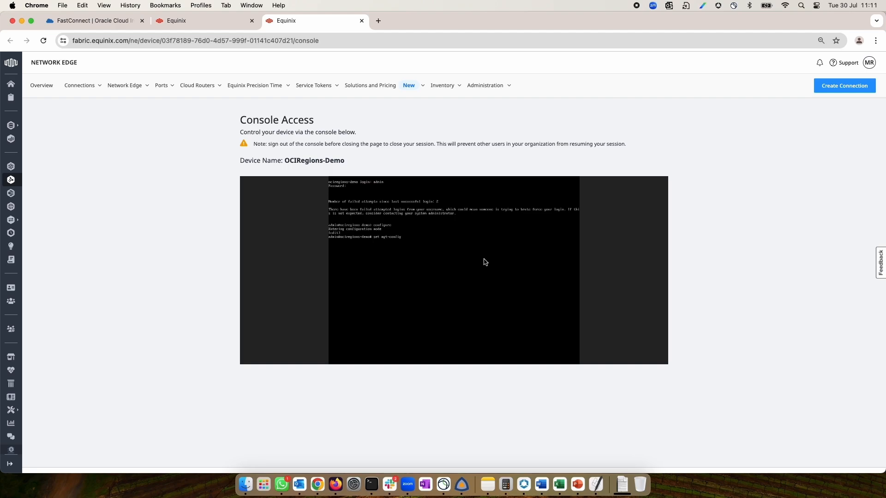
type("users admin password")
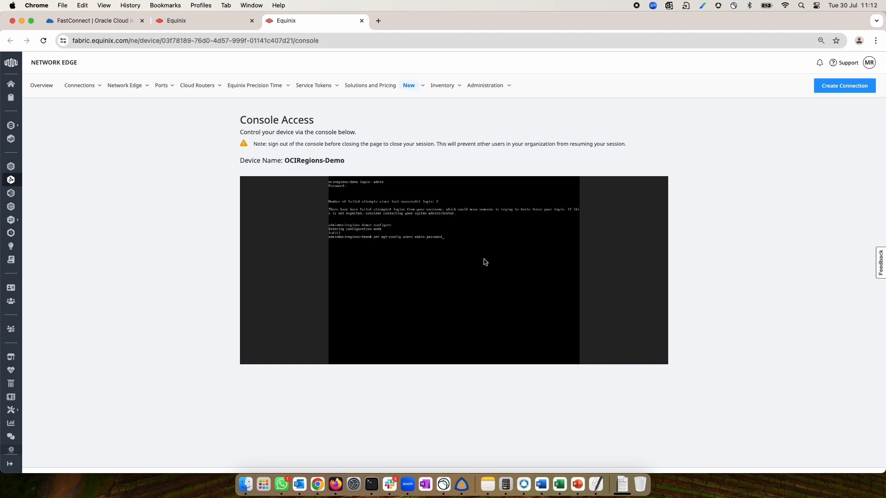
key("Return")
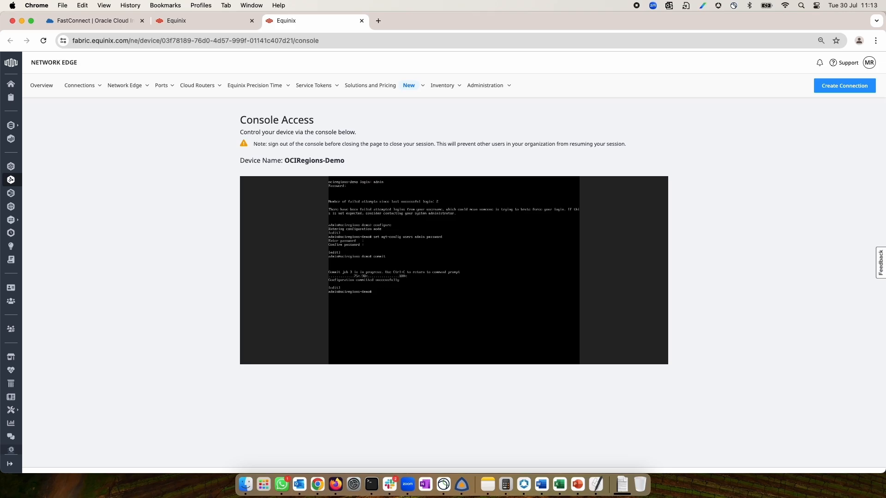
left_click(254, 86)
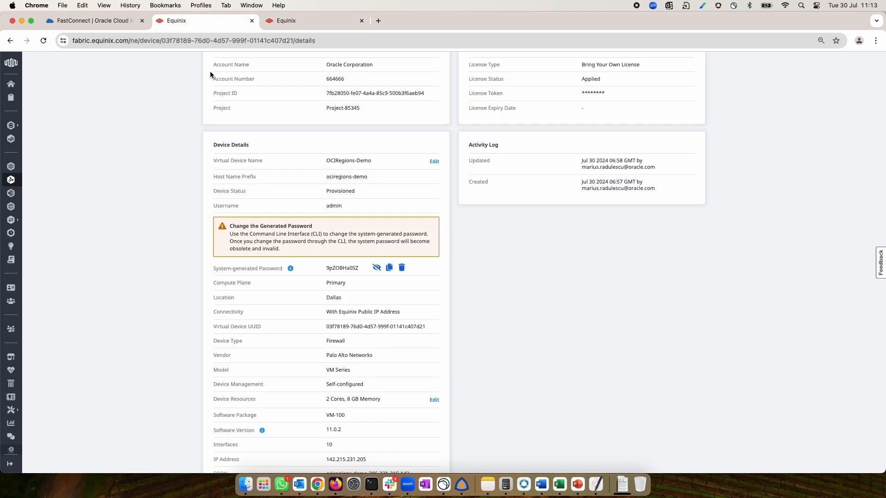
Copy OCIRegions-Demo's FQDN from the Device Details page
scroll("down", 3)
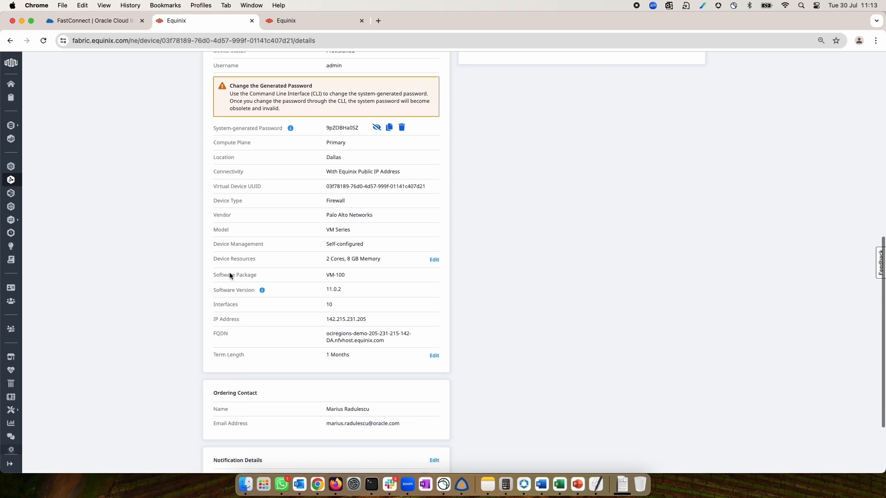
scroll("up", 3)
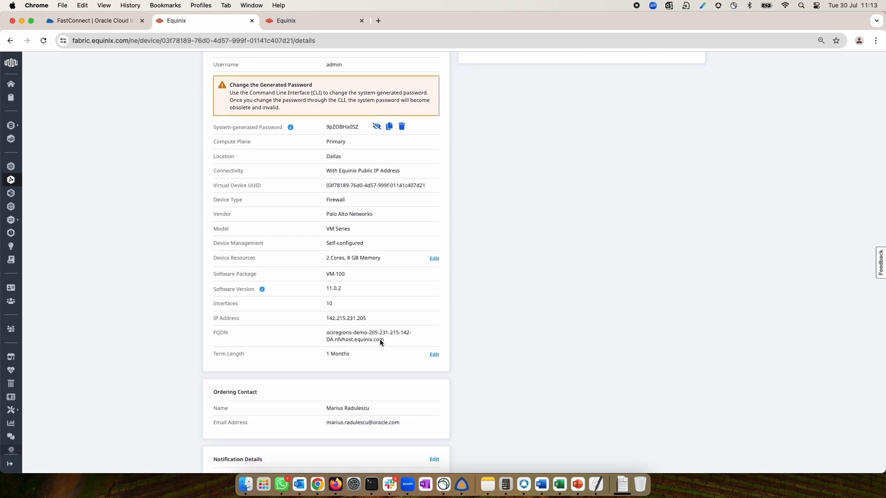
double_click(368, 335)
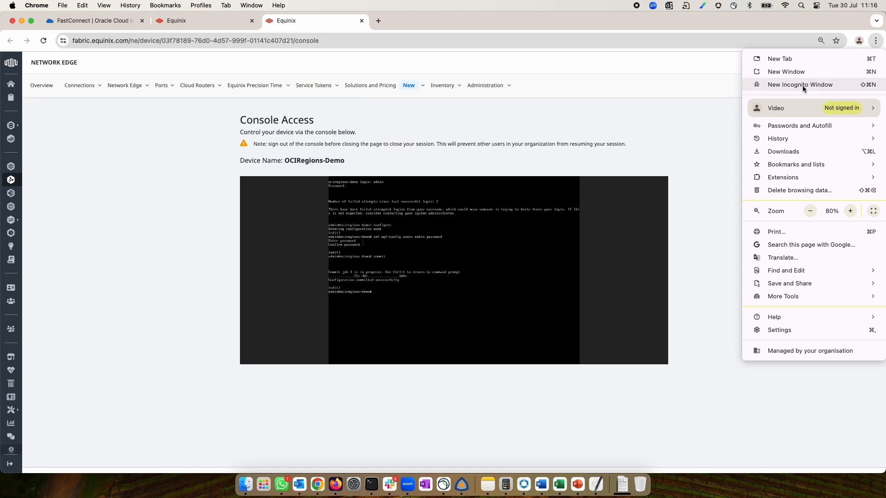
Load the firewall FQDN in an incognito window past the certificate warning
left_click(799, 84)
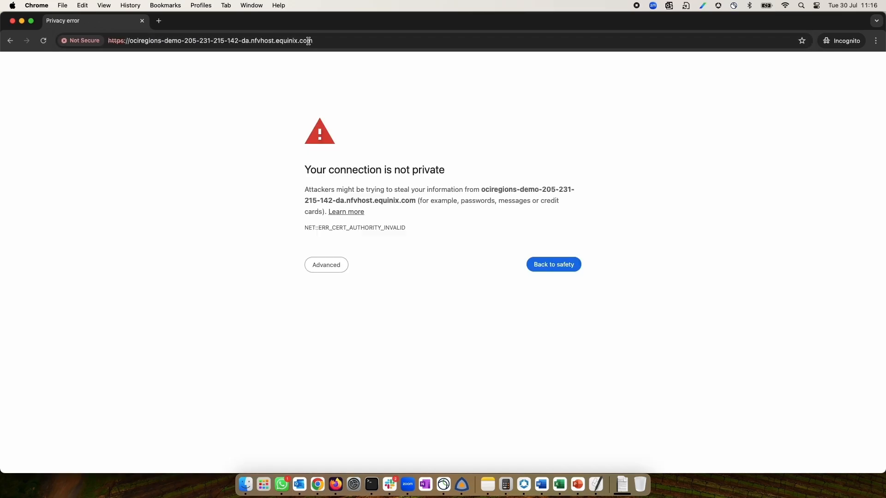
left_click(326, 265)
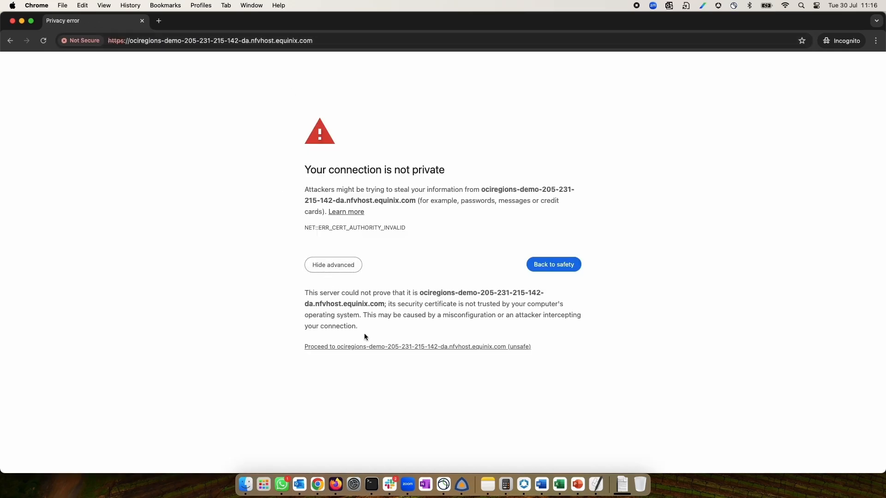
left_click(418, 346)
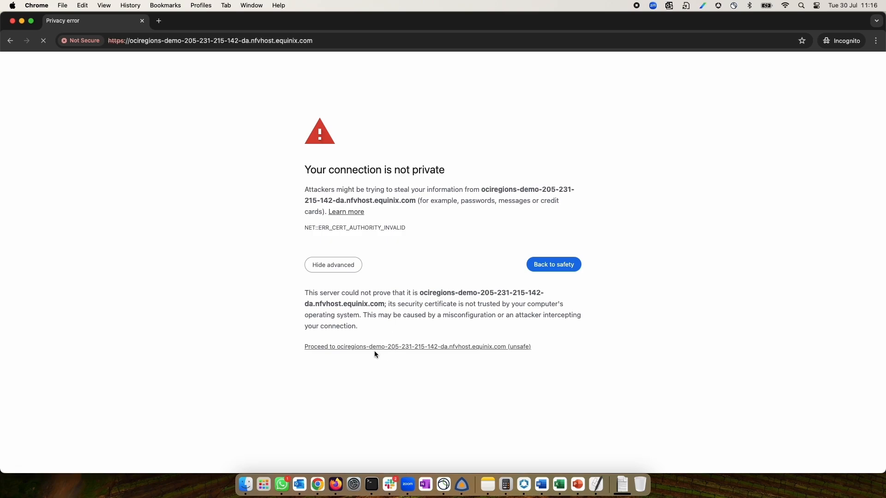
left_click(417, 347)
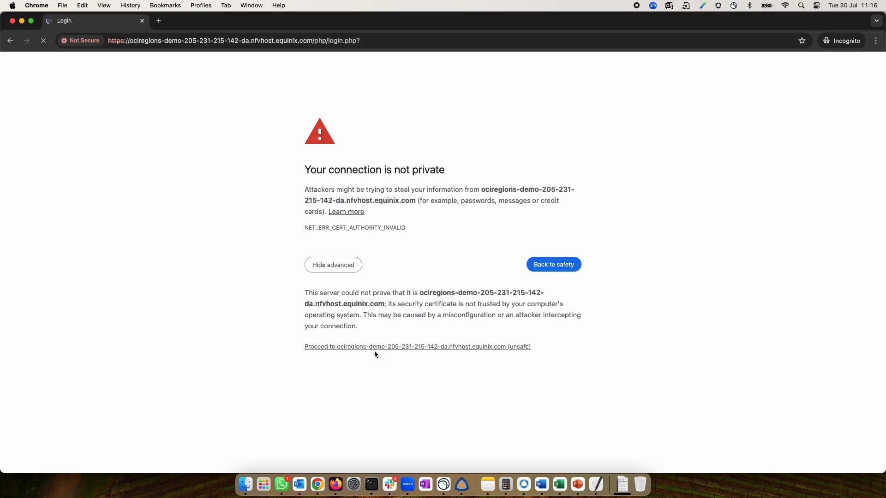
left_click(417, 347)
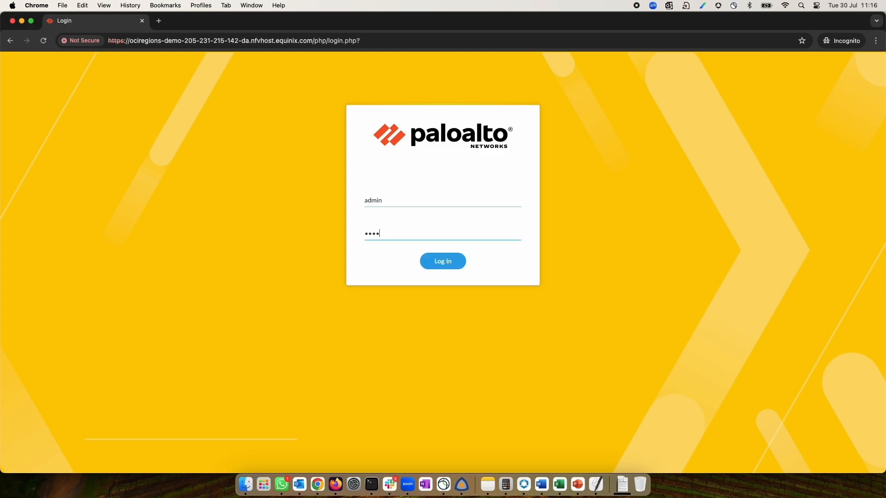
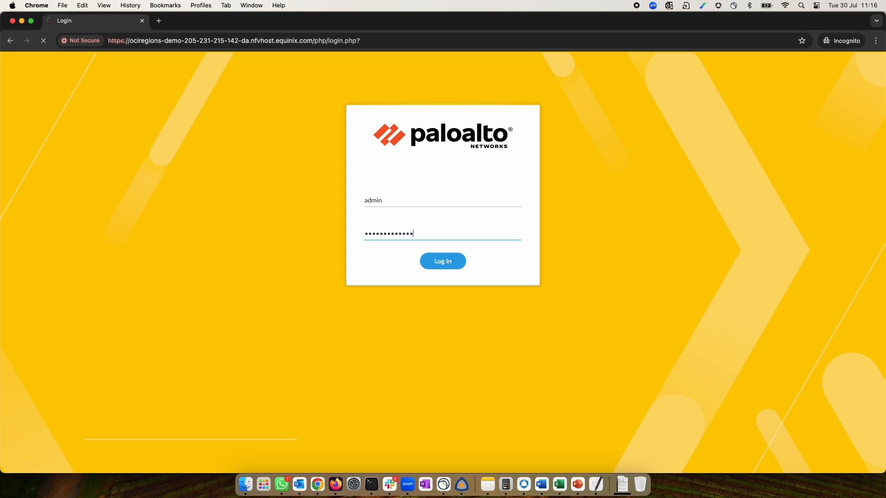
Sign in to the firewall as admin and dismiss the welcome and telemetry notices
left_click(442, 262)
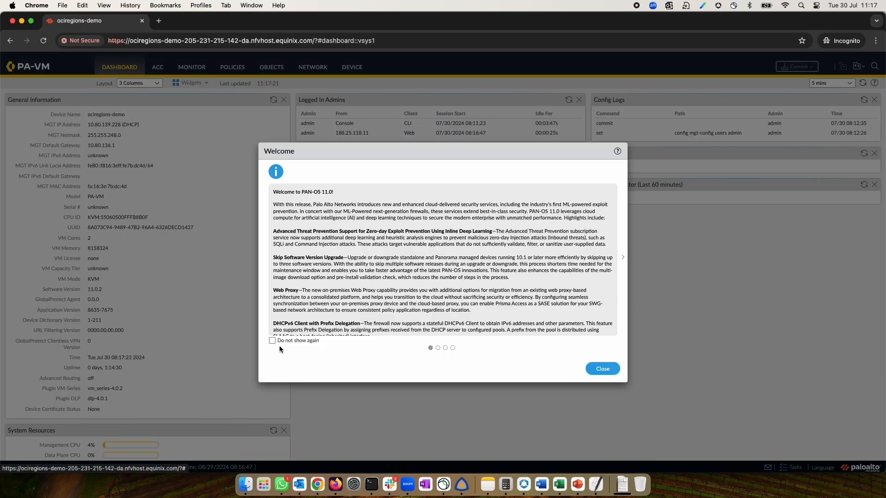
left_click(602, 368)
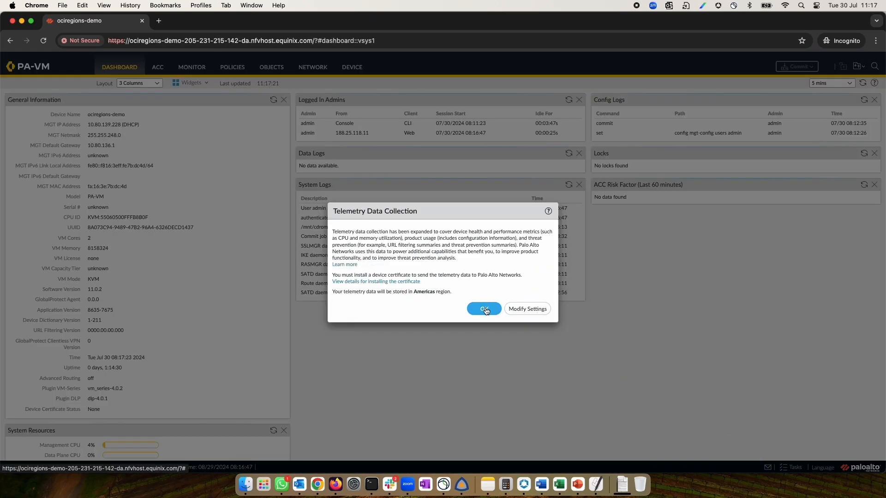
left_click(484, 308)
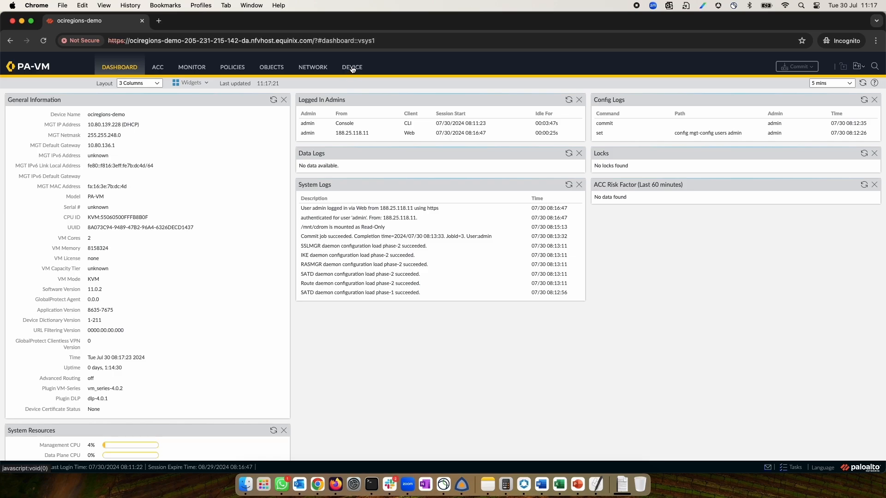
left_click(352, 67)
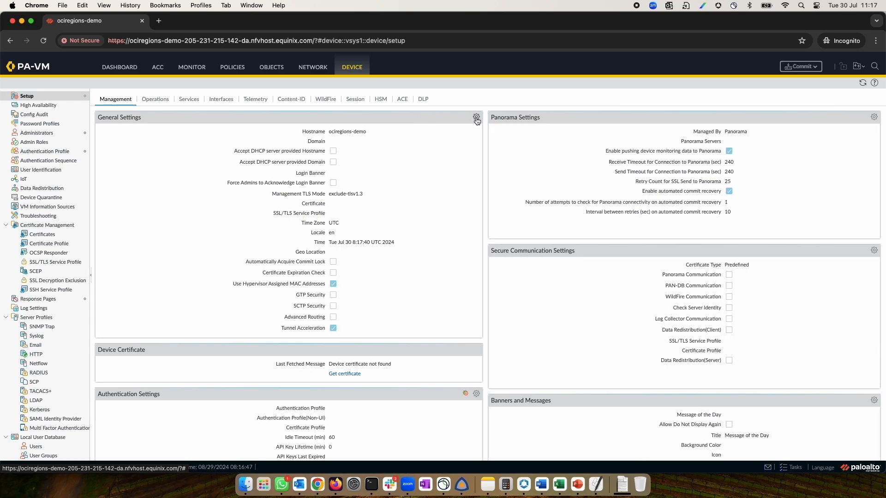
Tick Advanced Routing in General Settings and accept migrating the default virtual router
left_click(476, 119)
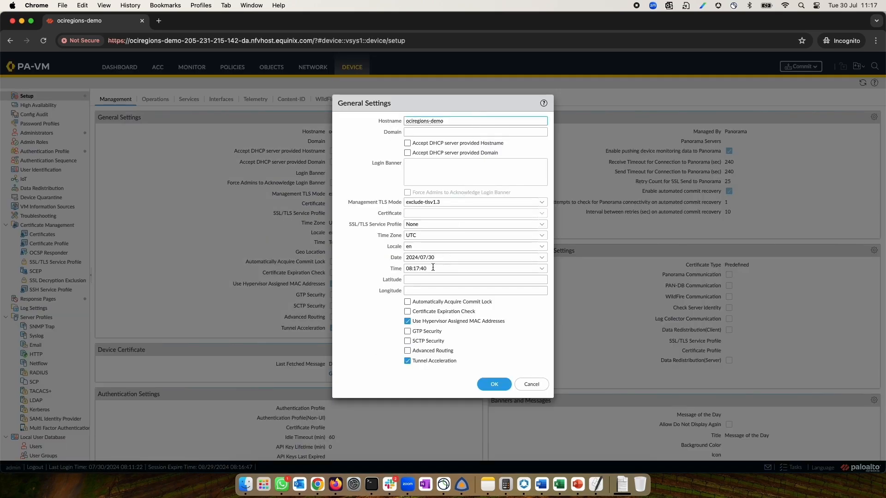
left_click(407, 351)
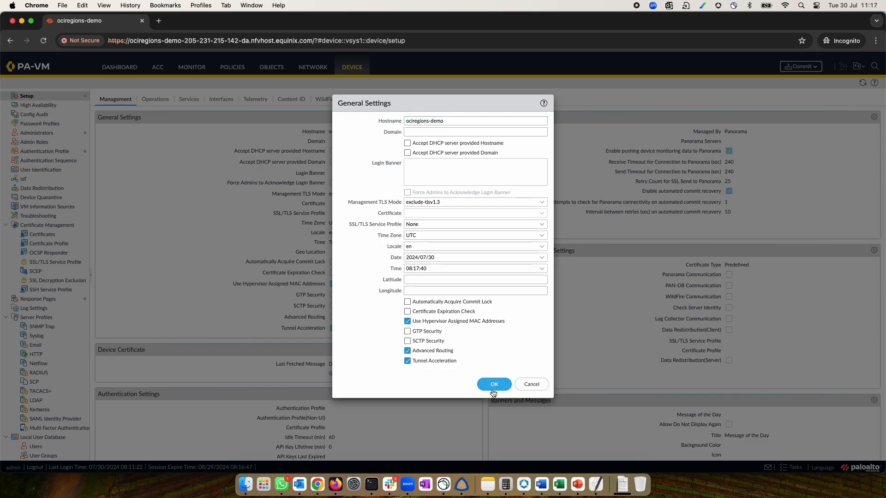
left_click(493, 384)
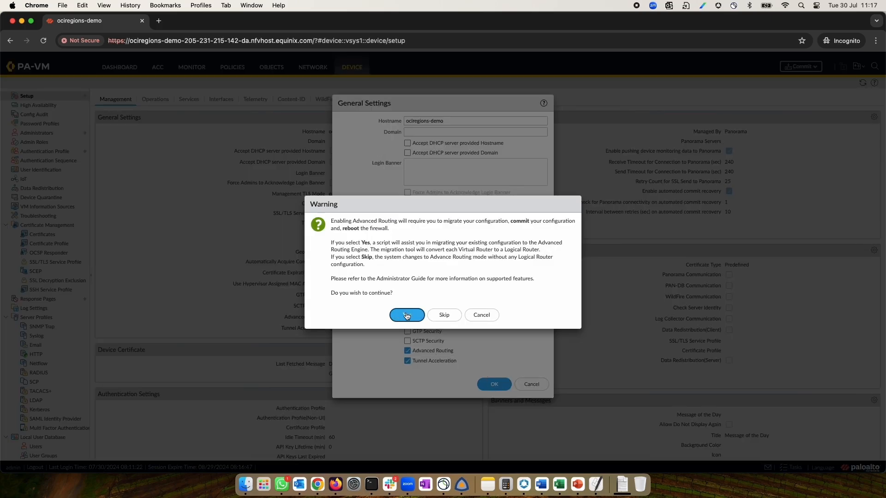
left_click(406, 315)
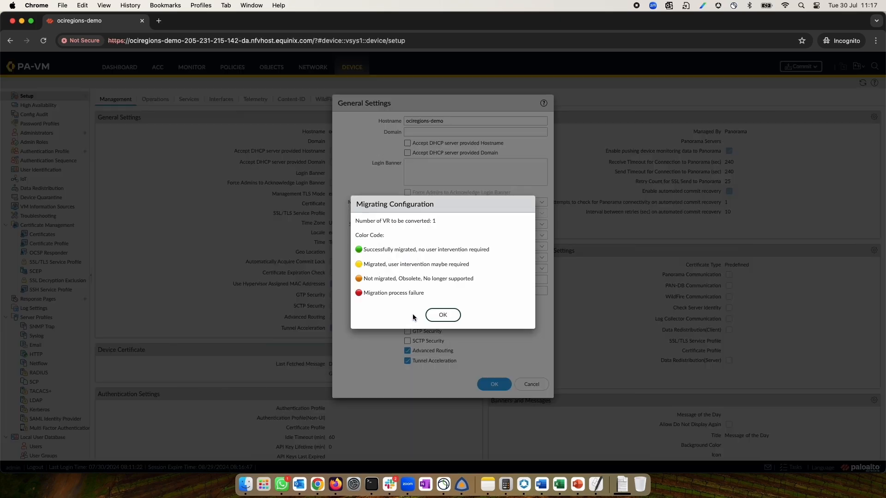
left_click(443, 315)
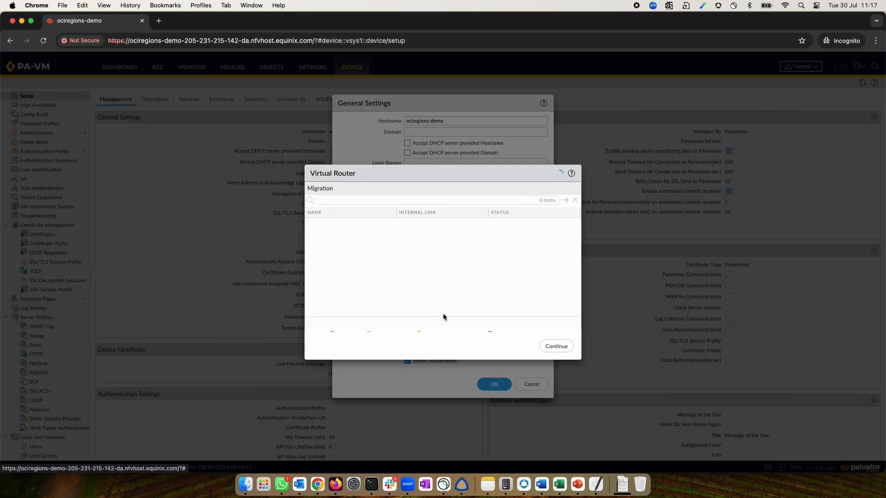
left_click(555, 345)
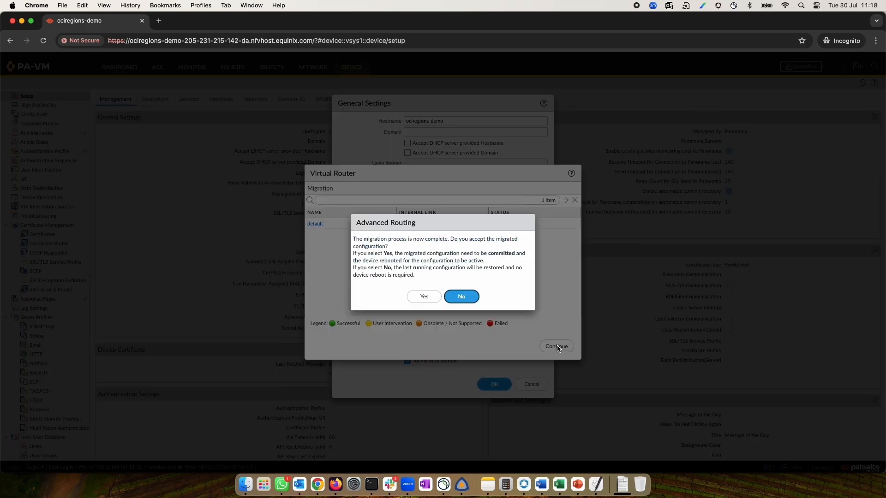
mouse_move(423, 297)
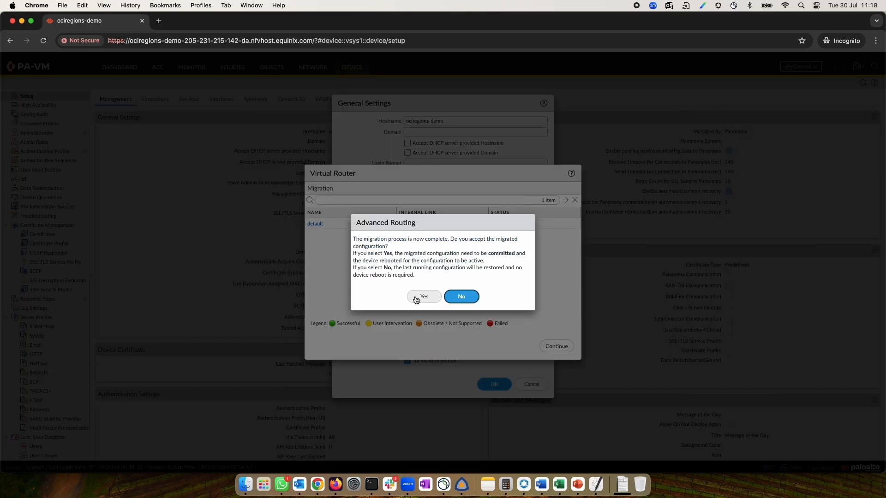
left_click(423, 296)
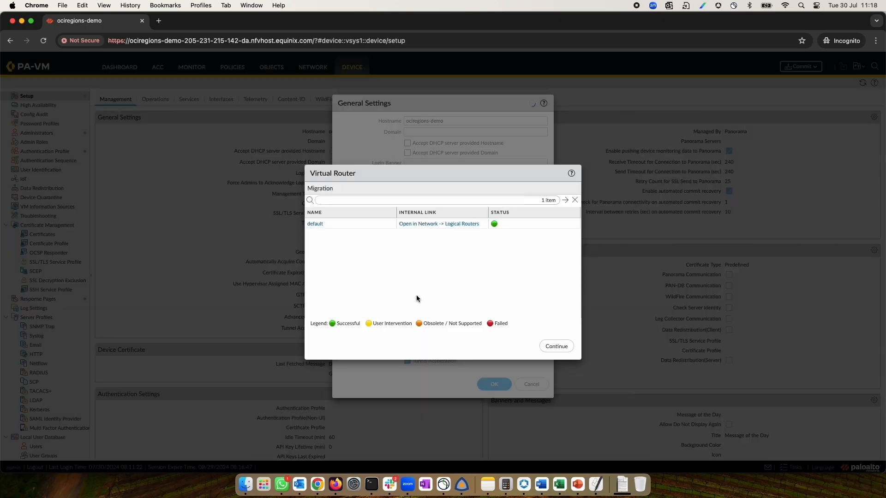
left_click(555, 346)
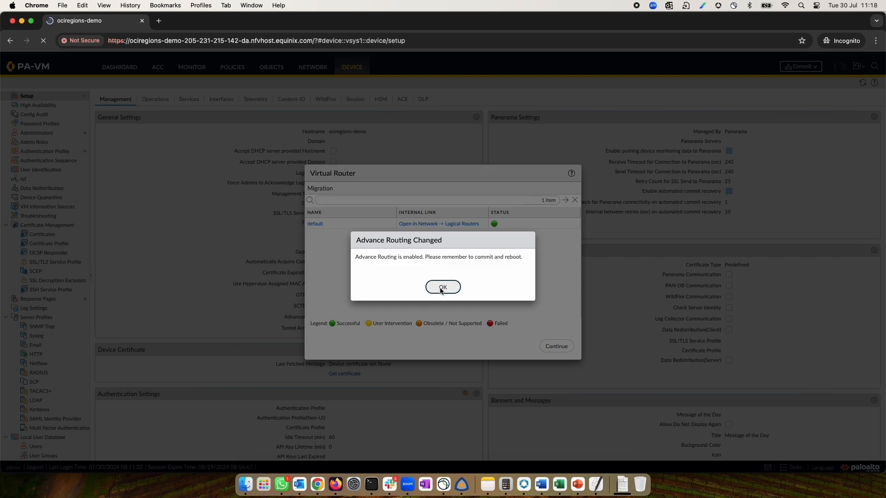
left_click(443, 286)
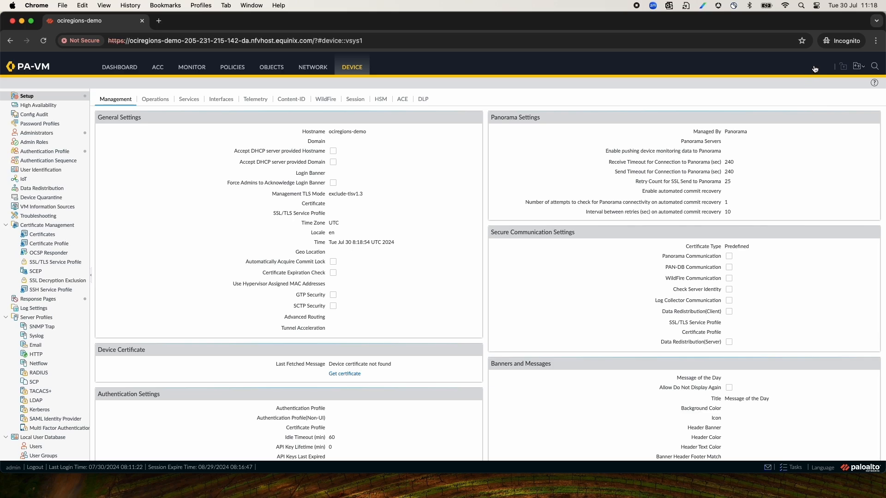
Commit the Advanced Routing change, then close the commit results and telemetry notice
left_click(800, 66)
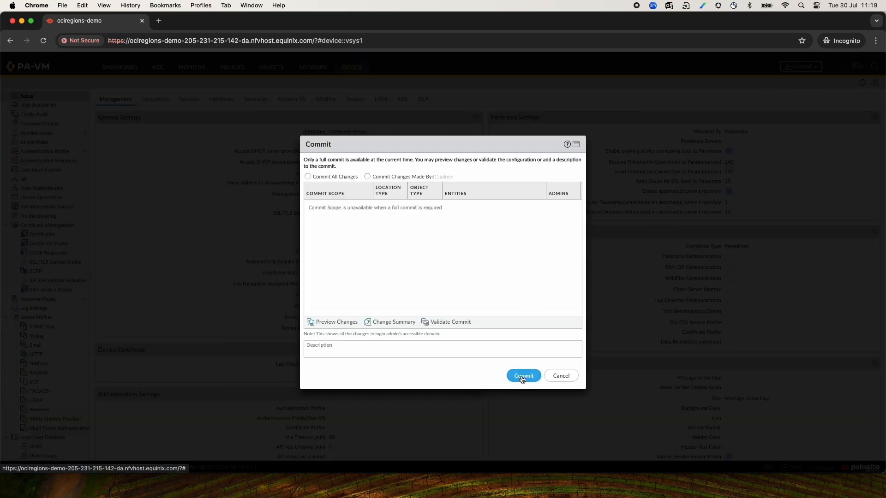
left_click(522, 376)
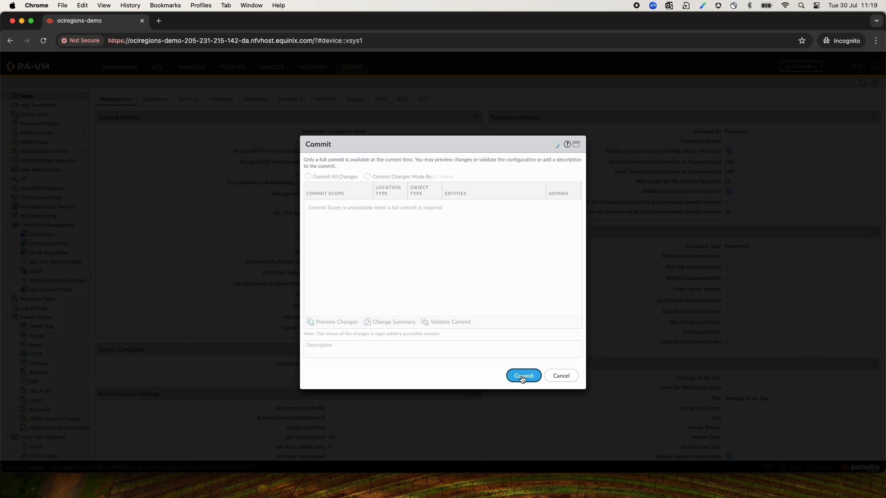
left_click(523, 375)
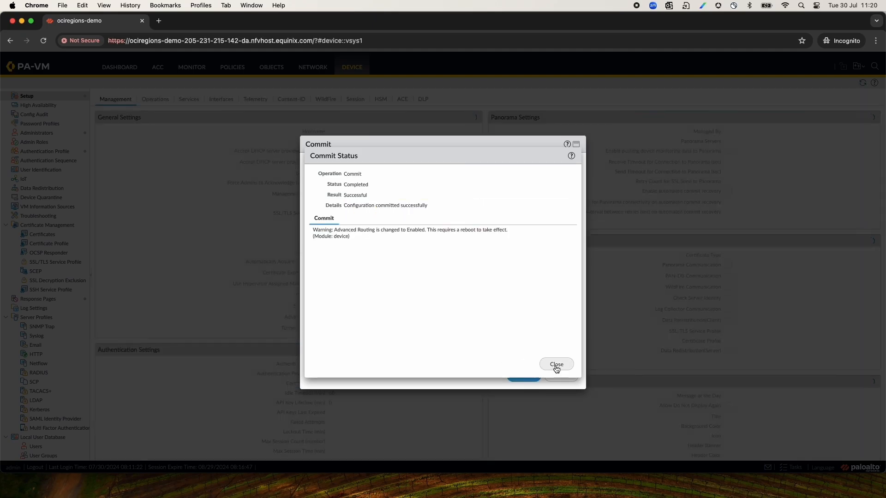
left_click(556, 364)
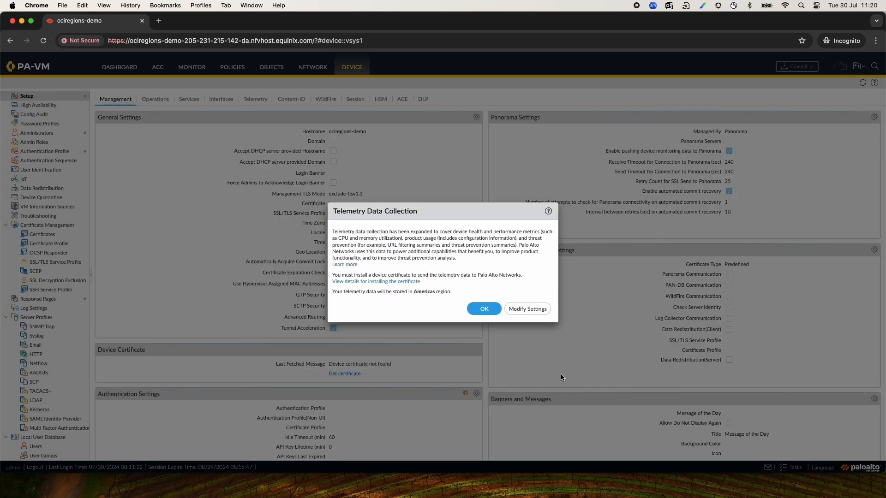
left_click(483, 309)
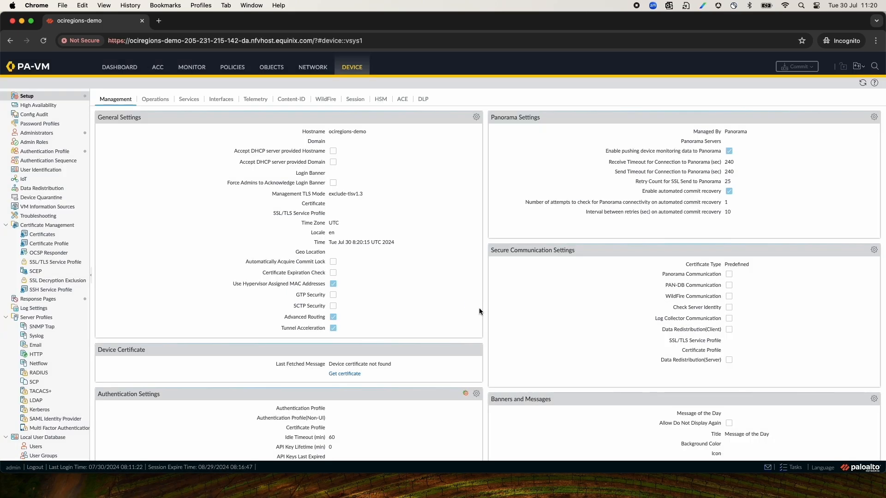
mouse_move(355, 73)
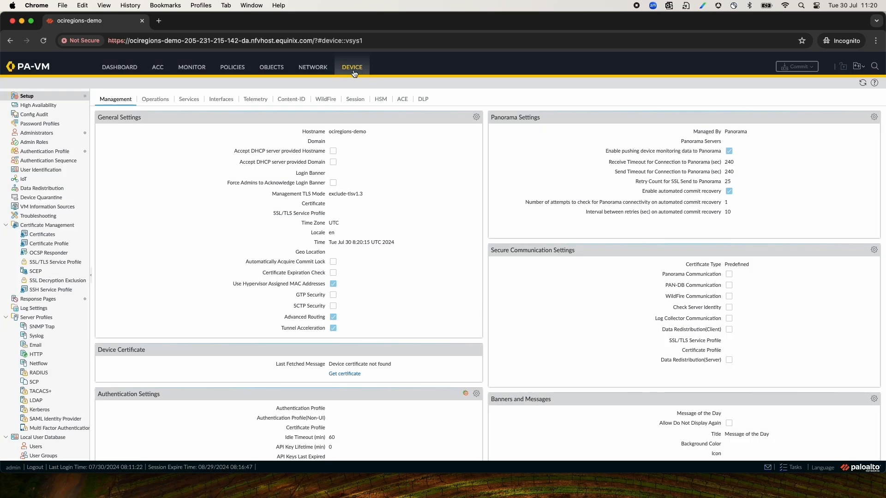
left_click(155, 99)
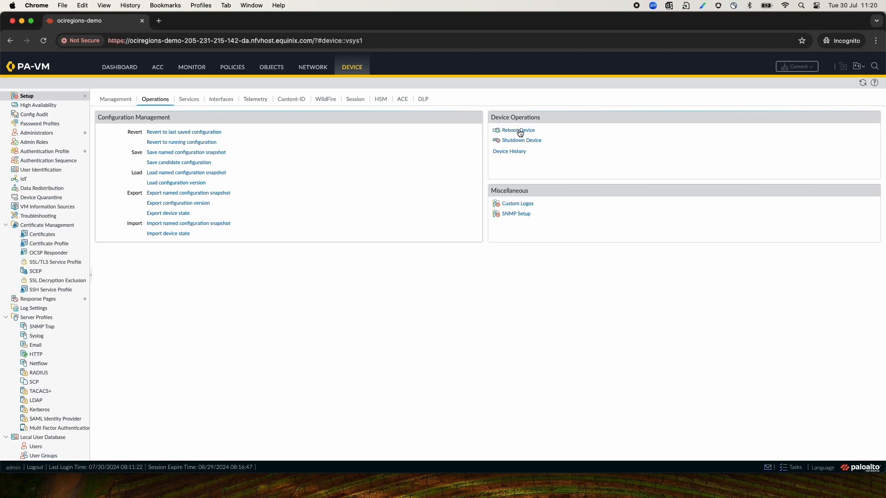
Reboot the firewall from Device Operations and confirm
left_click(517, 131)
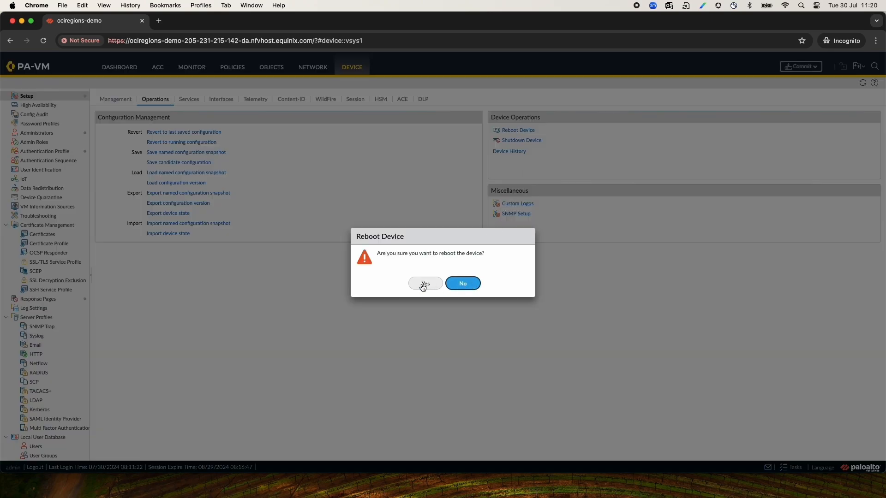
left_click(424, 283)
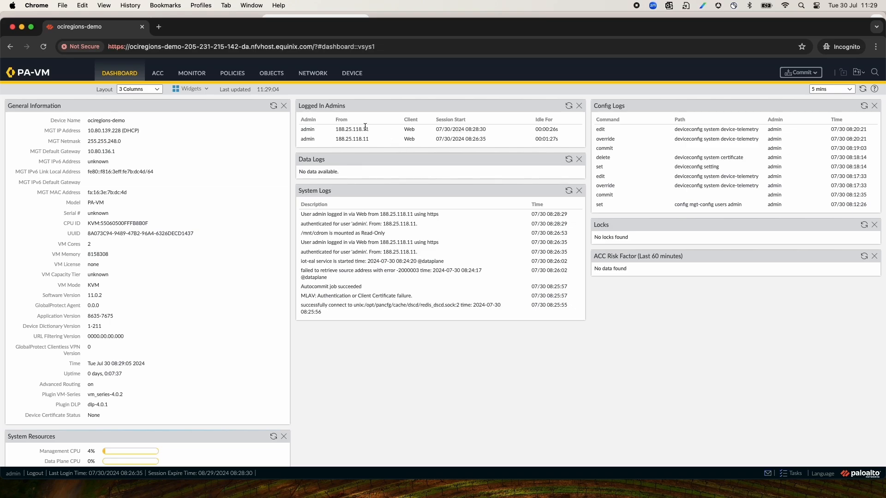
mouse_move(313, 72)
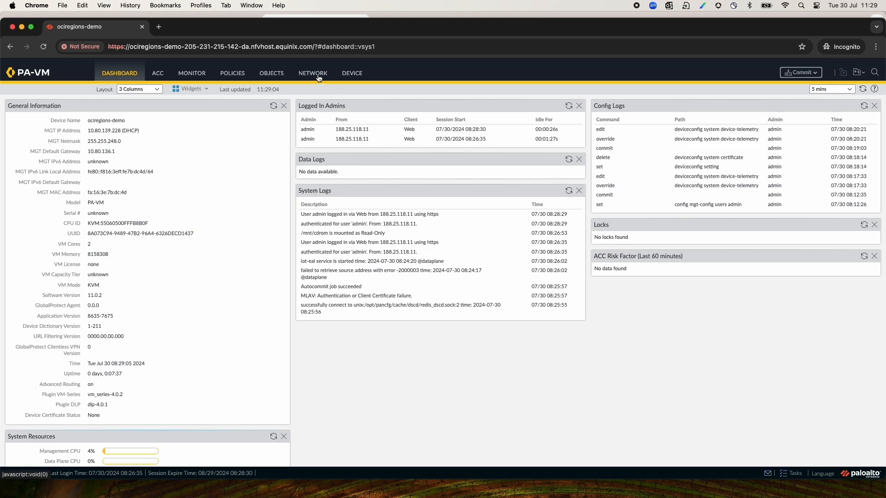
Give ethernet1/2 comment OCI-ASH and a new security zone named OCI
left_click(313, 73)
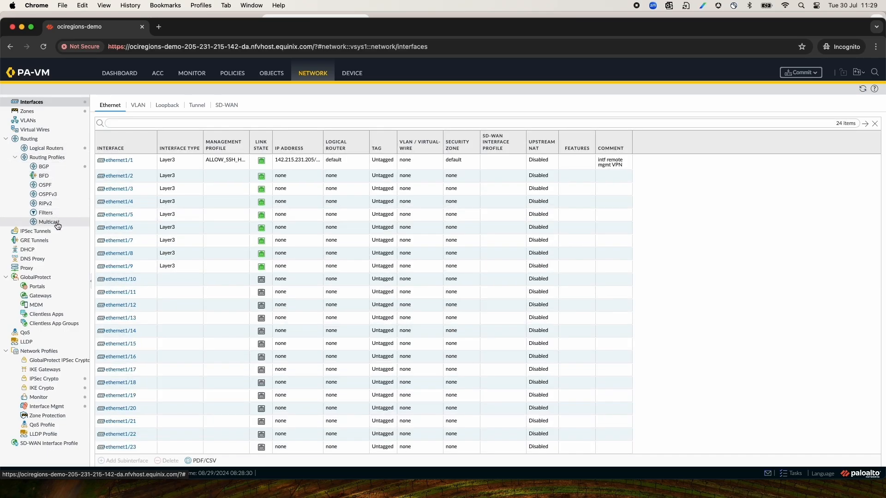
mouse_move(118, 175)
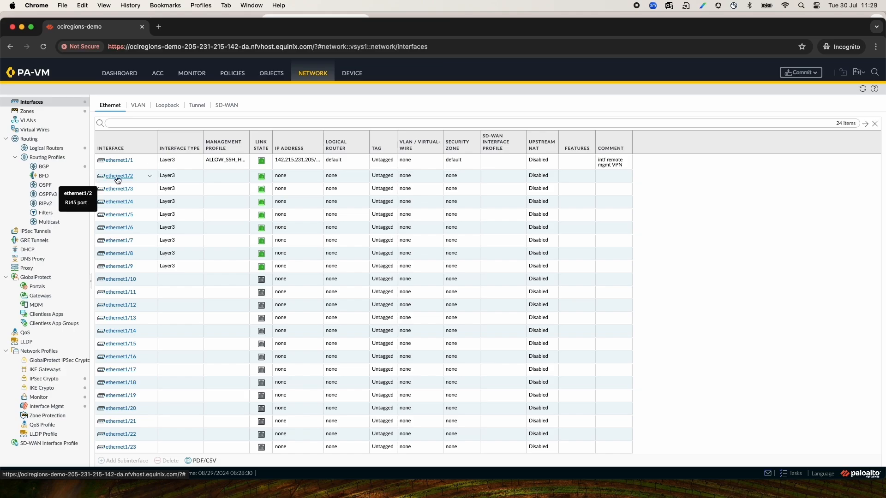
left_click(118, 176)
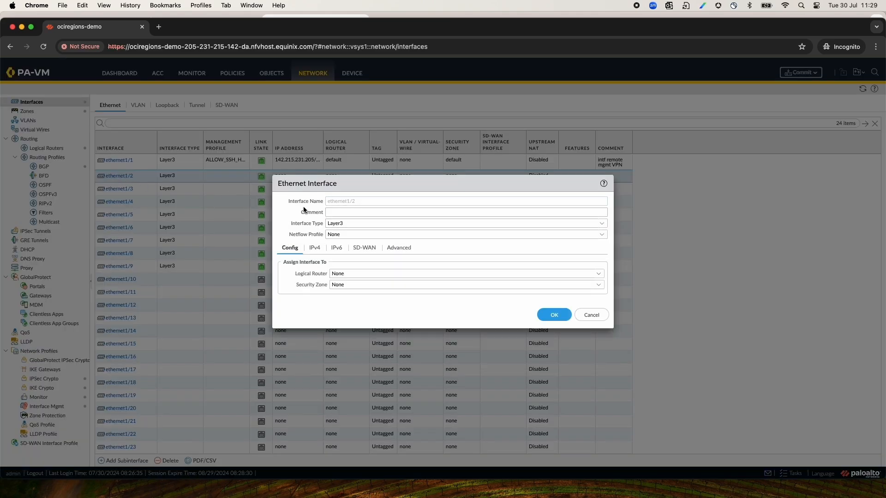
type("OCI")
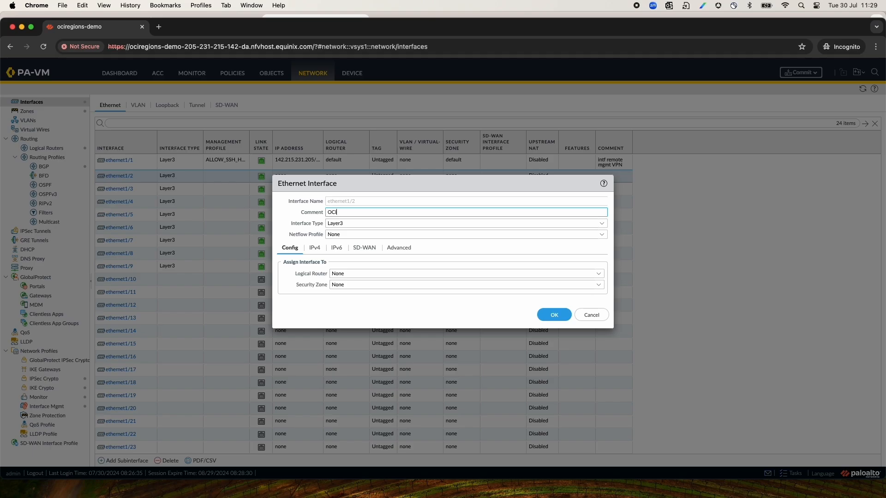
type("-ASH")
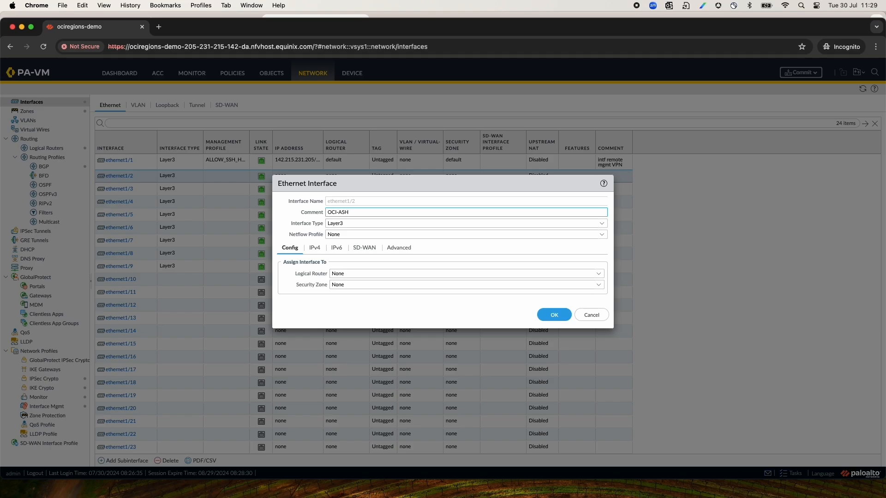
mouse_move(351, 285)
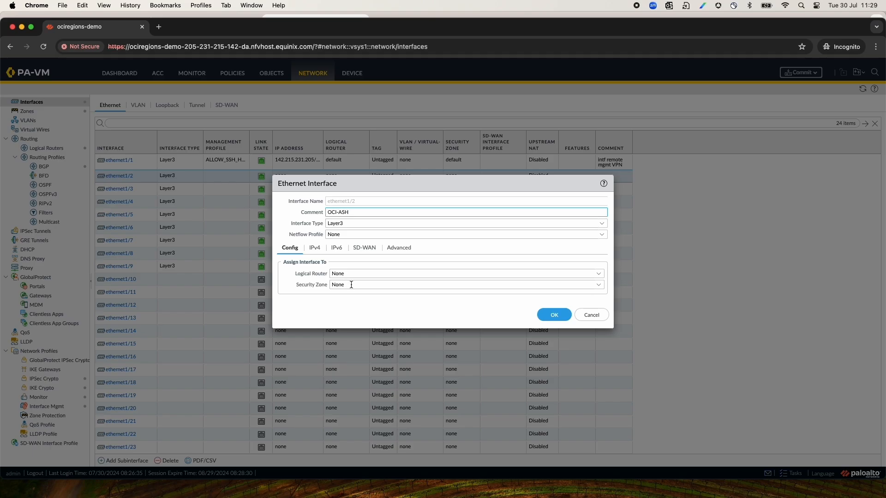
left_click(467, 285)
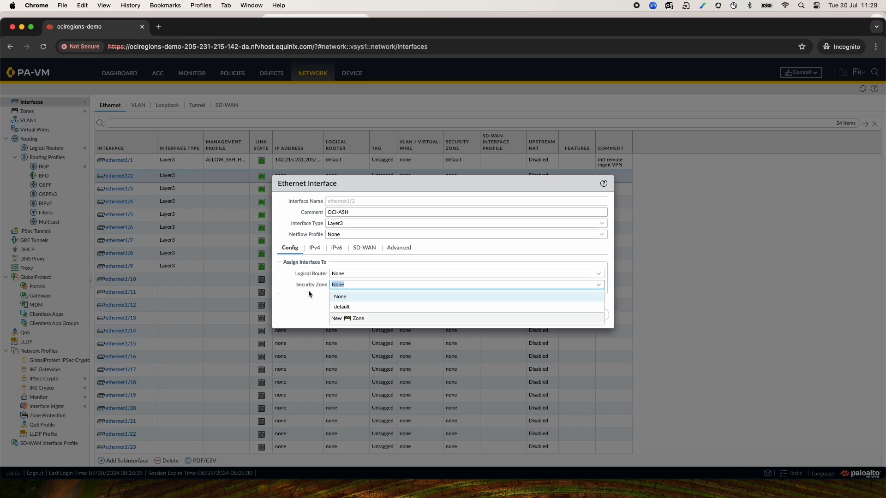
left_click(352, 318)
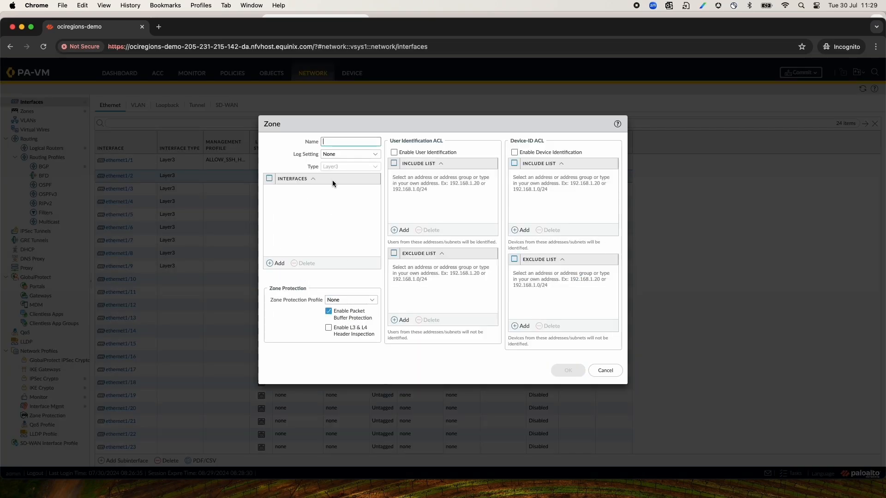
type("OCI")
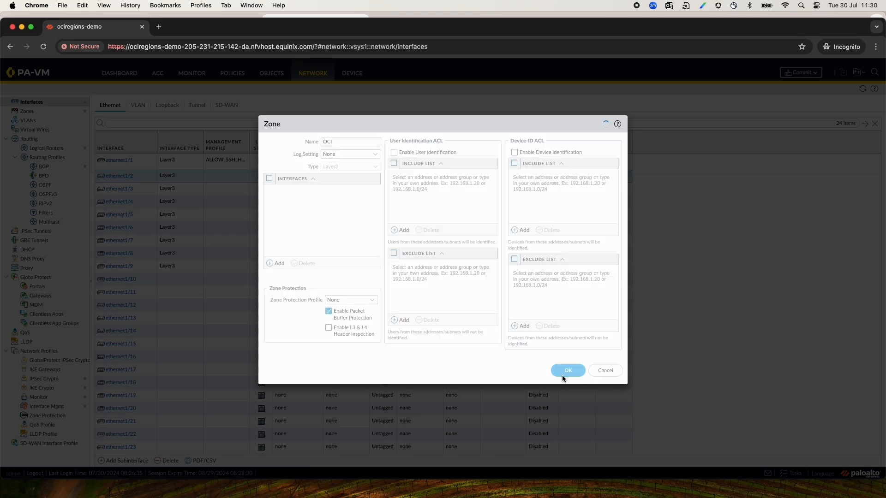
left_click(567, 370)
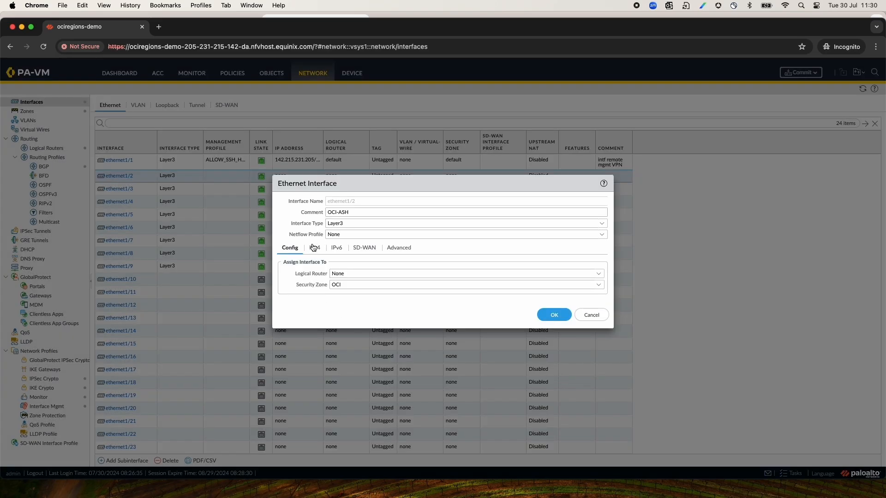
Add static IPv4 address 172.16.0.1/30 to ethernet1/2
left_click(314, 247)
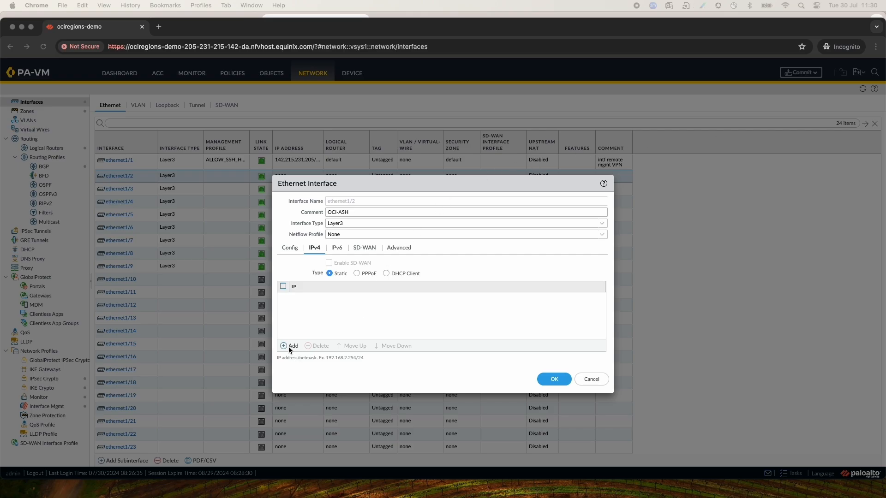
left_click(289, 346)
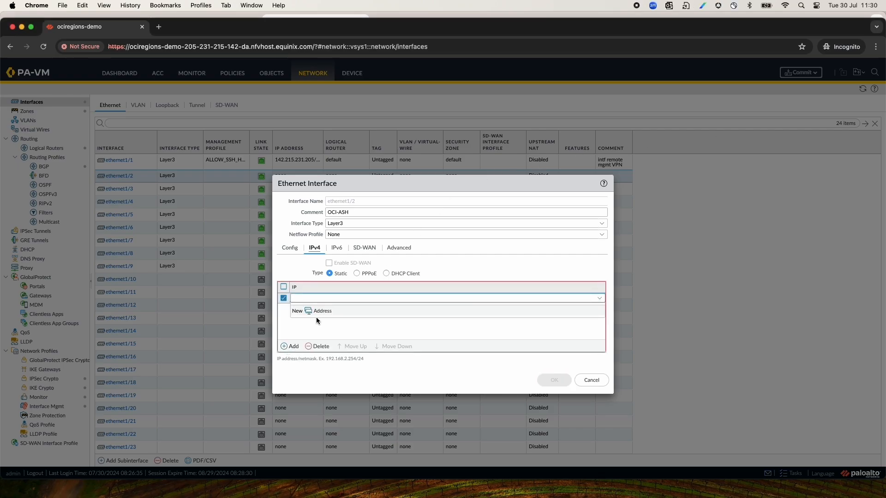
type("172.16.0.1/30")
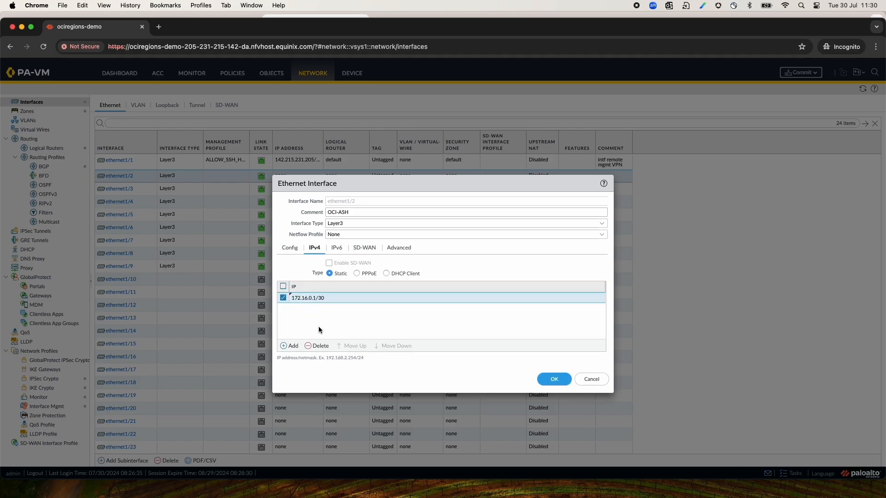
mouse_move(398, 248)
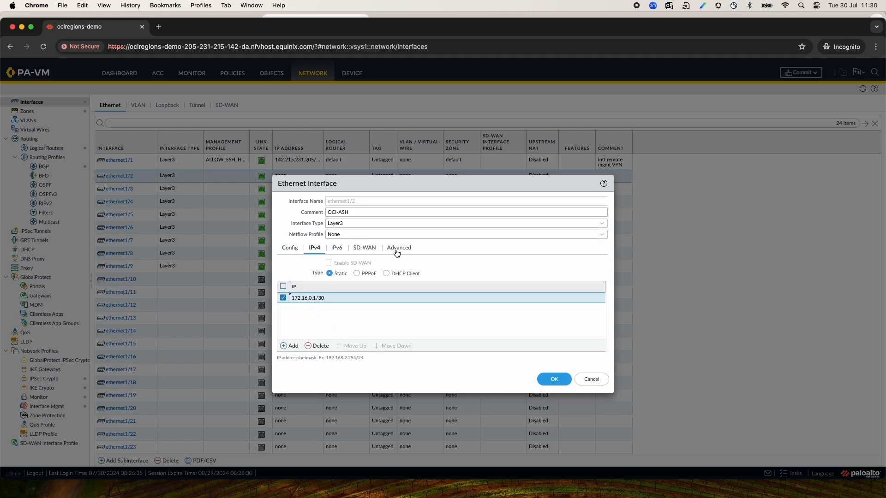
left_click(398, 247)
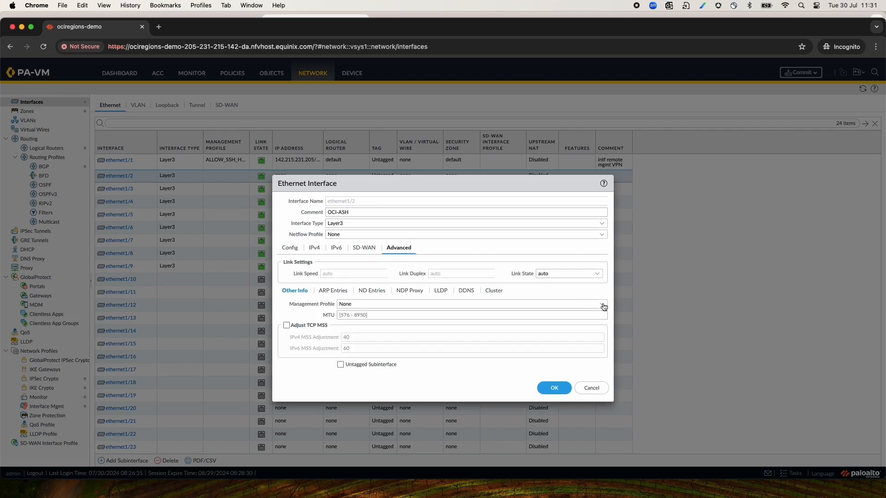
Create management profile OCI allowing HTTPS, SSH and Ping, and save ethernet1/2 past the warning
left_click(602, 307)
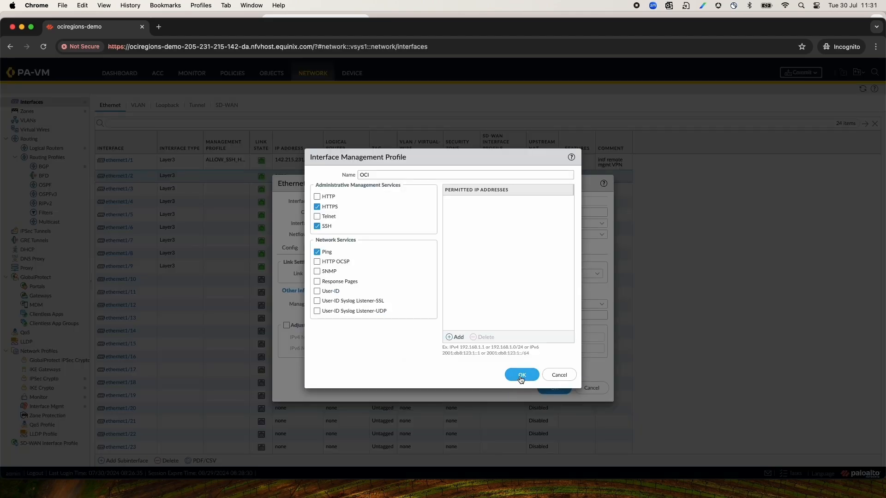
left_click(521, 375)
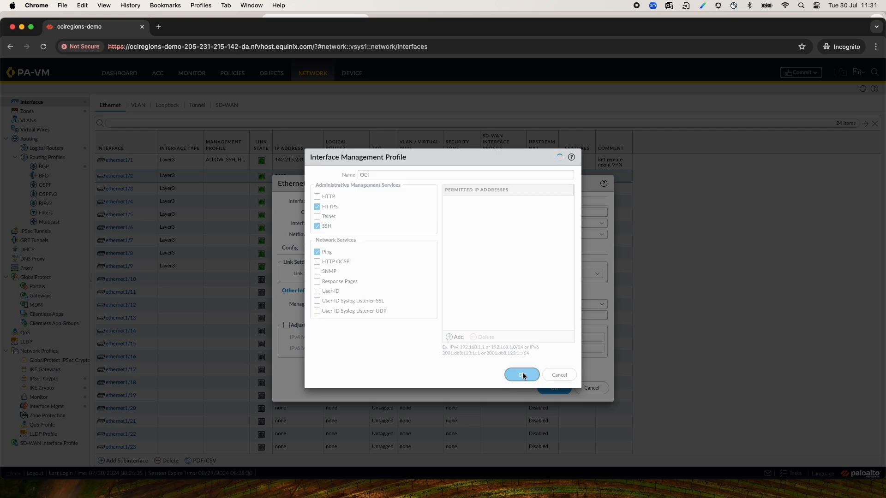
left_click(521, 375)
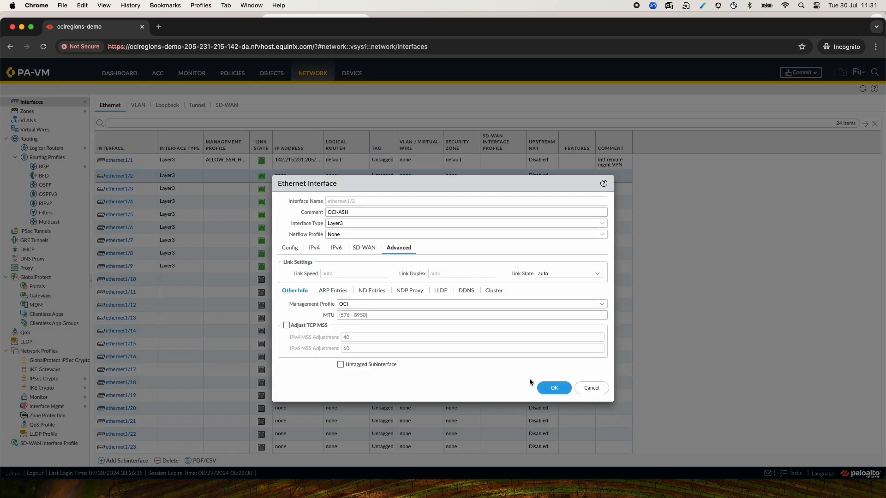
mouse_move(554, 387)
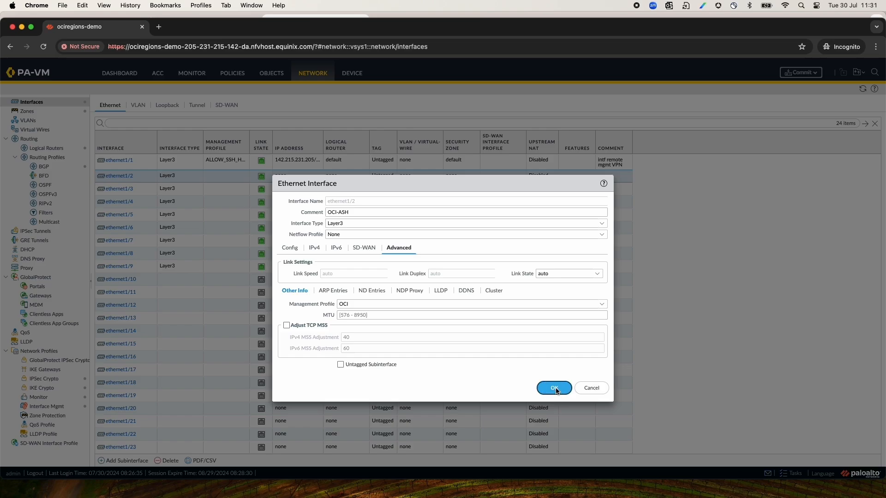
left_click(554, 387)
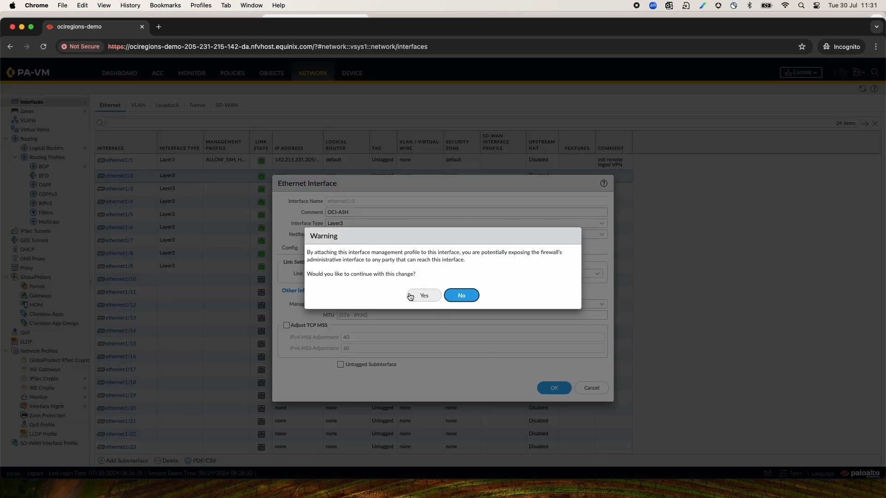
left_click(423, 295)
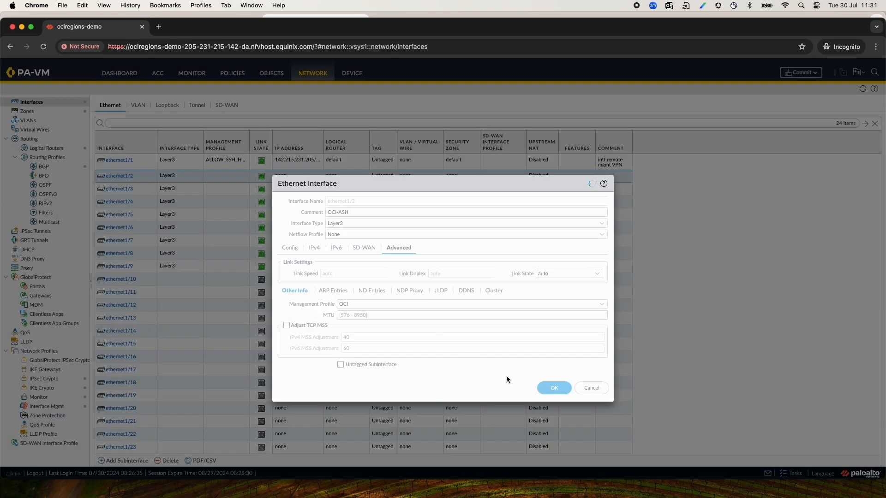
left_click(553, 388)
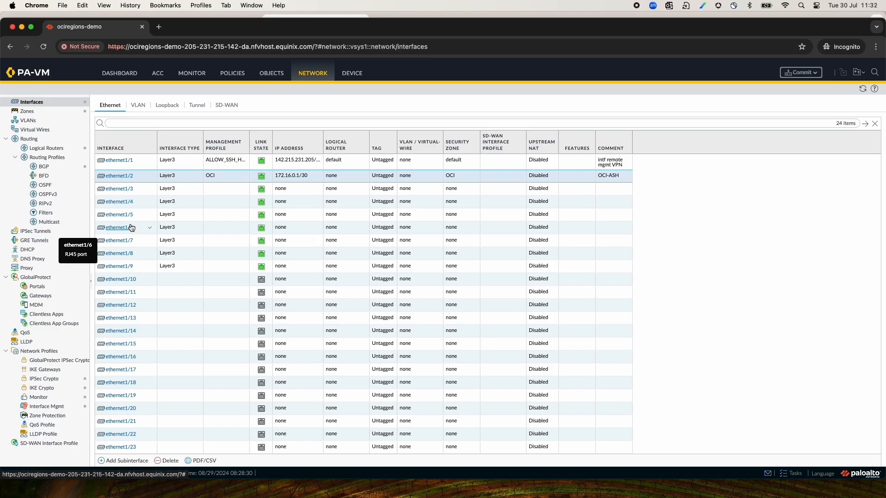
mouse_move(119, 188)
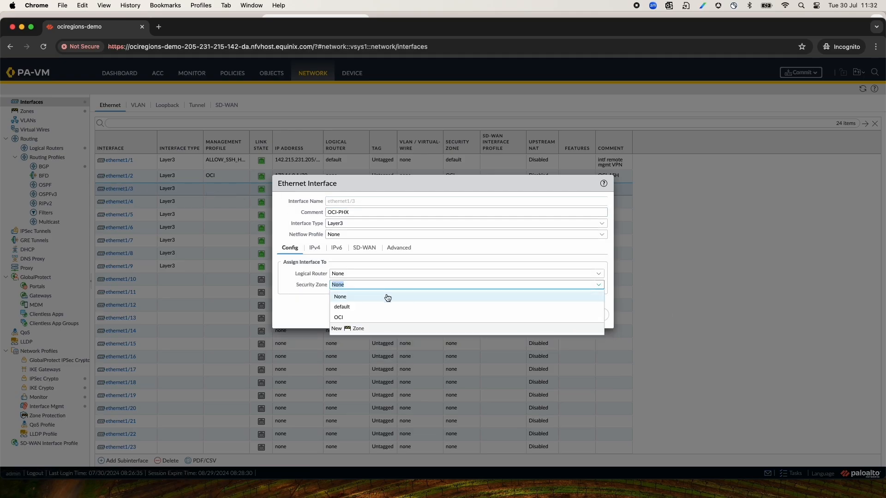
Check ethernet1/3's IPv4 and Advanced settings, then add a new prefix list under Filters
left_click(315, 248)
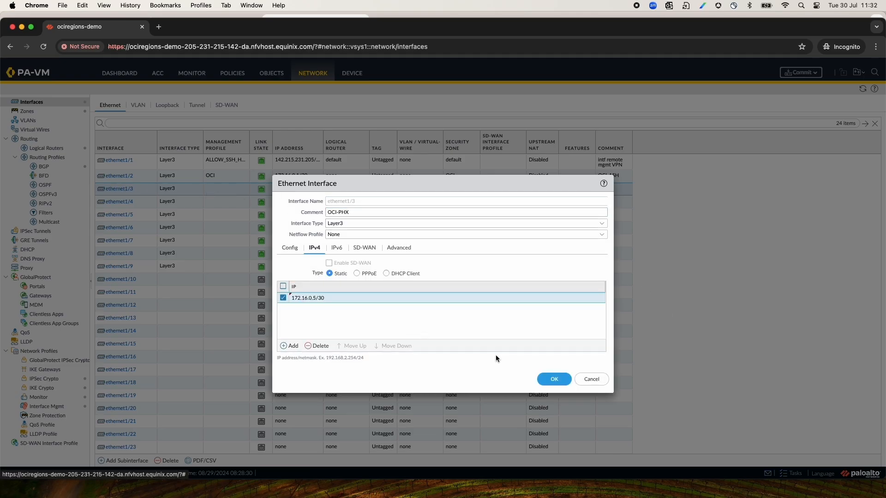
left_click(398, 247)
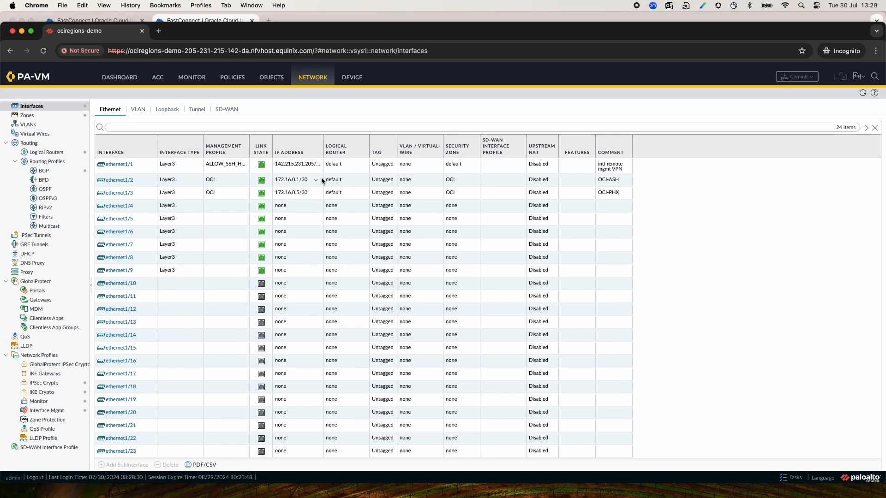
mouse_move(106, 219)
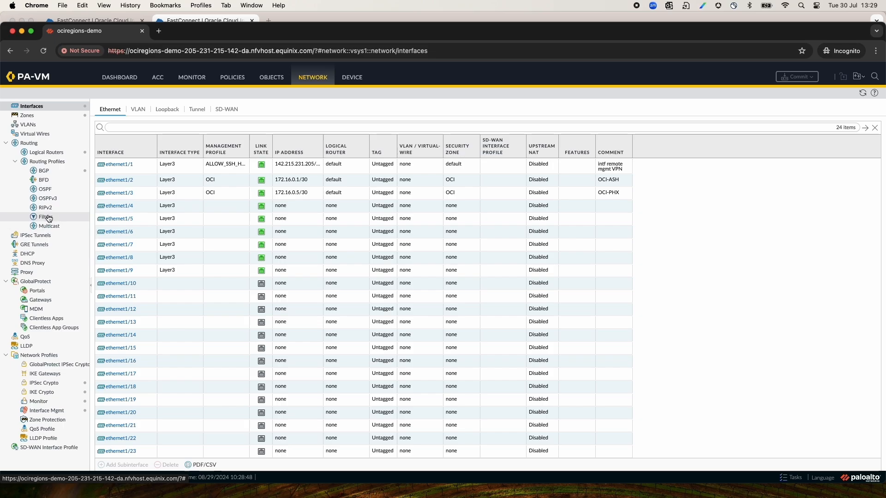
left_click(45, 216)
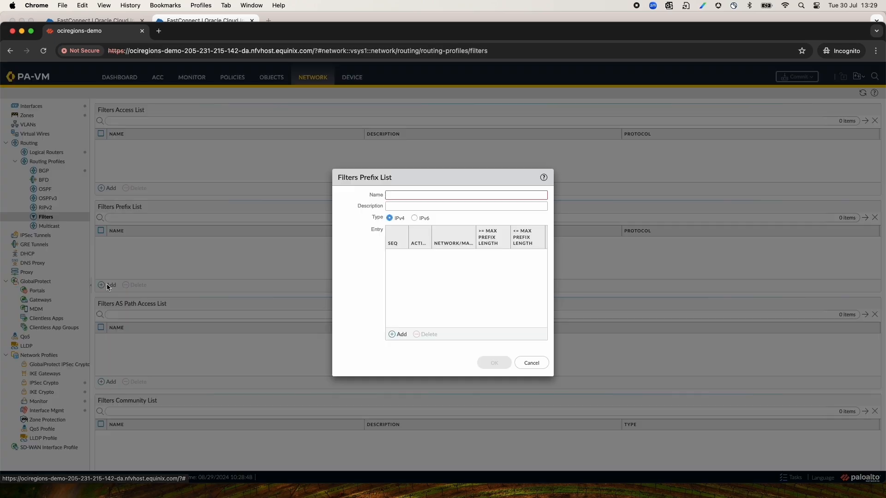
Create prefix list ASH-CIDR with seq 10 permitting network 10.10.0.0/16
type("AS")
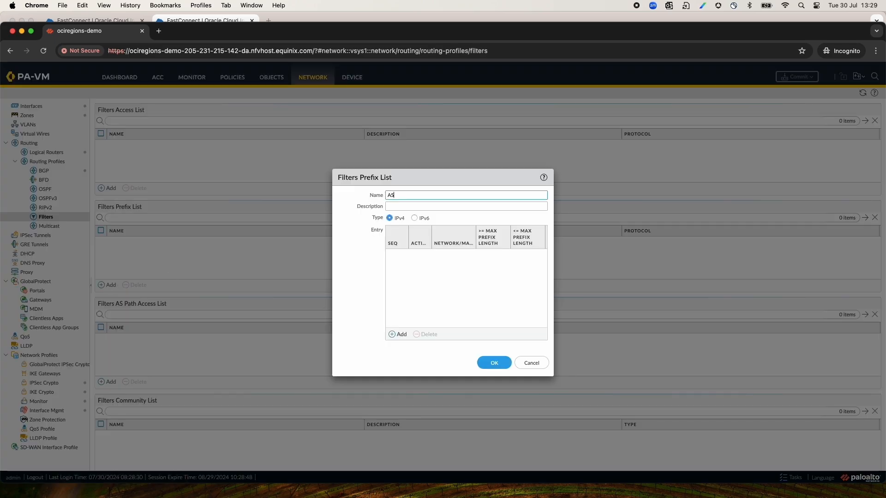
type("H-")
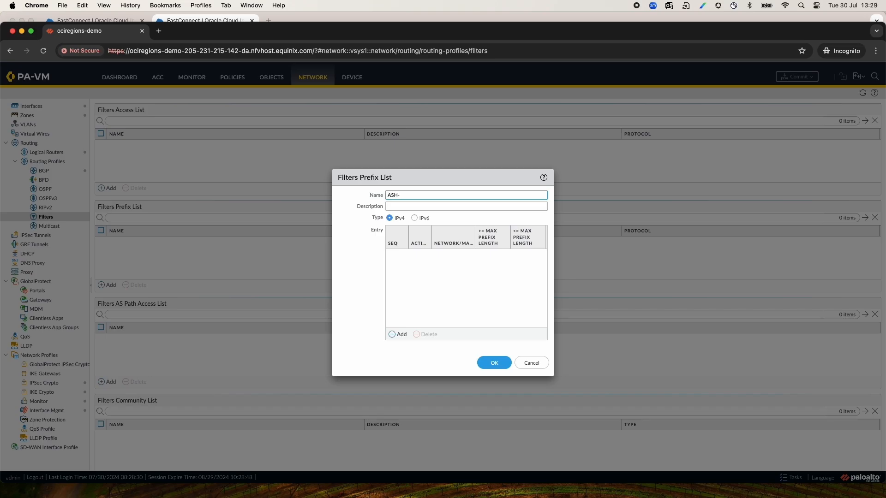
type("CIDR")
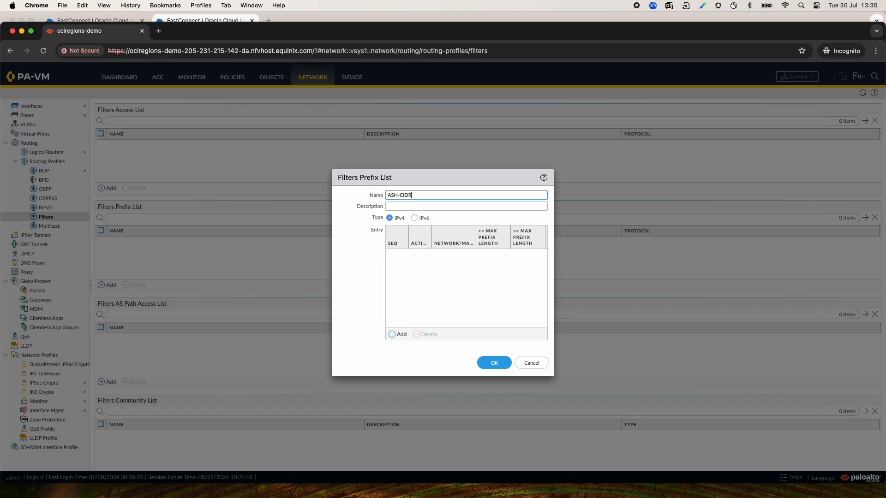
mouse_move(398, 353)
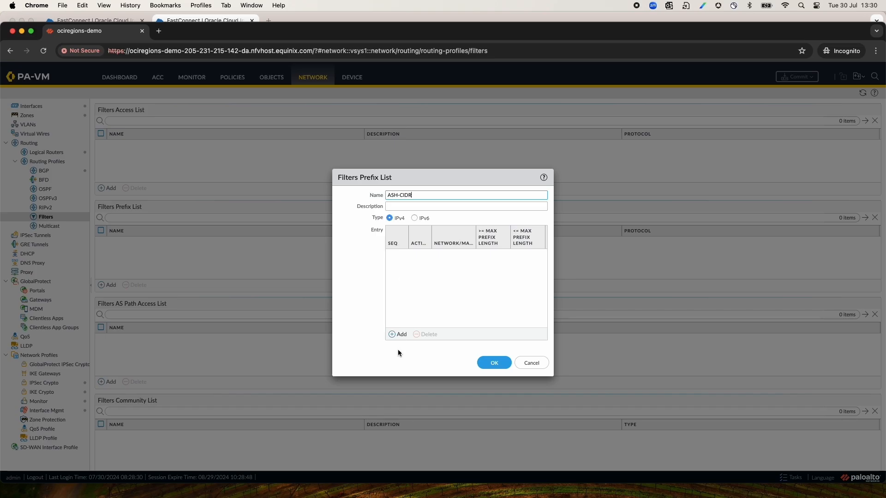
left_click(398, 334)
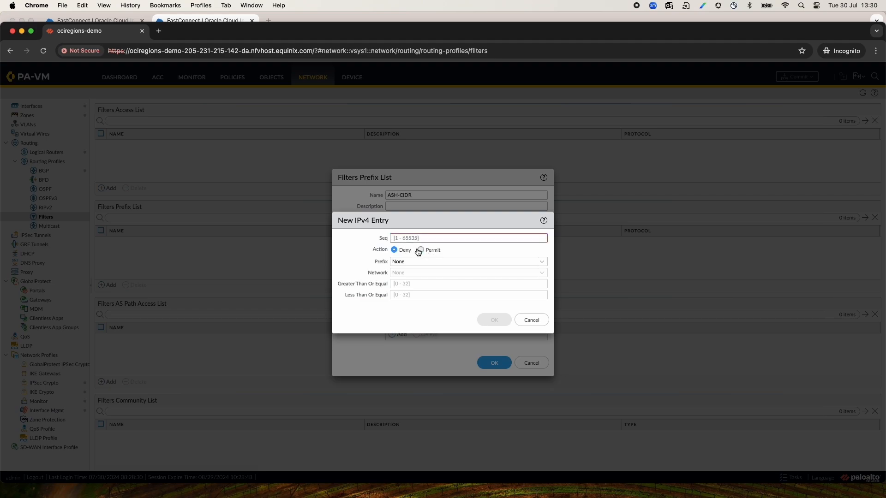
left_click(468, 238)
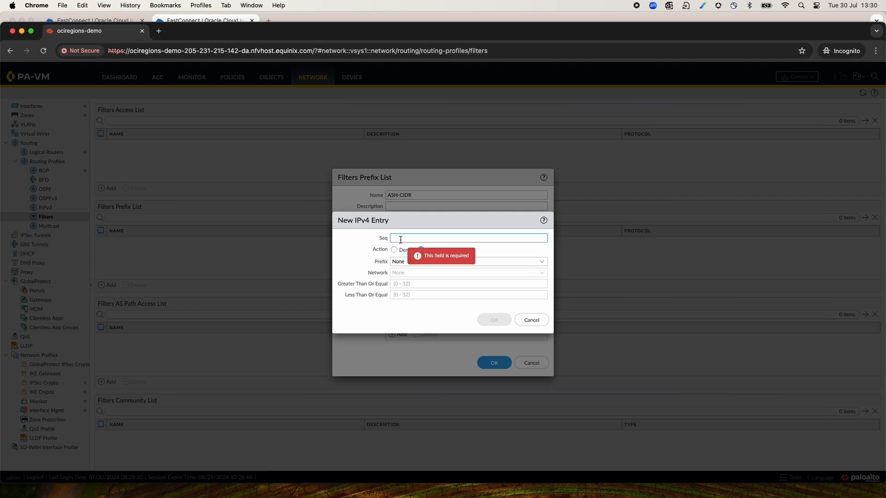
type("10")
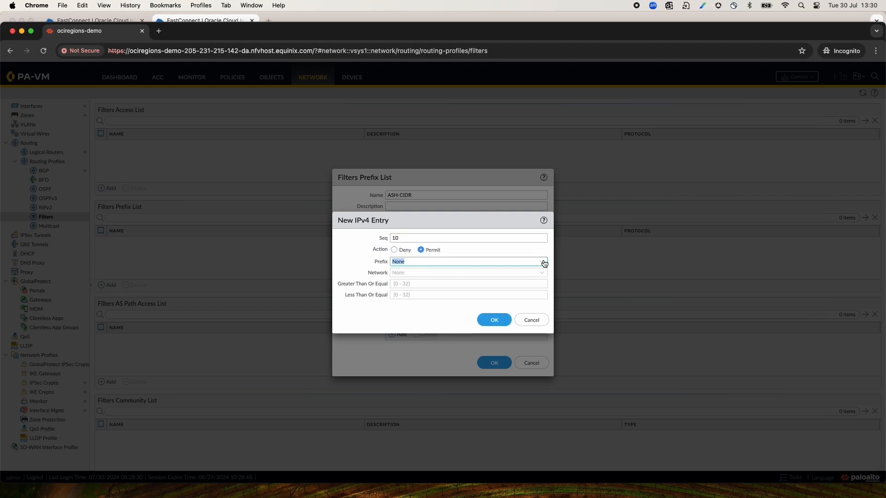
left_click(542, 261)
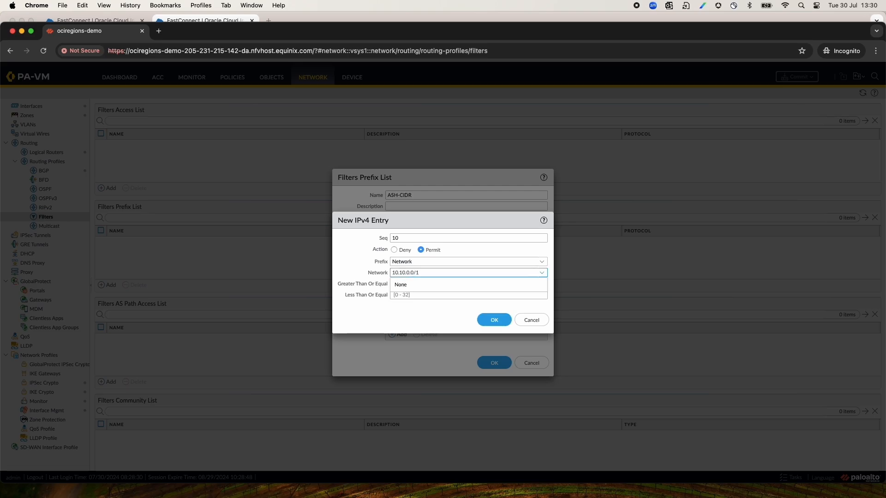
left_click(492, 320)
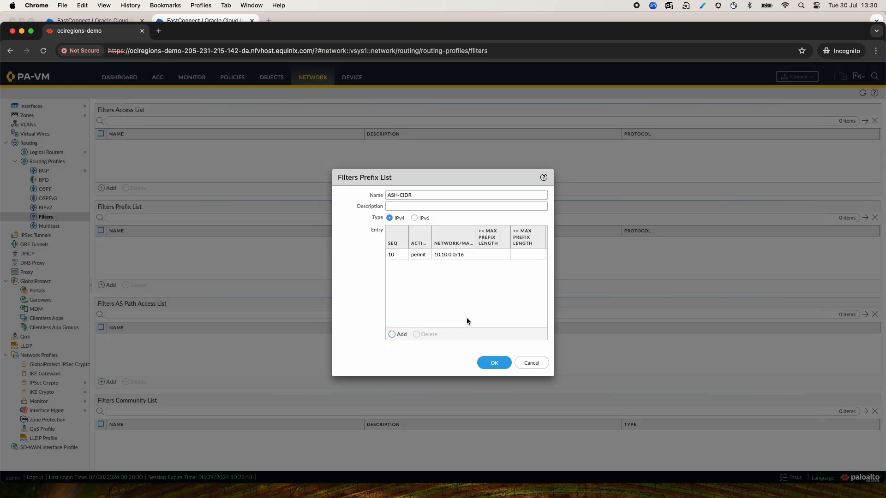
left_click(492, 362)
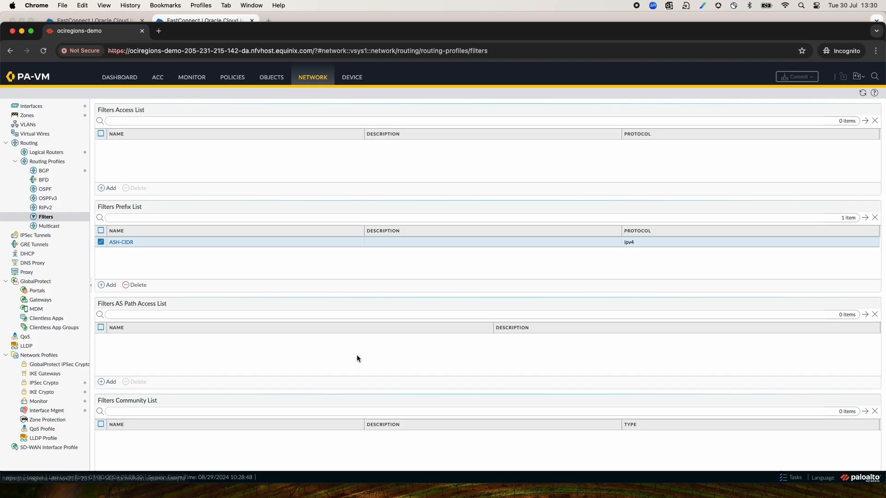
Create prefix list PHX-CIDR with seq 10 permitting network 10.20.0.0/16
left_click(110, 285)
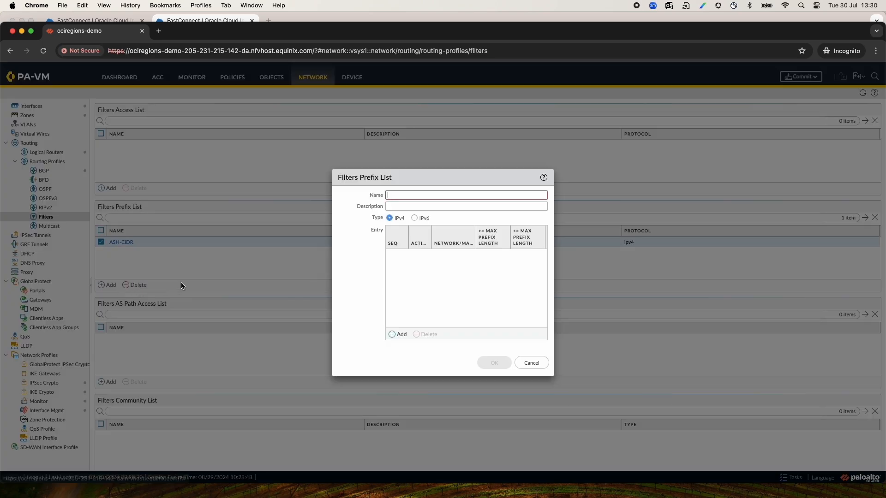
type("PH")
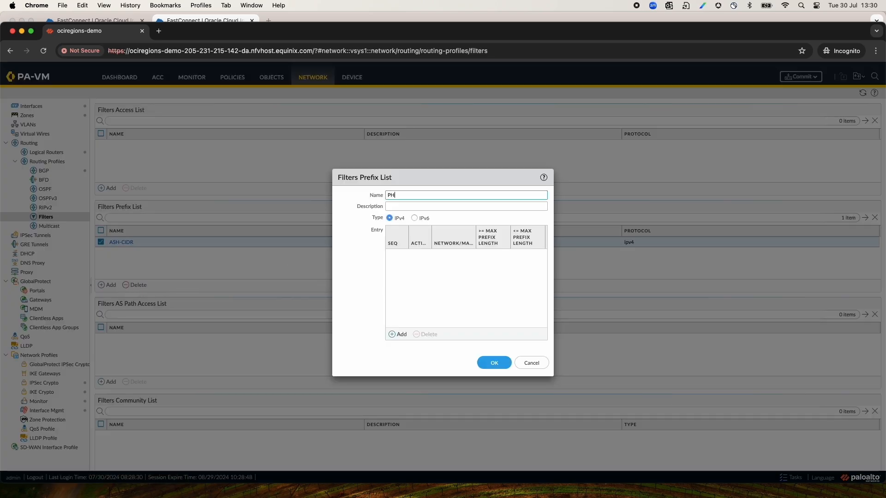
left_click(397, 334)
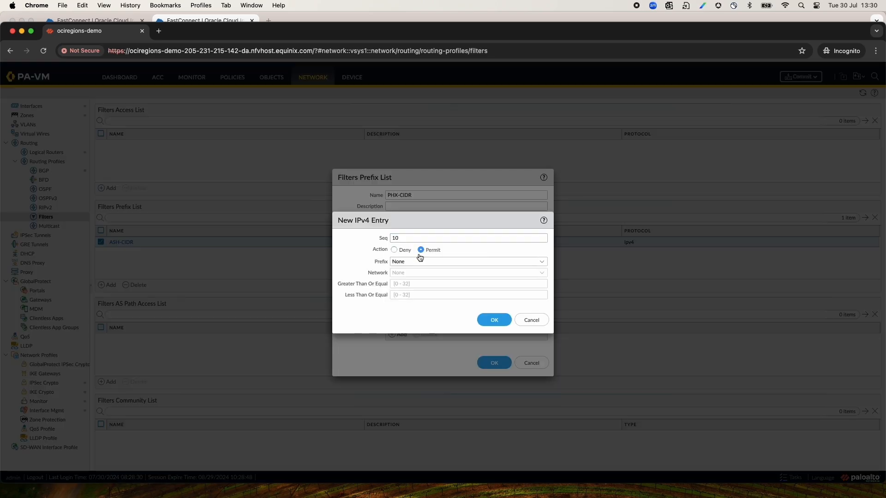
left_click(493, 320)
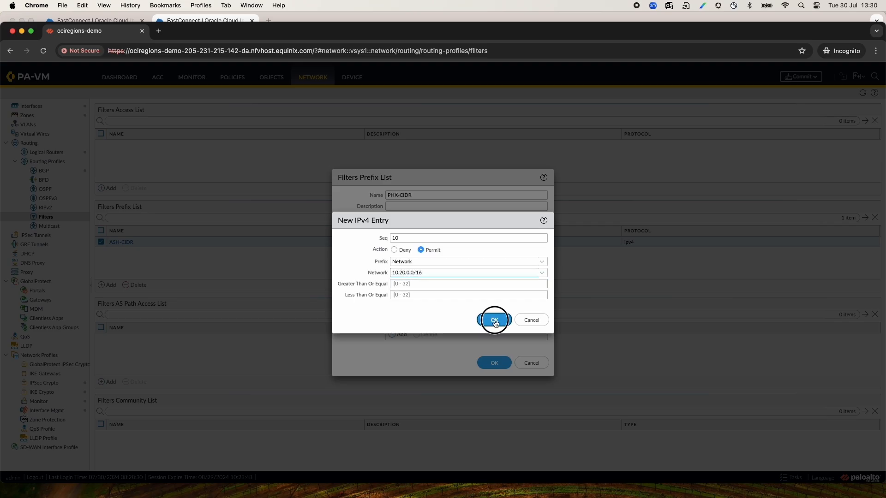
left_click(494, 320)
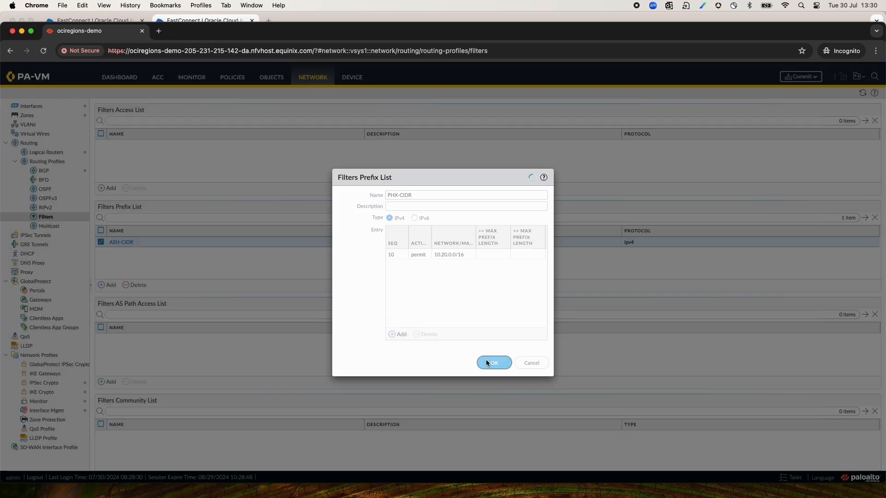
left_click(492, 362)
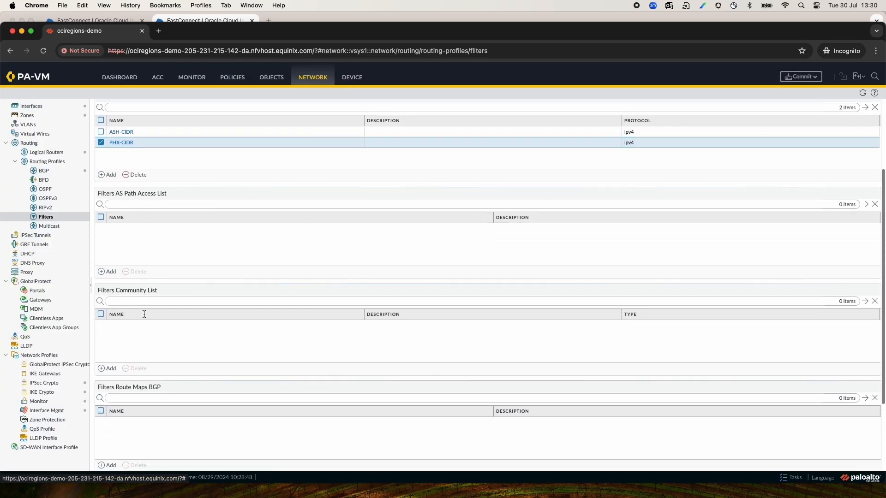
scroll("down", 3)
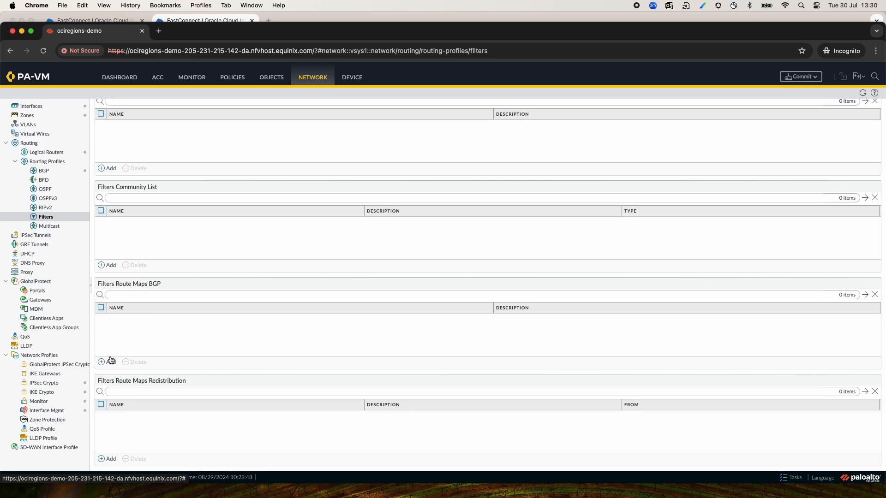
Create a new BGP route map named OCI-BGP-ASH-ipv4-in-rm
left_click(102, 362)
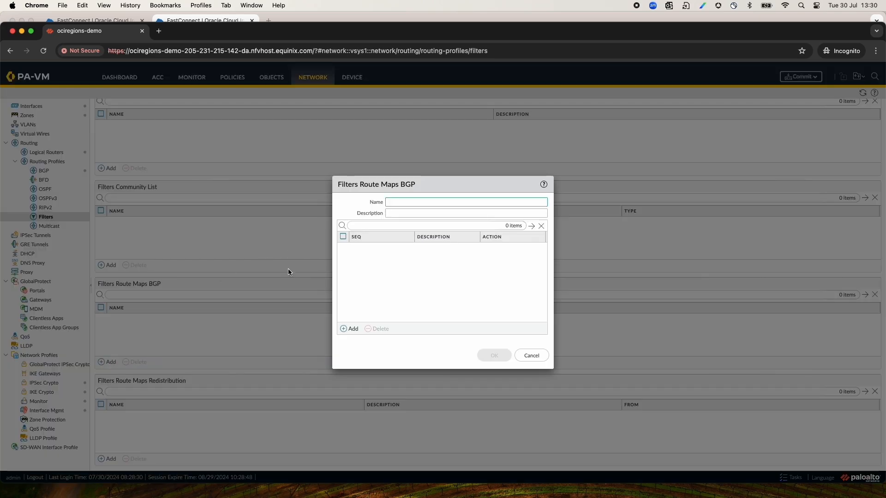
type("Oc")
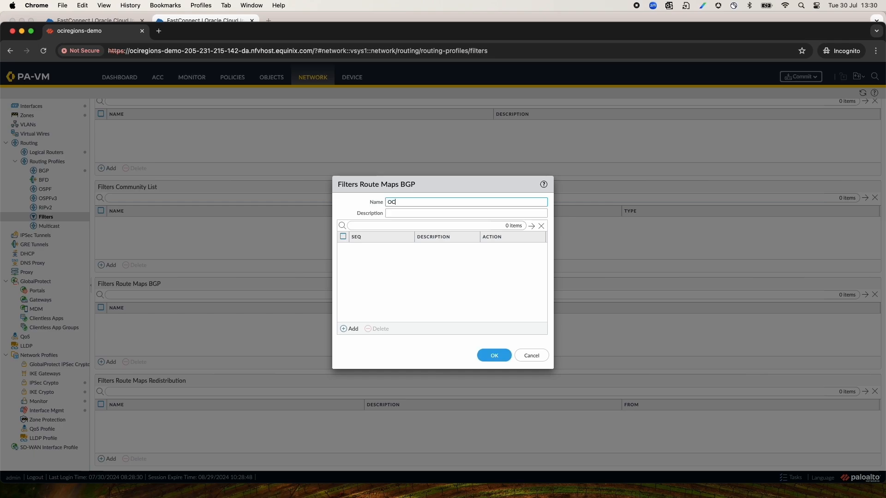
type("I_ASH")
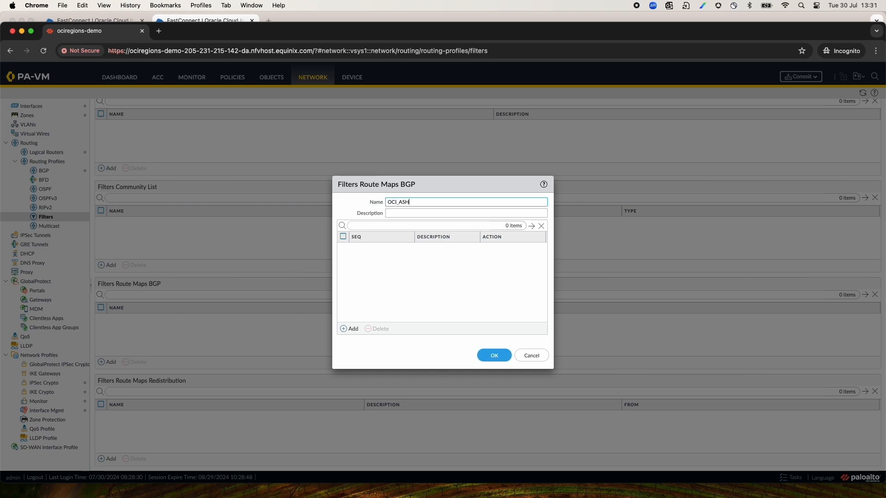
key("Backspace")
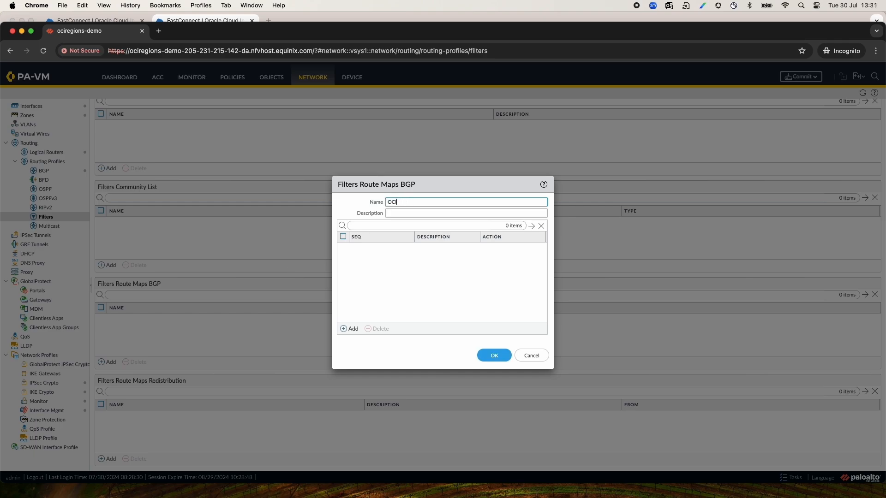
type("-BGP-AS")
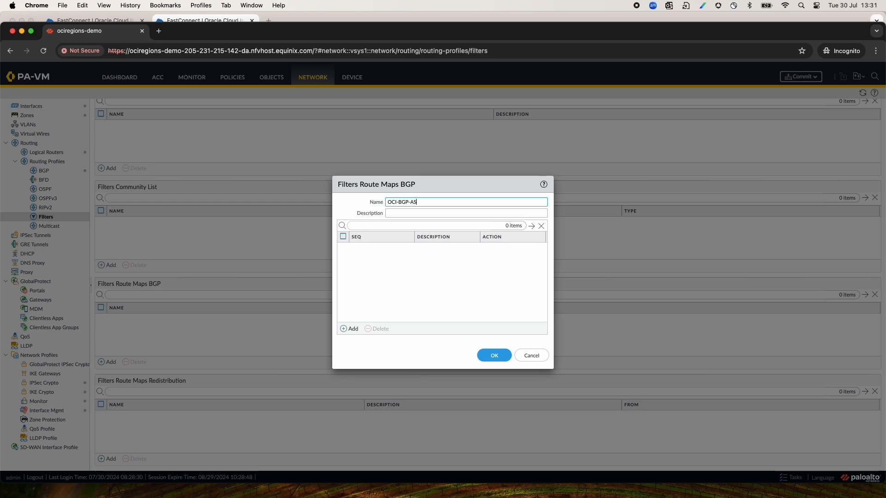
type("H-")
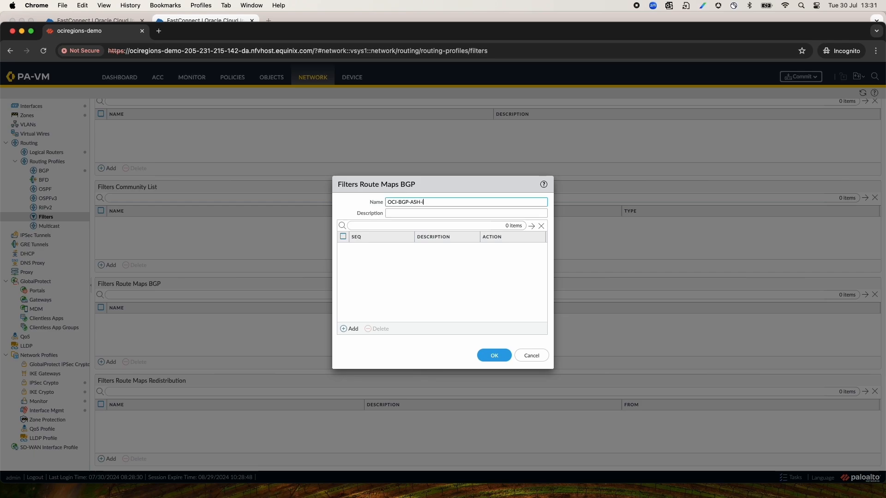
type("ipv4")
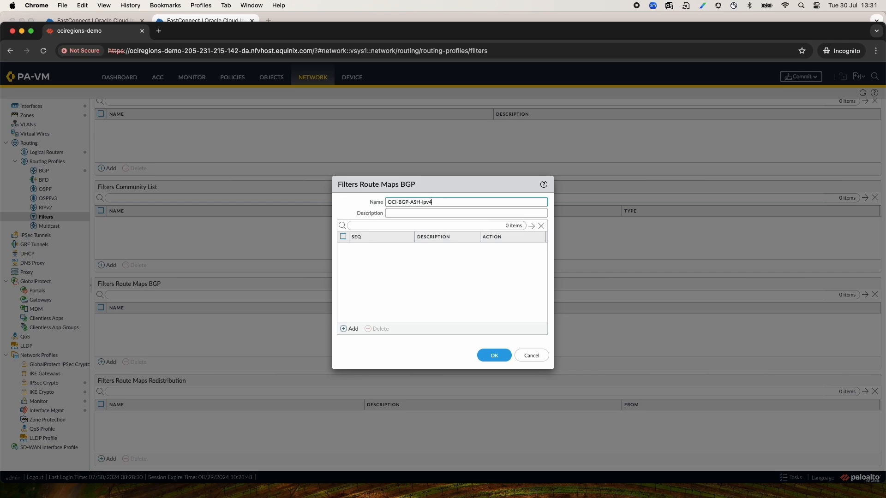
type("-in")
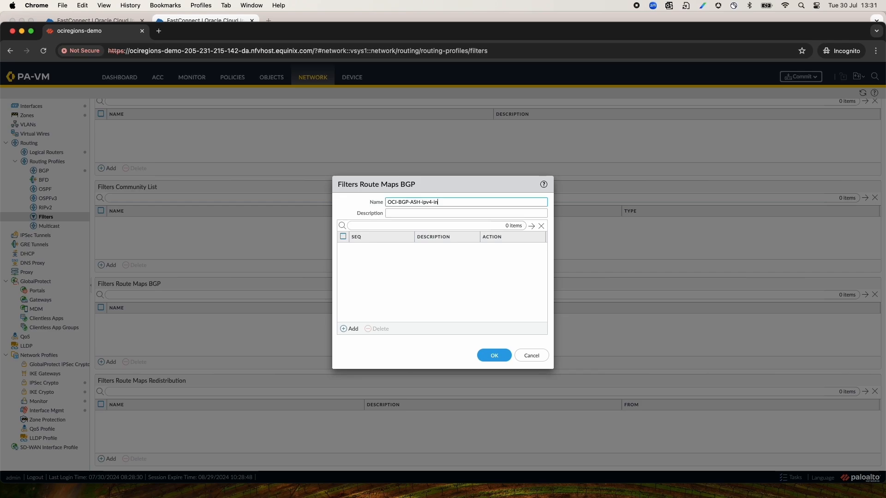
type("rm")
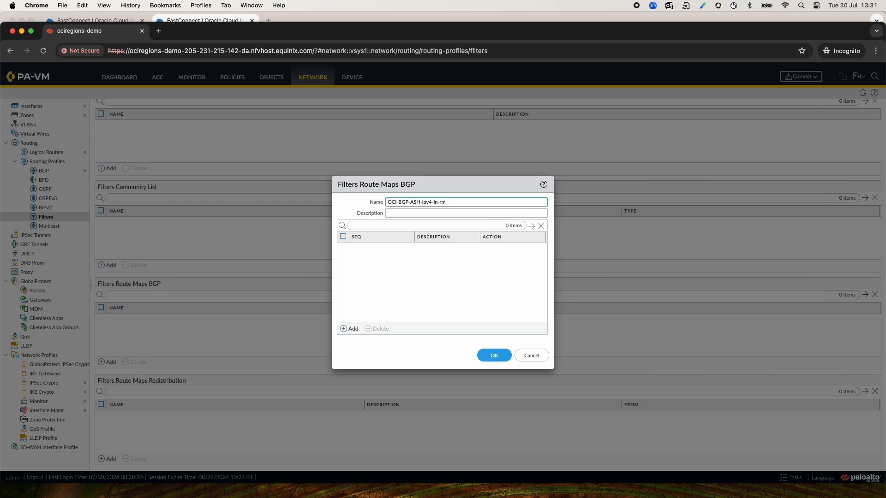
Add route map entry 10 permitting routes that match prefix list ASH-CIDR
left_click(349, 328)
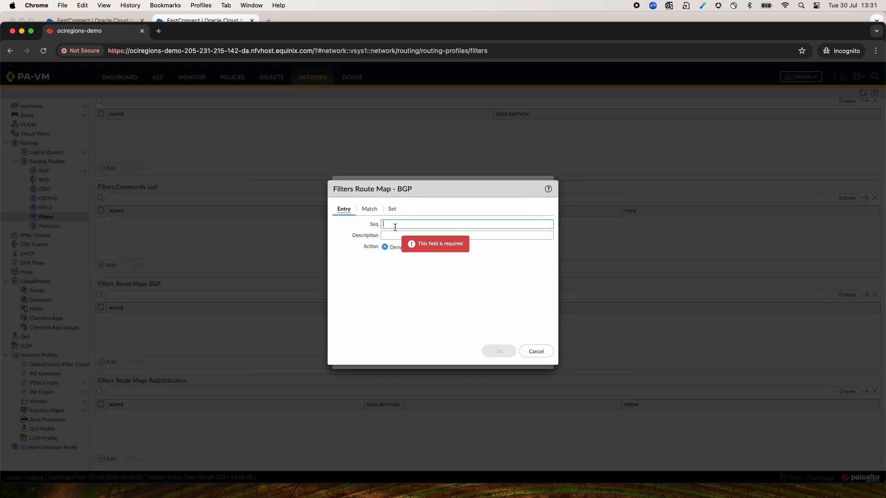
type("10")
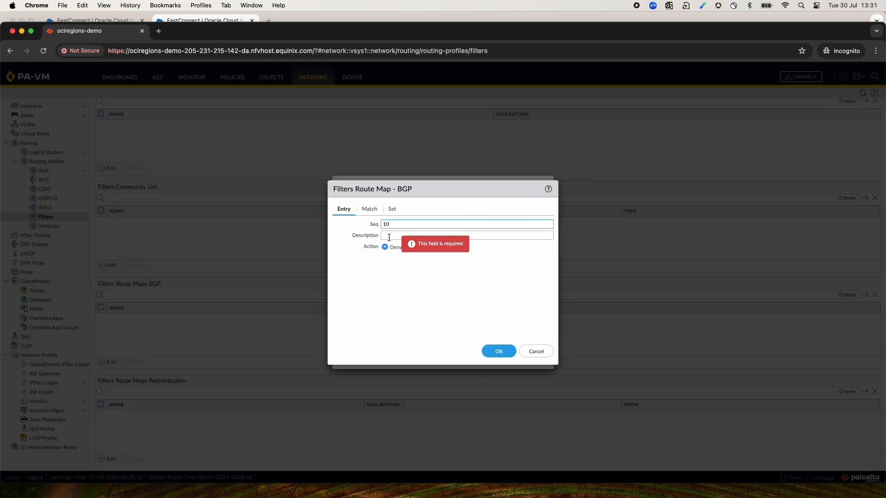
left_click(413, 247)
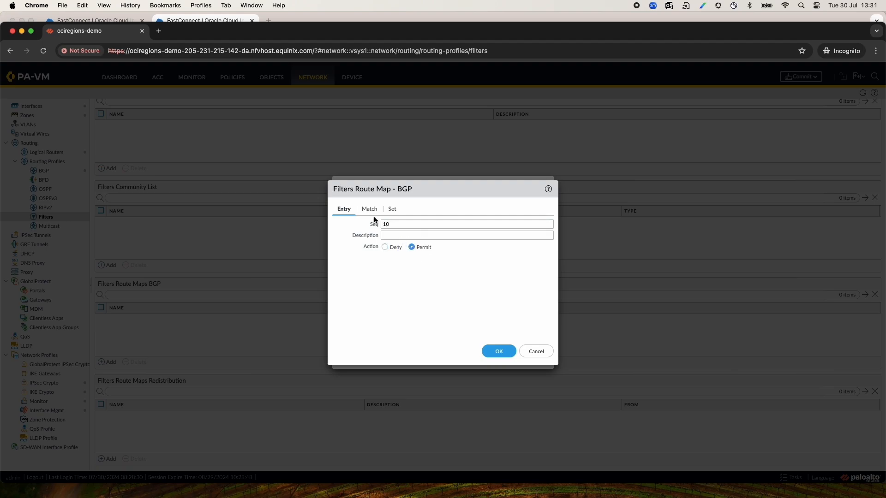
left_click(369, 208)
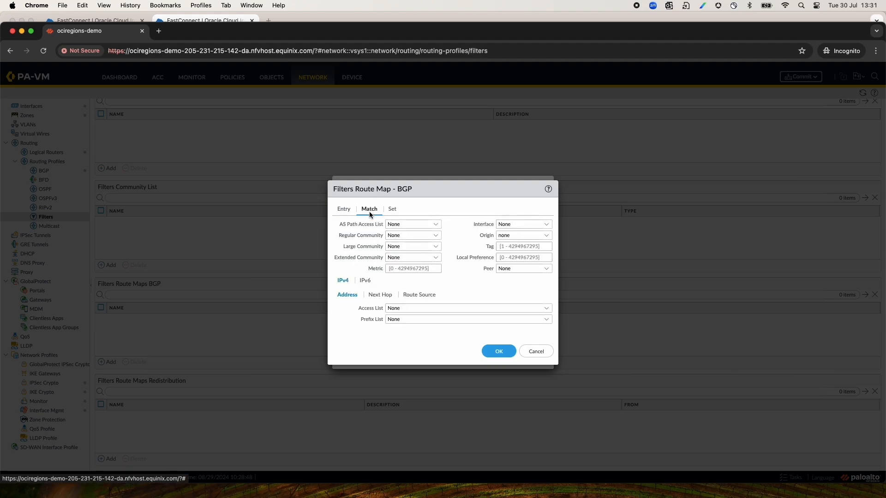
left_click(544, 319)
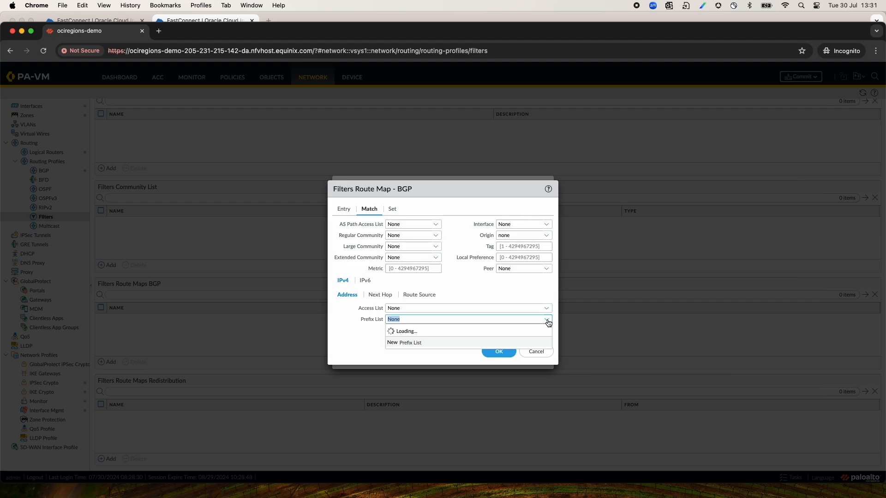
left_click(468, 319)
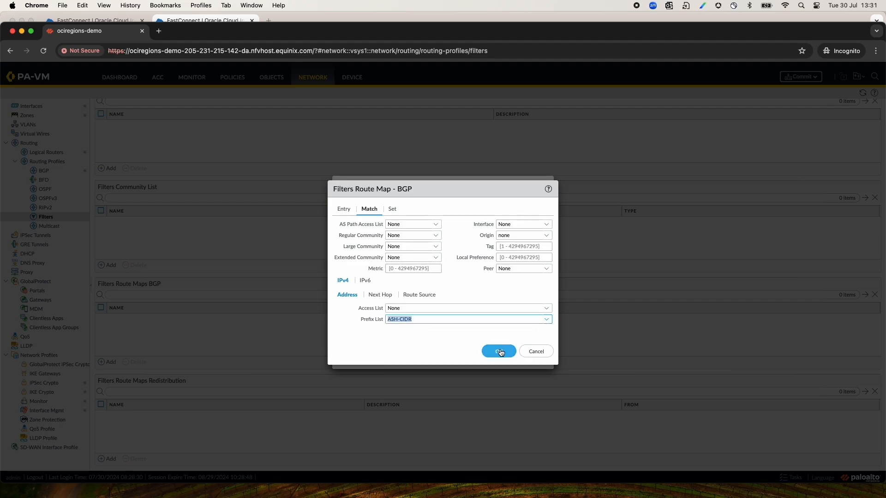
left_click(498, 350)
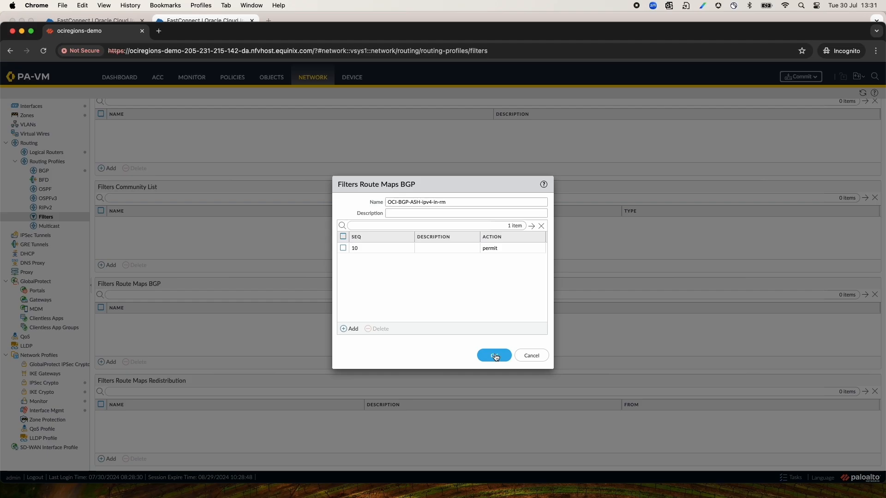
Save the inbound map and start route map OCI-BGP-ASH-ipv4-out-rm
left_click(492, 355)
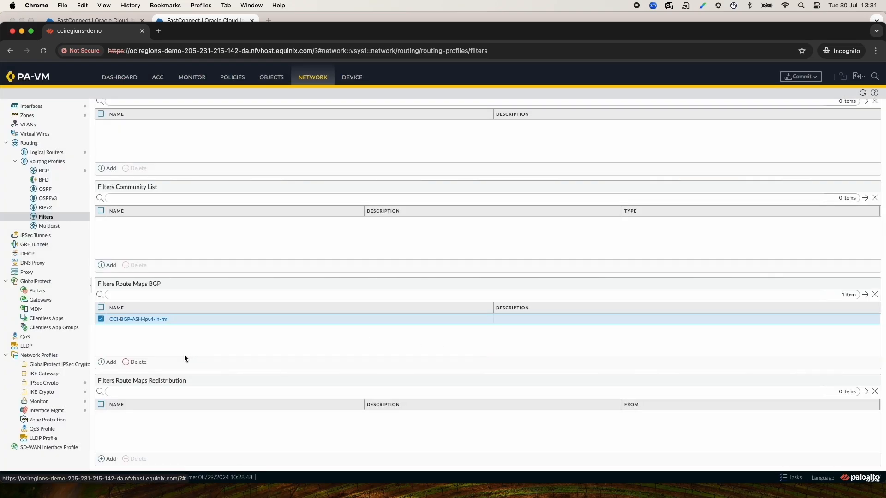
left_click(107, 362)
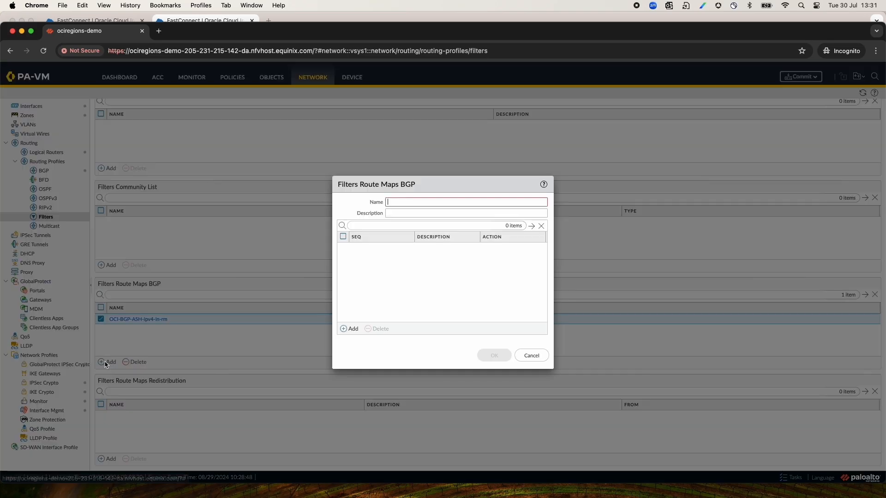
type("O")
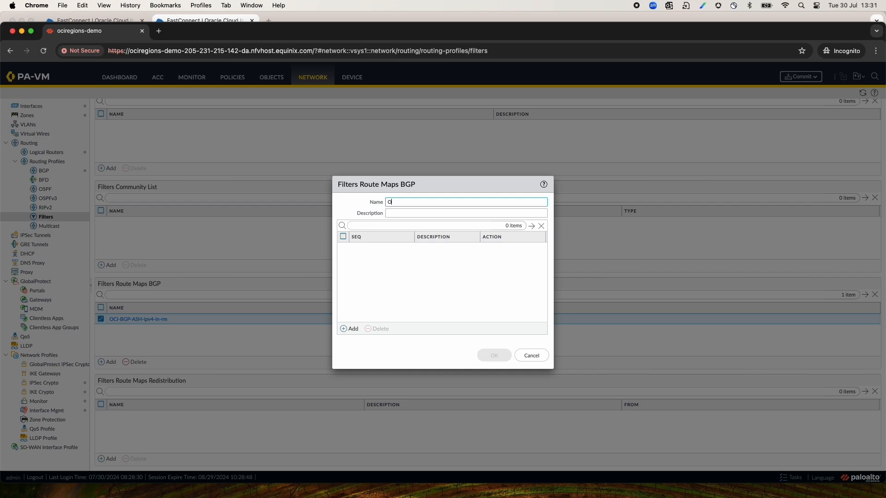
type("CI-BGP-ASH")
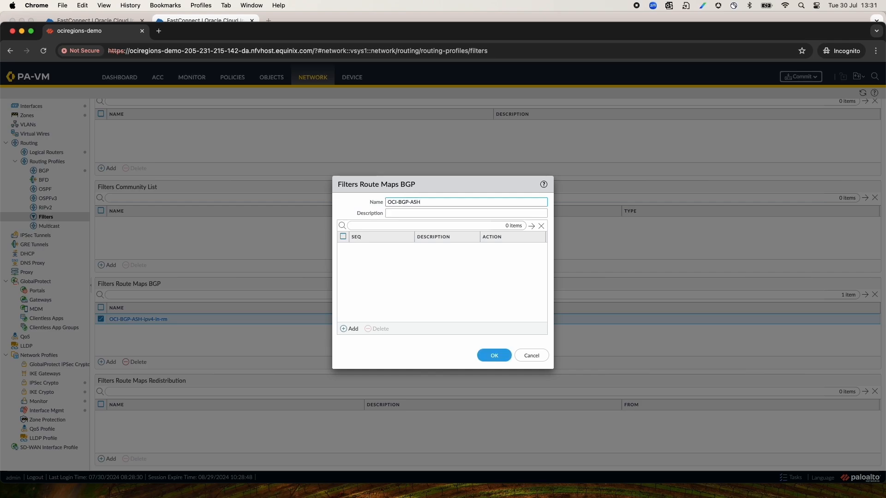
type("-ipv4-ou")
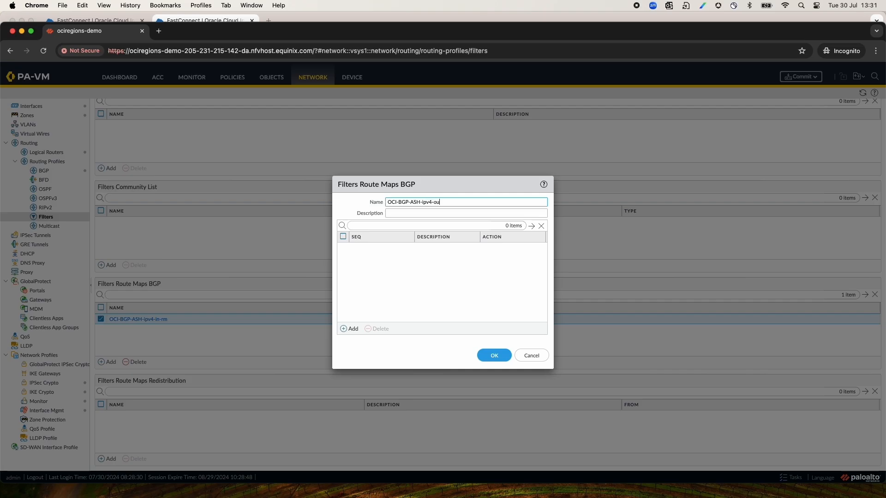
type("t-rm")
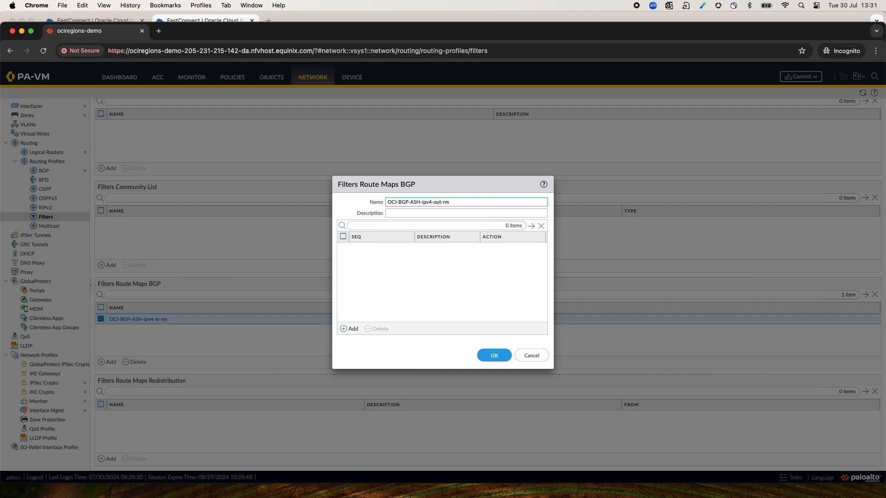
Add entry 10 permitting prefix list PHX-CIDR and save the outbound route map
left_click(349, 328)
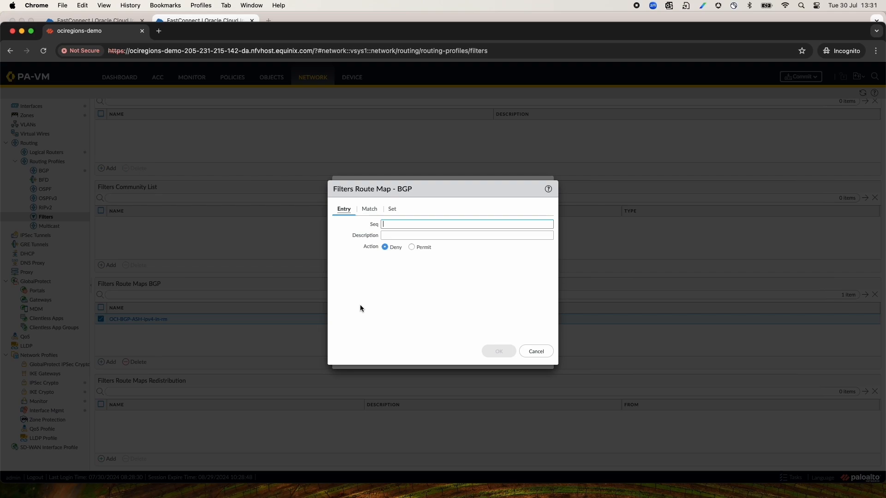
type("10")
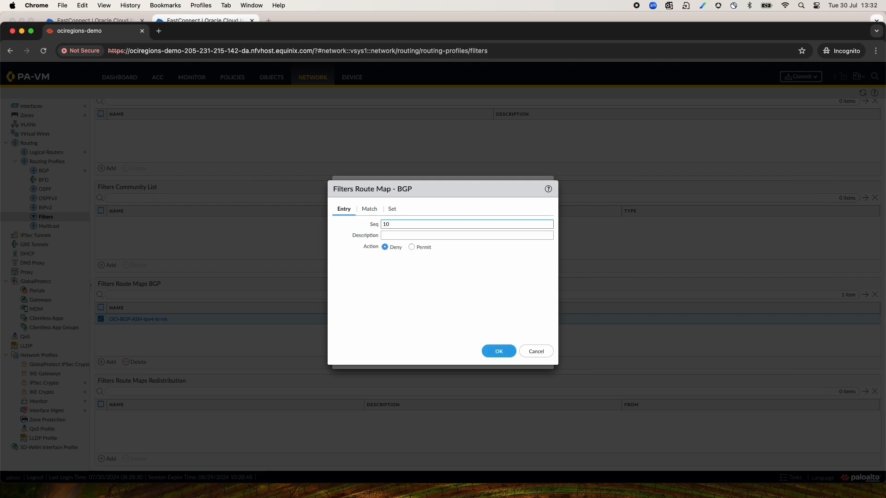
left_click(412, 247)
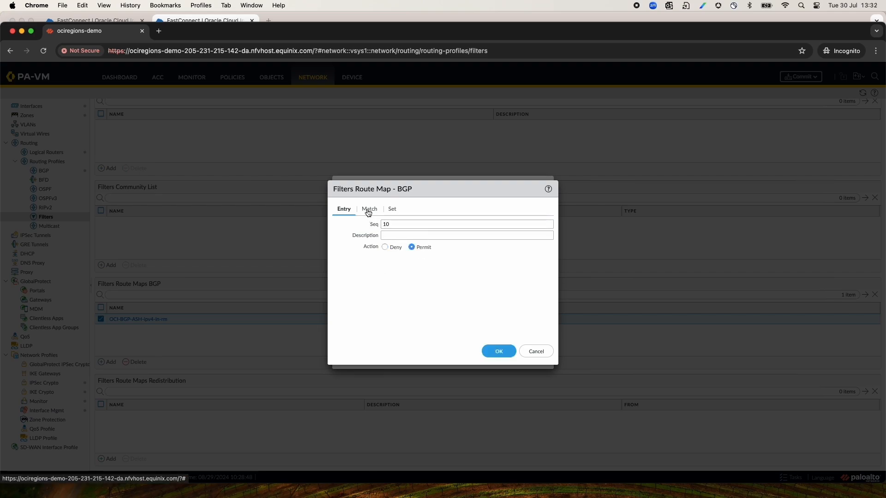
left_click(369, 209)
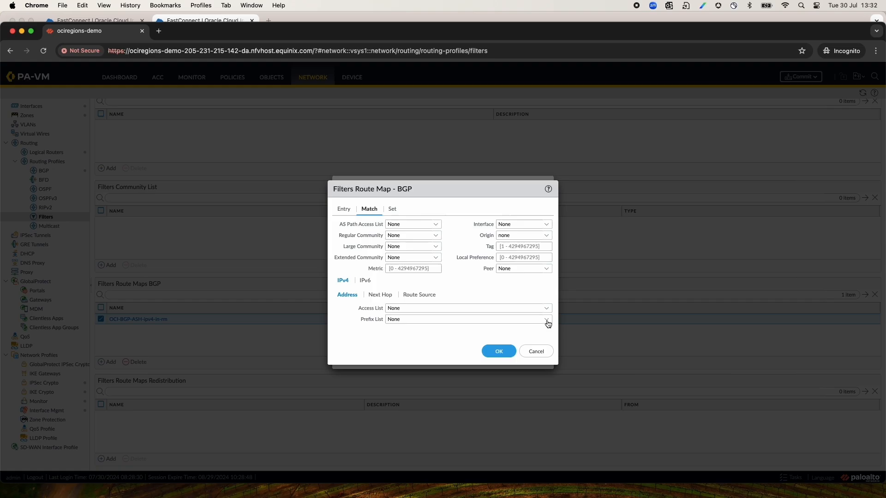
left_click(546, 319)
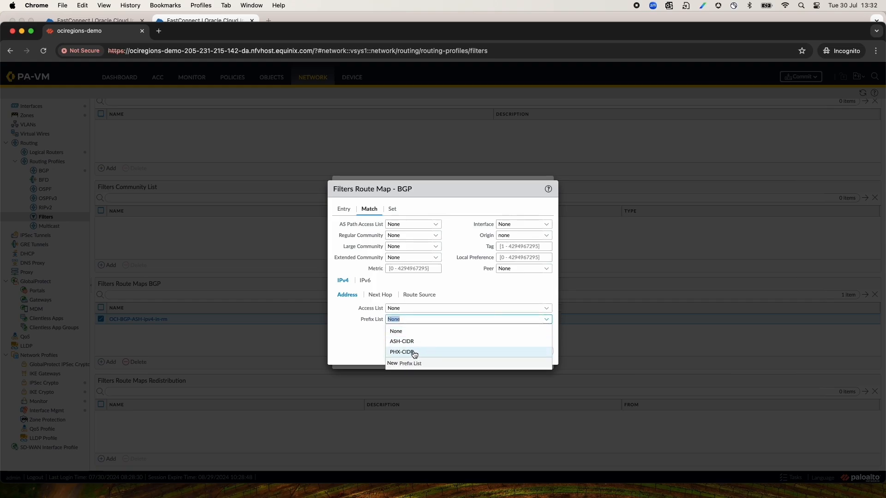
left_click(401, 352)
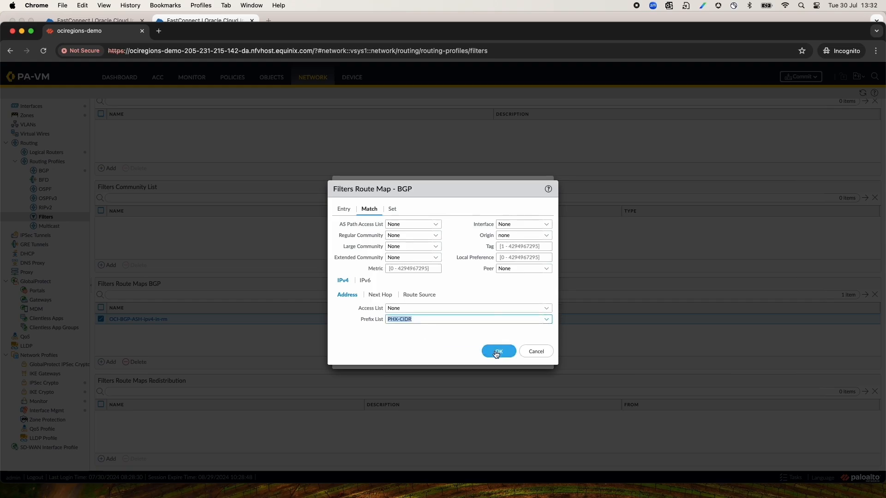
left_click(497, 351)
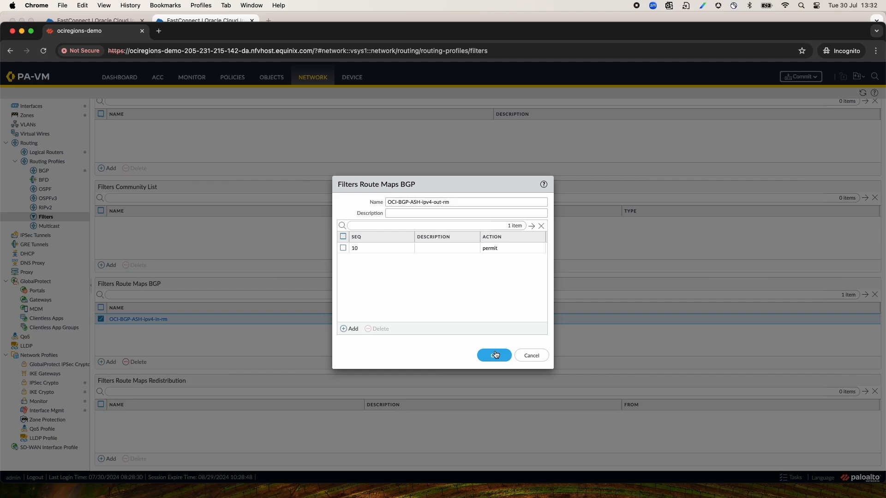
left_click(494, 355)
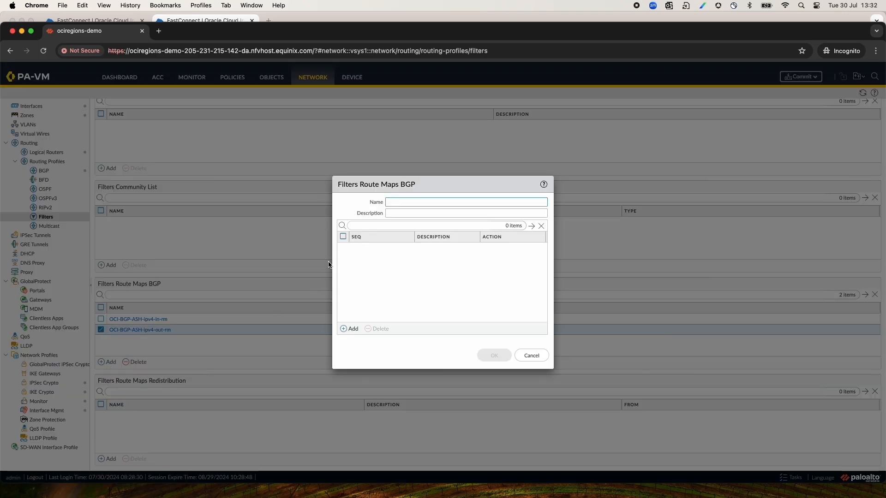
Save inbound route map OCI-BGP-PHX-ipv4-in-rm and start naming OCI-BGP-PHX-ipv4-out-rm
type("OCI-")
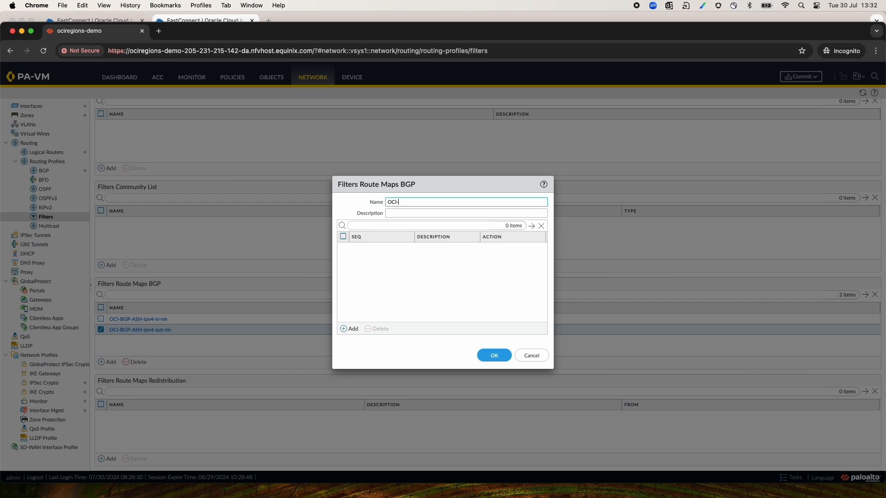
type("P")
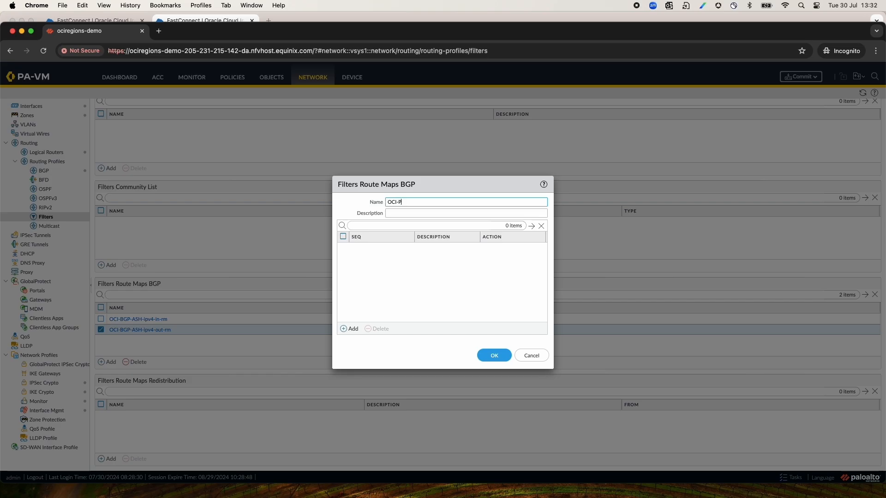
type("GP")
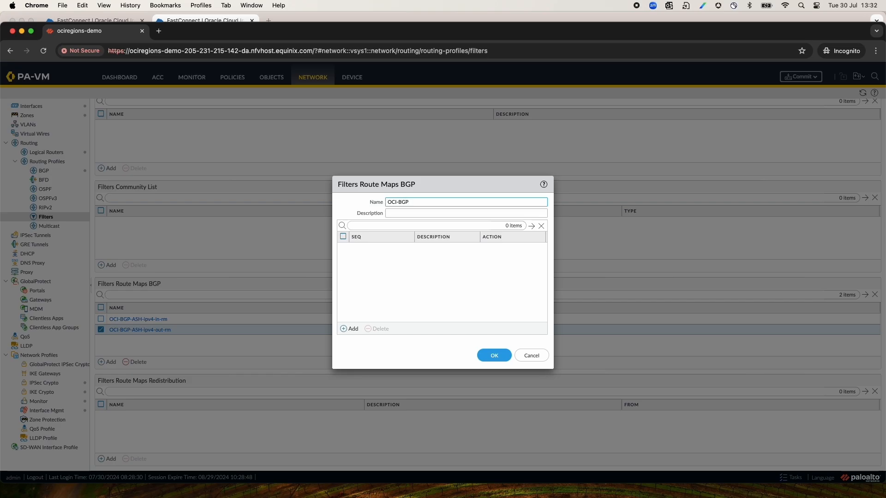
left_click(349, 329)
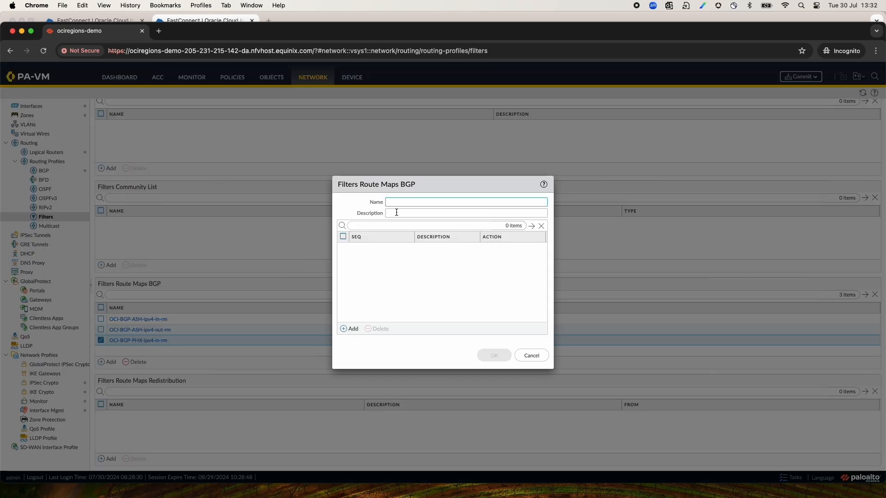
type("OCI-BGP-PHX-ipv4-out")
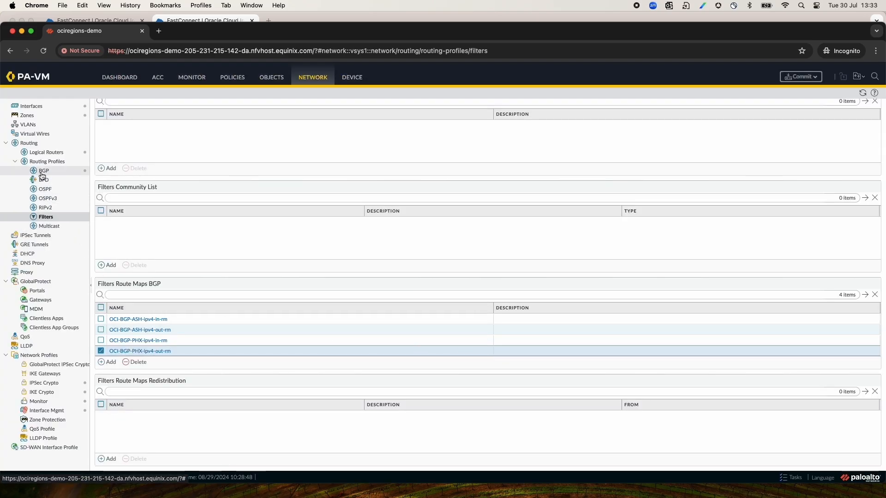
Add the BGP address family profile 'OCI' with IPv4 unicast enabled
left_click(43, 170)
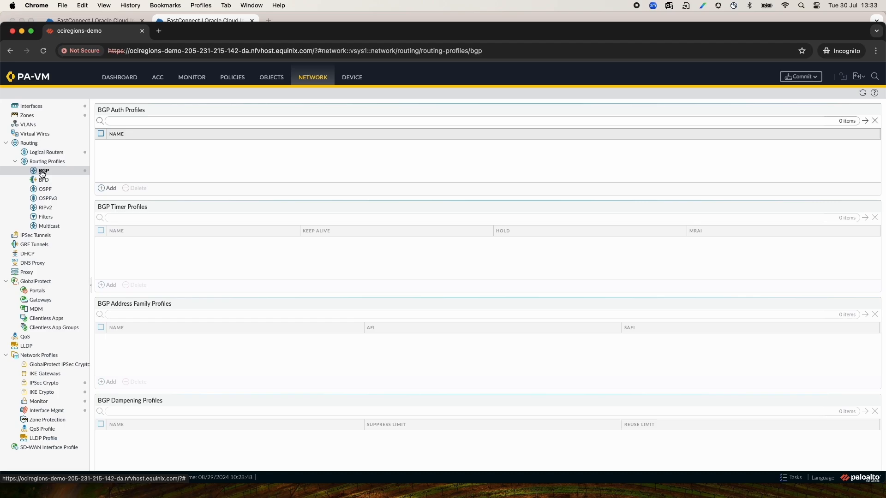
scroll("down", 3)
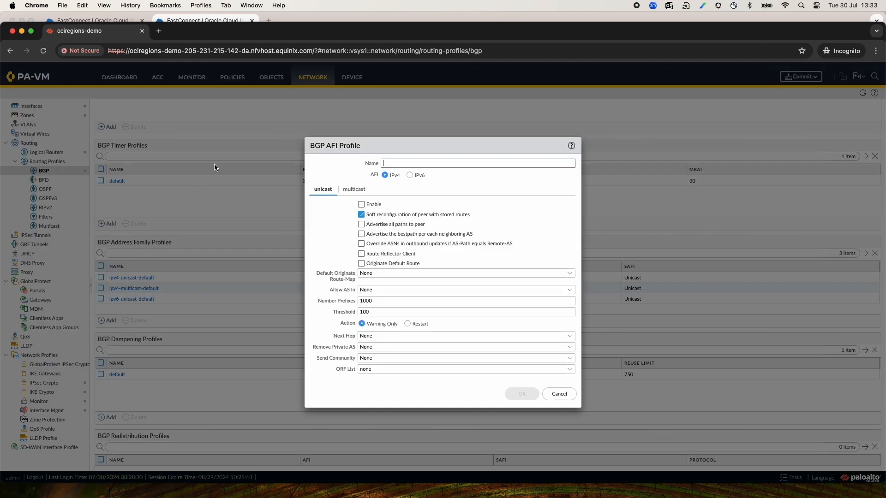
type("oc")
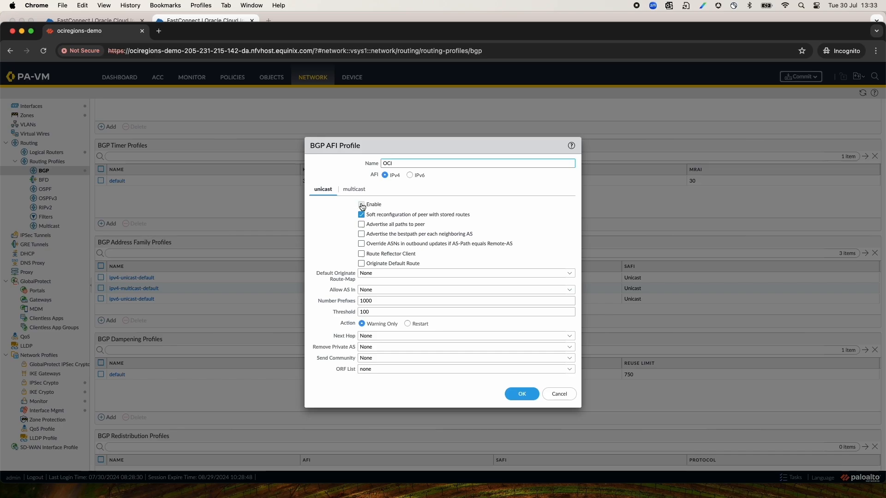
left_click(362, 204)
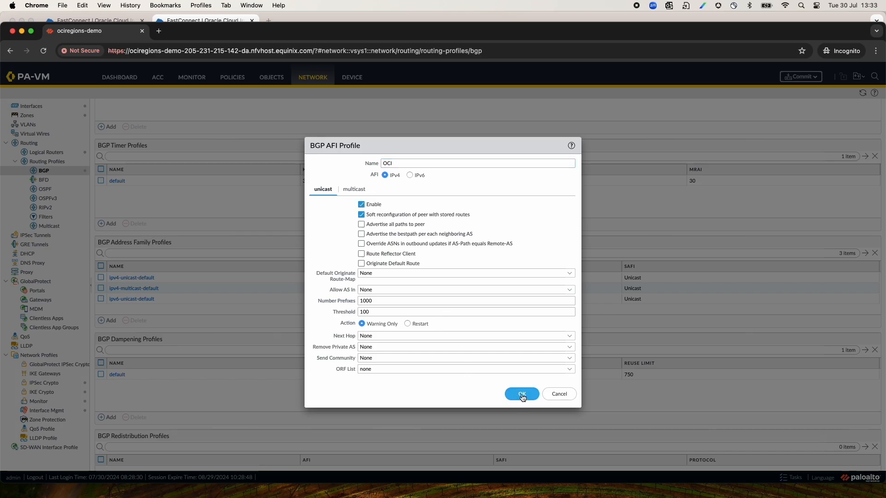
left_click(520, 393)
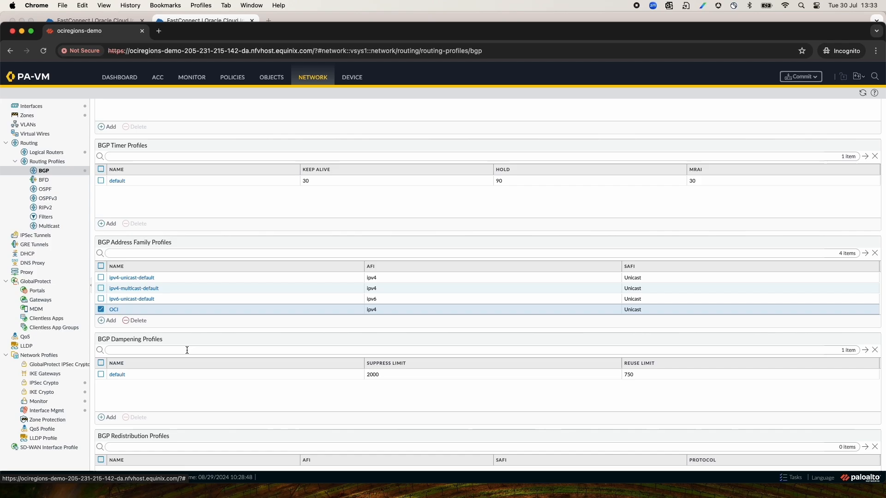
scroll("down", 3)
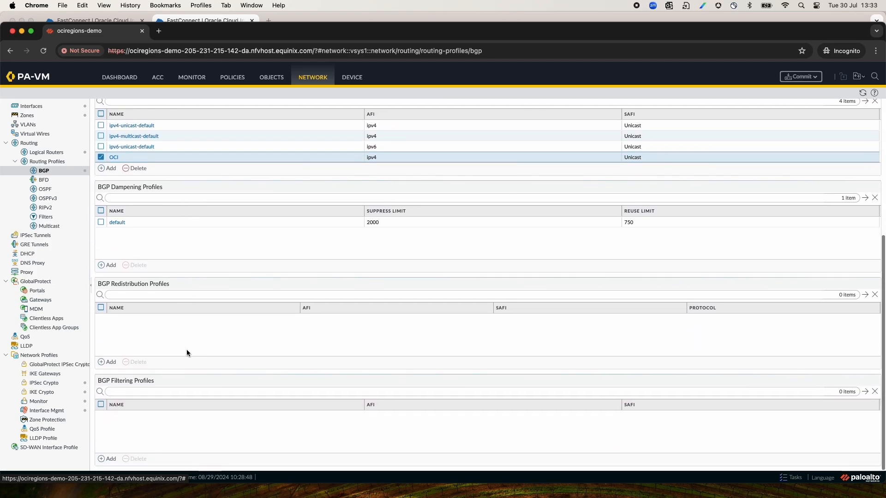
mouse_move(105, 458)
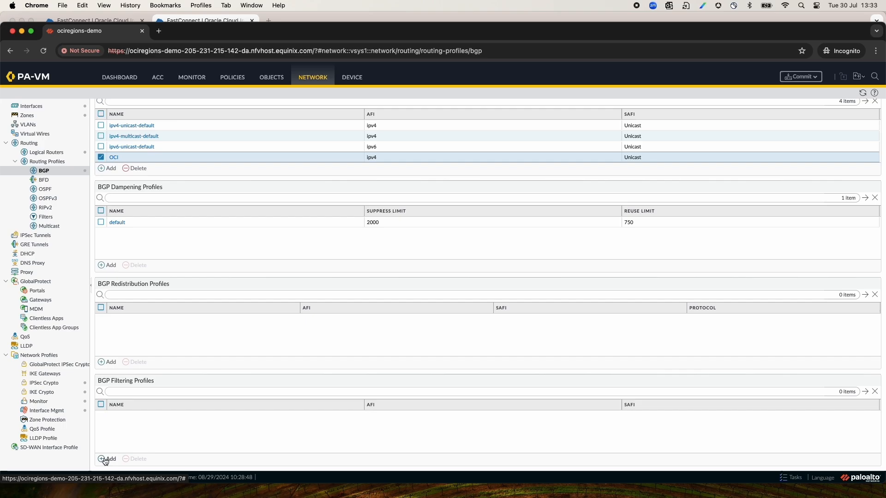
Create filtering profile OCI-BGP-ASH-ipv4-fpl using OCI-BGP-ASH-ipv4-in-rm inbound and OCI-BGP-ASH-ipv4-out-rm outbound
left_click(107, 458)
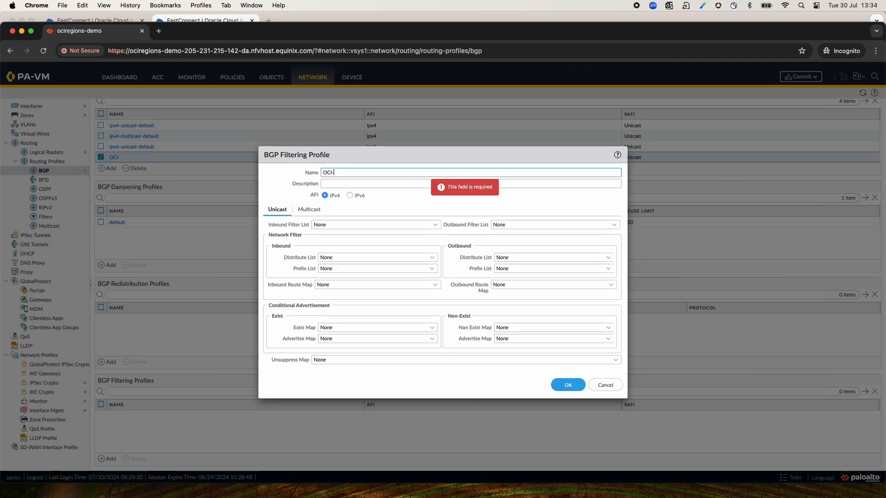
type("-BGP-A")
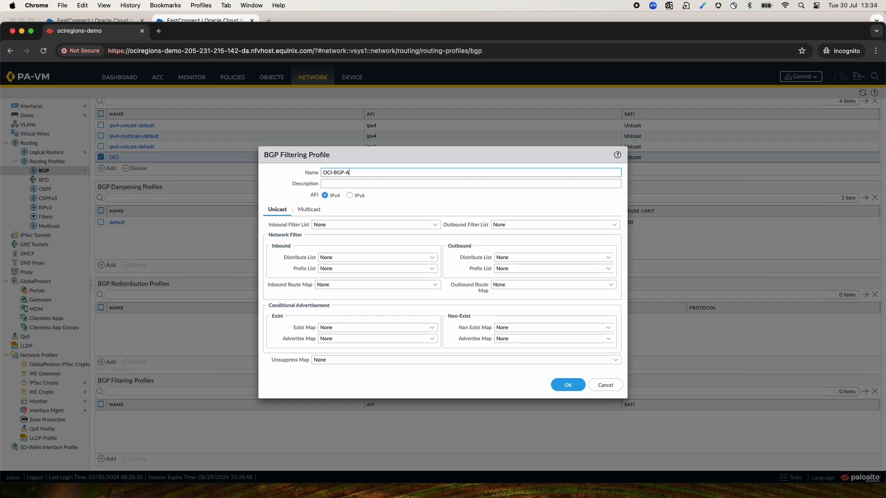
type("SH")
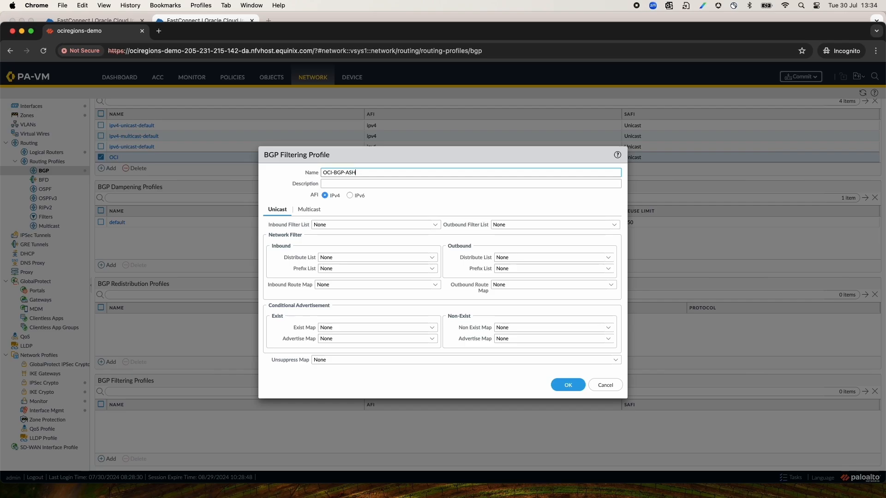
type("-ipv4-")
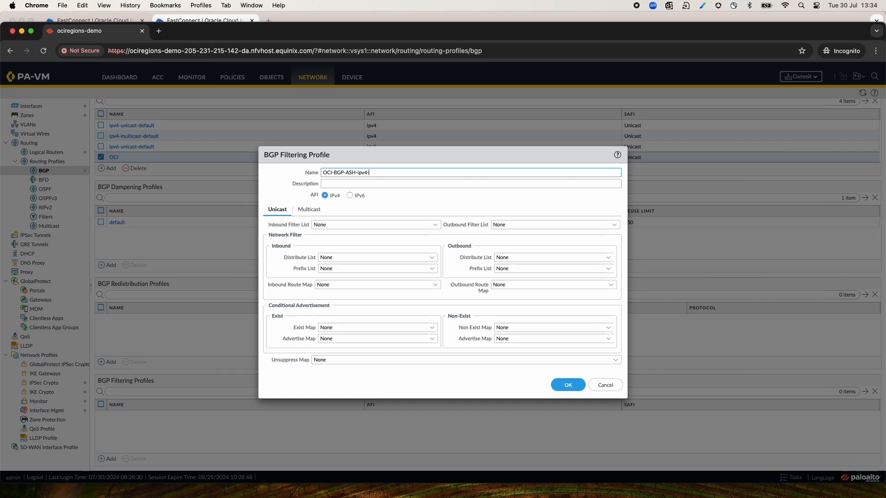
type("fp")
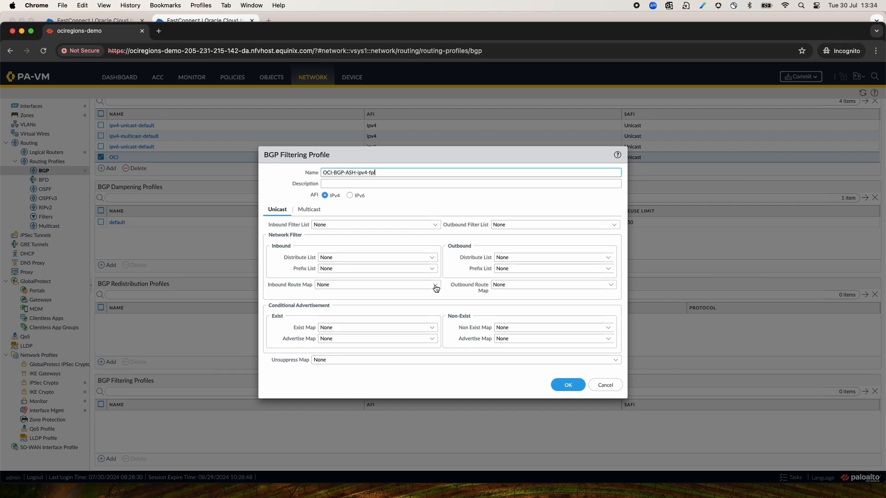
left_click(433, 285)
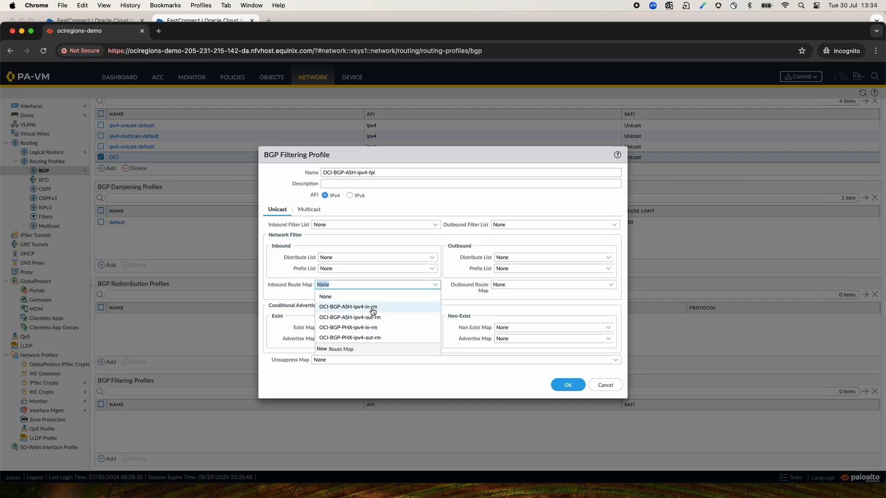
left_click(348, 307)
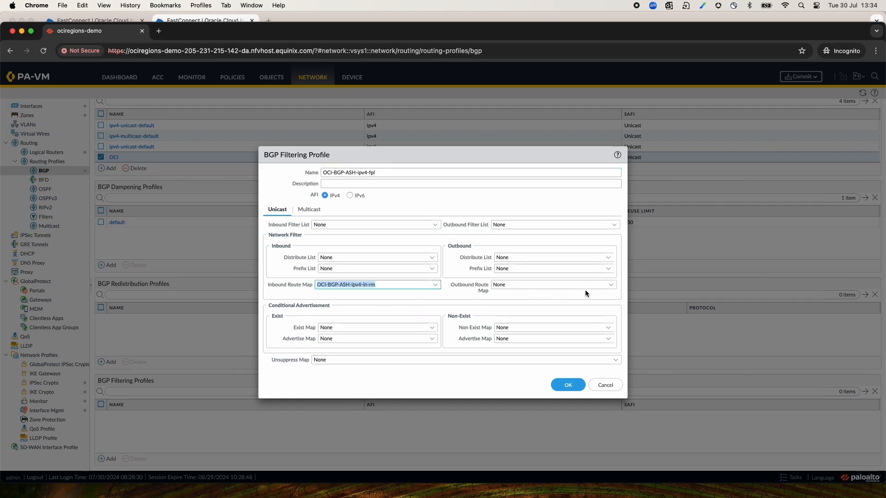
left_click(553, 284)
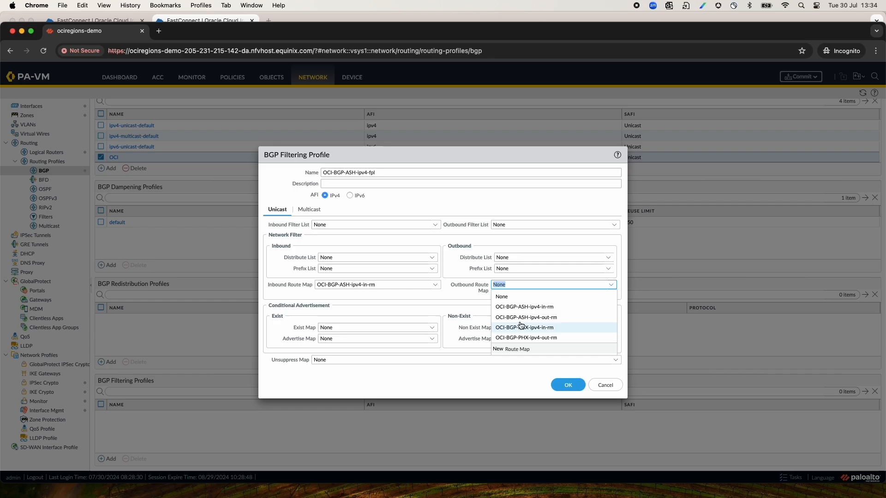
mouse_move(512, 320)
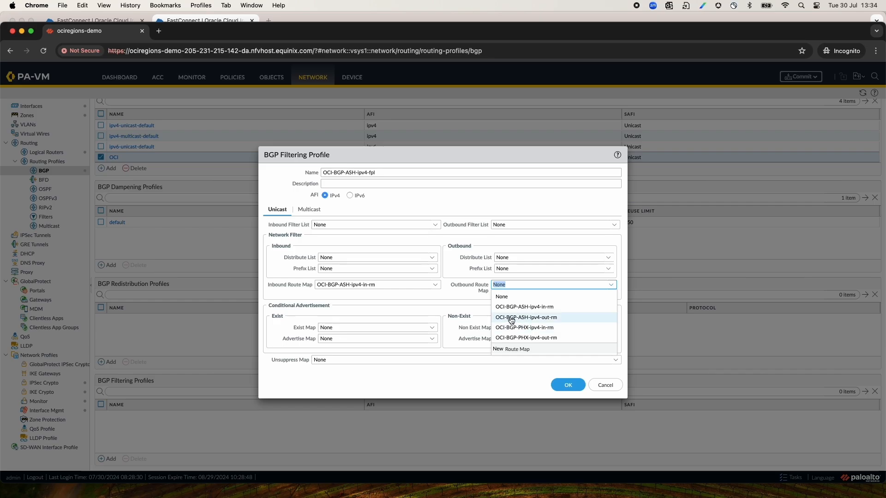
left_click(525, 317)
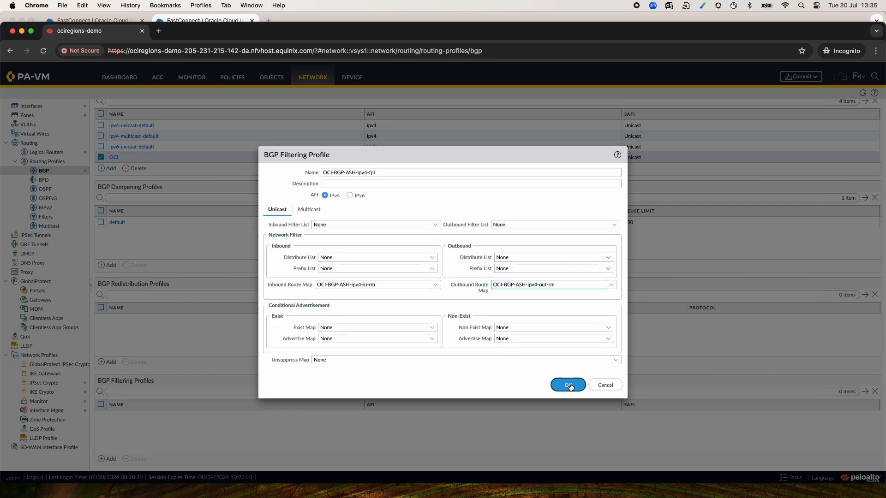
left_click(567, 384)
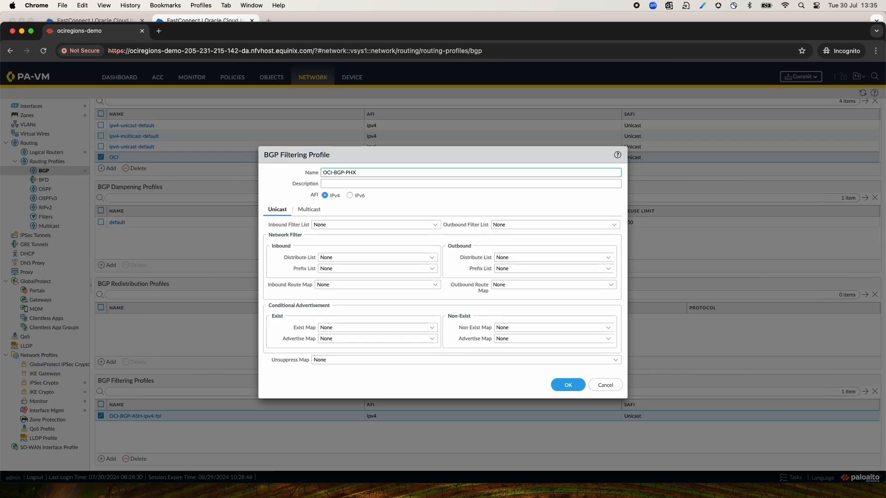
Assign the PHX route maps to OCI-BGP-PHX-ipv4-fpl and save the profile
left_click(376, 284)
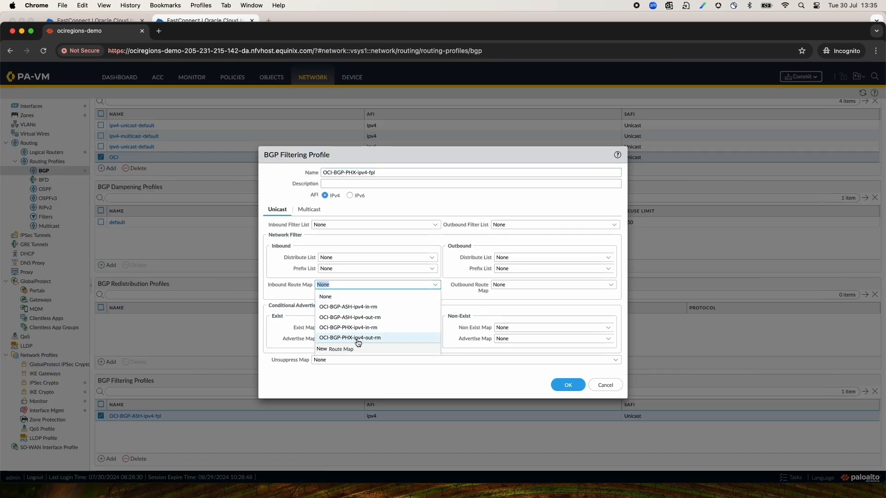
left_click(348, 328)
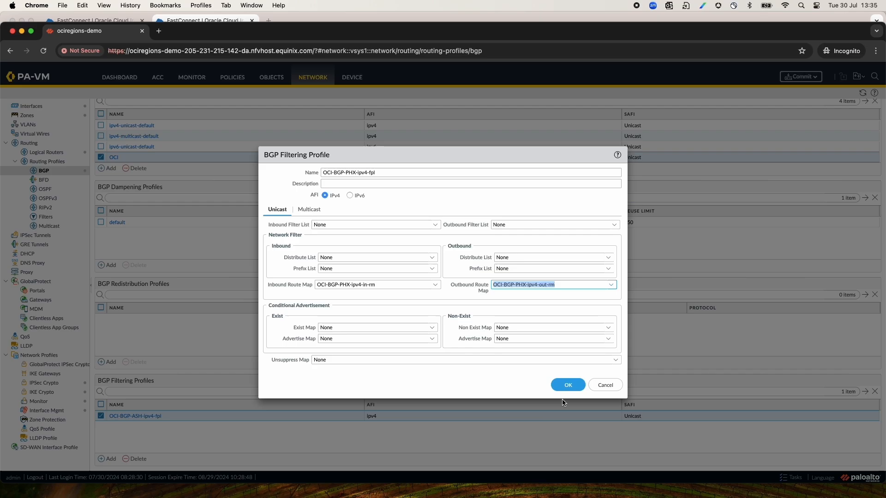
left_click(567, 385)
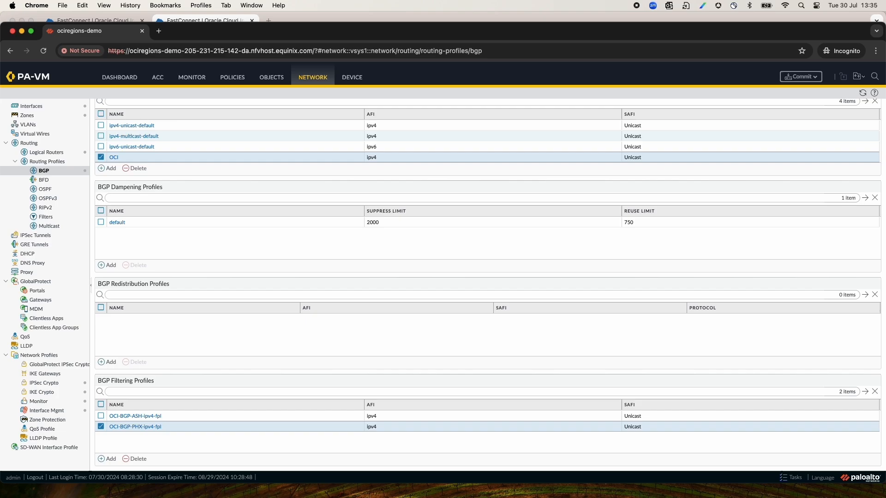
mouse_move(255, 174)
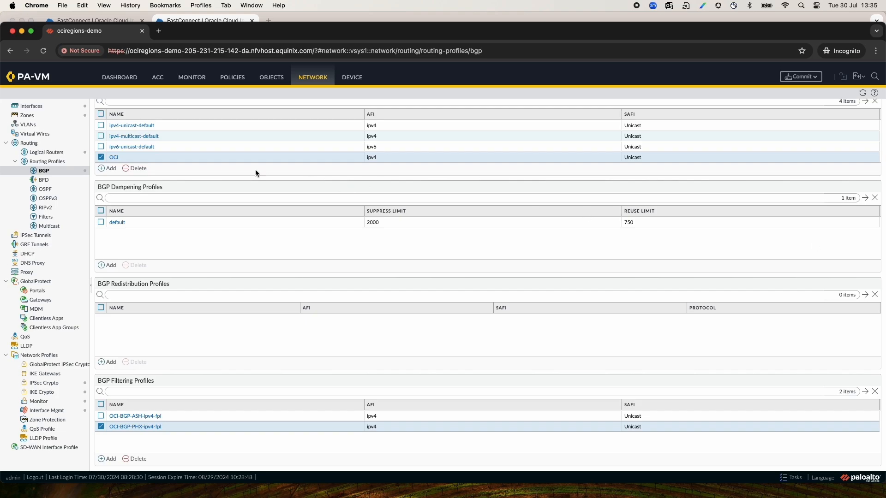
mouse_move(41, 156)
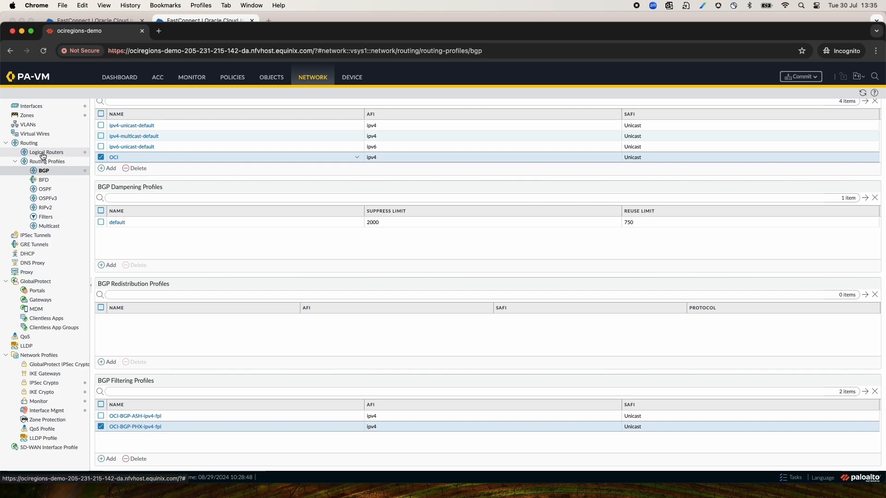
Go to Logical Routers and open the default router's settings
left_click(46, 152)
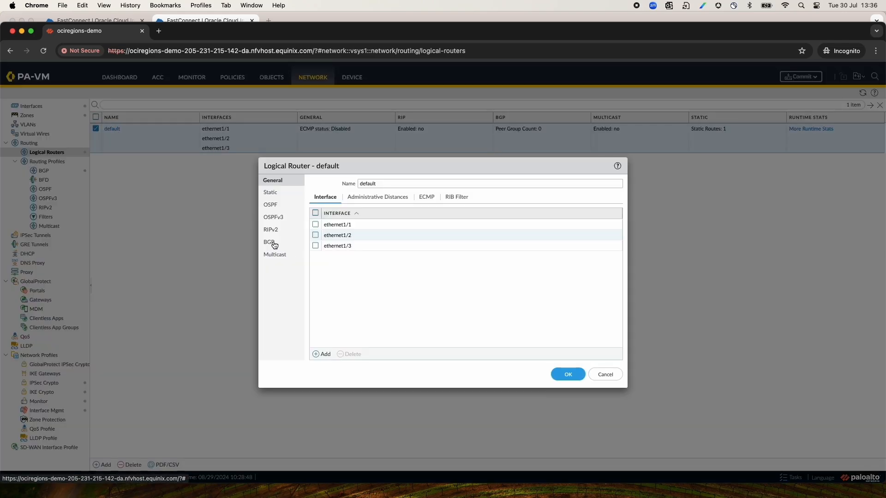
Enable BGP on the default router with router ID 172.16.0.1 and local AS 65000
left_click(269, 242)
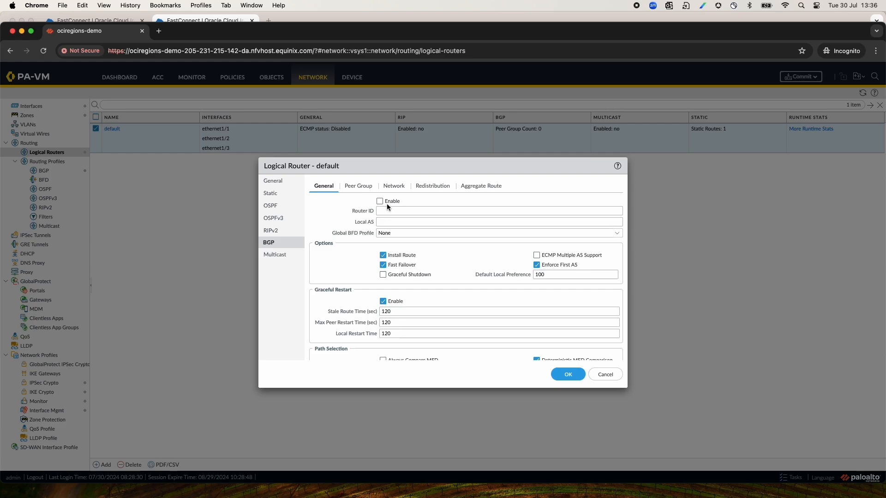
left_click(380, 201)
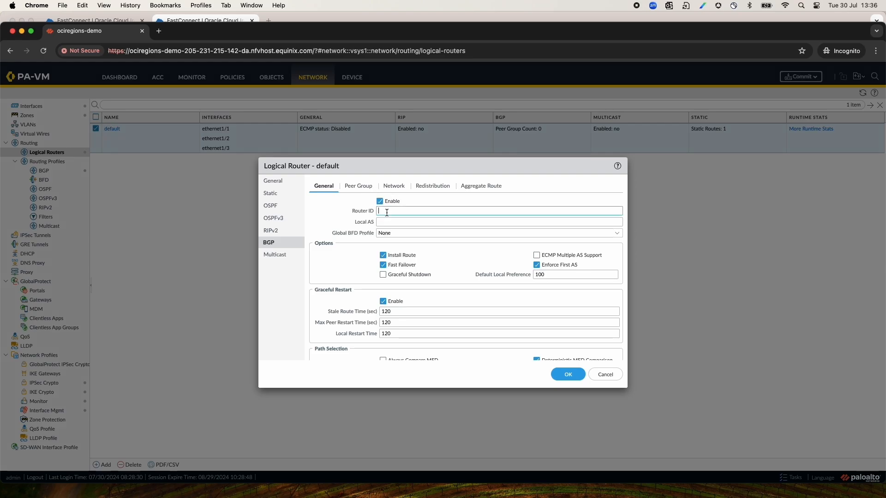
type("1")
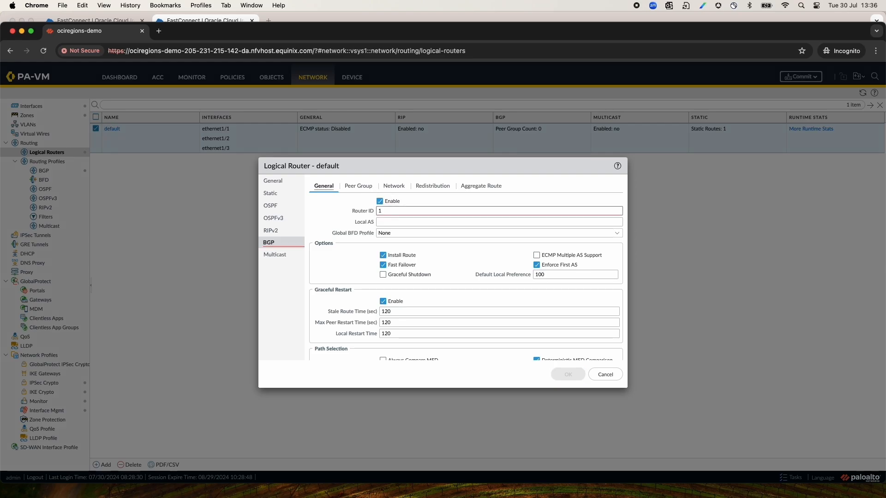
type("172.16")
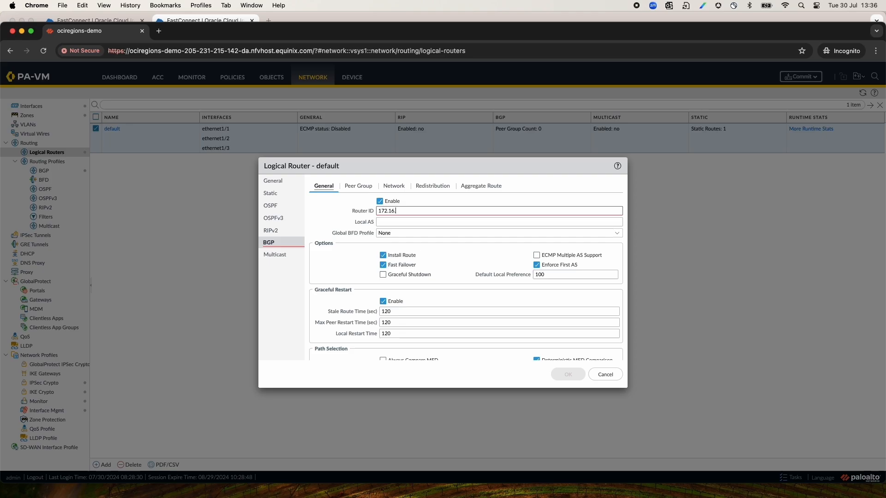
type(".0.1")
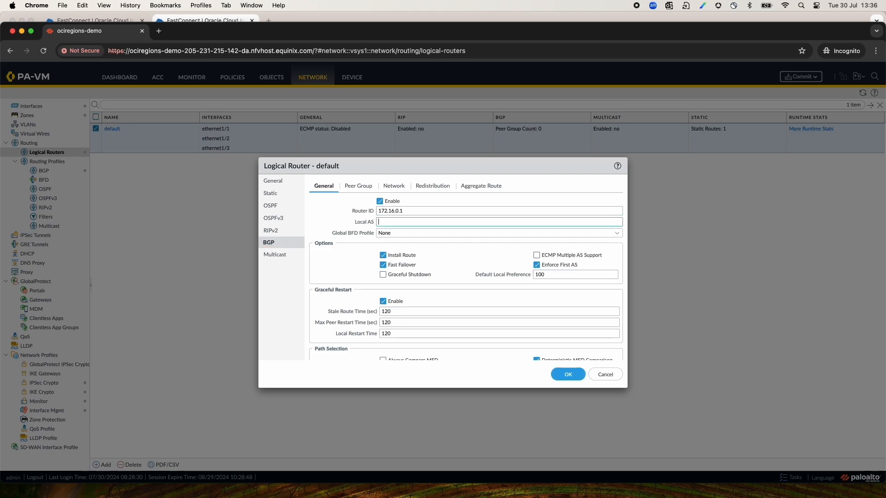
type("6500")
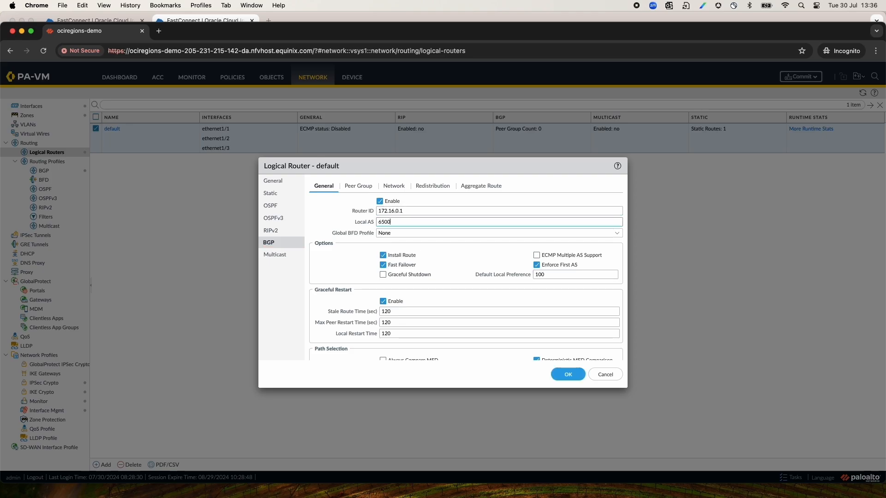
type("0")
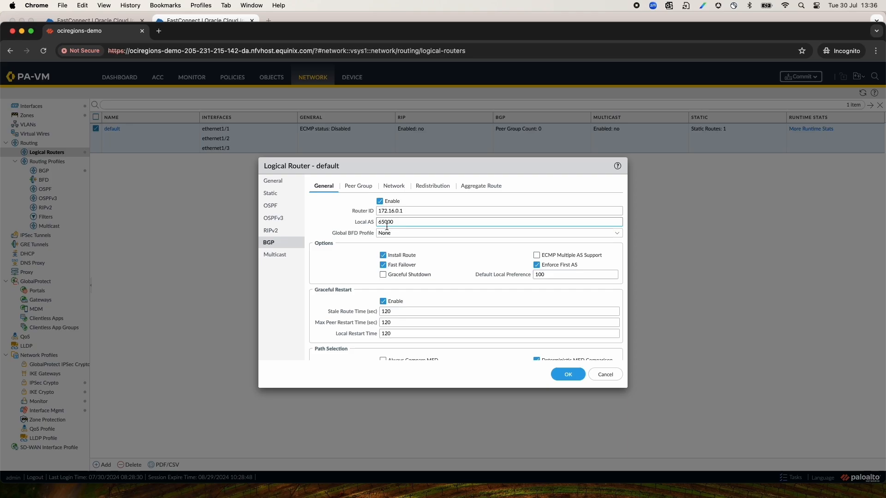
mouse_move(359, 192)
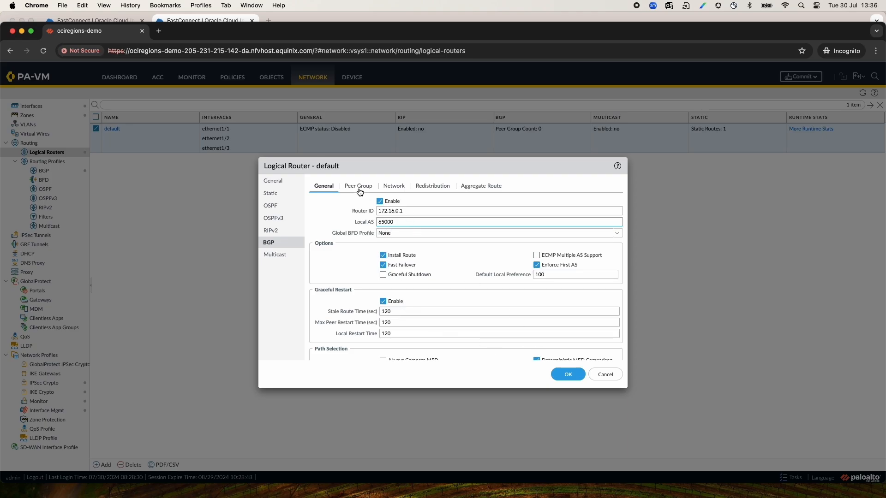
left_click(358, 186)
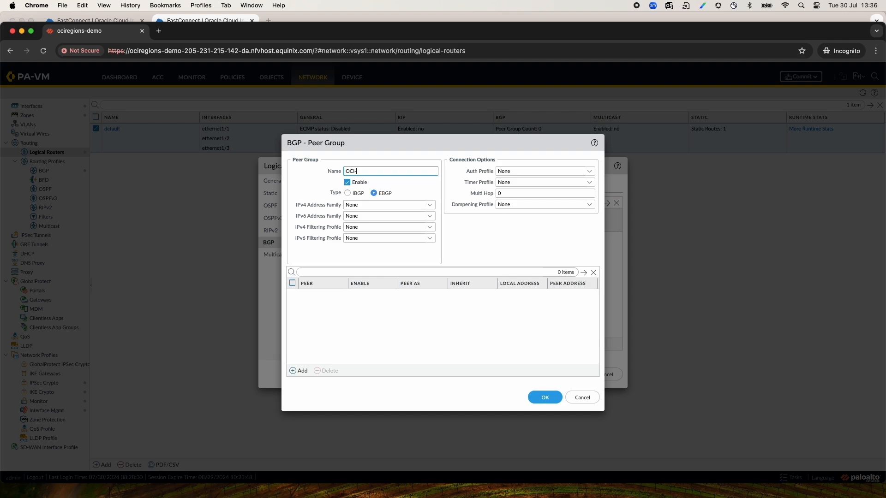
Name peer group OCI-BGP-ASH with address family OCI and filtering profile OCI-BGP-ASH-ipv4-fpl
type("-BGP")
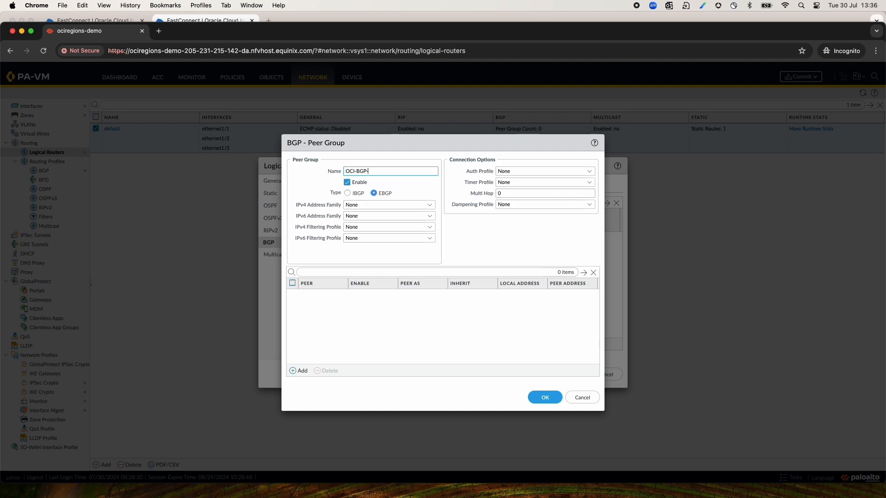
type("-ASH")
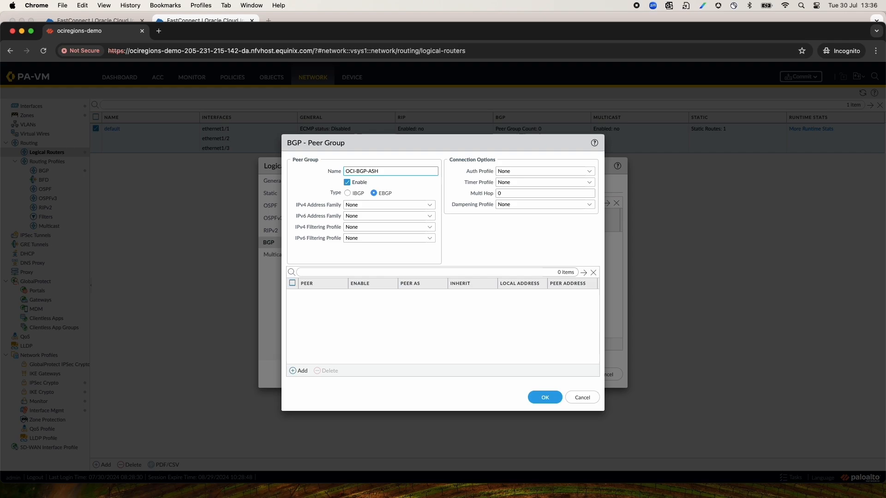
left_click(388, 204)
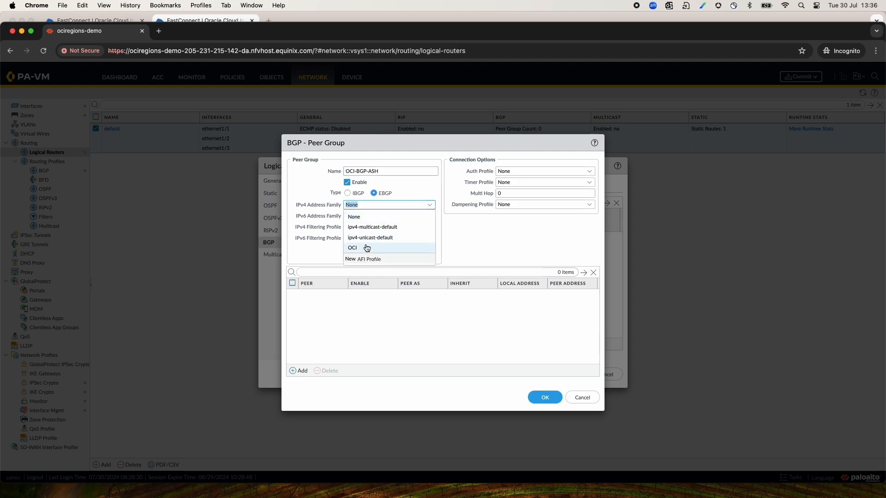
left_click(353, 247)
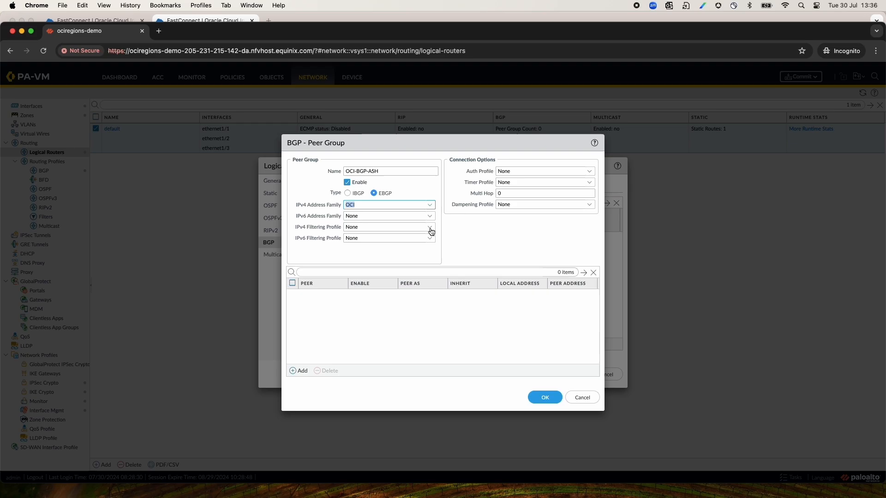
left_click(429, 227)
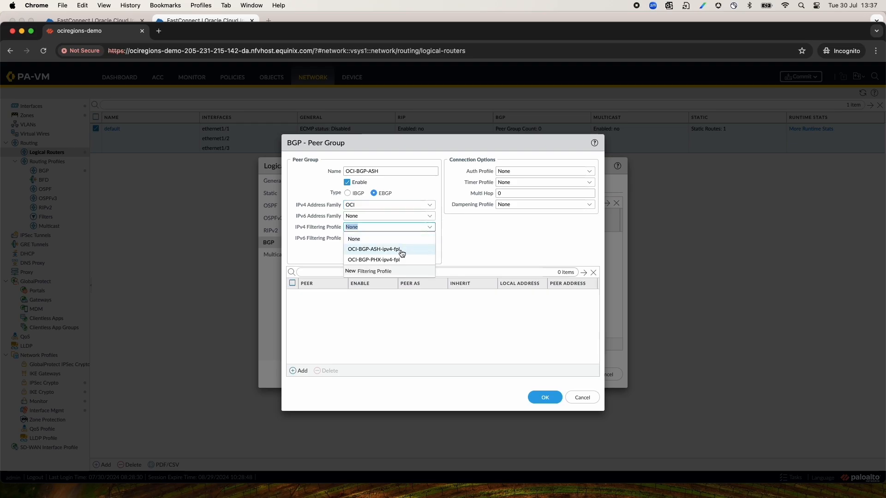
left_click(375, 249)
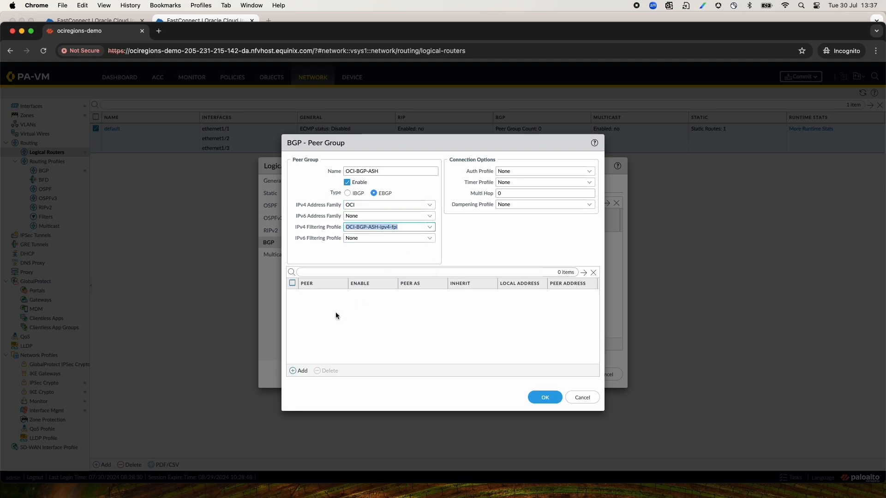
left_click(299, 371)
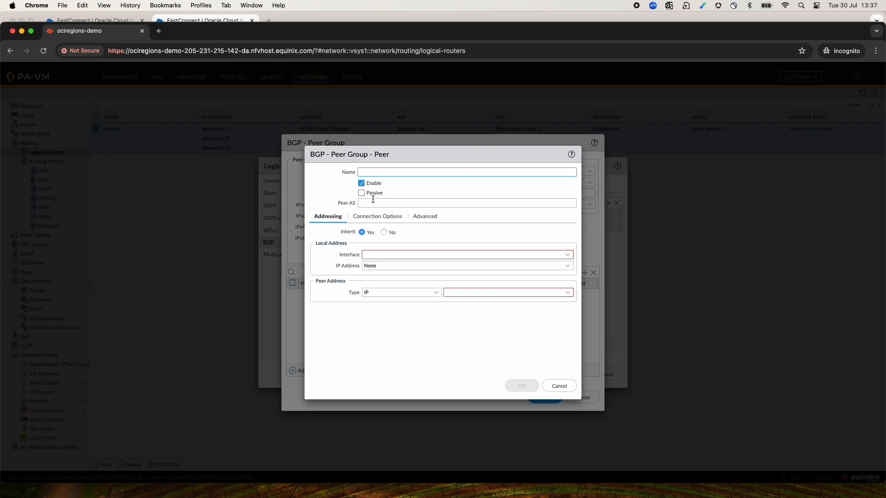
Name the peer OCI-ASH-FC-1 with peer AS 31898 and Inherit set to No
type("OCI-ASH-FC")
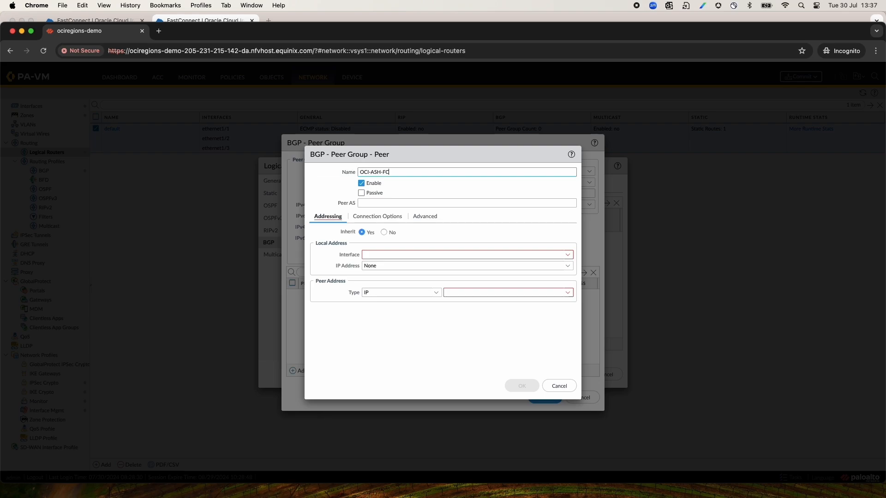
type("-1")
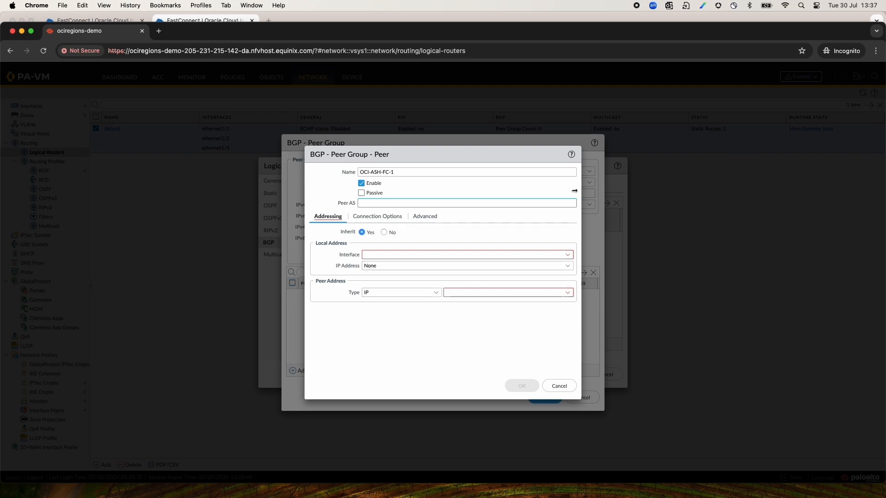
type("31")
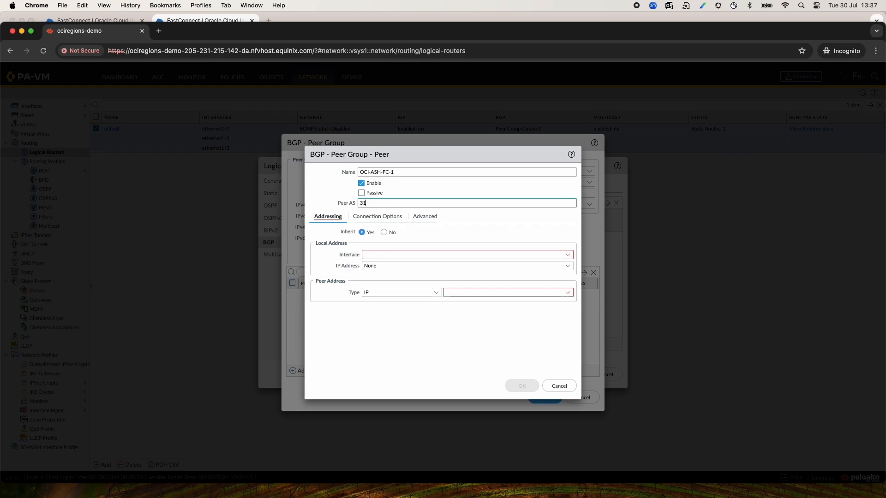
type("89")
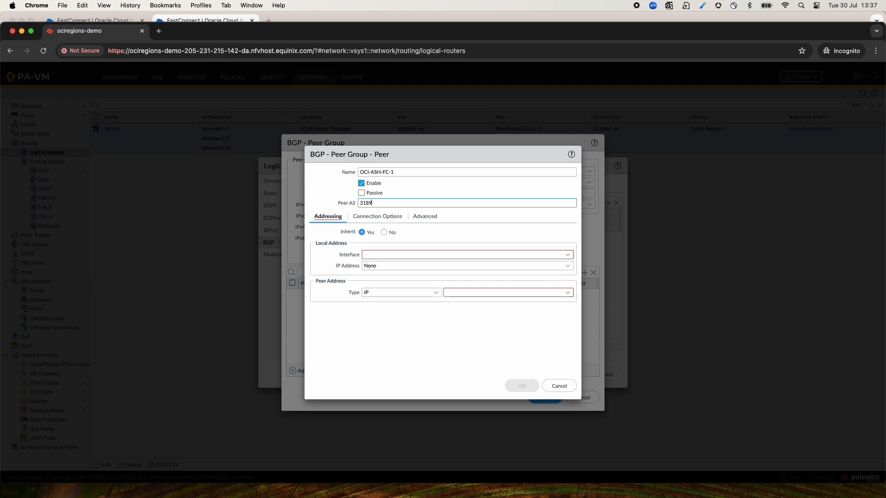
type("8")
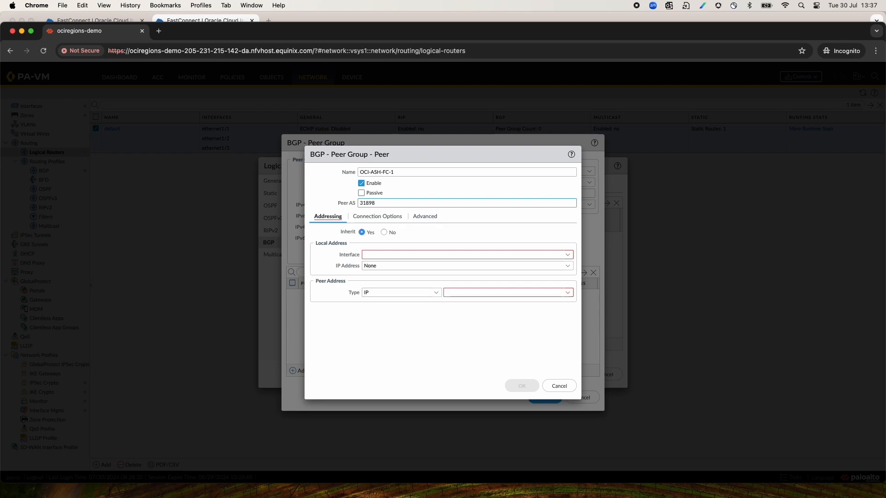
mouse_move(412, 262)
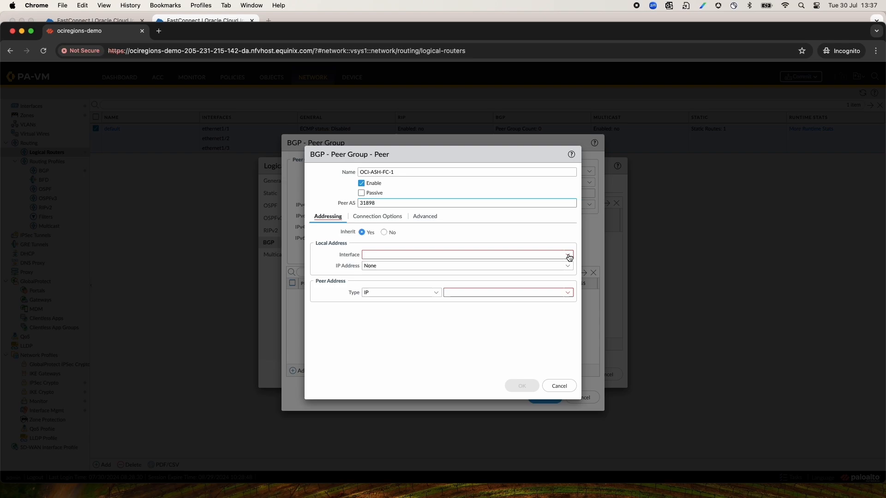
left_click(383, 232)
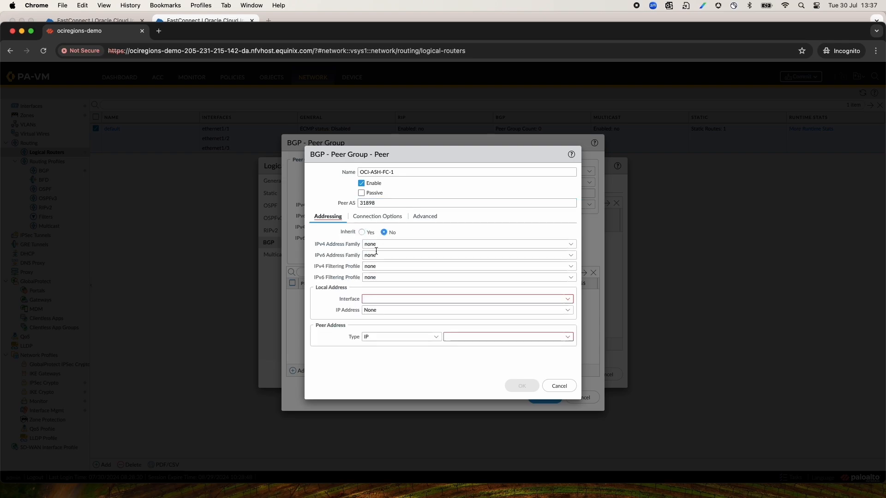
Give the peer address family OCI, ASH filtering profile, ethernet1/2, local 172.16.0.1/30, and save it
left_click(570, 243)
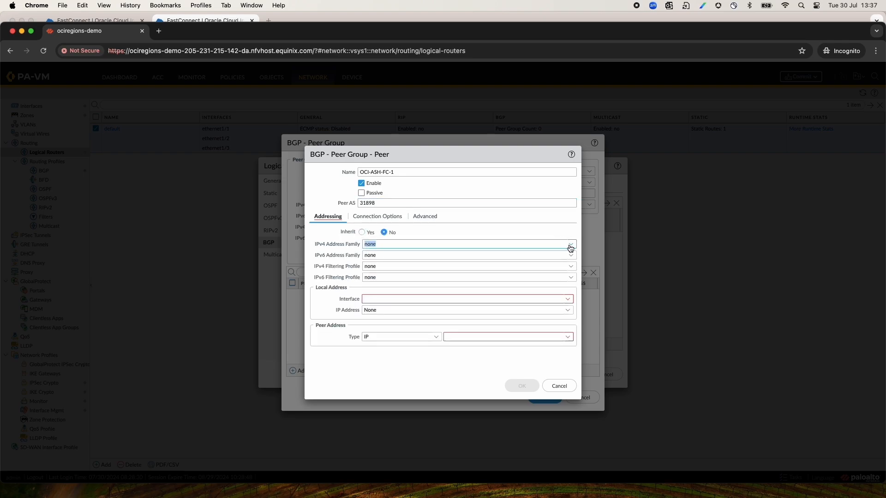
type("OCI")
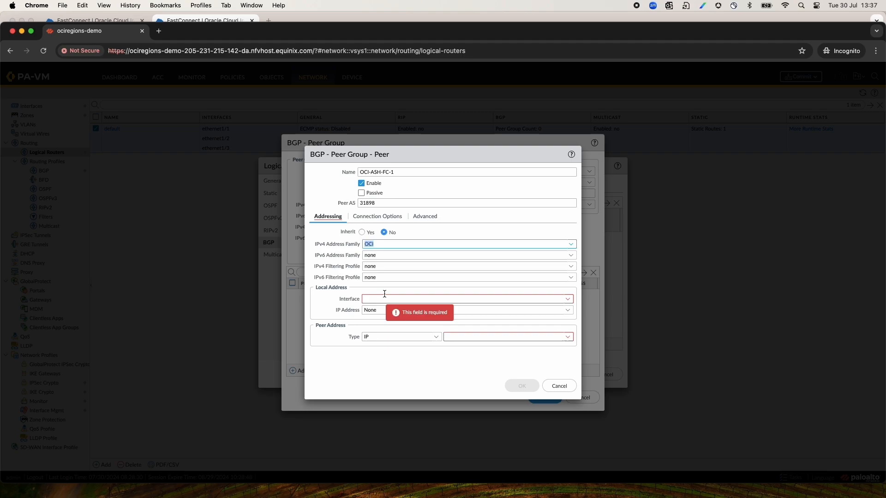
left_click(571, 266)
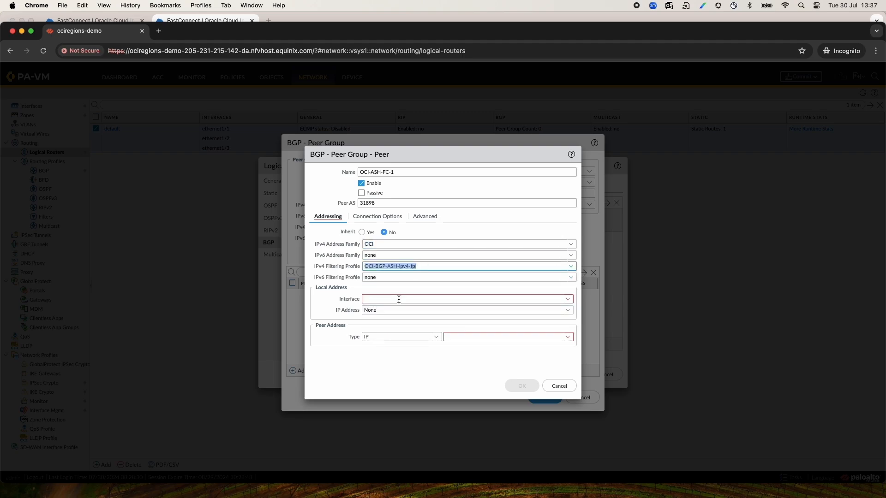
left_click(567, 299)
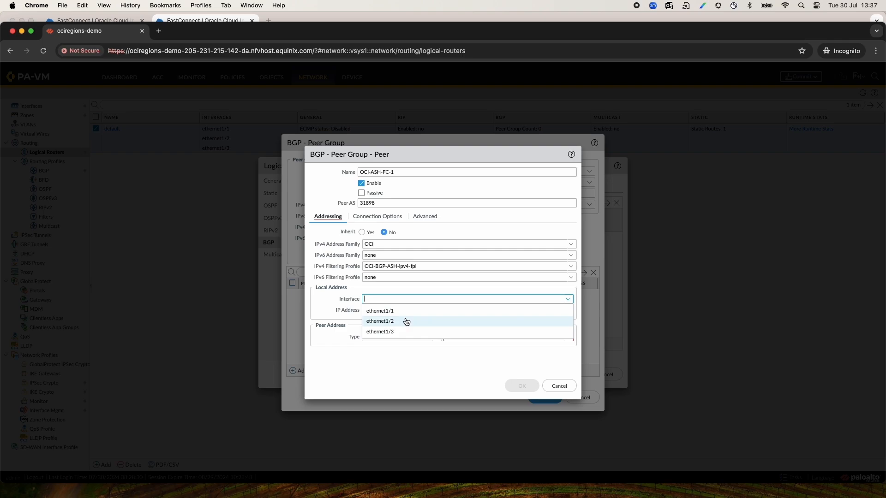
left_click(379, 321)
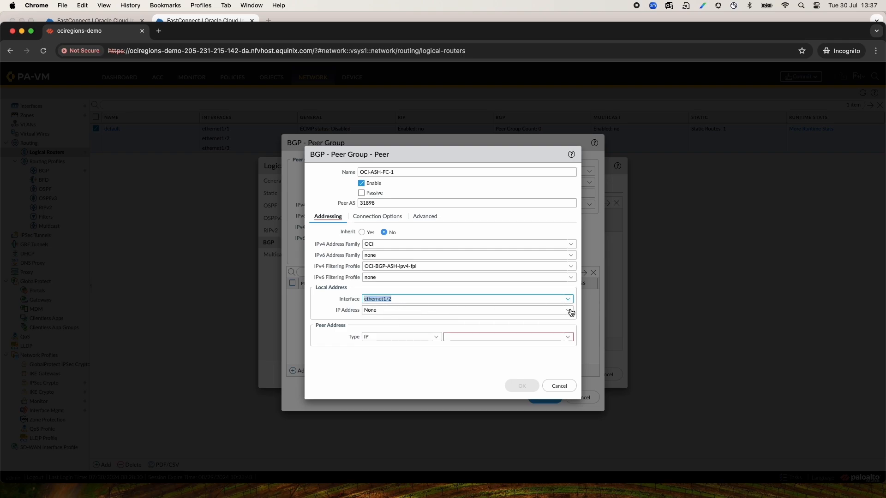
left_click(569, 310)
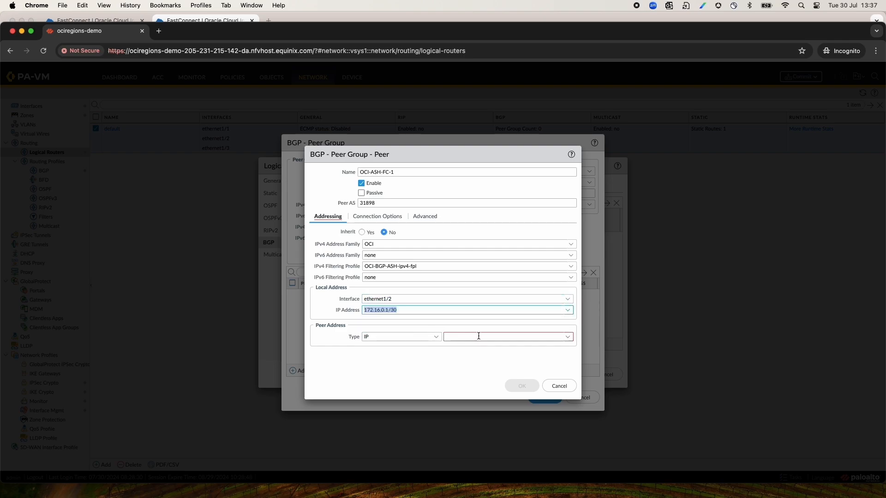
type("172")
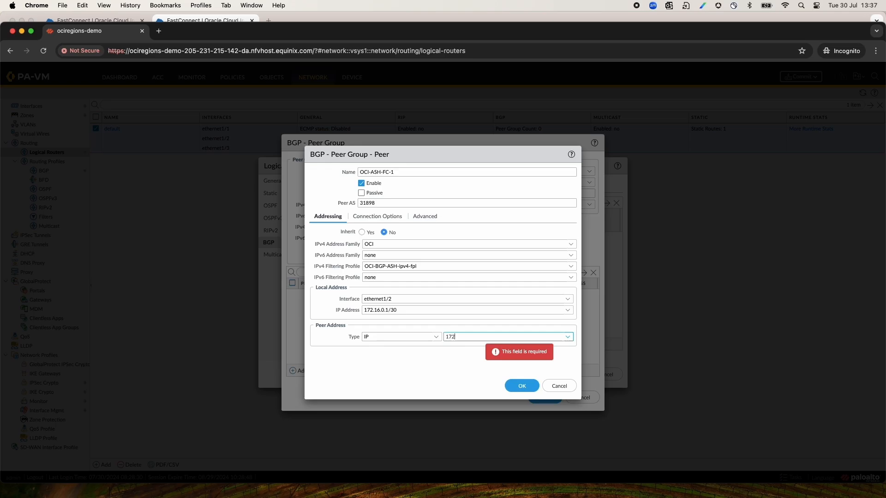
type(".1")
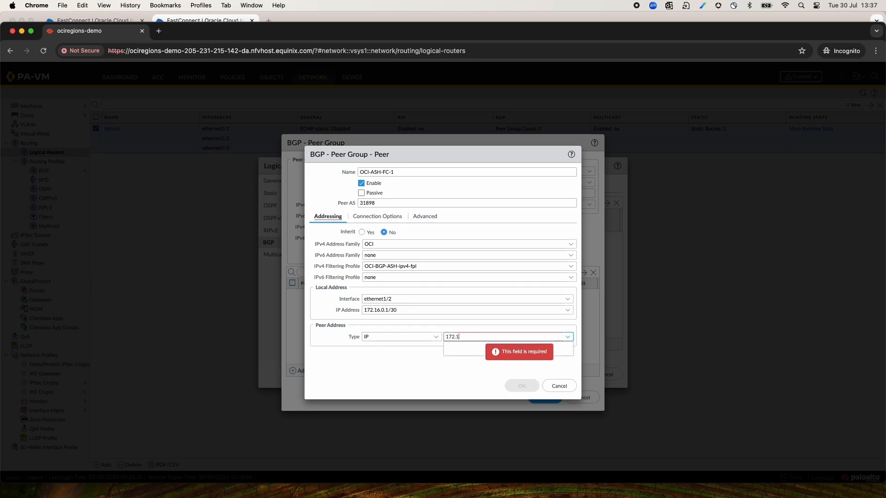
type("6.")
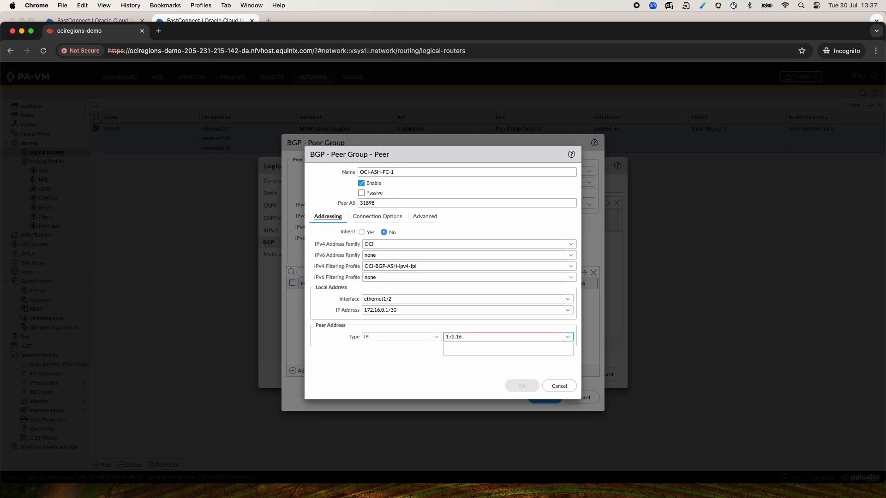
left_click(520, 386)
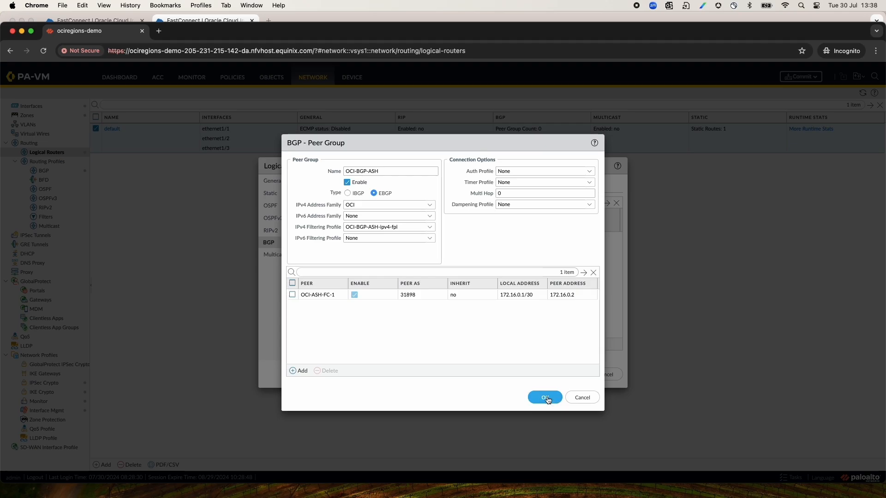
Save OCI-BGP-ASH, then add eBGP peer group OCI-BGP-PHX with peer OCI-PHX-FC-1
left_click(544, 397)
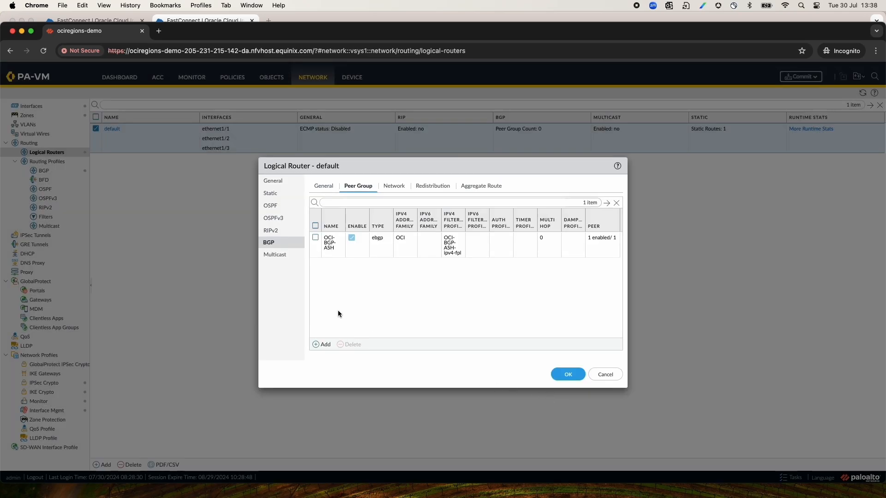
left_click(321, 344)
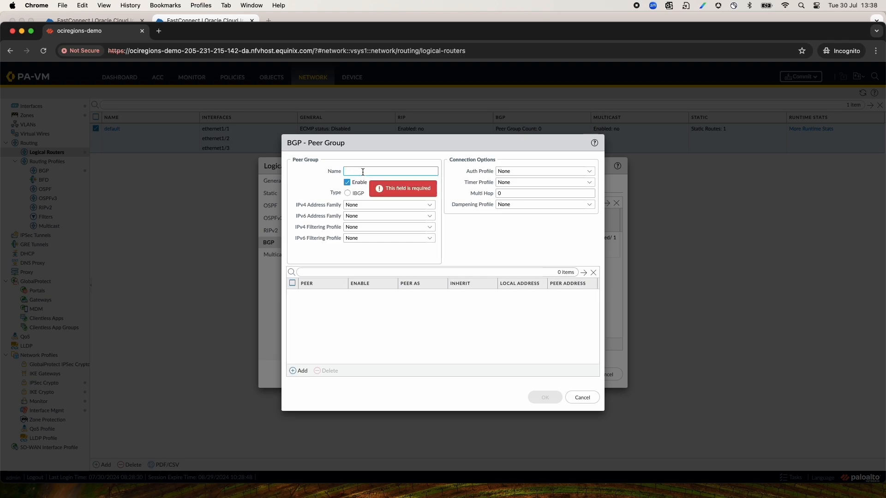
left_click(375, 193)
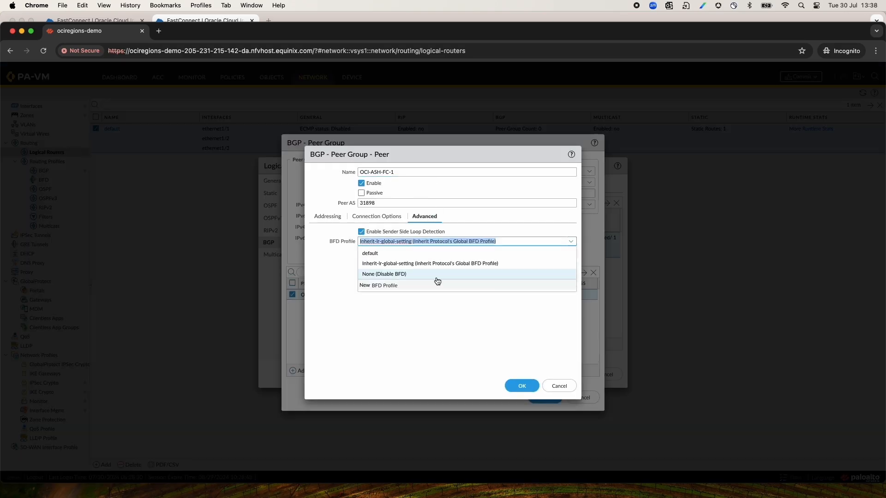
left_click(558, 386)
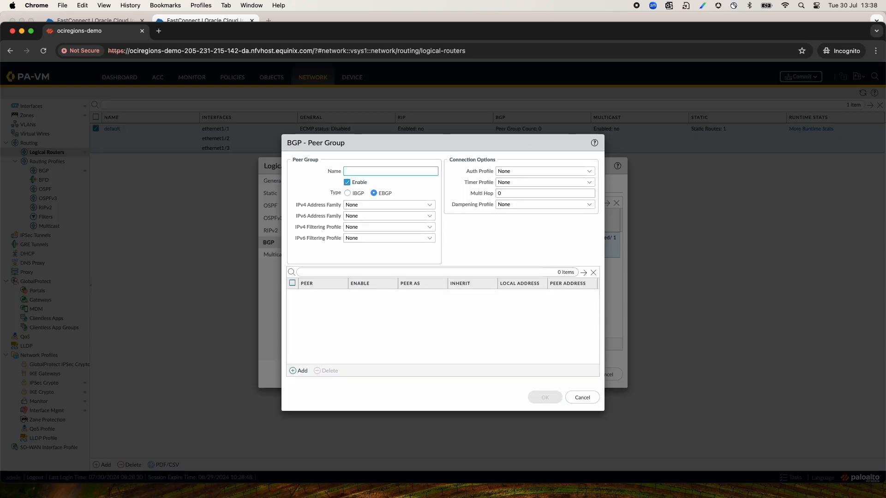
left_click(300, 370)
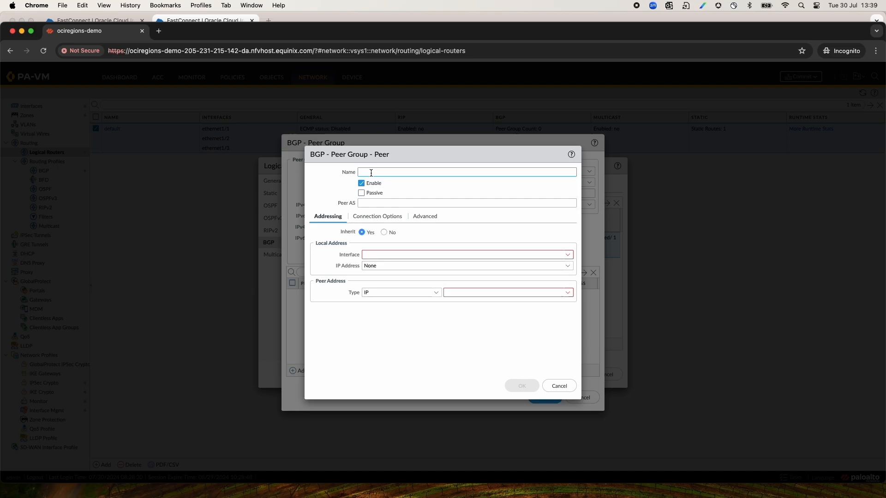
left_click(384, 232)
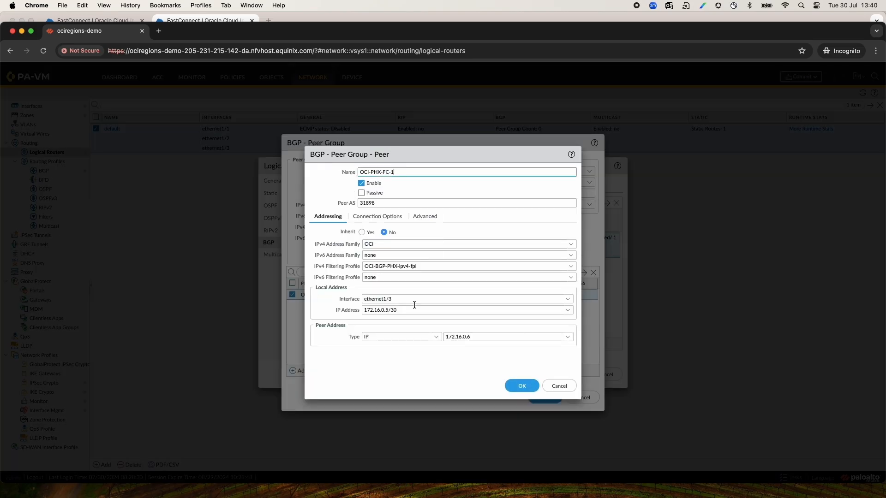
left_click(520, 385)
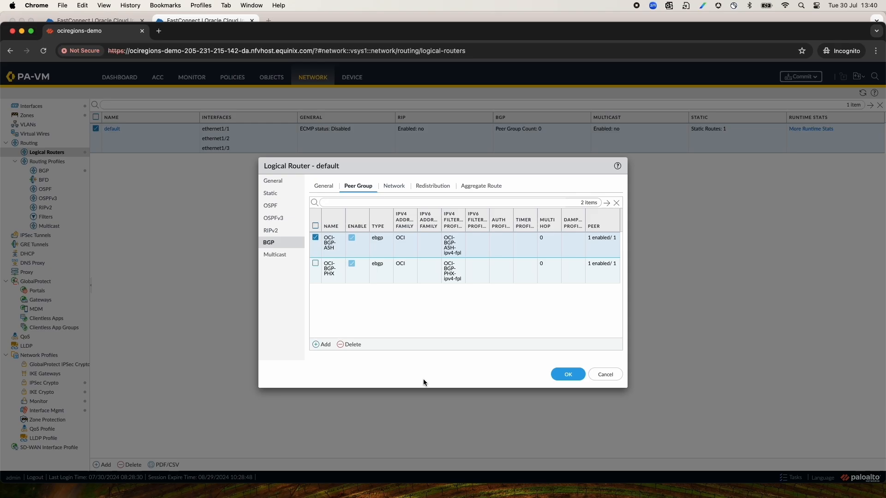
mouse_move(473, 275)
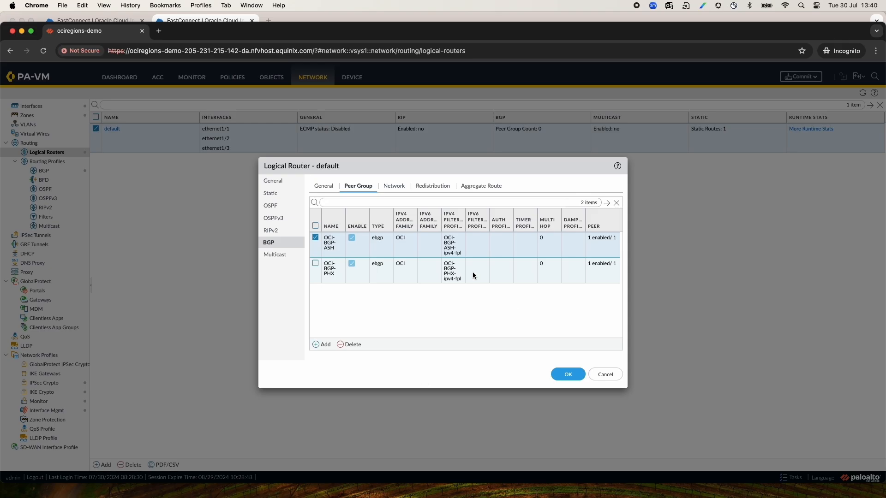
Advertise networks 10.10.0.0/16 and 10.20.0.0/16 via BGP and save the logical router
left_click(393, 185)
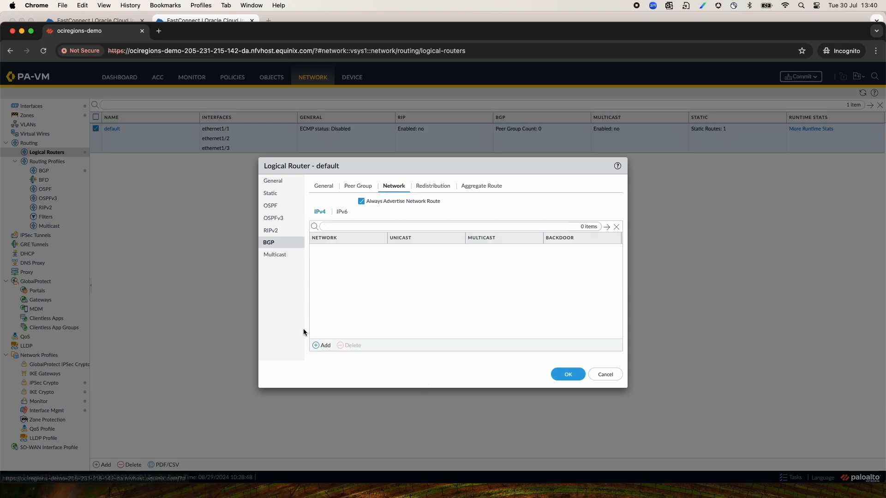
left_click(322, 345)
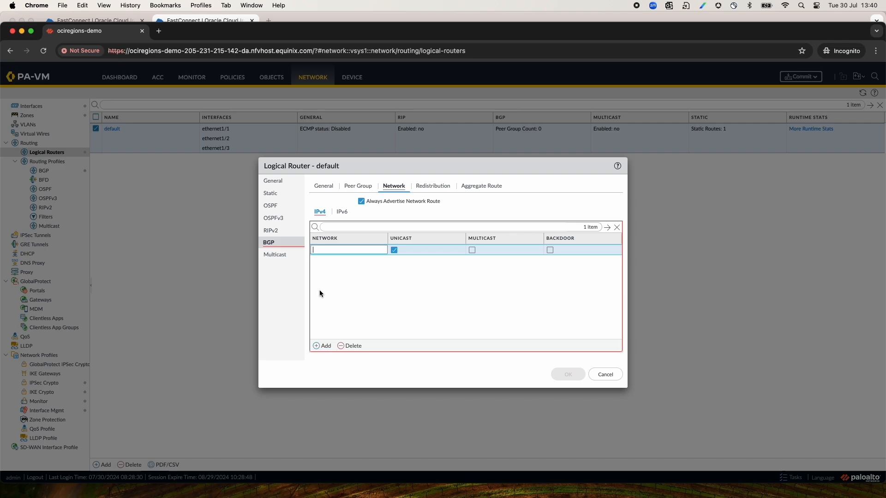
type("1")
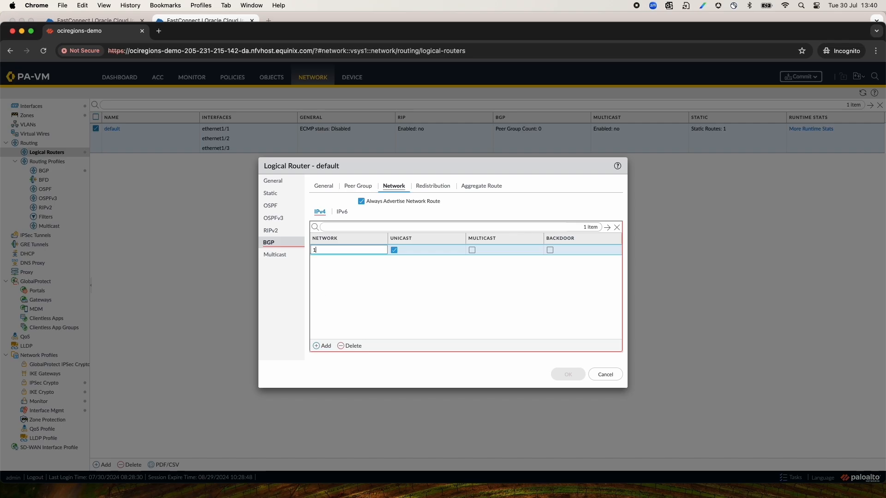
type("0.10.0.0/16")
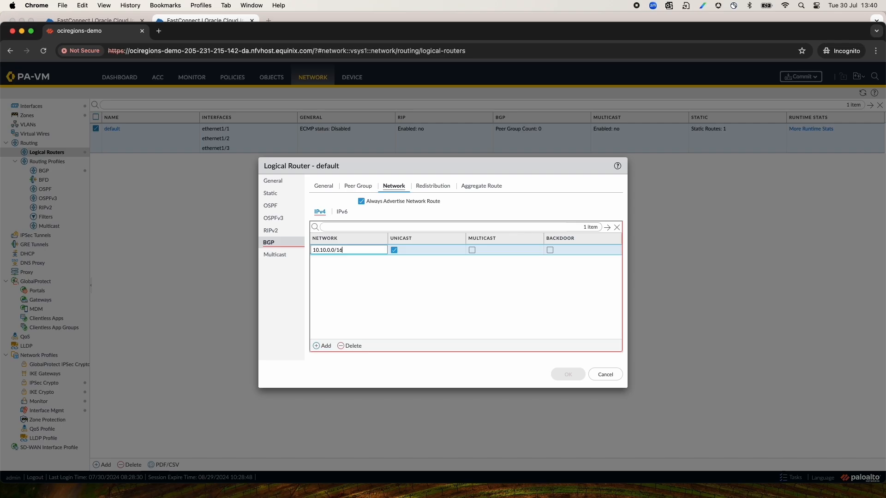
left_click(325, 346)
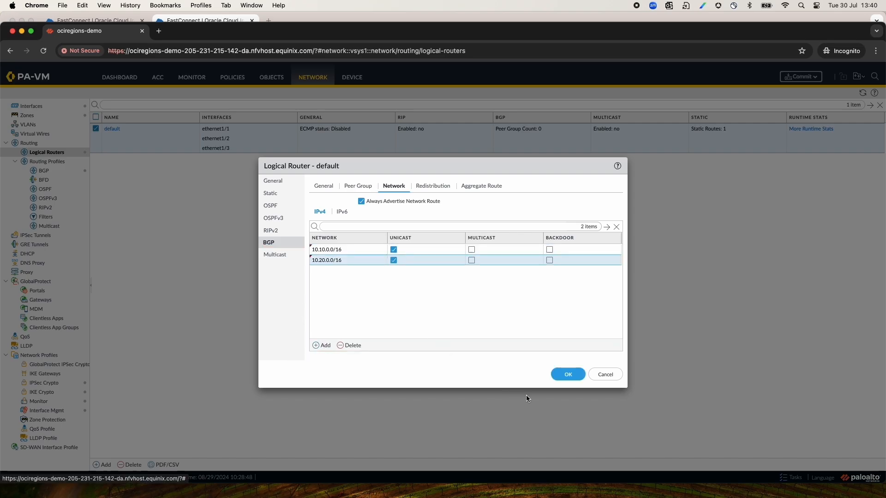
left_click(567, 374)
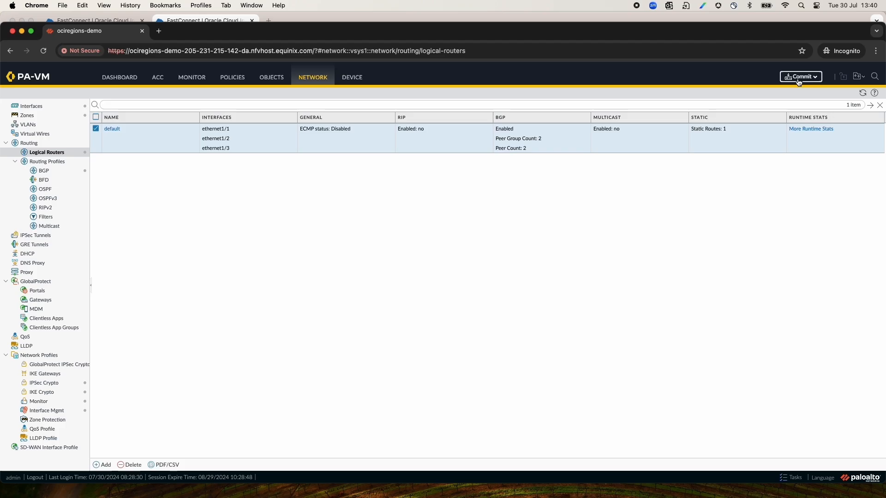
Commit the BGP configuration to the firewall and close the successful commit report
left_click(800, 76)
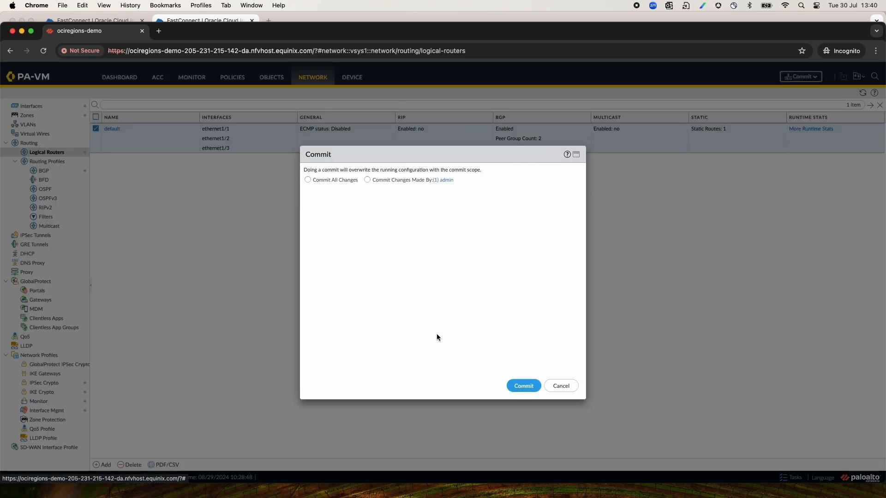
left_click(523, 386)
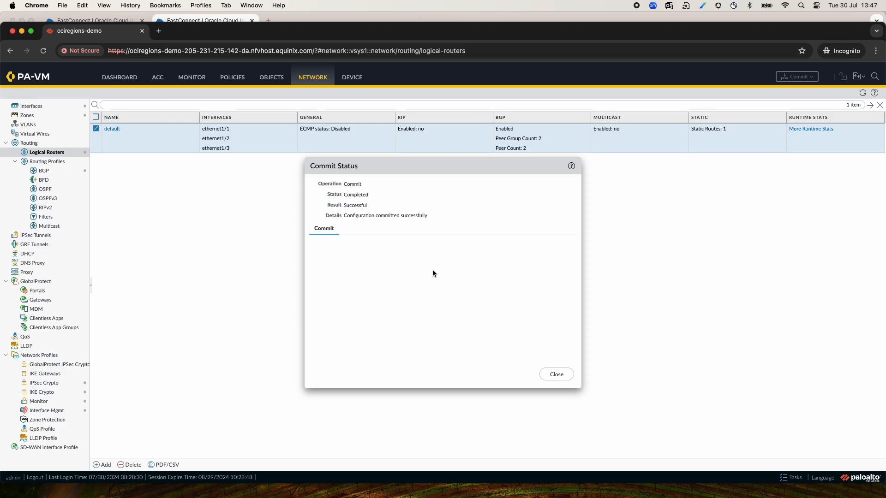
mouse_move(556, 374)
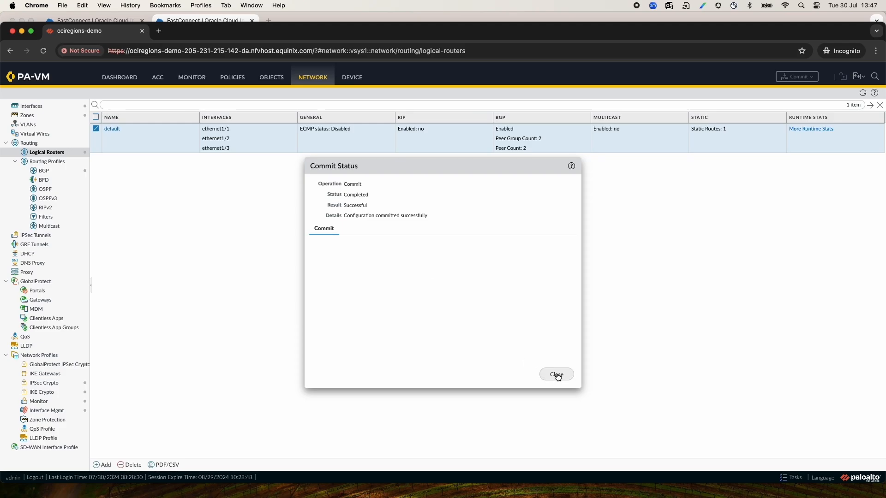
left_click(556, 375)
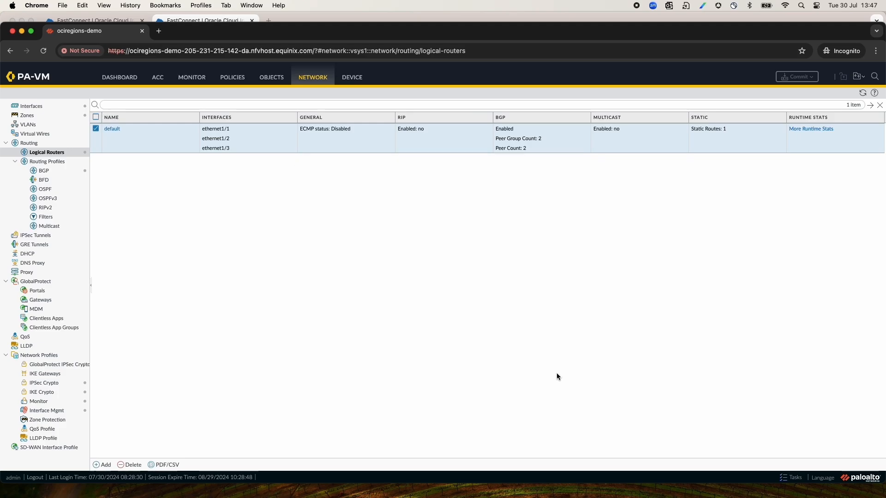
mouse_move(811, 129)
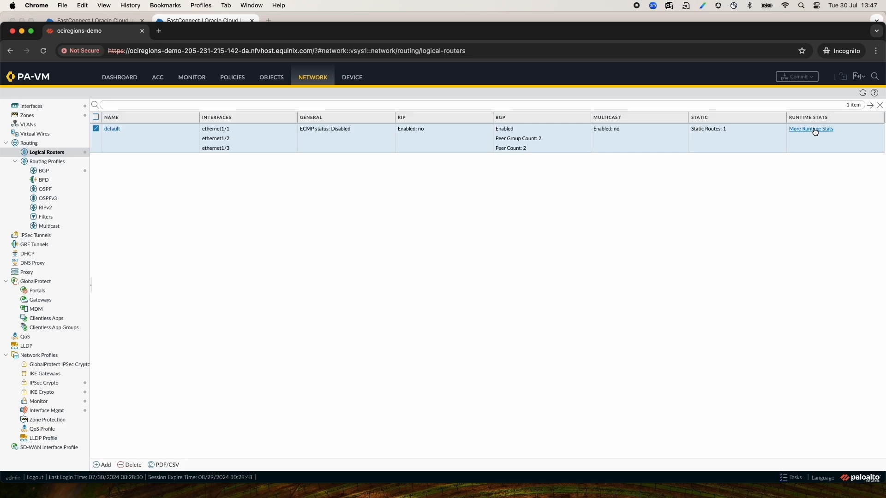
View the default router's BGP peer runtime stats to confirm OCI-ASH-FC-1 and OCI-PHX-FC-1 are Established
left_click(811, 128)
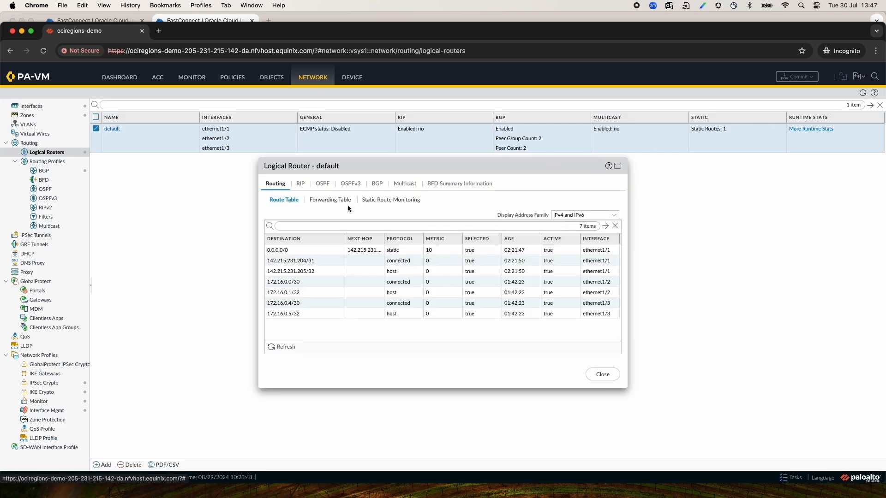
left_click(377, 184)
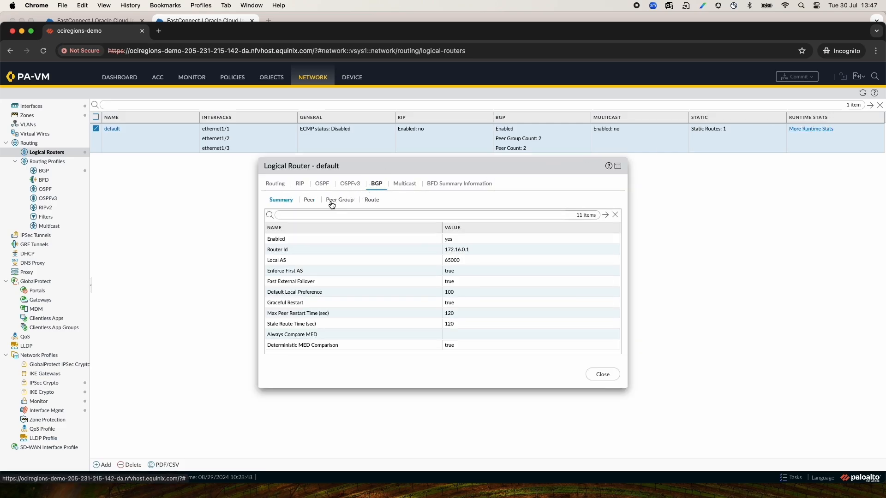
left_click(309, 200)
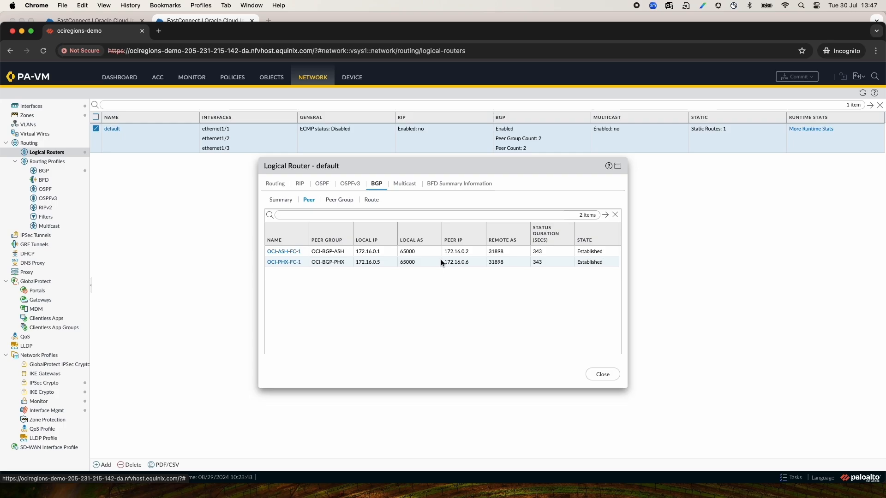
mouse_move(571, 267)
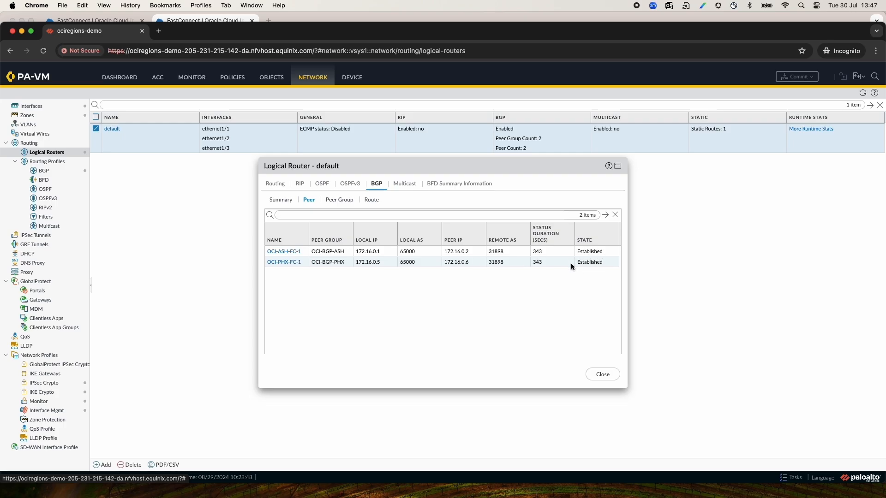
mouse_move(405, 181)
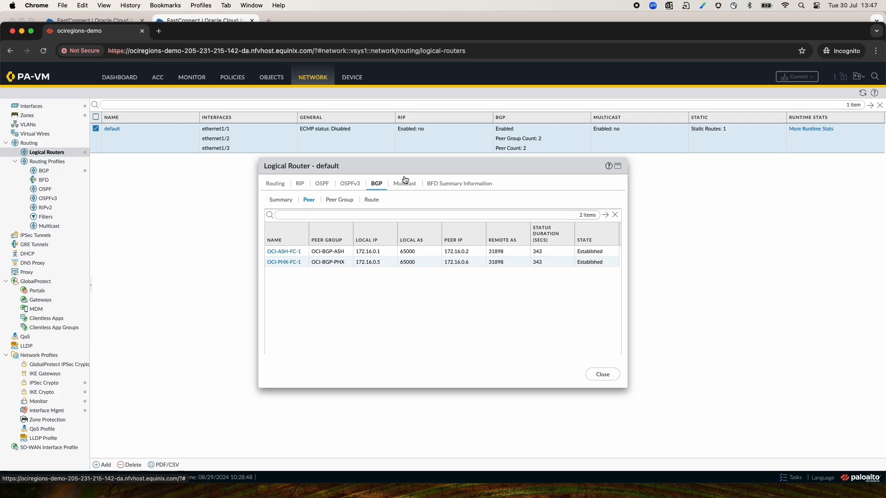
mouse_move(319, 9)
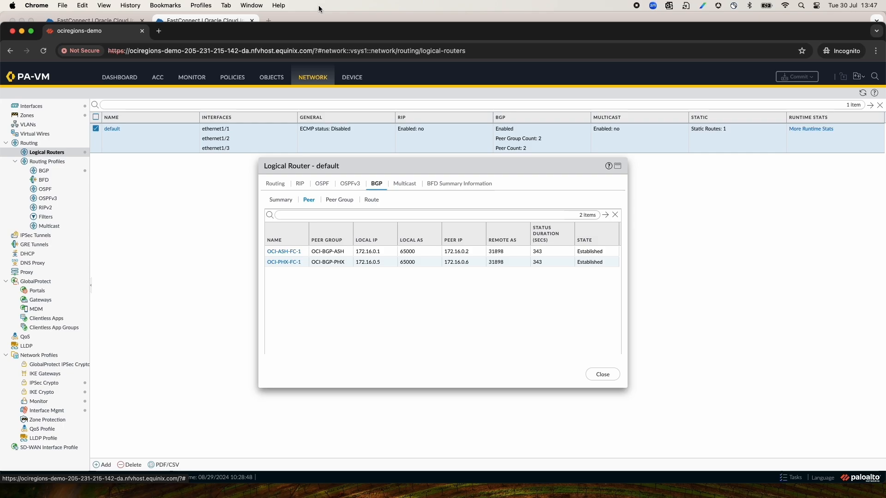
Confirm FastConnect BGP is Up and Phoenix's gateway learns 10.10.0.0/16 via Equinix-PHX-FC1
left_click(204, 20)
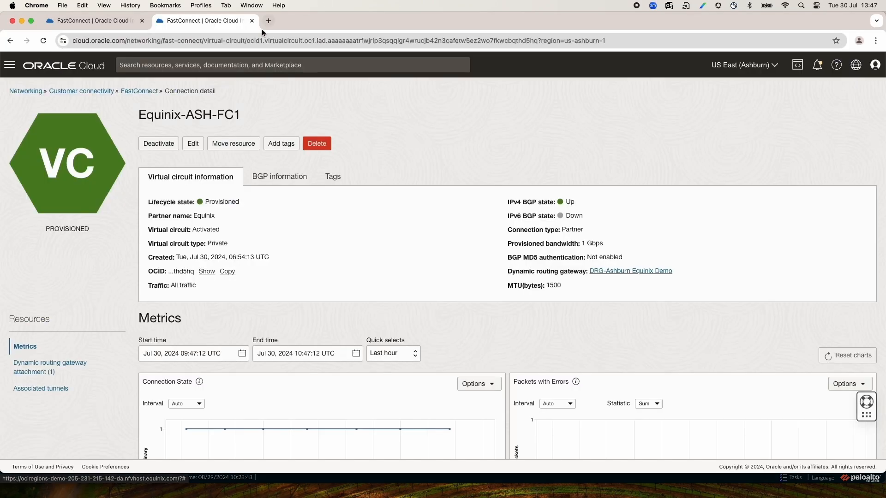
mouse_move(373, 239)
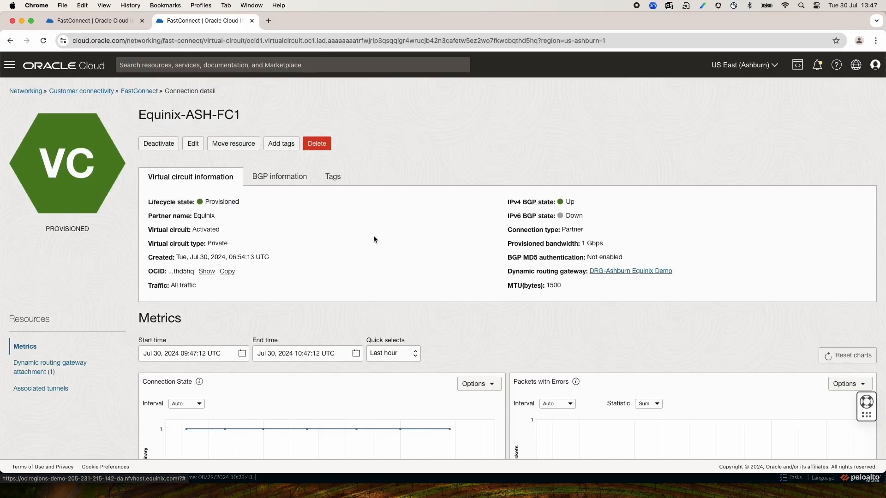
mouse_move(106, 23)
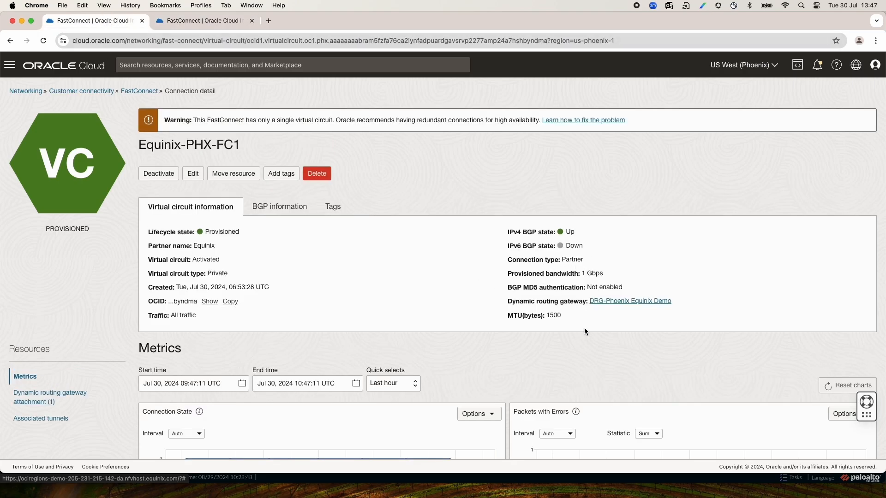
mouse_move(630, 301)
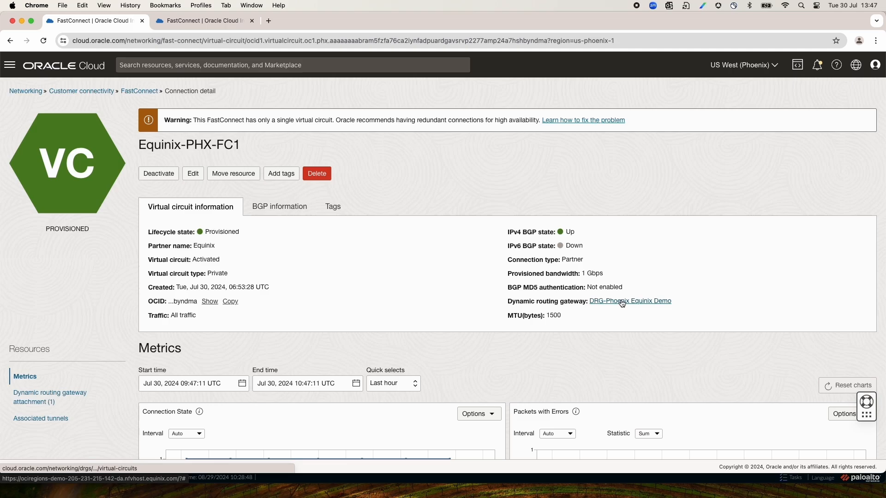
left_click(630, 300)
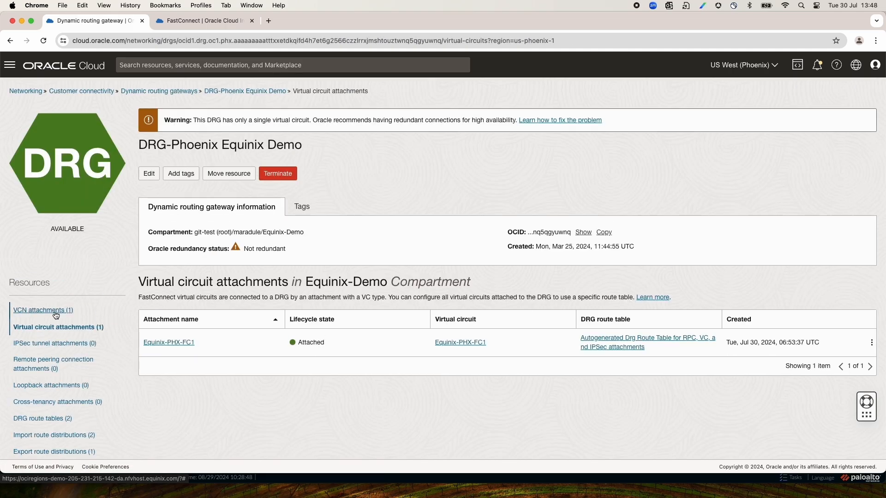
left_click(648, 337)
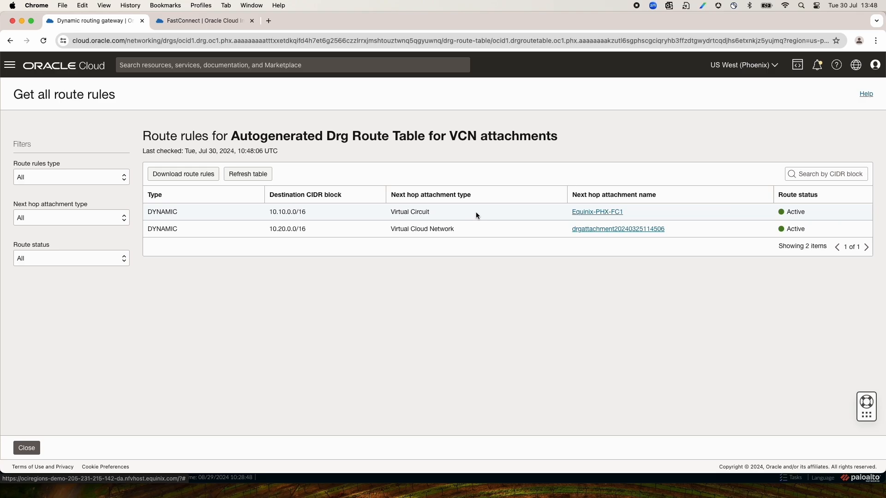
mouse_move(369, 149)
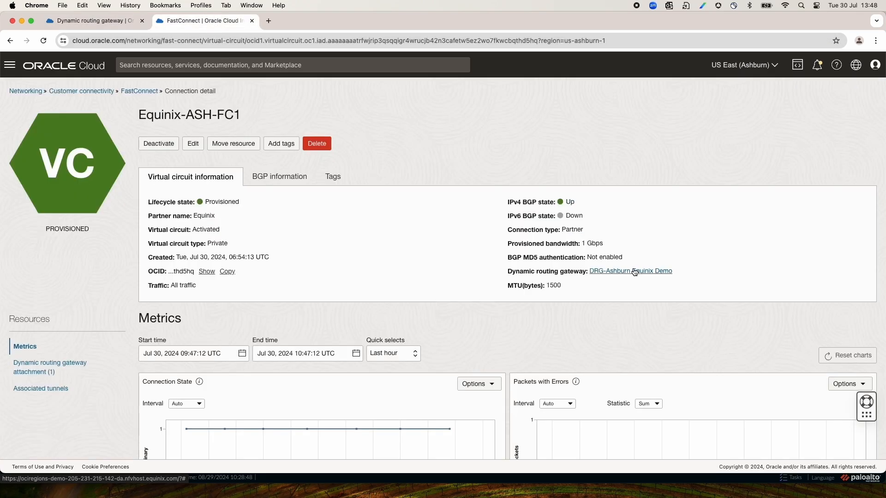
List all route rules in the Ashburn gateway's VCN-attachment route table
left_click(630, 272)
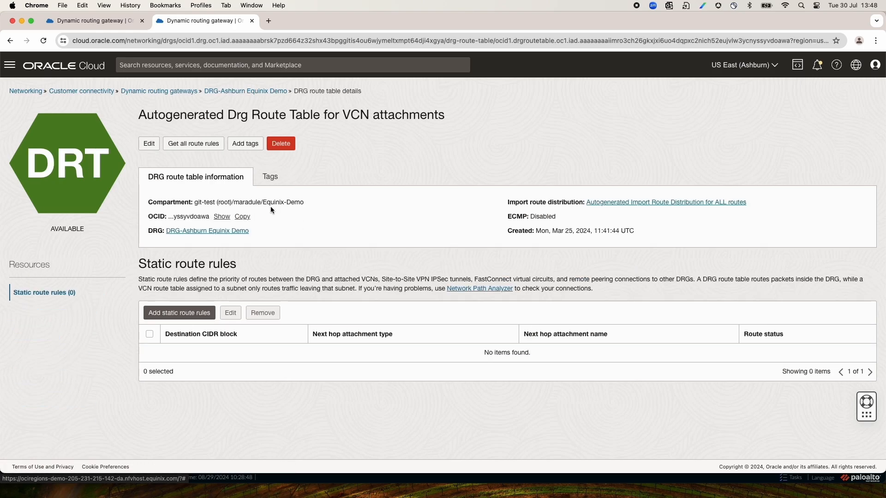
left_click(192, 143)
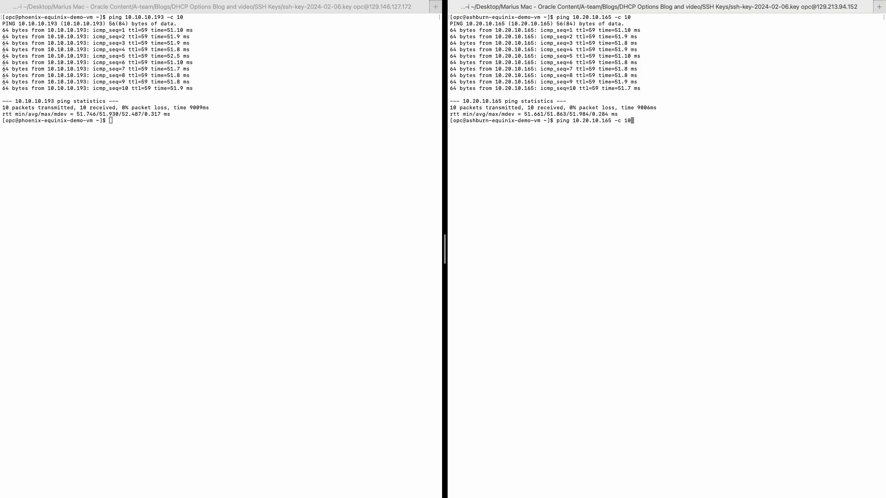
Run tracepath from Ashburn to 10.20.10.165 and from Phoenix to 10.10.10.193
type("tracepath 10.20.10.165")
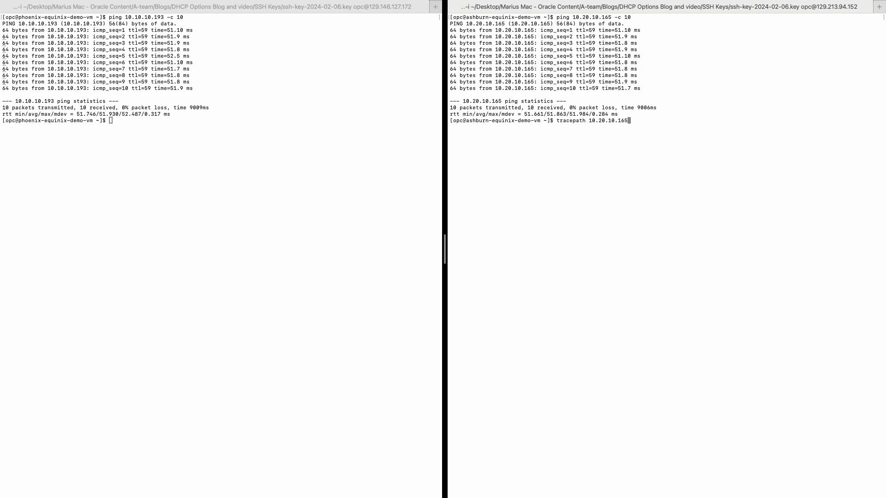
key("Return")
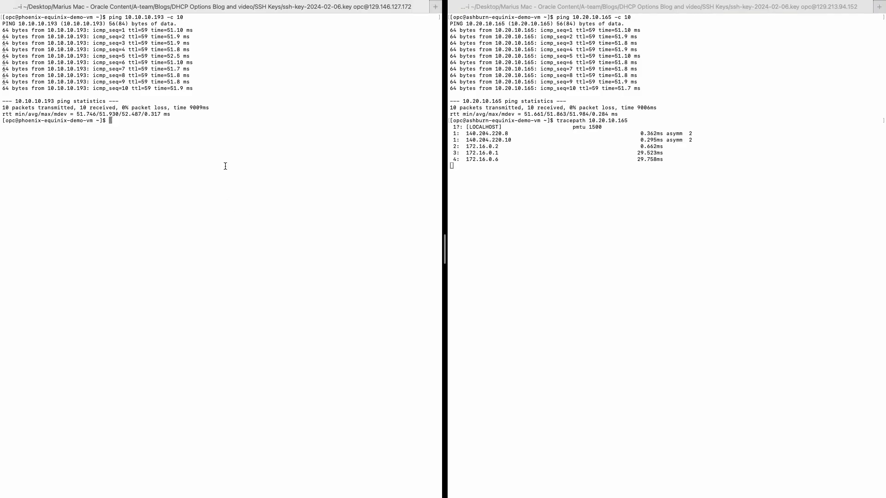
type("tracepath 10.10.10.193")
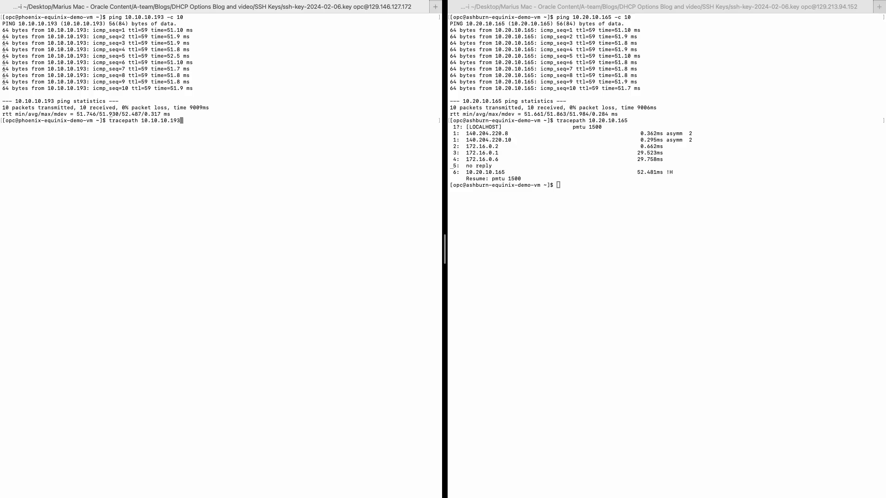
key("Return")
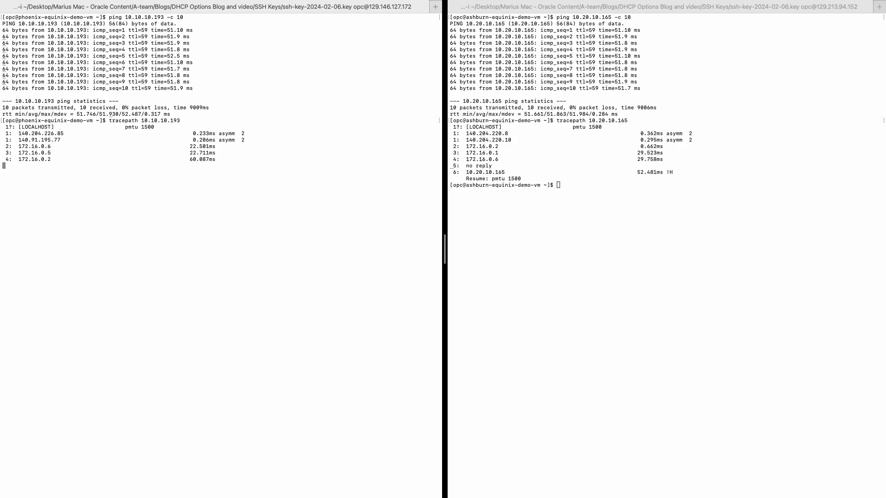